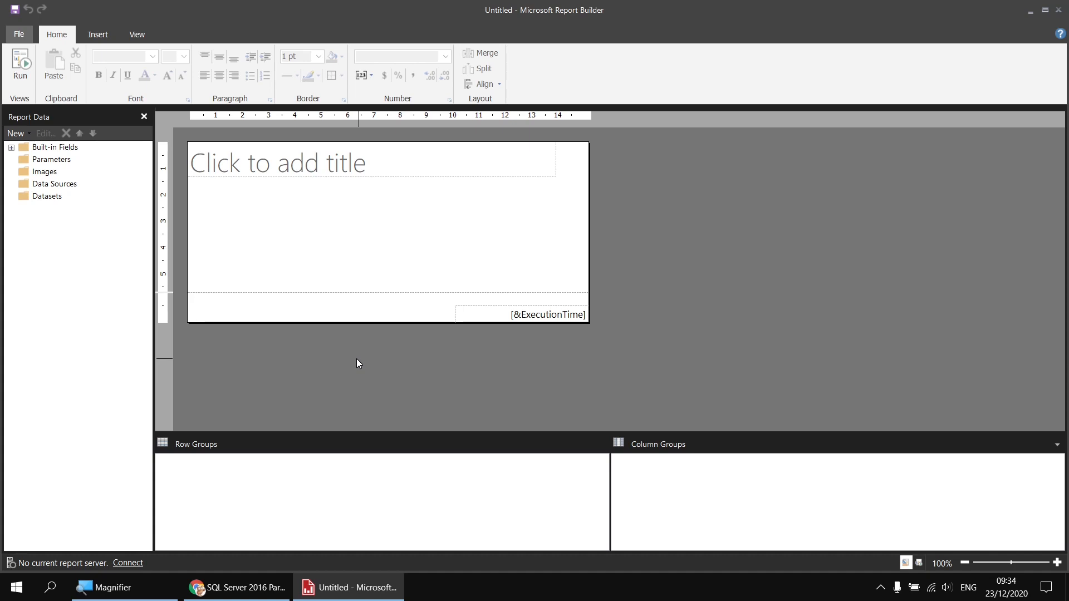
- In Chrome, browse the SQL Server 2016 and 2017 Getting Started YouTube playlists
{"action": "left_click", "coordinate": [236, 588]}
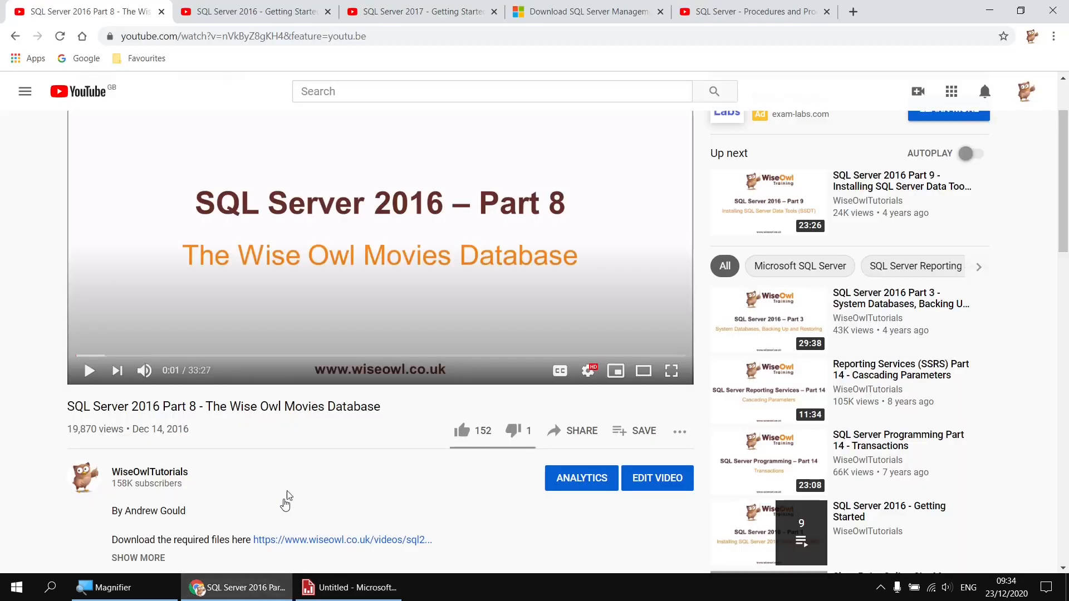
{"action": "mouse_move", "coordinate": [344, 471]}
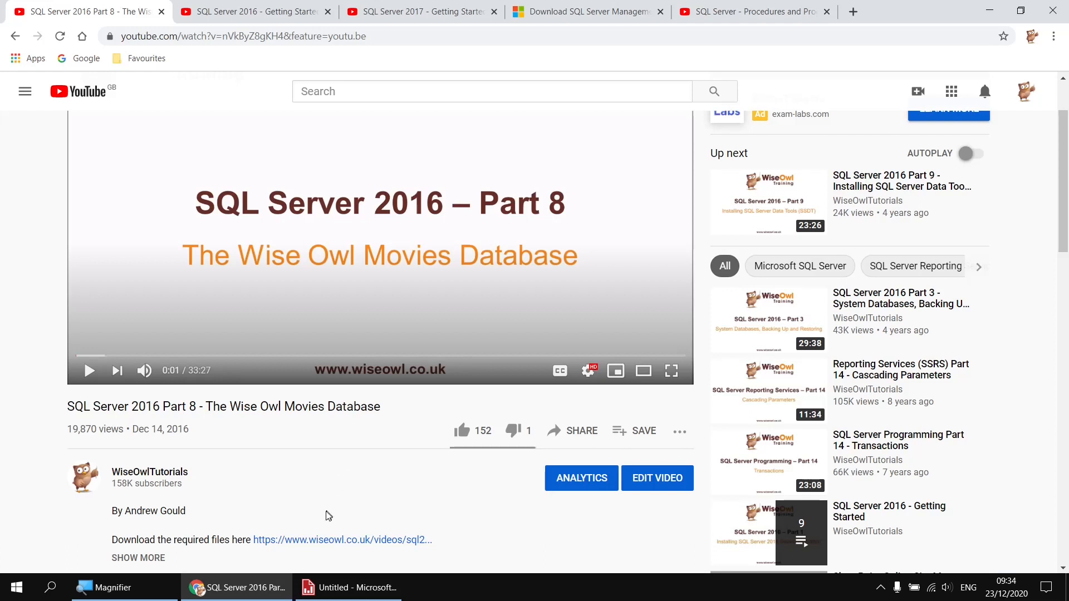
{"action": "mouse_move", "coordinate": [321, 549]}
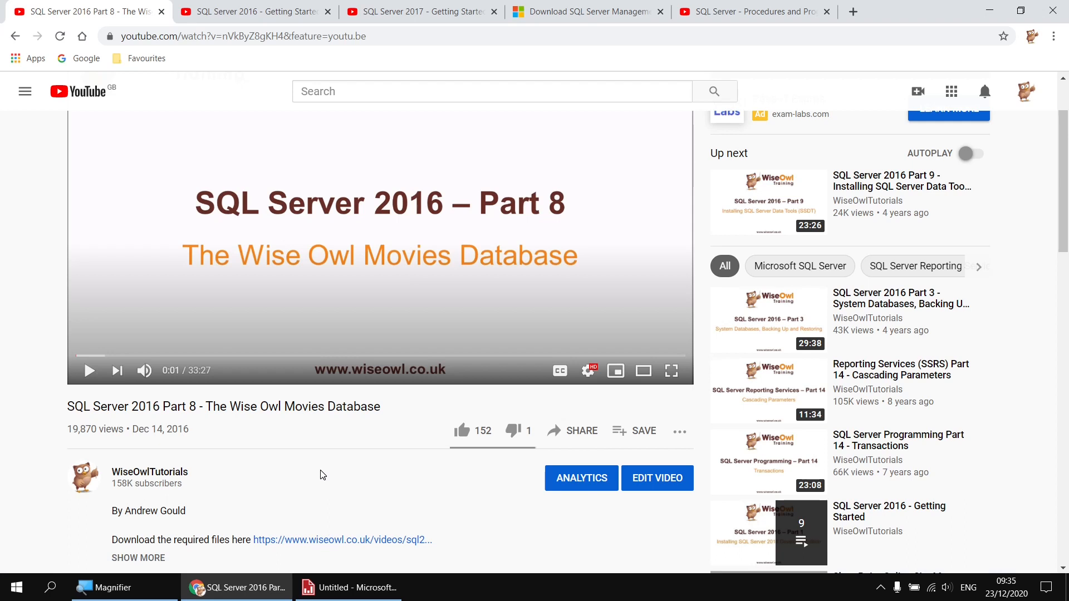
{"action": "mouse_move", "coordinate": [264, 149]}
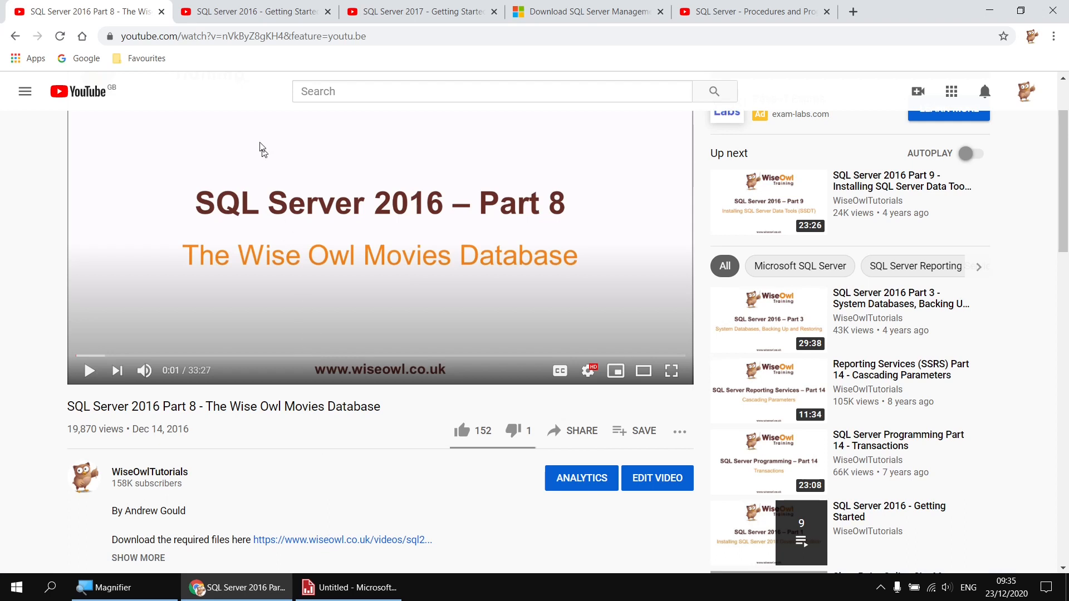
{"action": "left_click", "coordinate": [252, 11]}
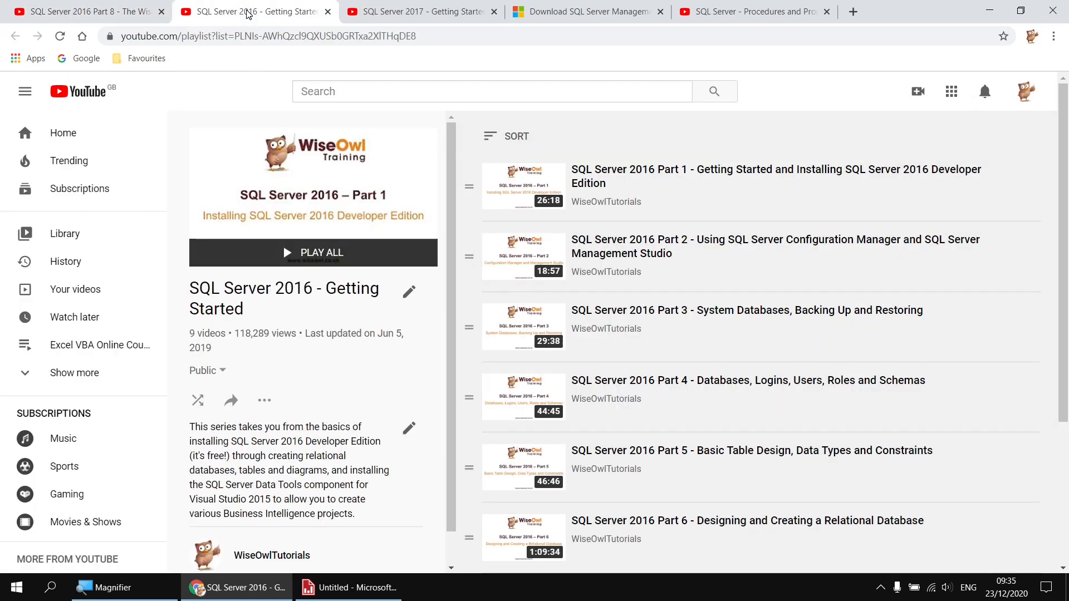
{"action": "mouse_move", "coordinate": [648, 246]}
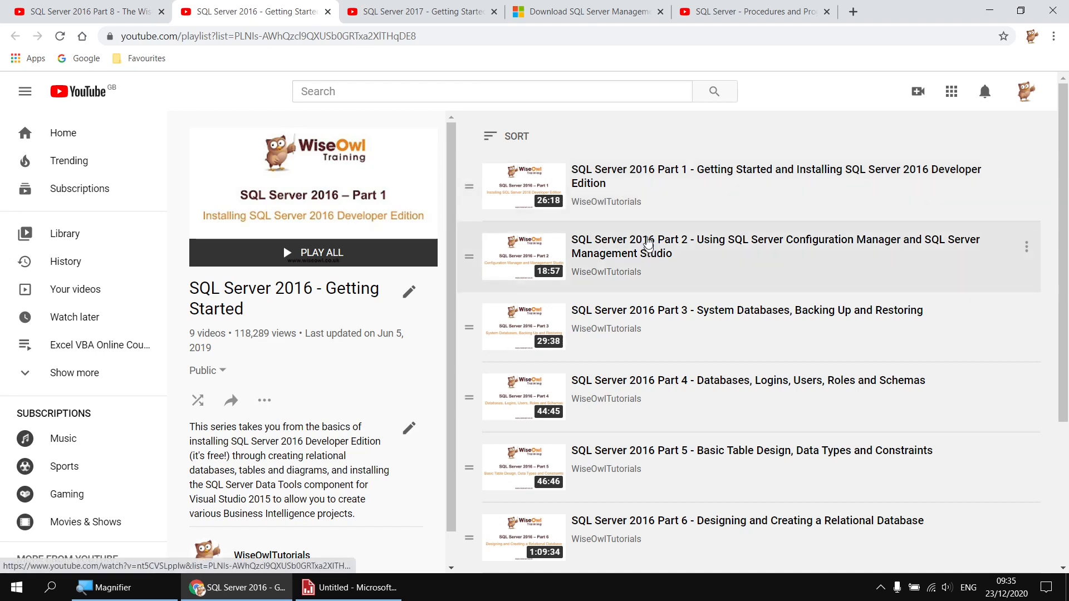
{"action": "left_click", "coordinate": [420, 12]}
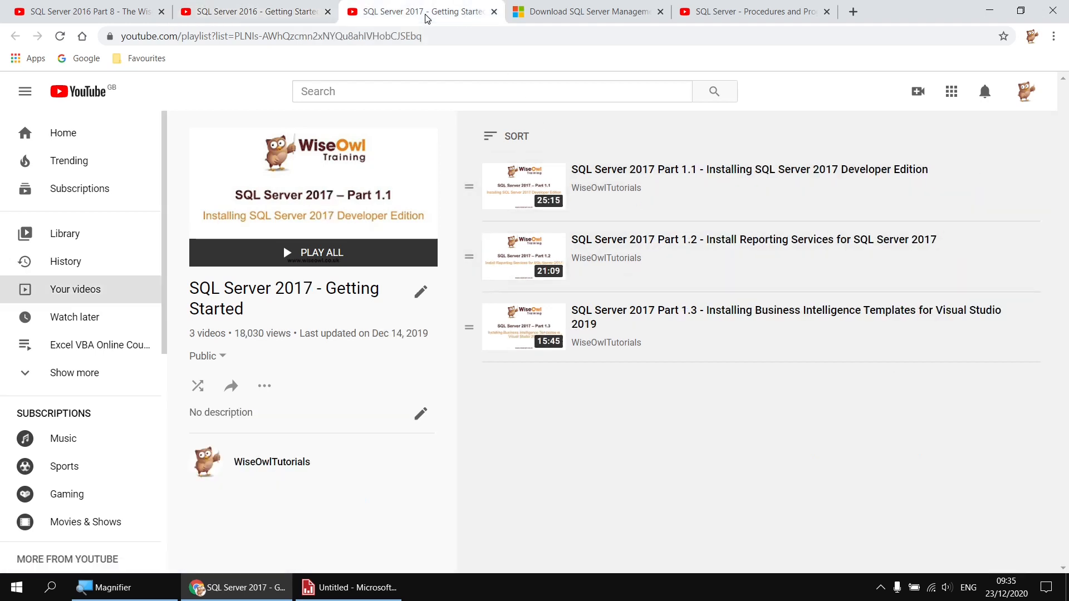
{"action": "mouse_move", "coordinate": [650, 180]}
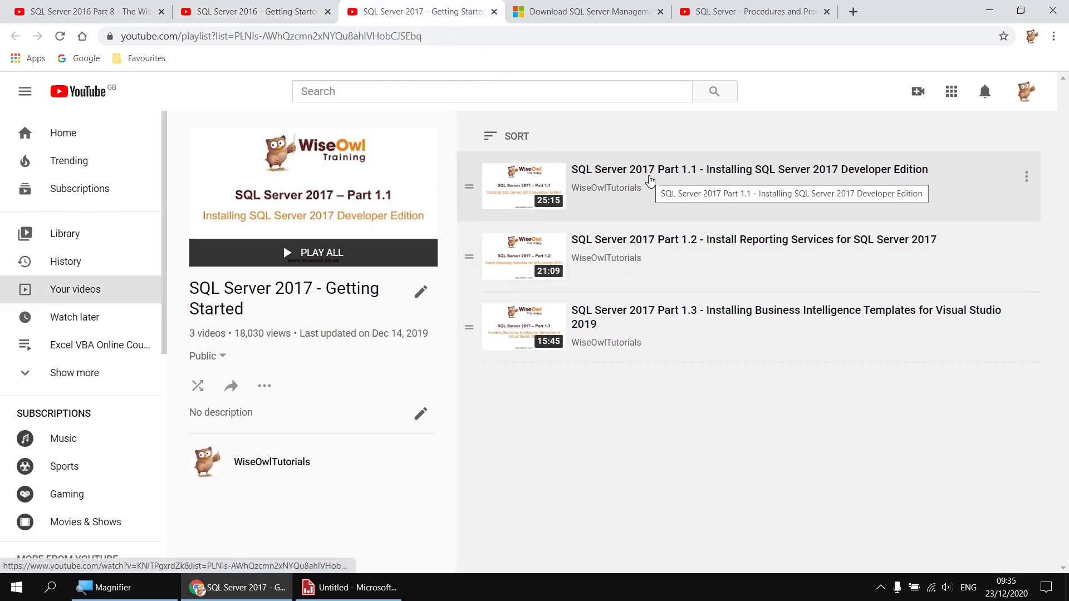
{"action": "left_click", "coordinate": [586, 11]}
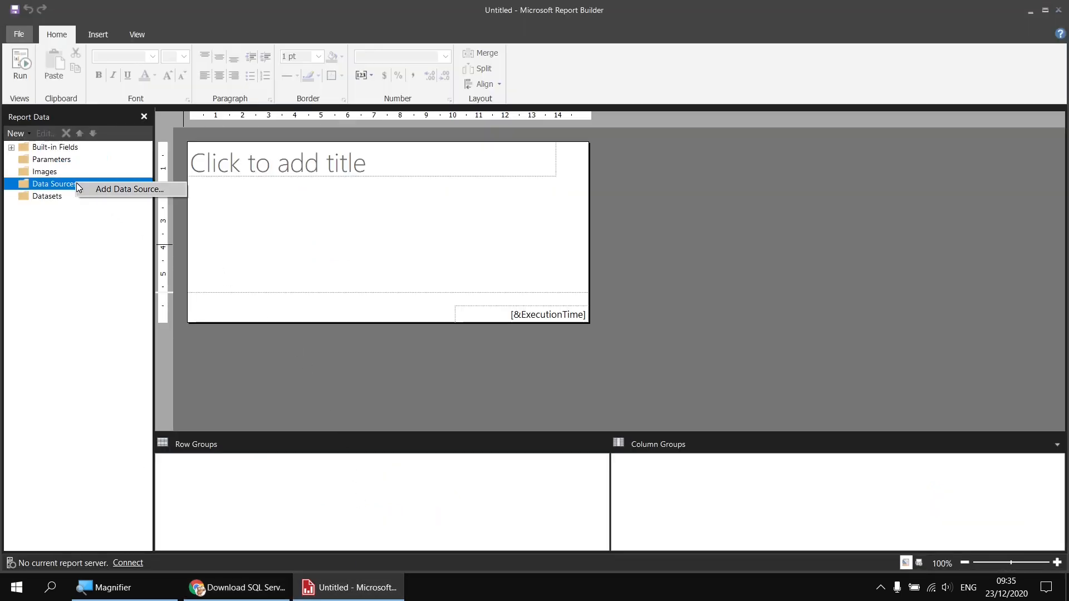
- Create a new data source named Movies using an embedded connection
{"action": "left_click", "coordinate": [129, 189]}
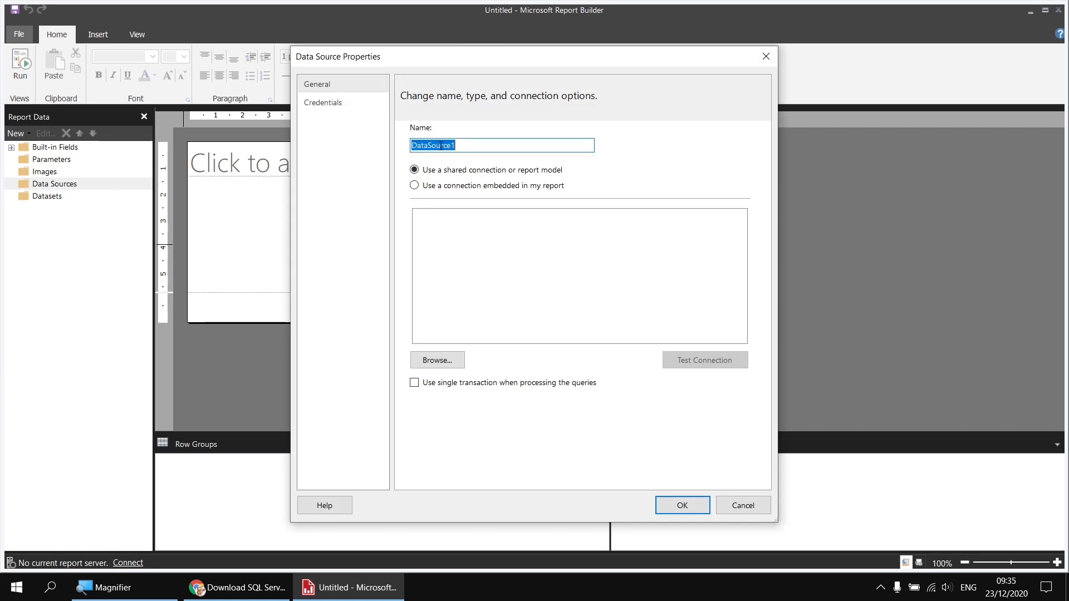
{"action": "type", "text": "Movies"}
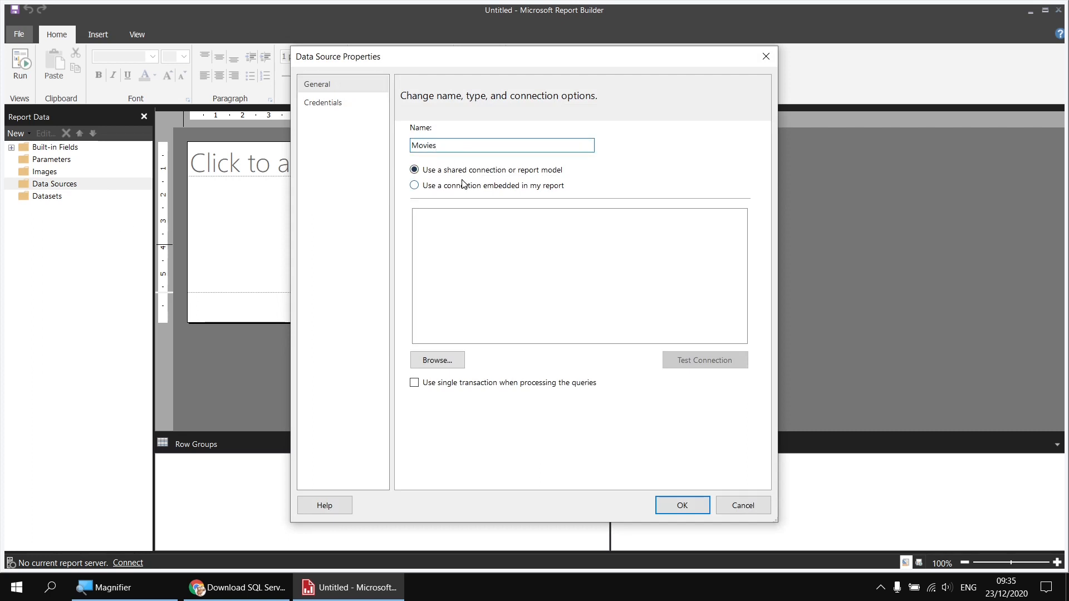
{"action": "left_click", "coordinate": [414, 185]}
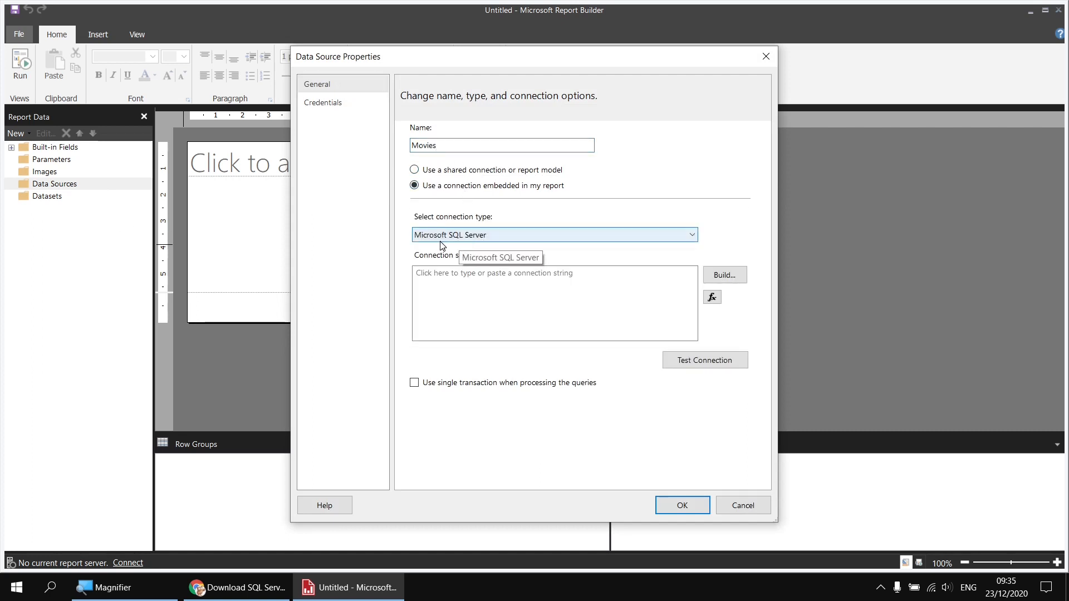
{"action": "mouse_move", "coordinate": [724, 274]}
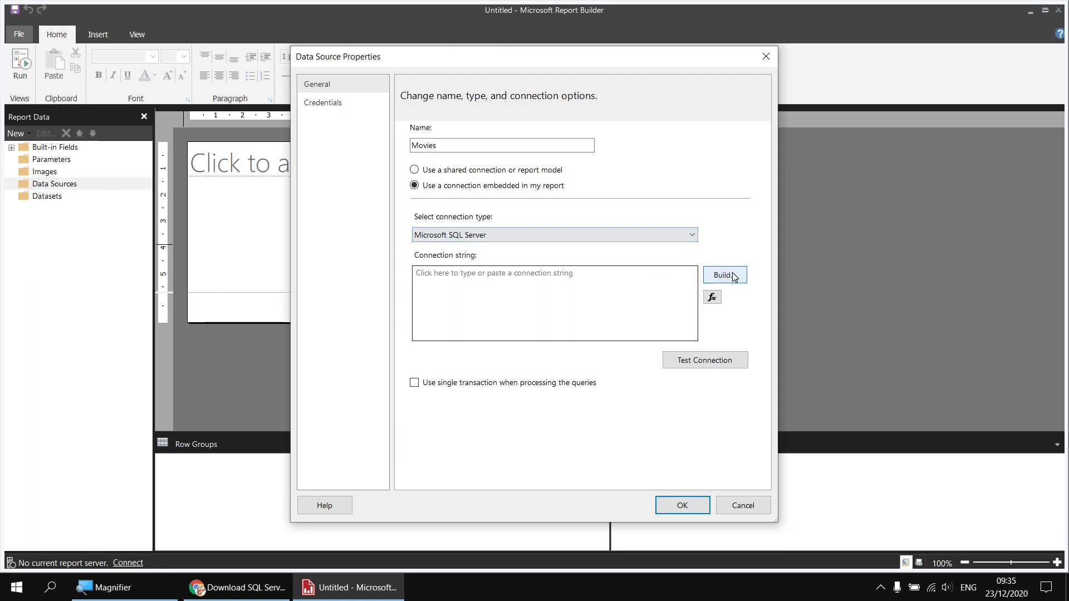
- Build its connection to server .\sql2017 and the Movies database, then save it
{"action": "left_click", "coordinate": [724, 274]}
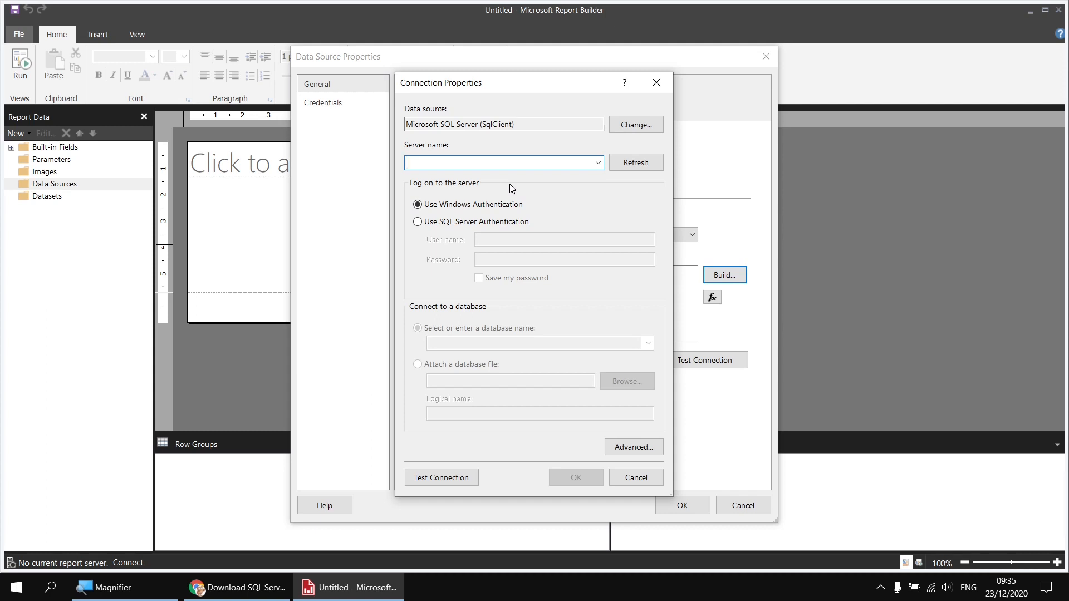
{"action": "type", "text": ".\\"}
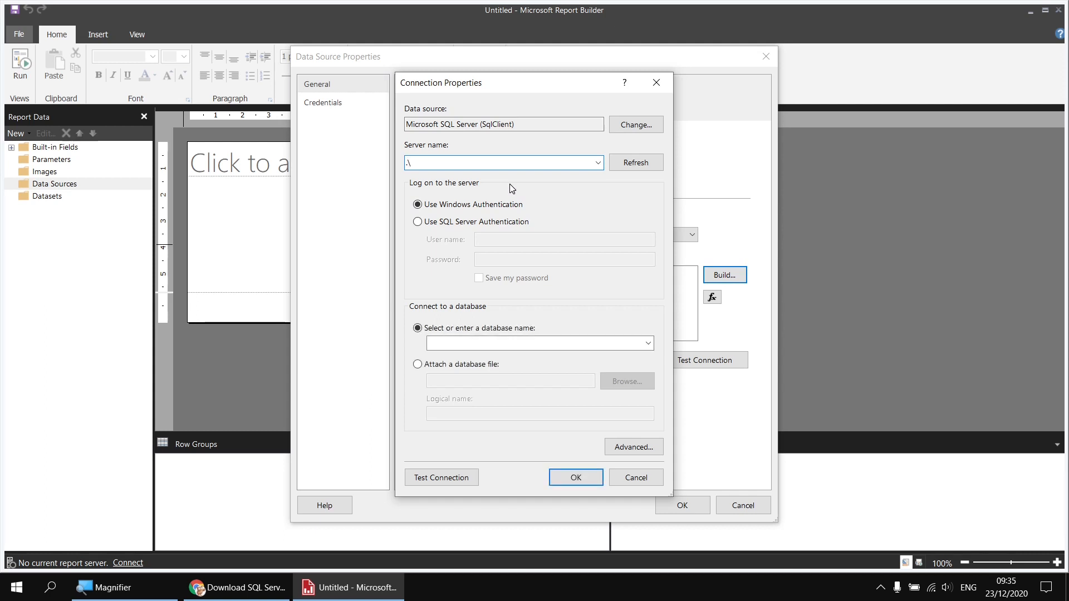
{"action": "type", "text": "s"}
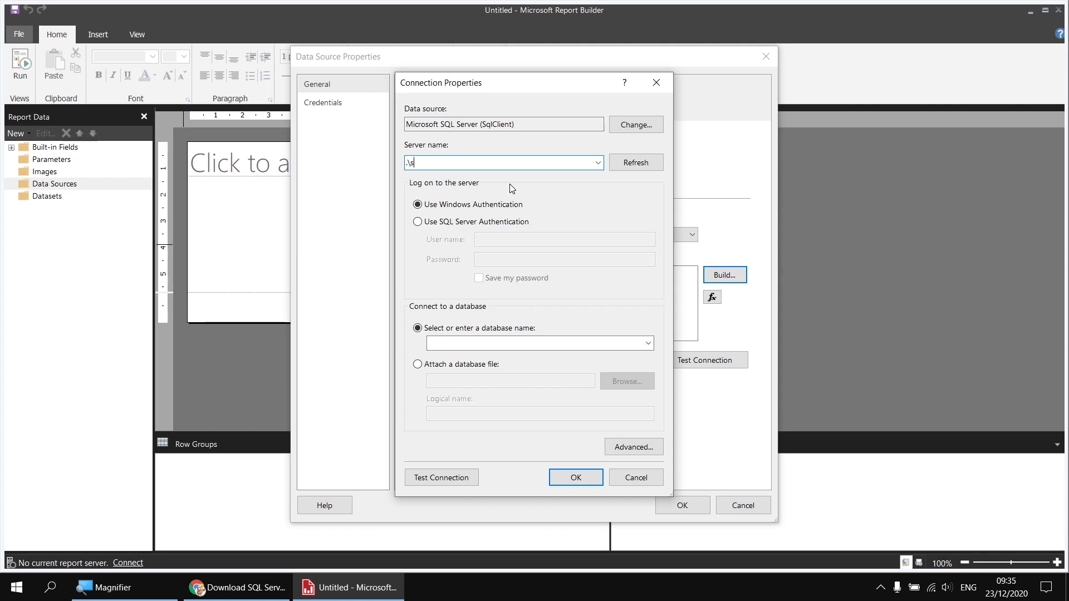
{"action": "type", "text": "ql2017"}
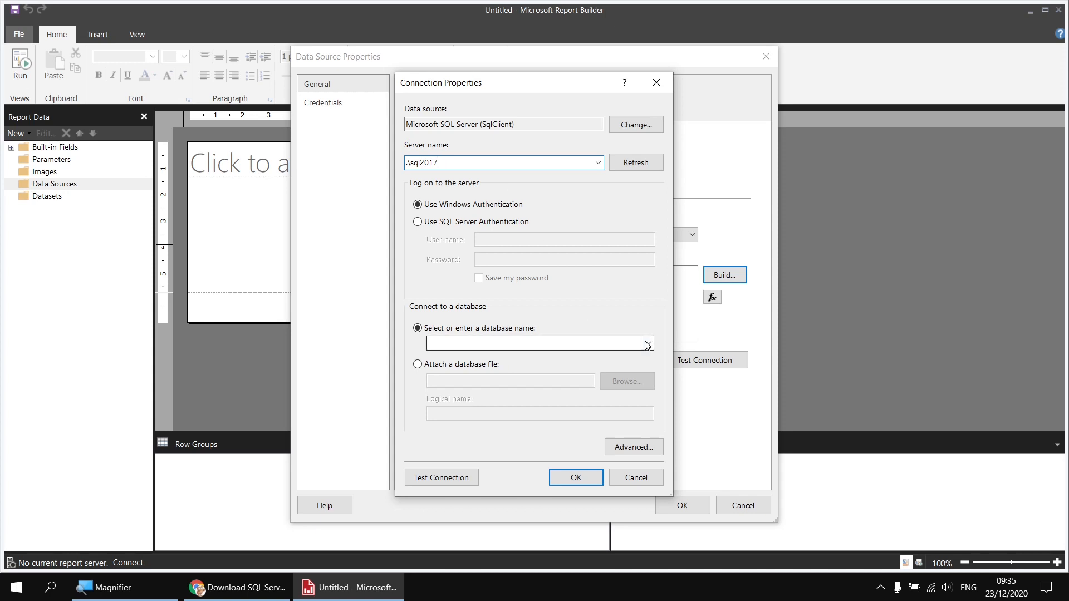
{"action": "left_click", "coordinate": [646, 343]}
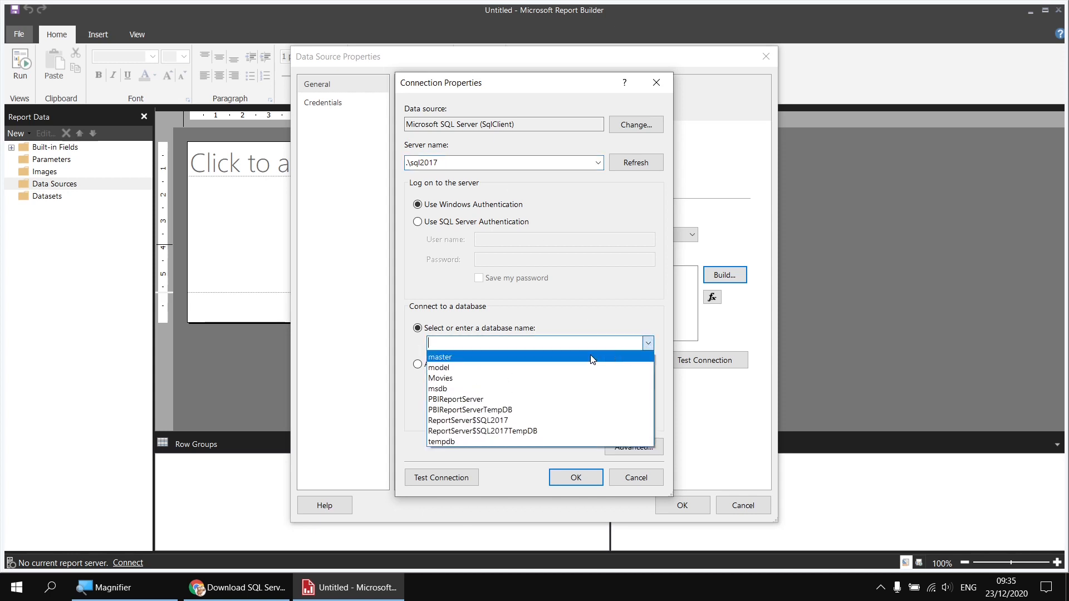
{"action": "left_click", "coordinate": [440, 377]}
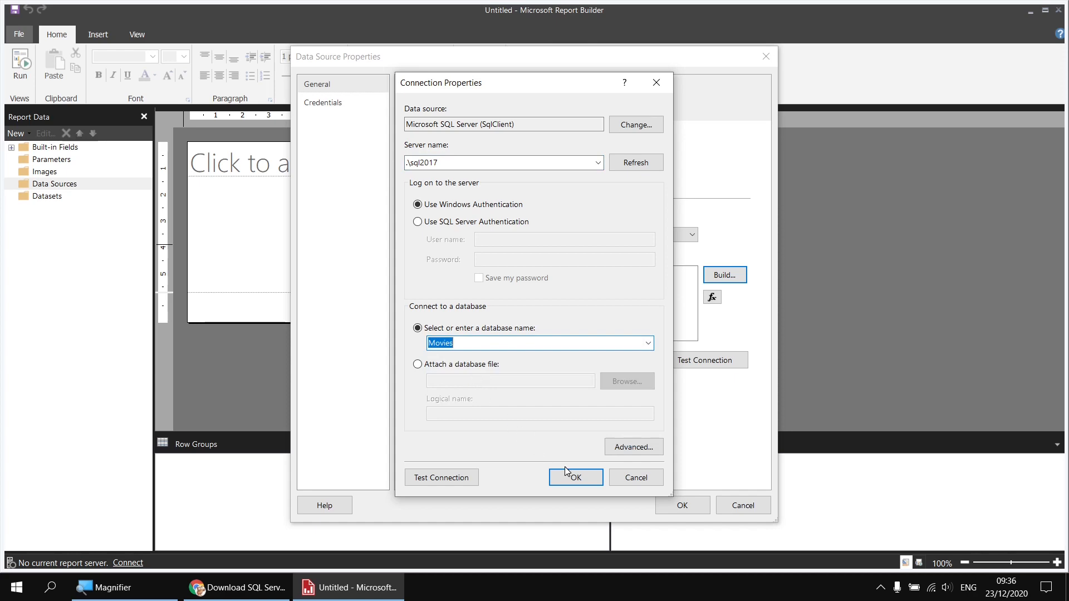
{"action": "left_click", "coordinate": [574, 477]}
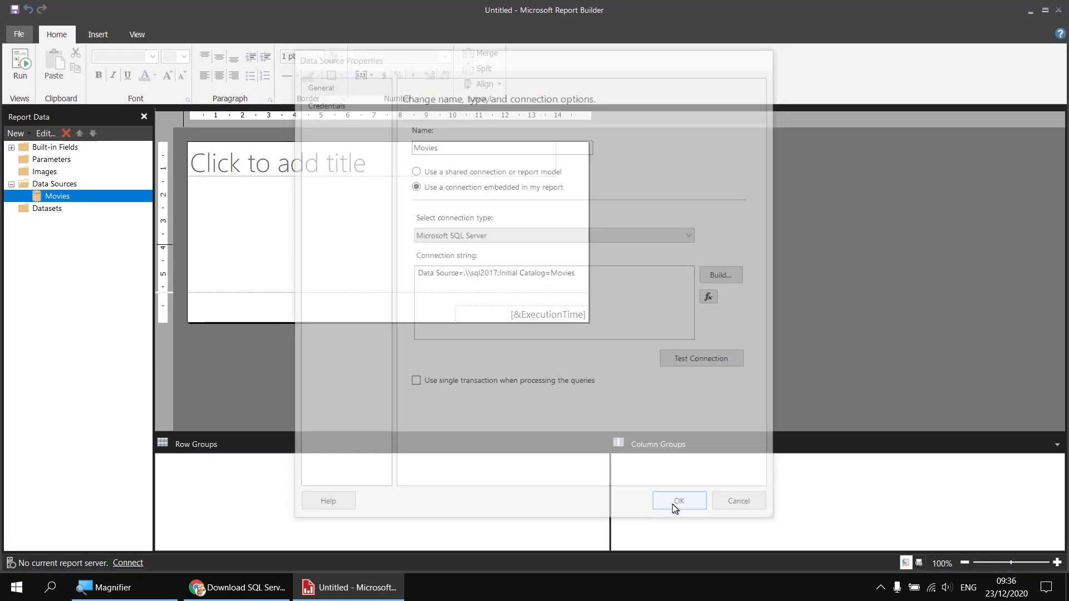
{"action": "left_click", "coordinate": [678, 500]}
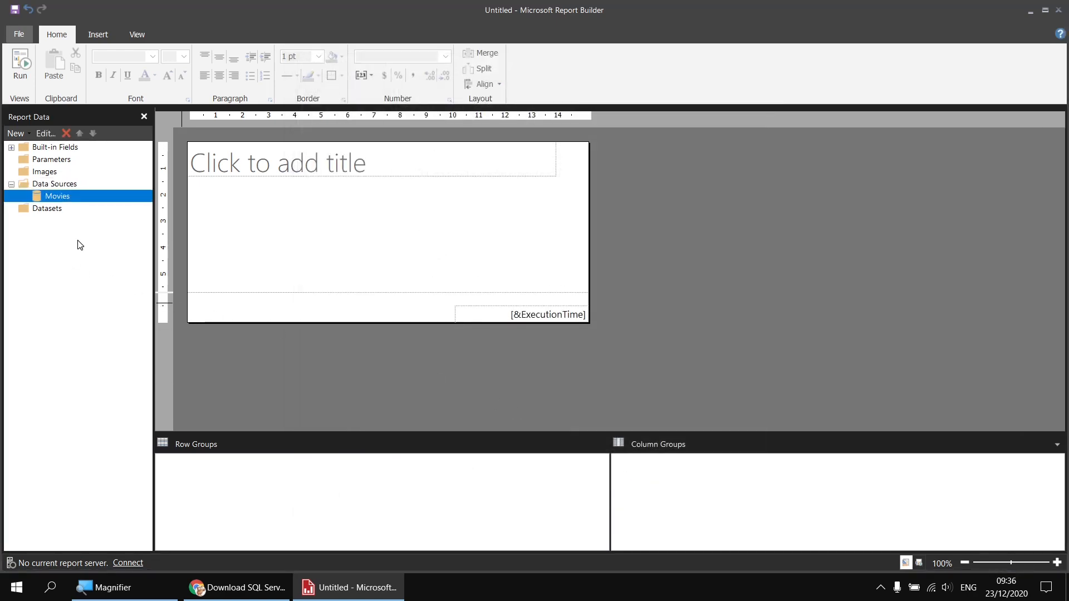
{"action": "mouse_move", "coordinate": [233, 248]}
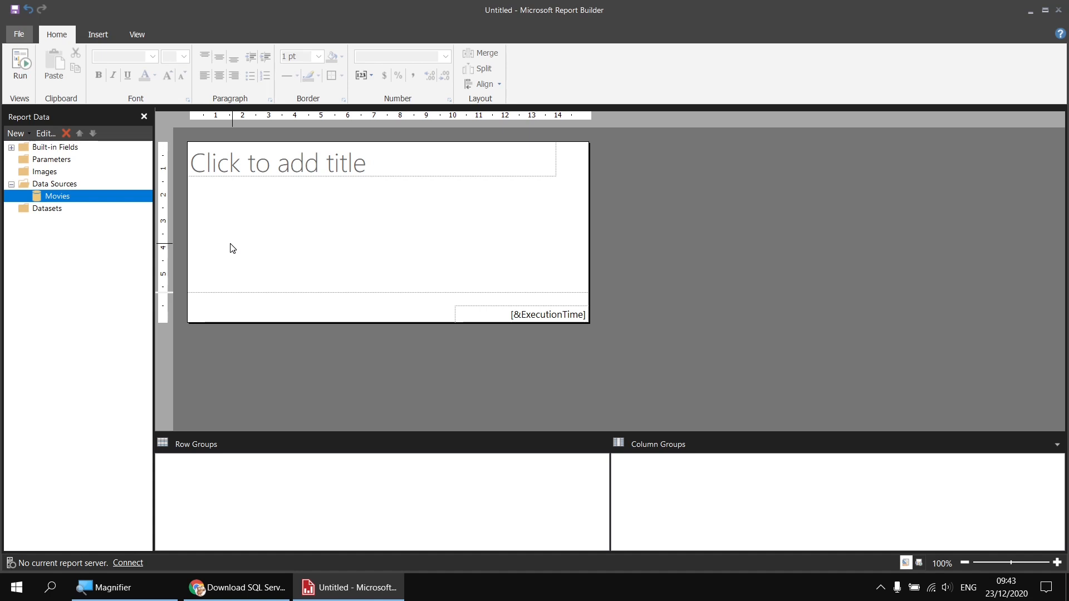
{"action": "mouse_move", "coordinate": [73, 200]}
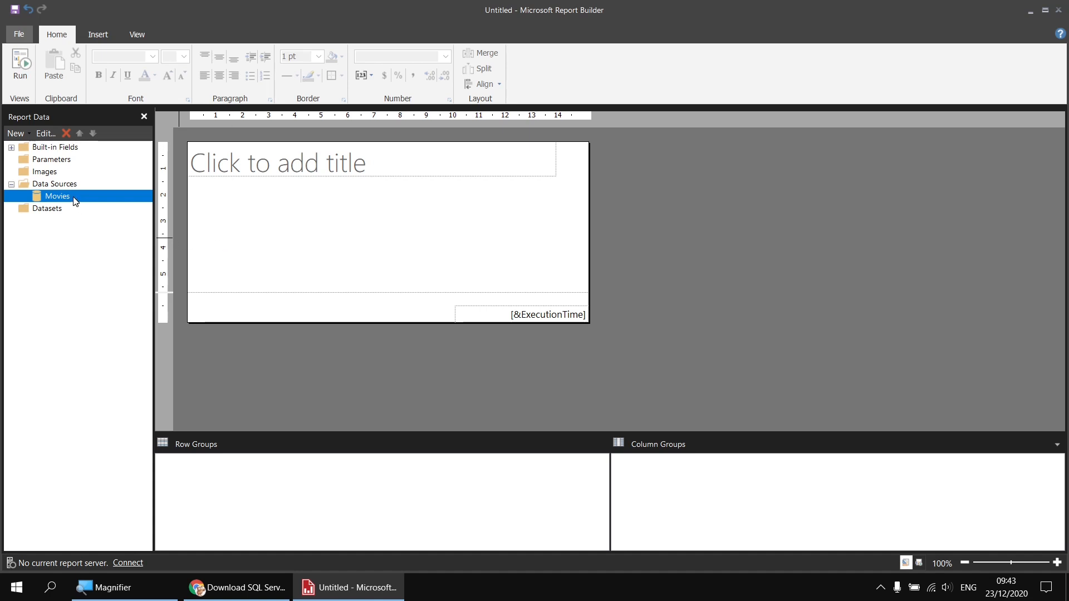
- Add a Films dataset on the Movies data source and open its Query Designer
{"action": "right_click", "coordinate": [58, 197]}
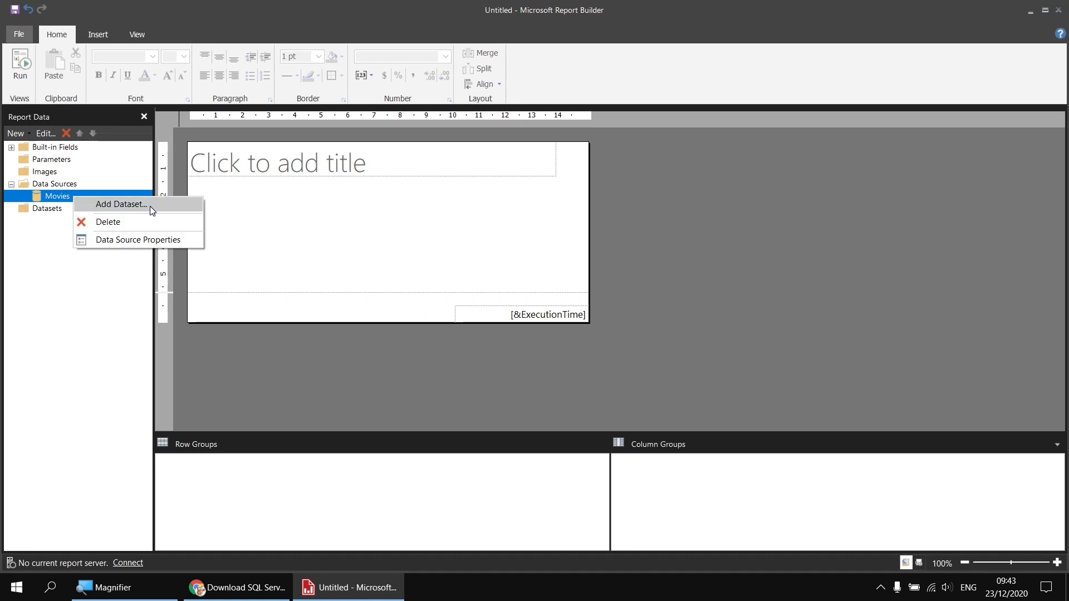
{"action": "left_click", "coordinate": [121, 204]}
{"action": "type", "text": "Films"}
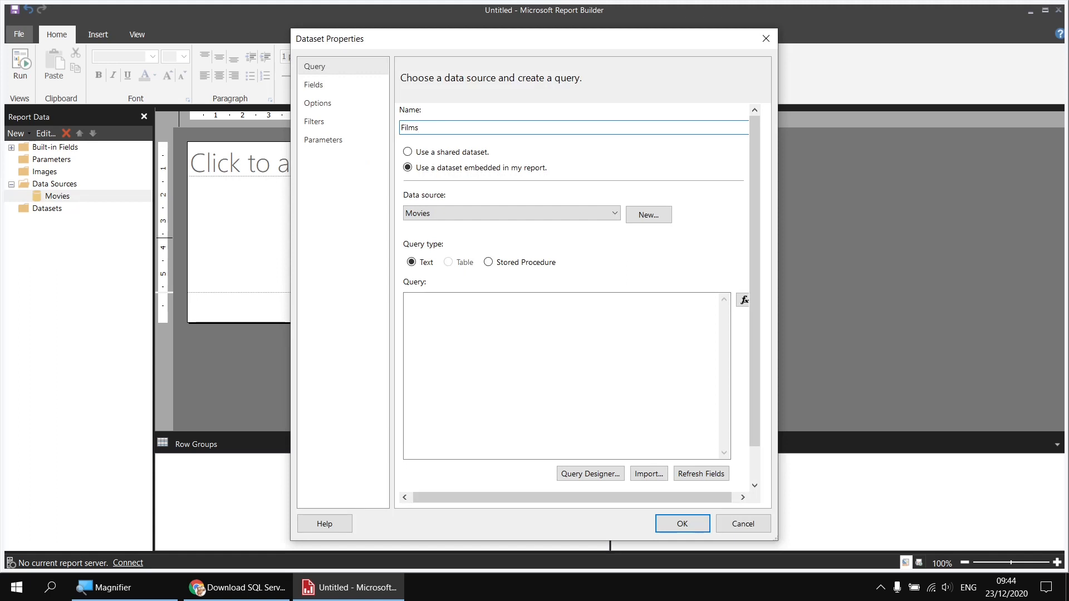
{"action": "left_click", "coordinate": [589, 474]}
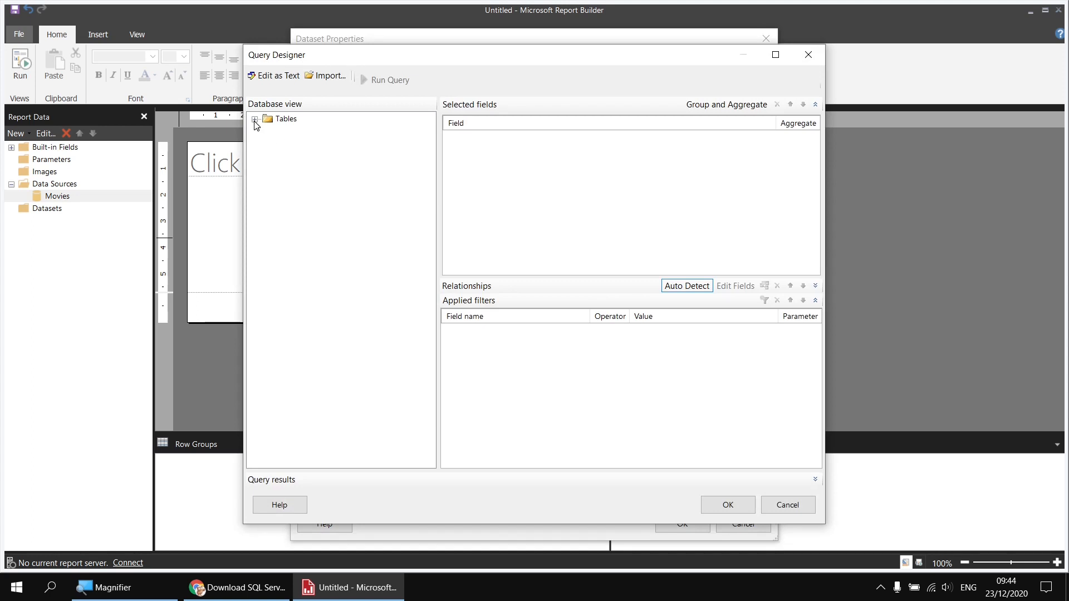
- Select Film Title and ReleaseDate, Director FullName, and Genre name as query fields
{"action": "left_click", "coordinate": [256, 118]}
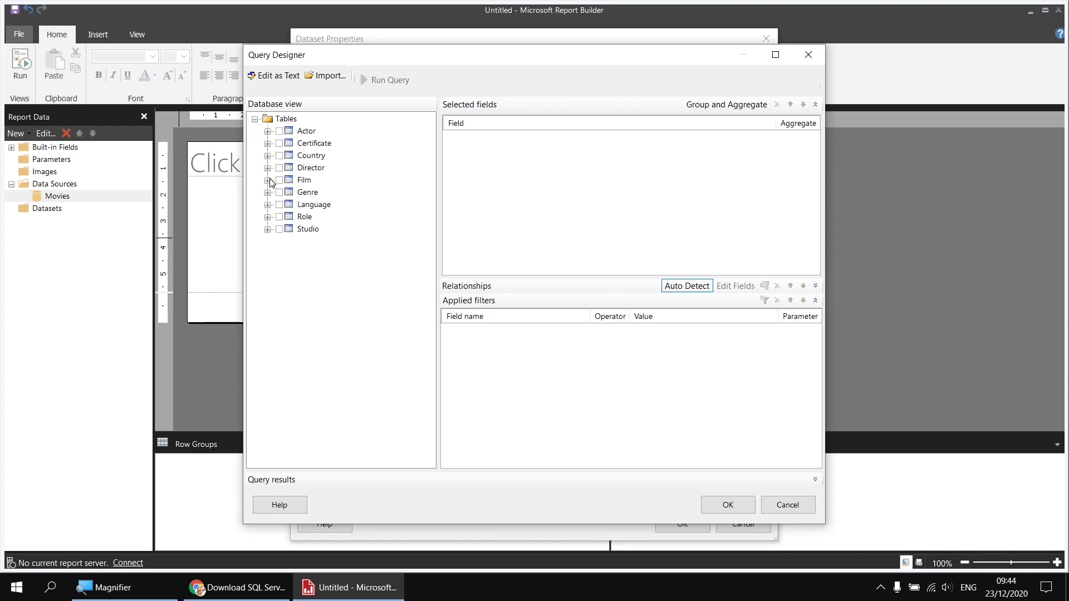
{"action": "left_click", "coordinate": [267, 179]}
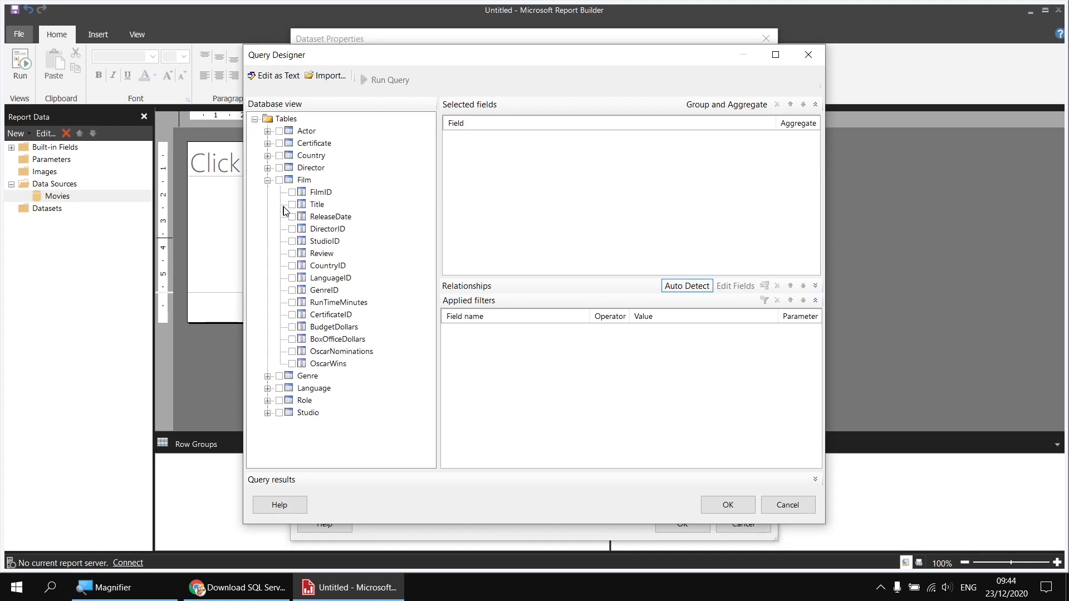
{"action": "left_click", "coordinate": [291, 216]}
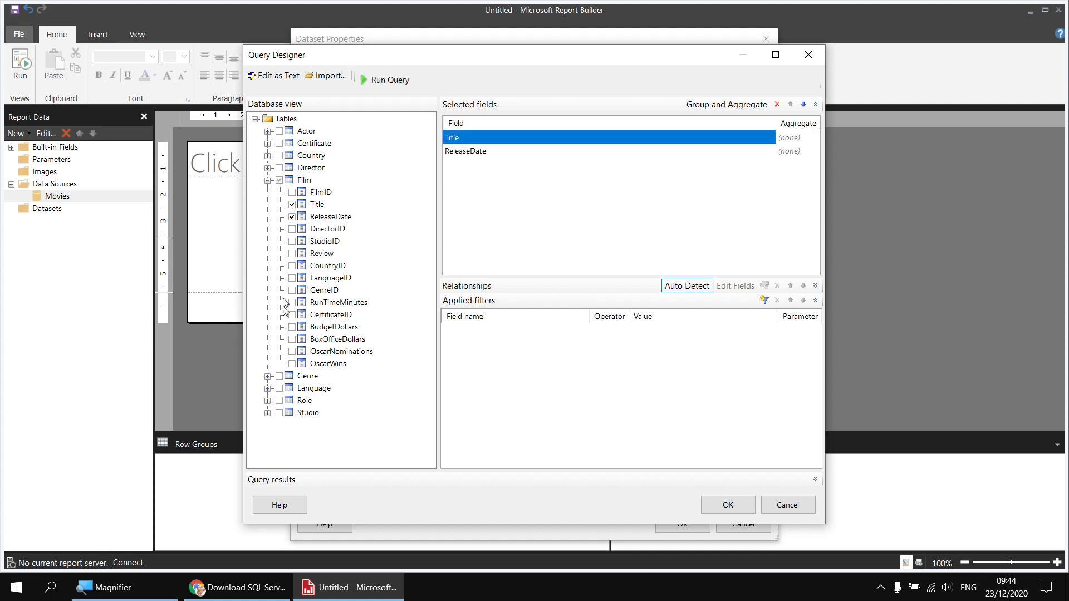
{"action": "left_click", "coordinate": [291, 363]}
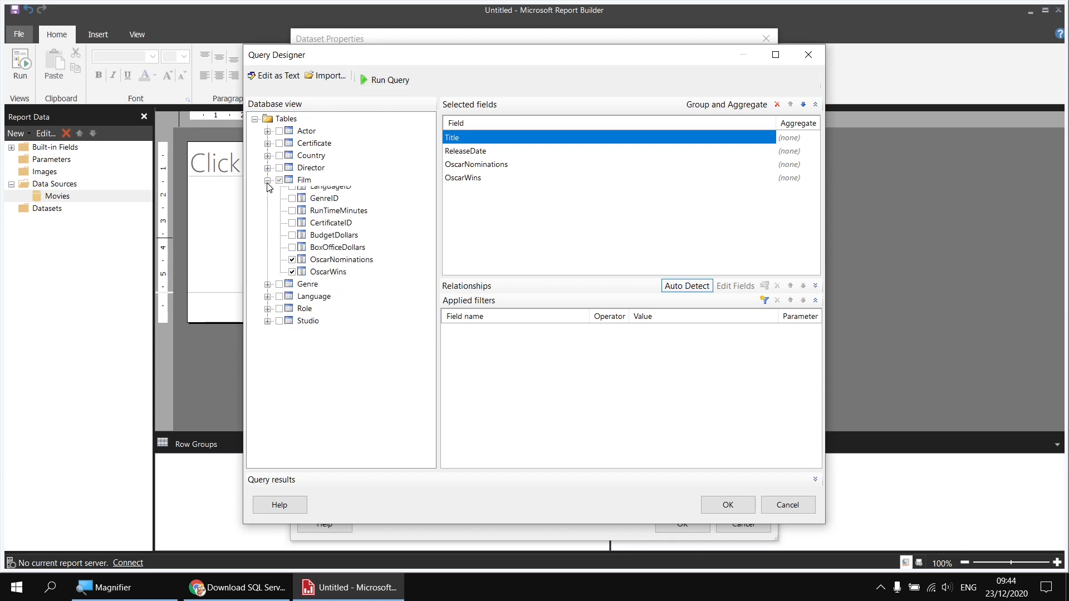
{"action": "left_click", "coordinate": [268, 167]}
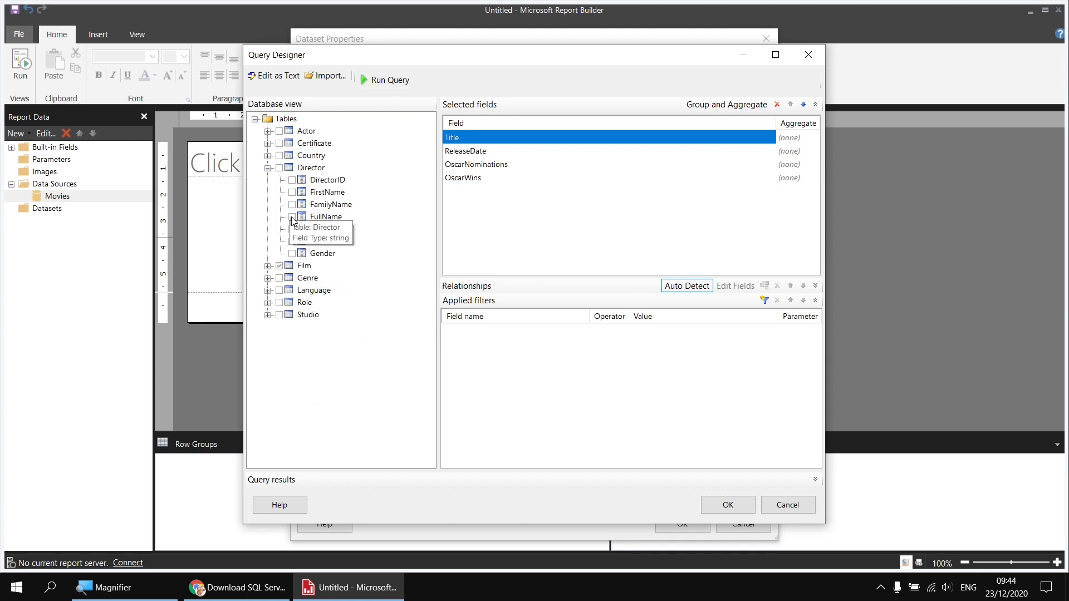
{"action": "left_click", "coordinate": [280, 216]}
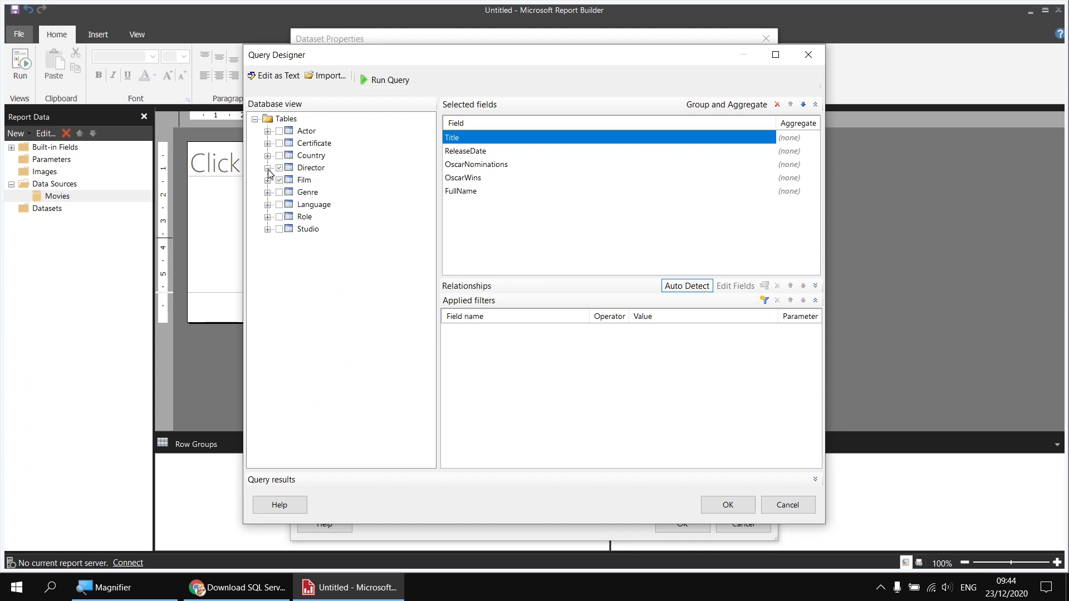
{"action": "left_click", "coordinate": [268, 191]}
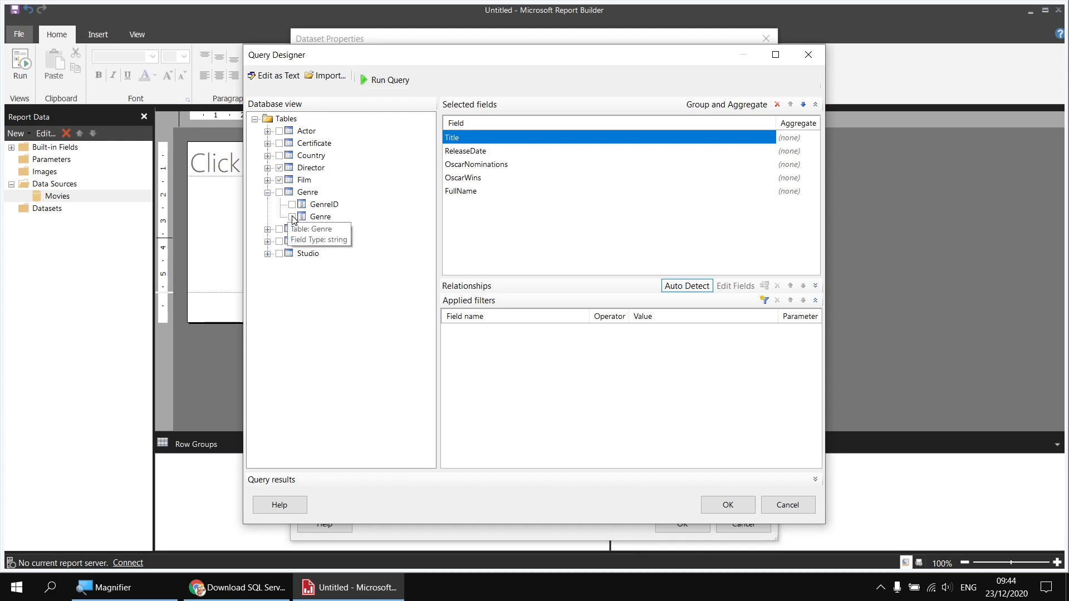
{"action": "left_click", "coordinate": [292, 216]}
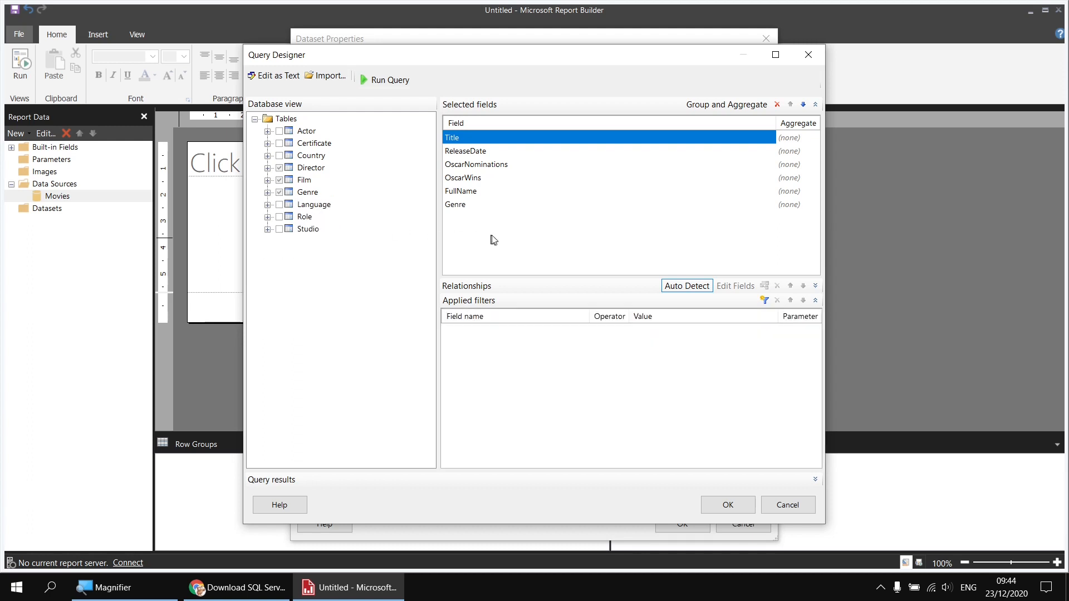
{"action": "mouse_move", "coordinate": [500, 245]}
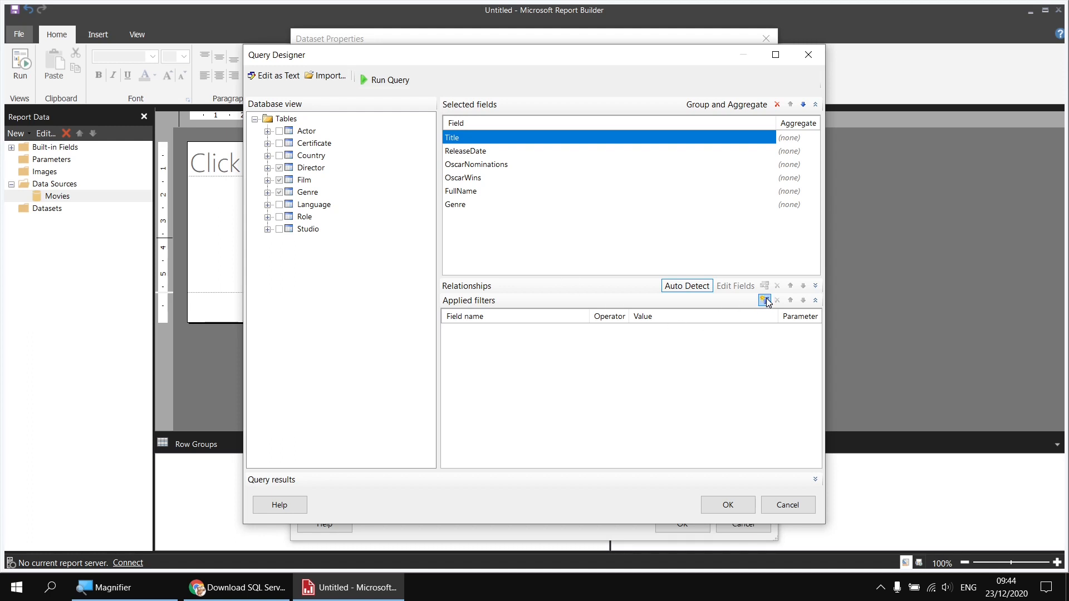
{"action": "mouse_move", "coordinate": [763, 301]}
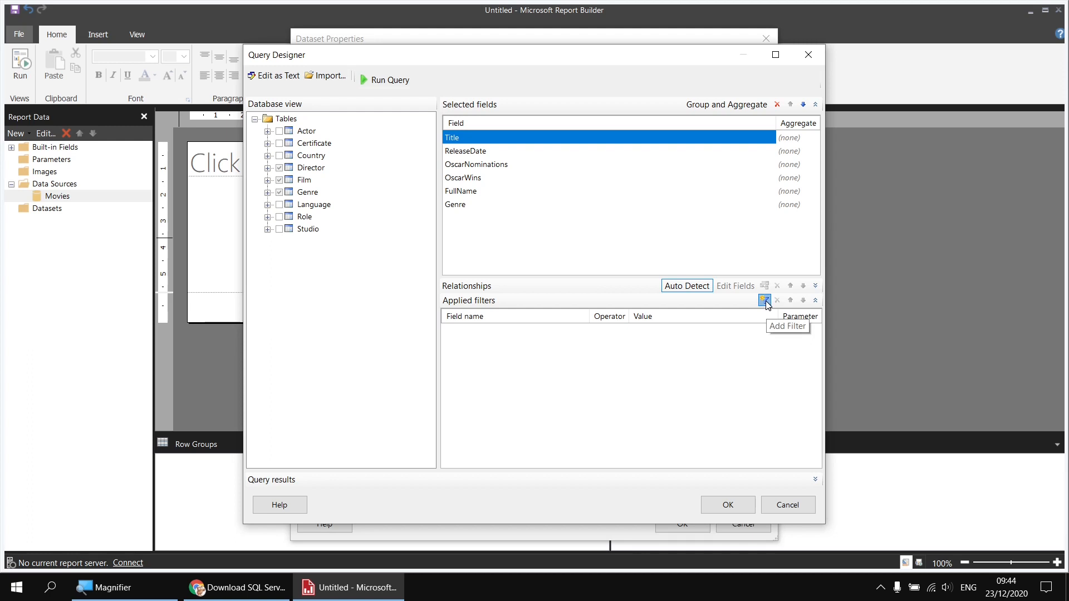
- Add a query filter on OscarWins with the 'is more than or equal to' operator
{"action": "left_click", "coordinate": [763, 301]}
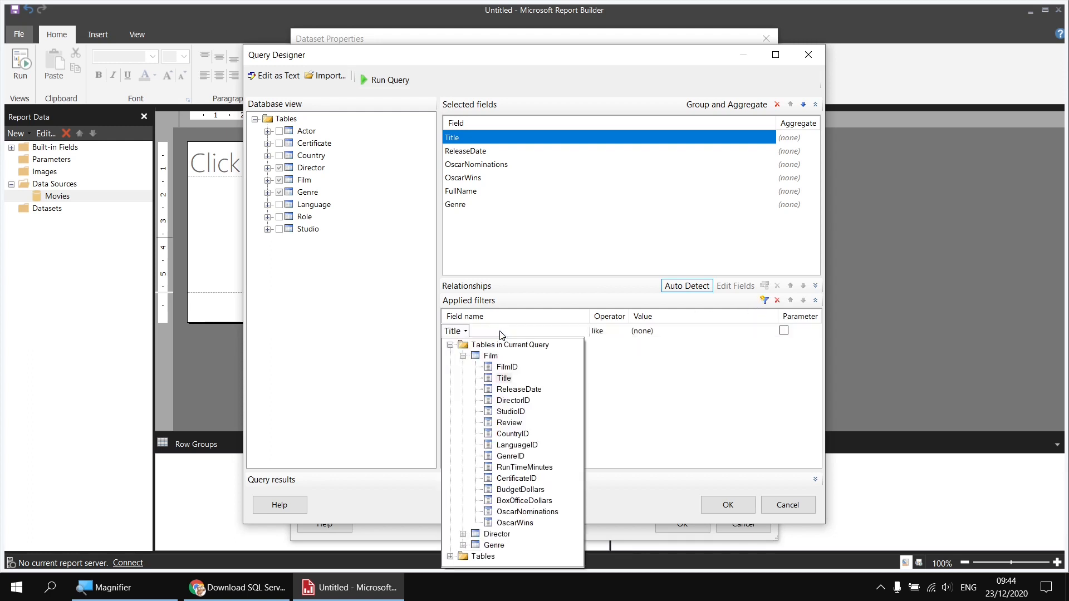
{"action": "left_click", "coordinate": [516, 522]}
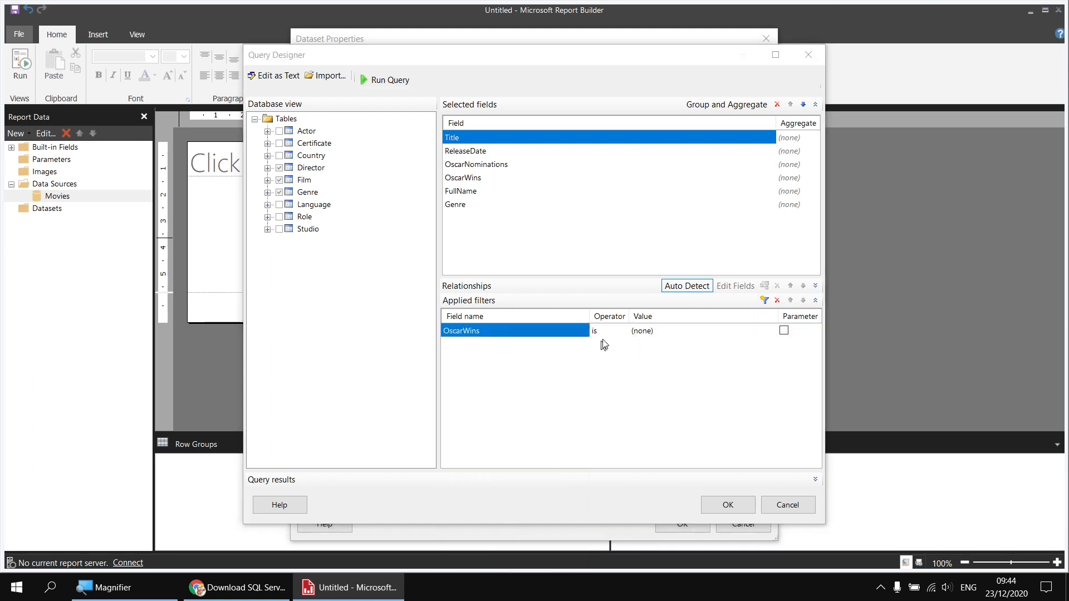
{"action": "left_click", "coordinate": [602, 331]}
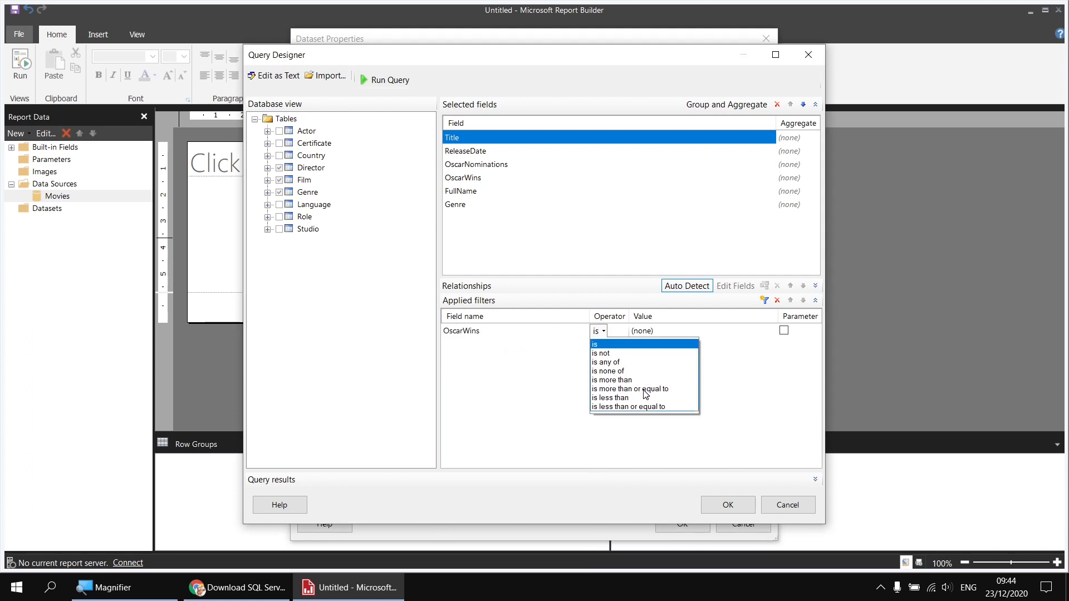
{"action": "left_click", "coordinate": [631, 388]}
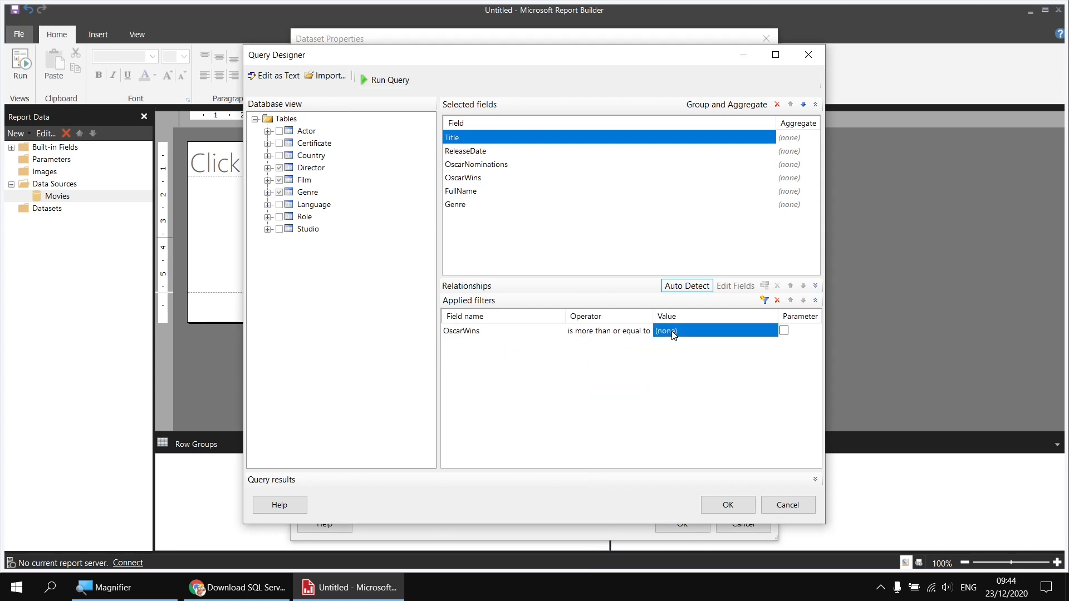
- Set the OscarWins filter value to 1 and close Query Designer
{"action": "type", "text": "1"}
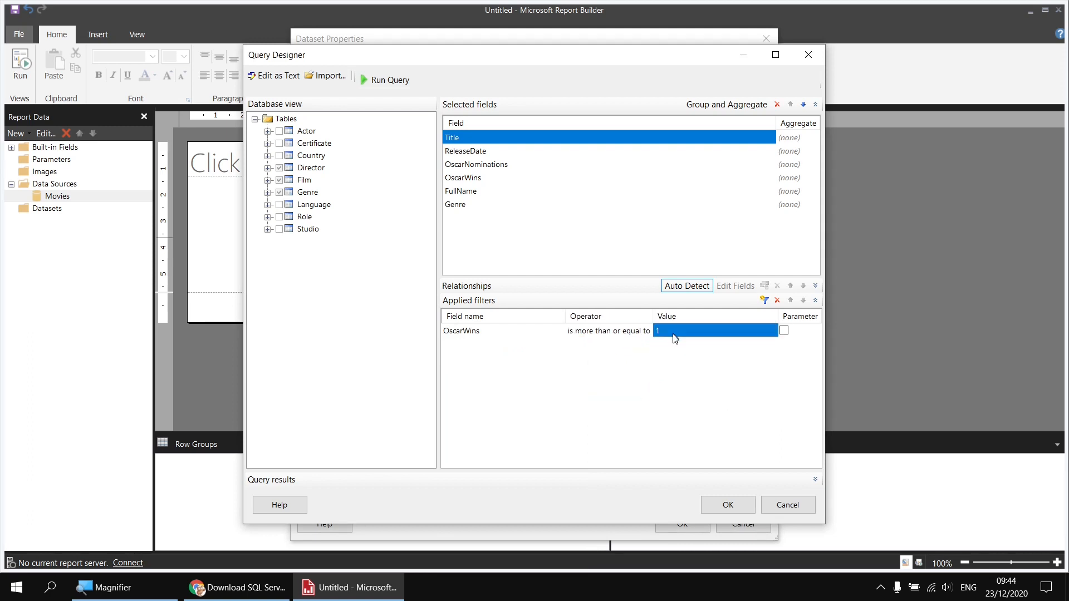
{"action": "mouse_move", "coordinate": [699, 474]}
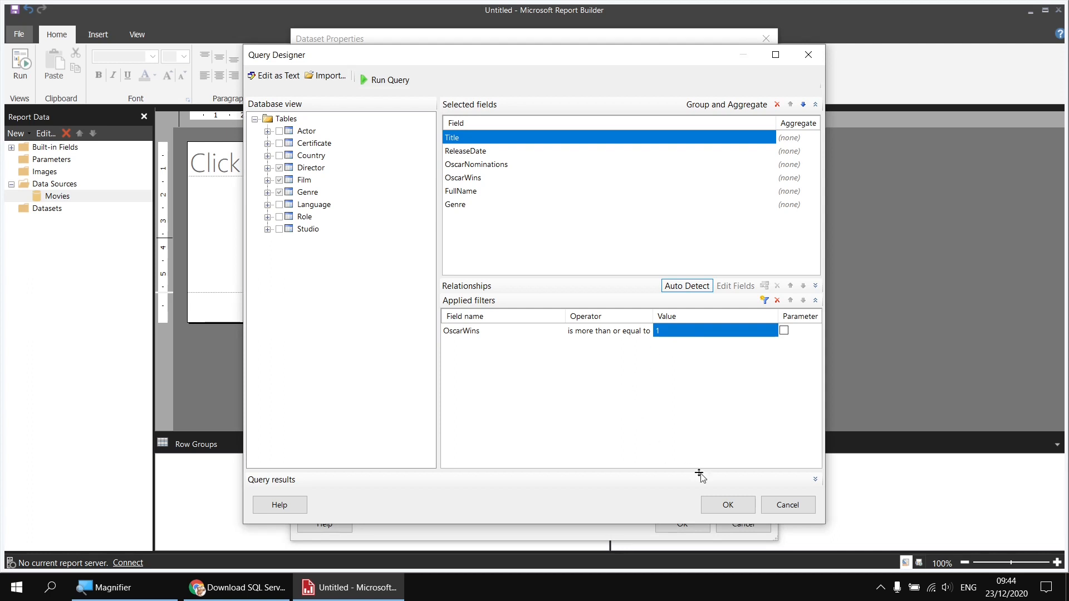
{"action": "left_click", "coordinate": [726, 504]}
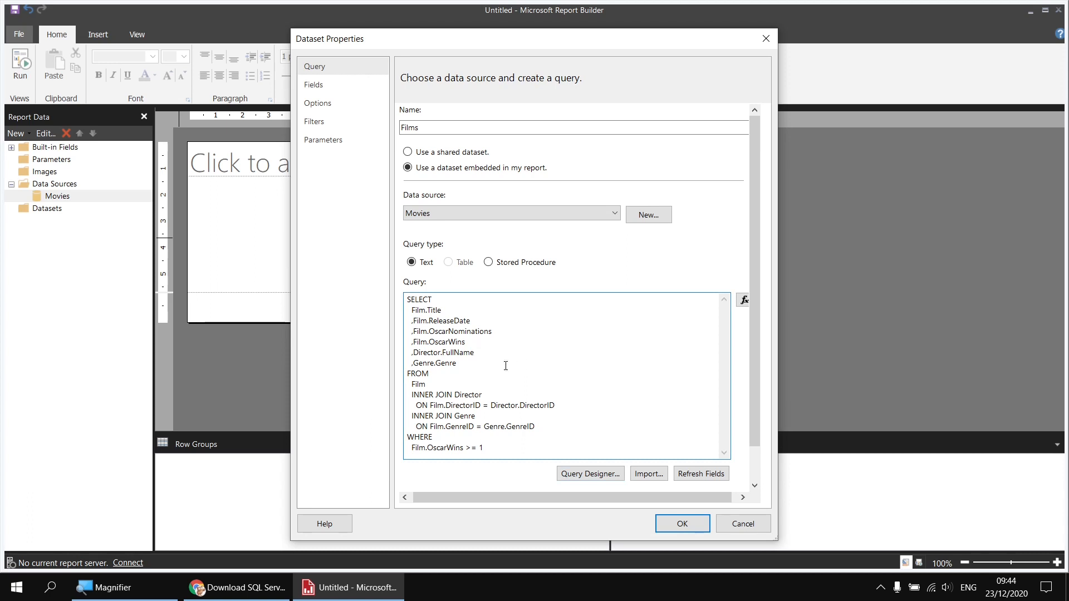
{"action": "mouse_move", "coordinate": [496, 370]}
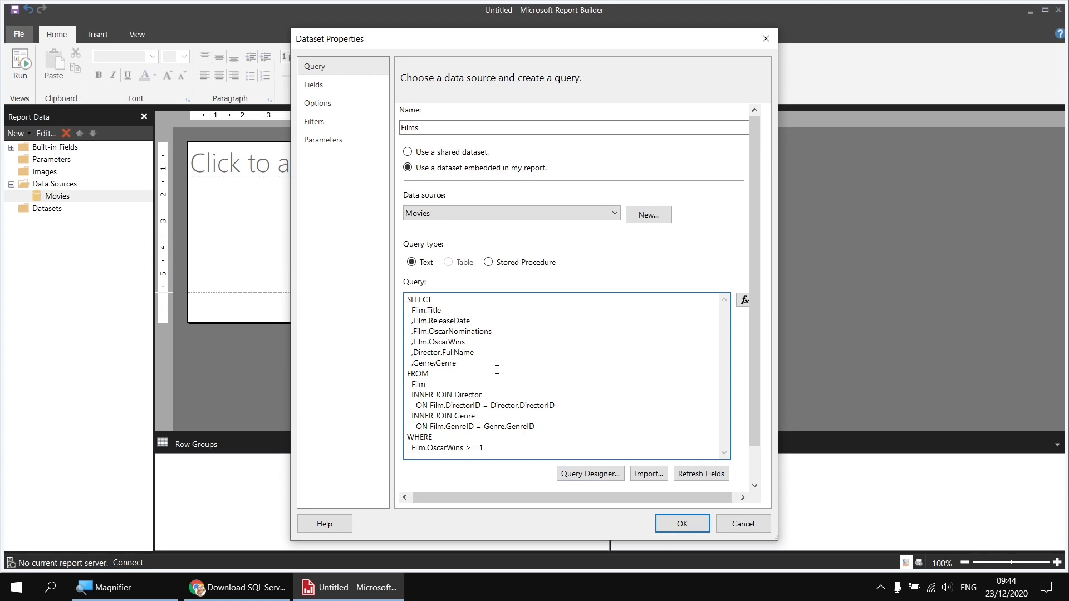
- Type 'AS DirectorName' after Director.FullName in the dataset's SQL query text
{"action": "left_click", "coordinate": [470, 352]}
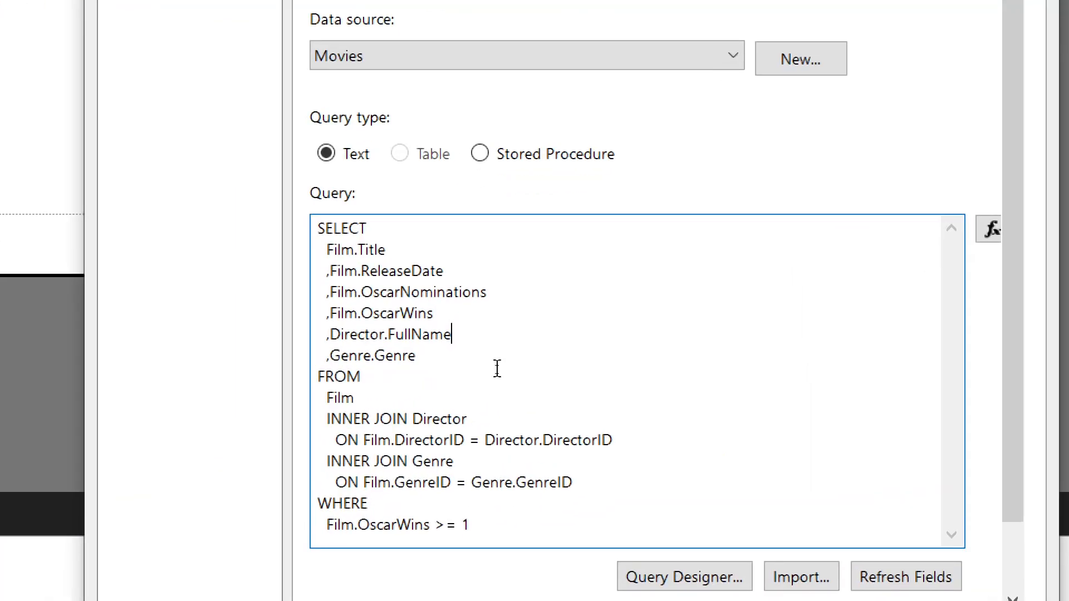
{"action": "type", "text": "AS"}
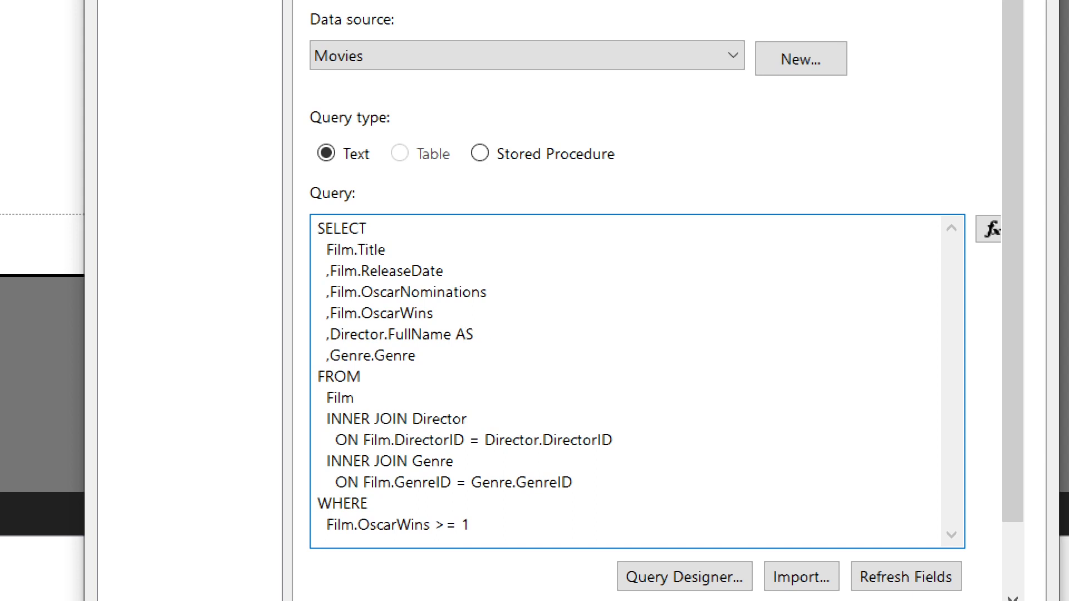
{"action": "type", "text": "DirectorN"}
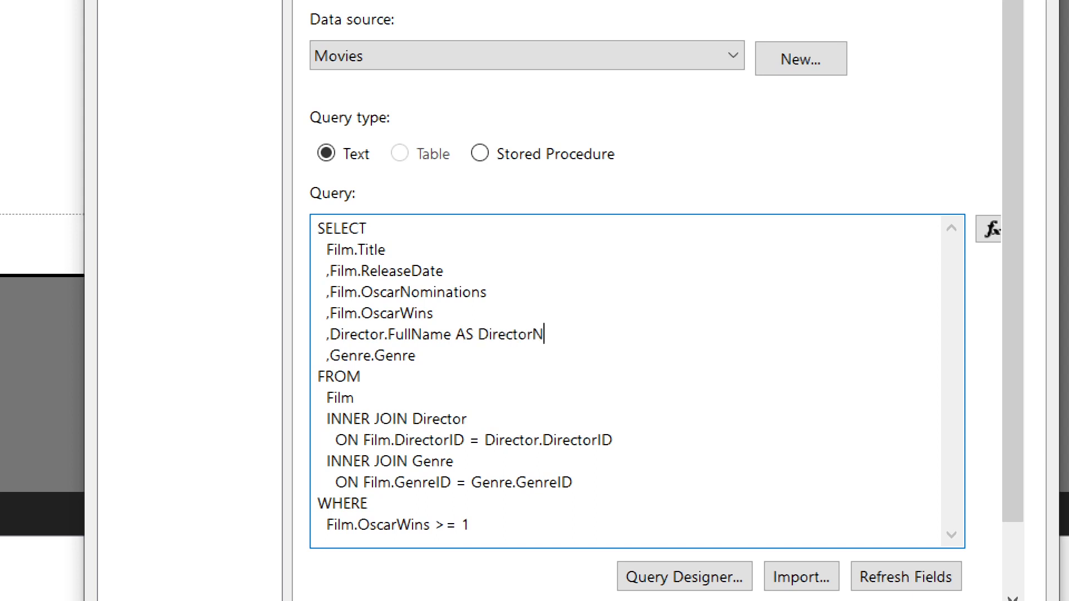
{"action": "type", "text": "ame"}
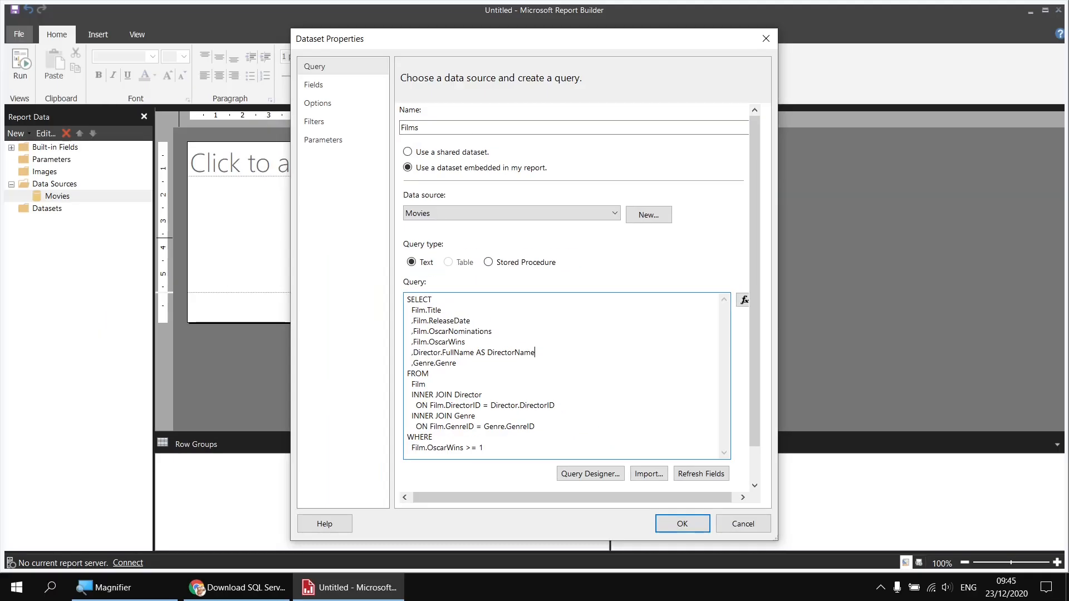
- Confirm Dataset Properties to save the Films dataset
{"action": "left_click", "coordinate": [681, 524]}
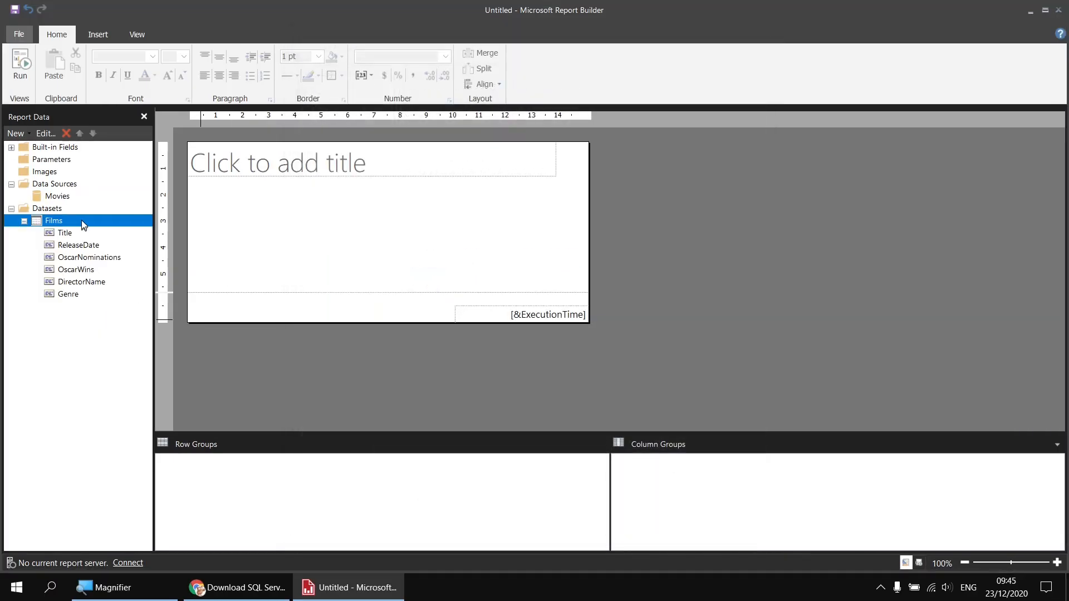
{"action": "mouse_move", "coordinate": [85, 326]}
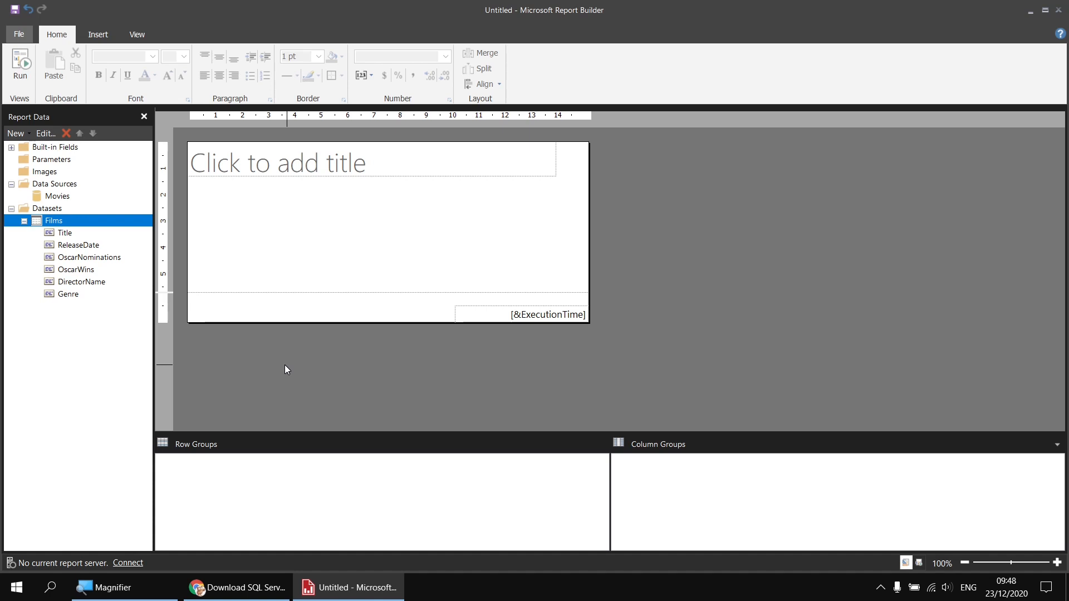
{"action": "mouse_move", "coordinate": [167, 491]}
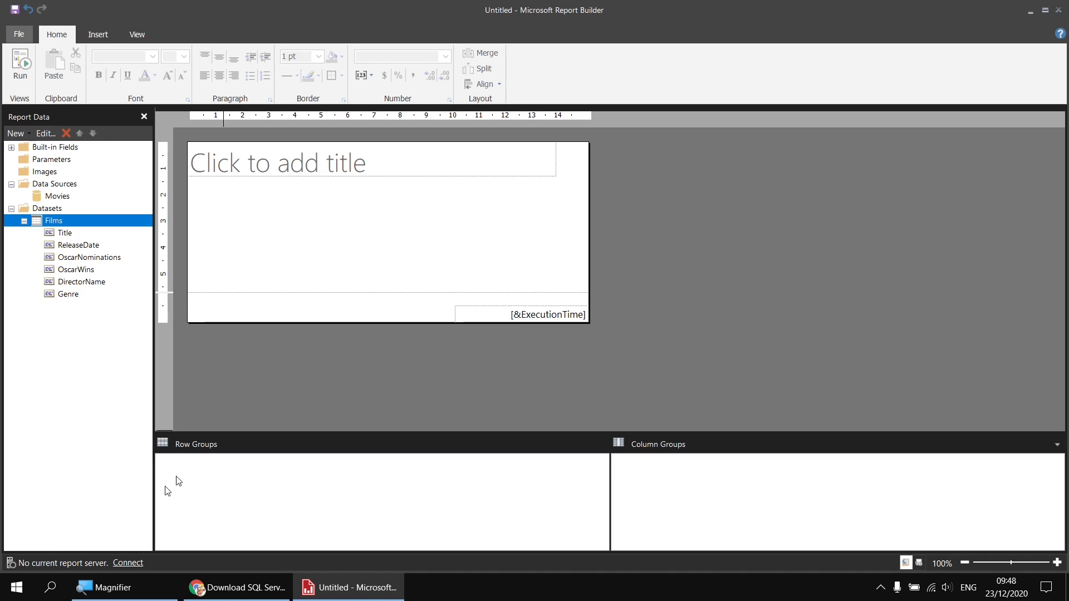
- Search Windows for 'sql ser' and launch SQL Server Management Studio 18
{"action": "left_click", "coordinate": [51, 587]}
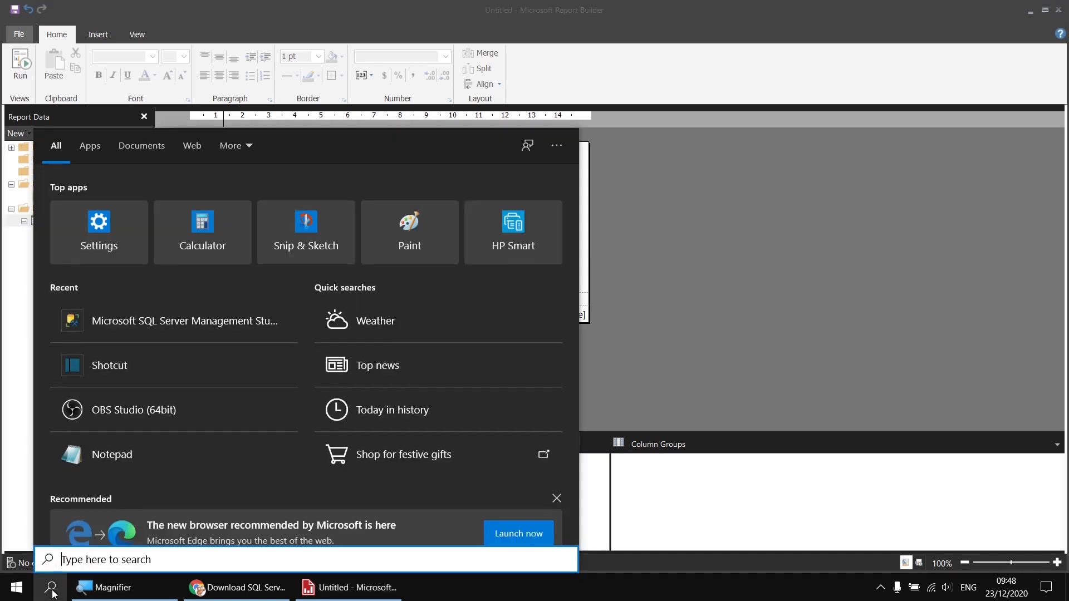
{"action": "type", "text": "sql ser"}
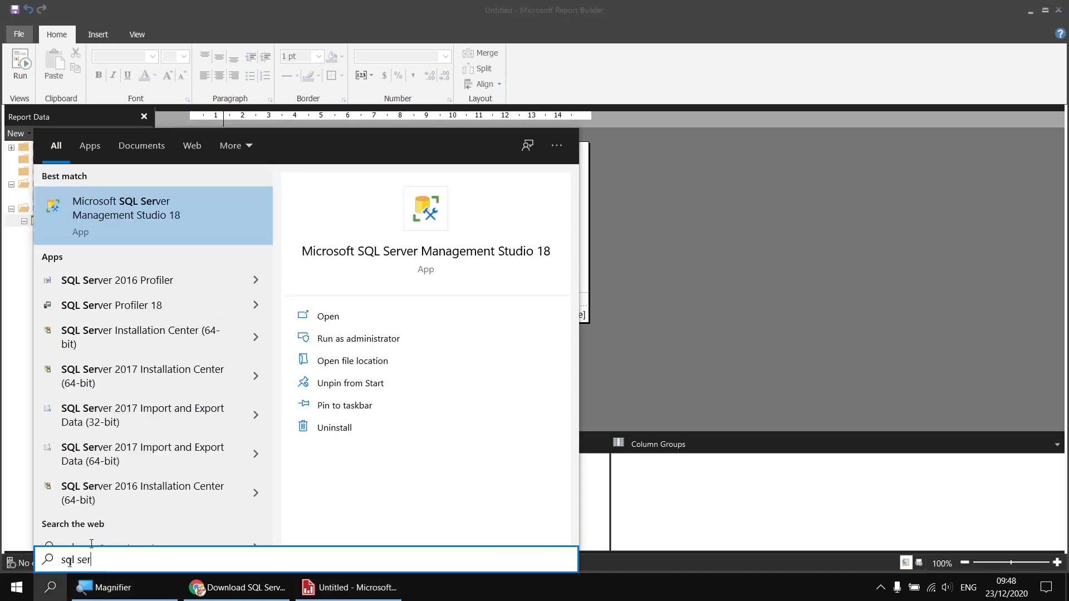
{"action": "mouse_move", "coordinate": [425, 251]}
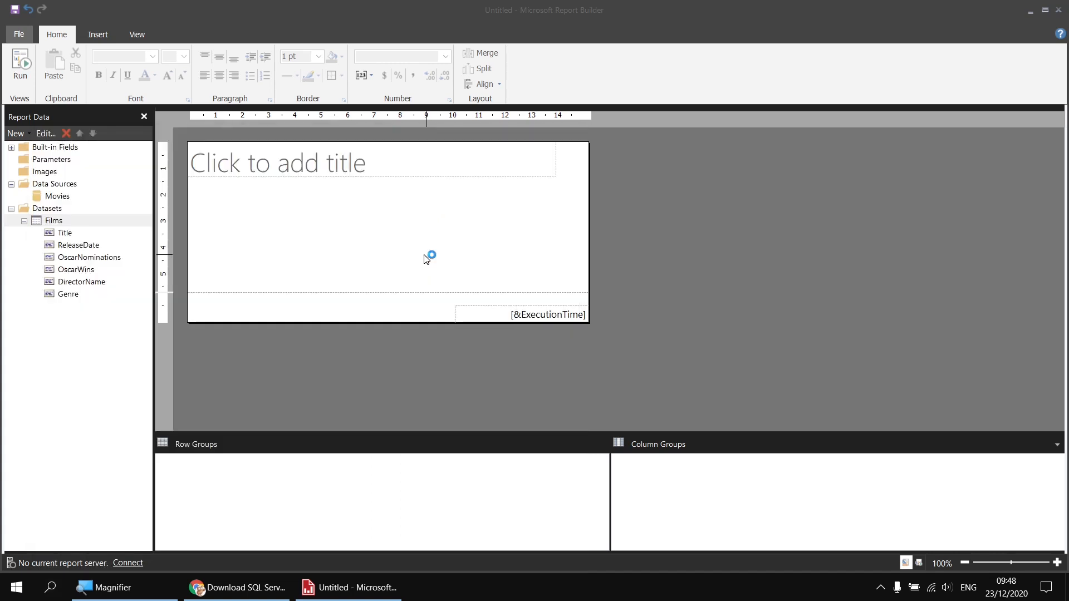
{"action": "left_click", "coordinate": [238, 588]}
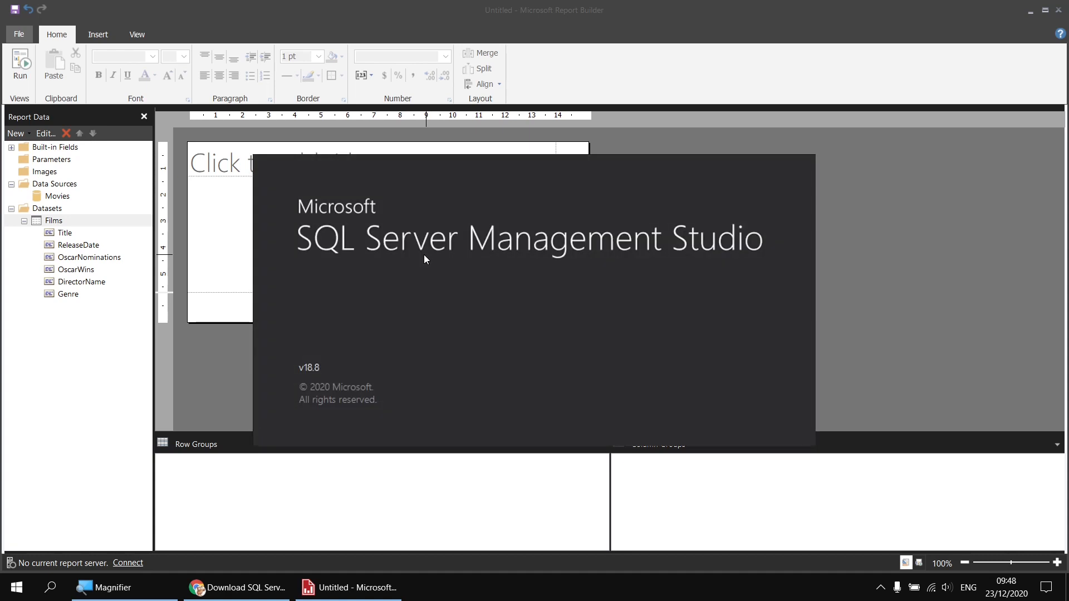
{"action": "mouse_move", "coordinate": [824, 456]}
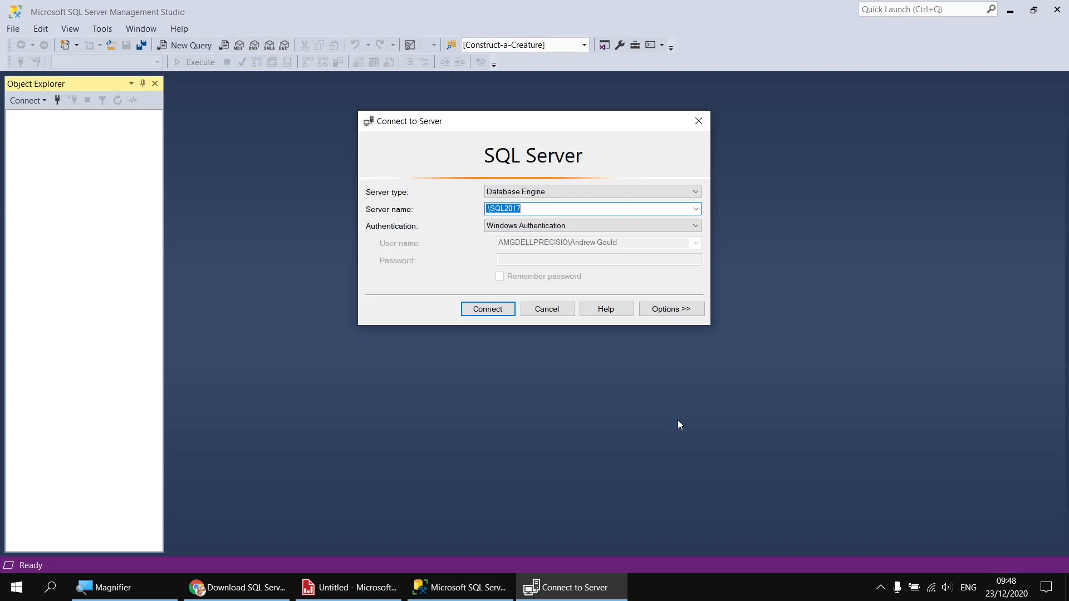
{"action": "mouse_move", "coordinate": [501, 219]}
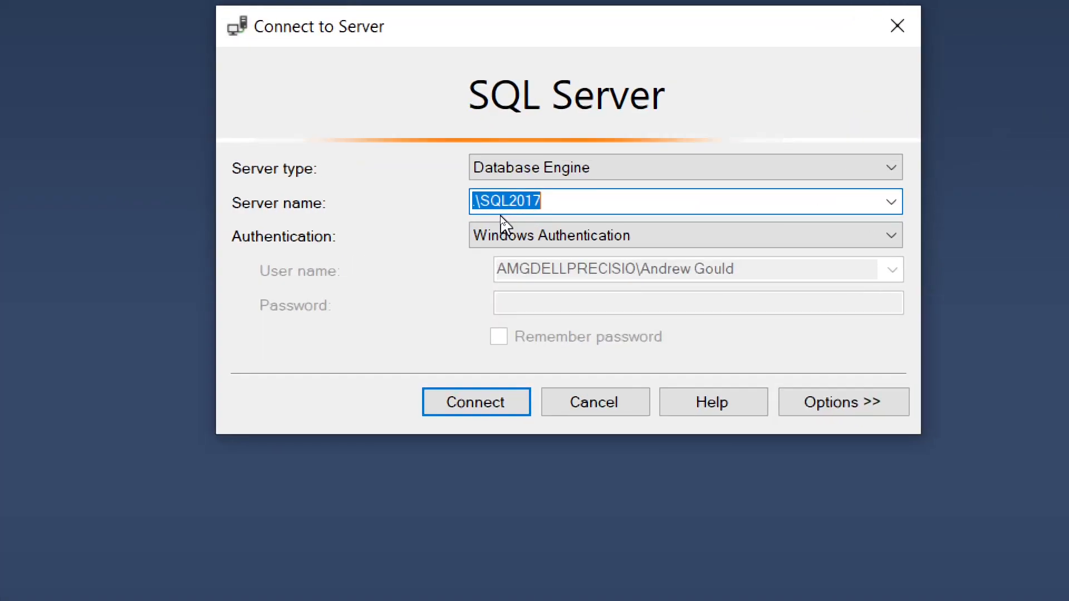
- Connect to server .\SQL2017 with Windows Authentication
{"action": "left_click", "coordinate": [573, 198]}
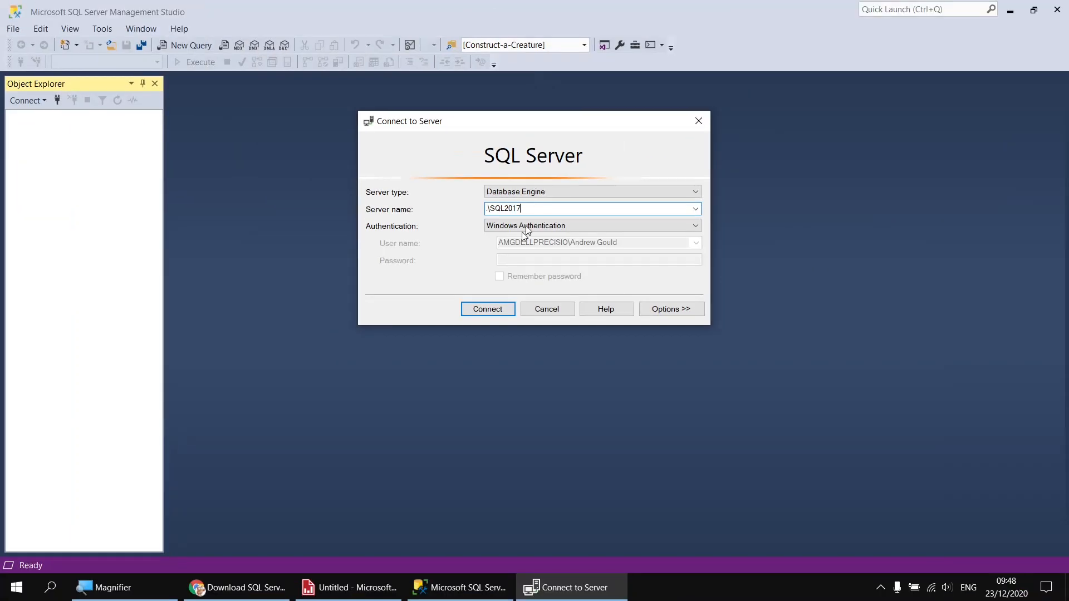
{"action": "left_click", "coordinate": [487, 309]}
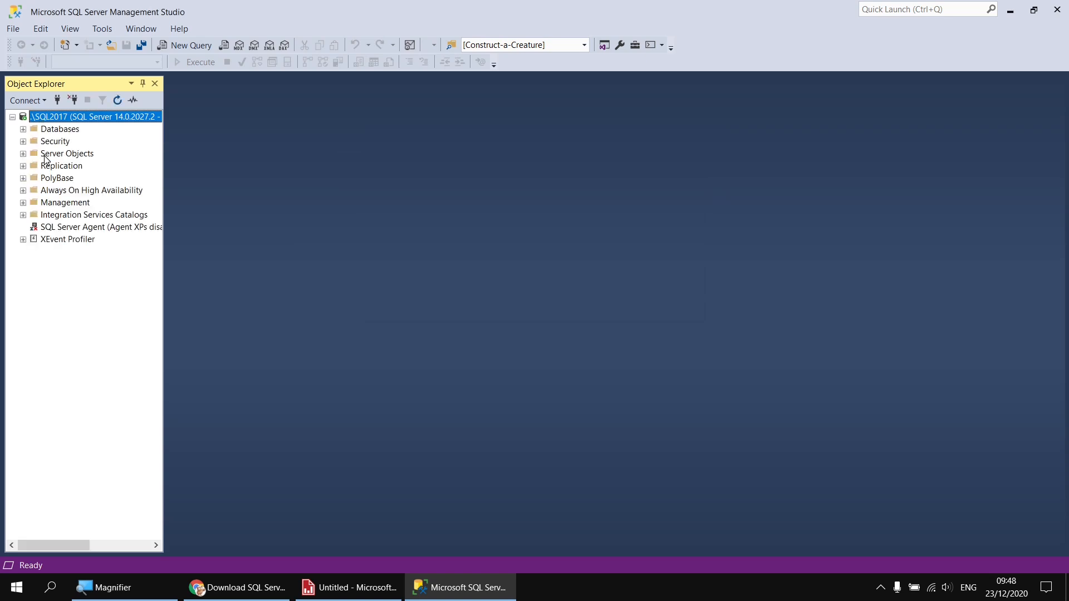
{"action": "mouse_move", "coordinate": [22, 133]}
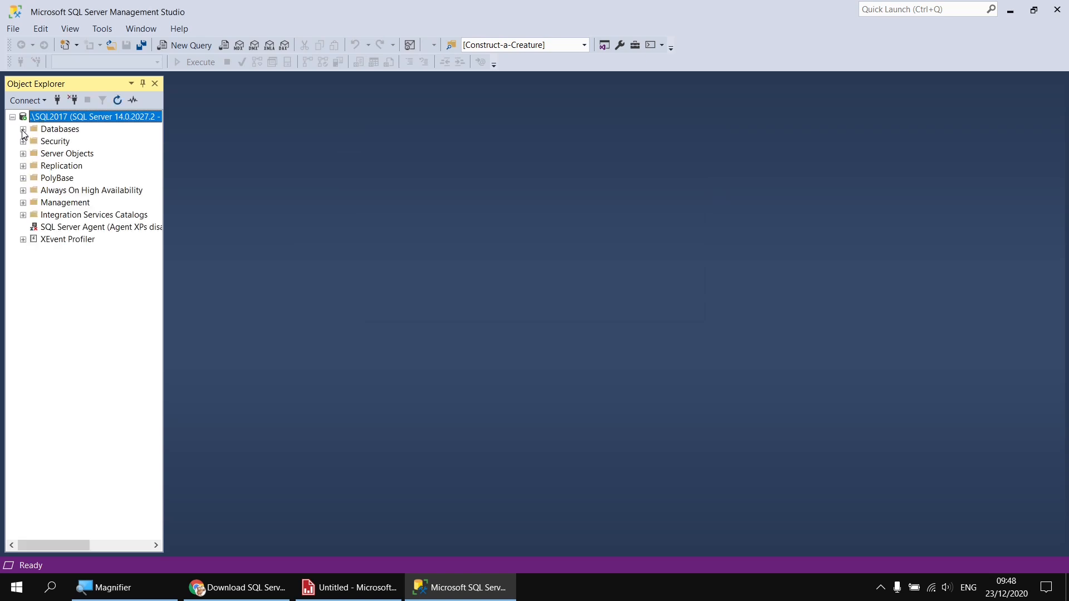
- In Object Explorer, expand Databases, Movies, Programmability and Stored Procedures
{"action": "left_click", "coordinate": [22, 131]}
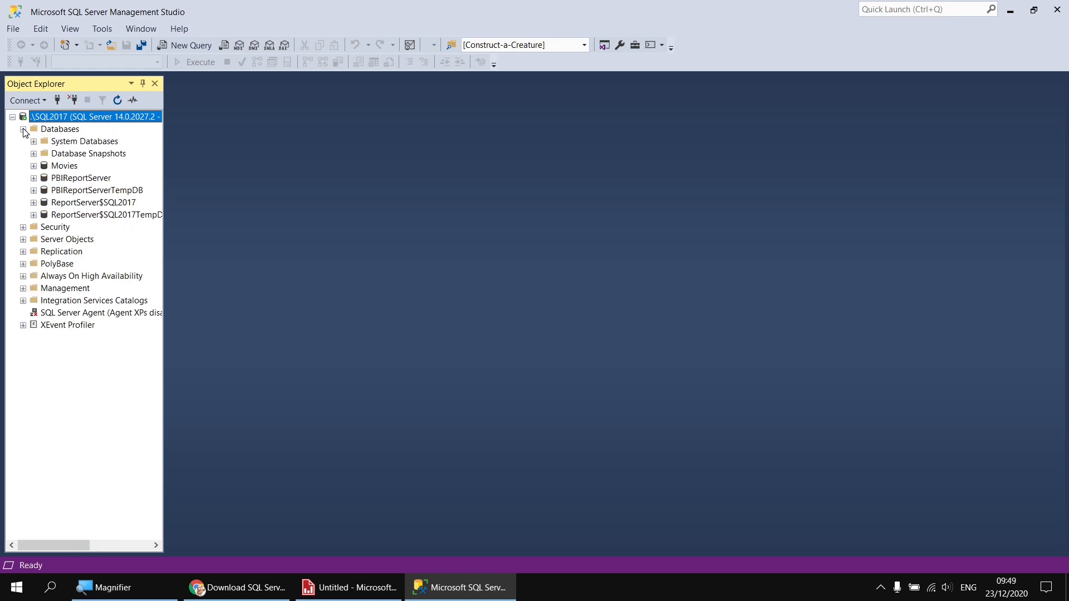
{"action": "left_click", "coordinate": [33, 166]}
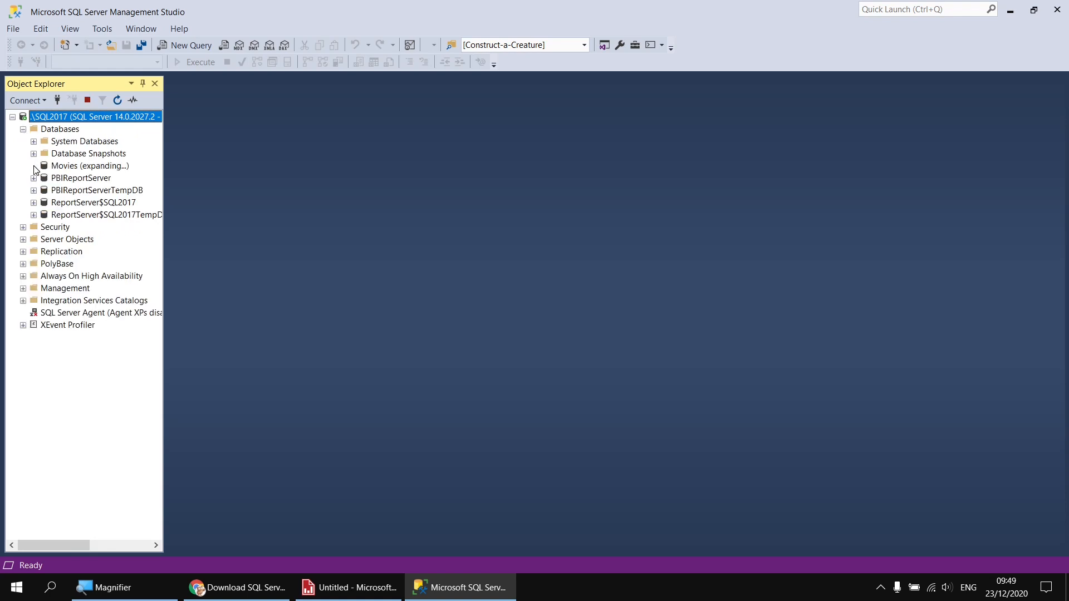
{"action": "left_click", "coordinate": [33, 166]}
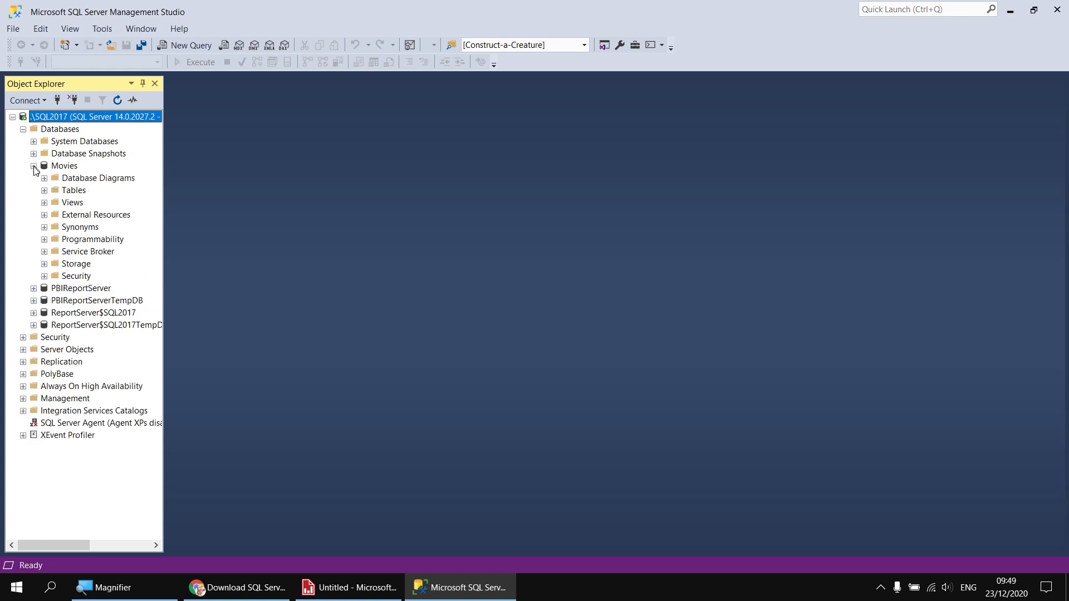
{"action": "left_click", "coordinate": [44, 240]}
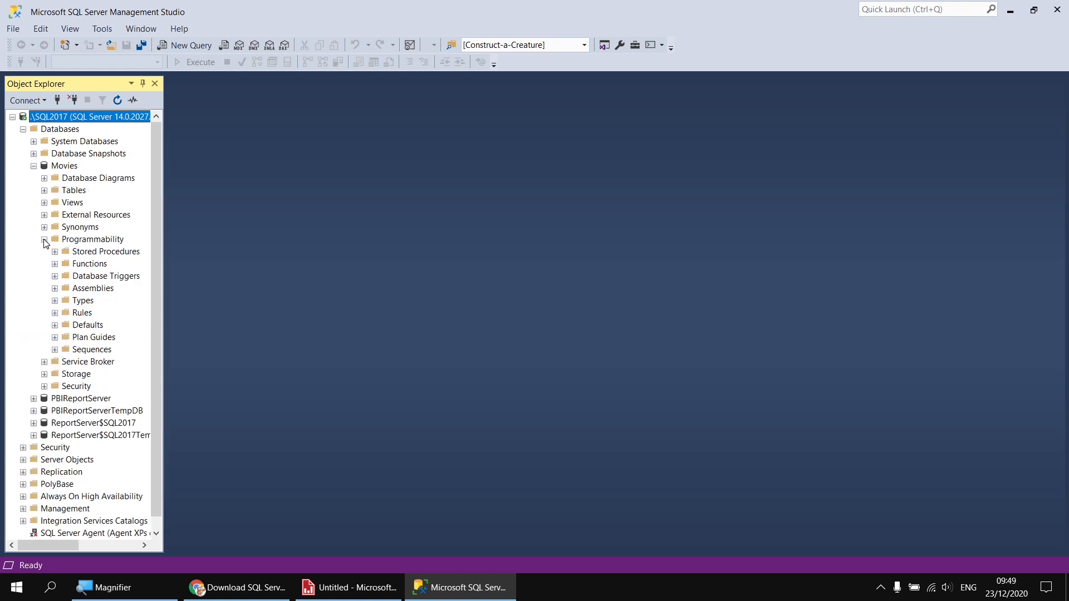
{"action": "left_click", "coordinate": [106, 251]}
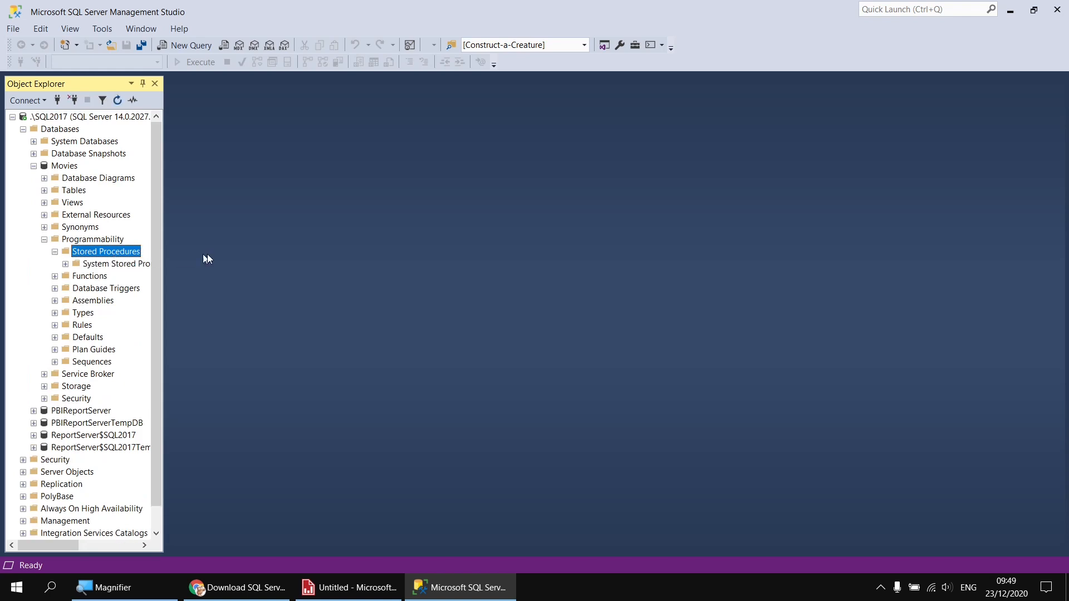
{"action": "mouse_move", "coordinate": [225, 262]}
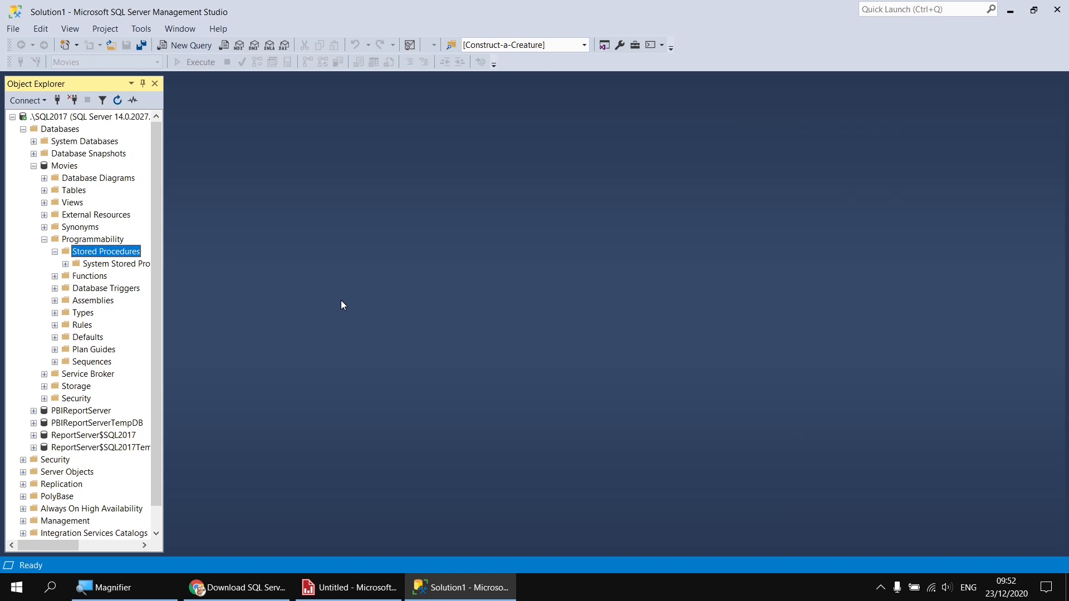
{"action": "mouse_move", "coordinate": [336, 312]}
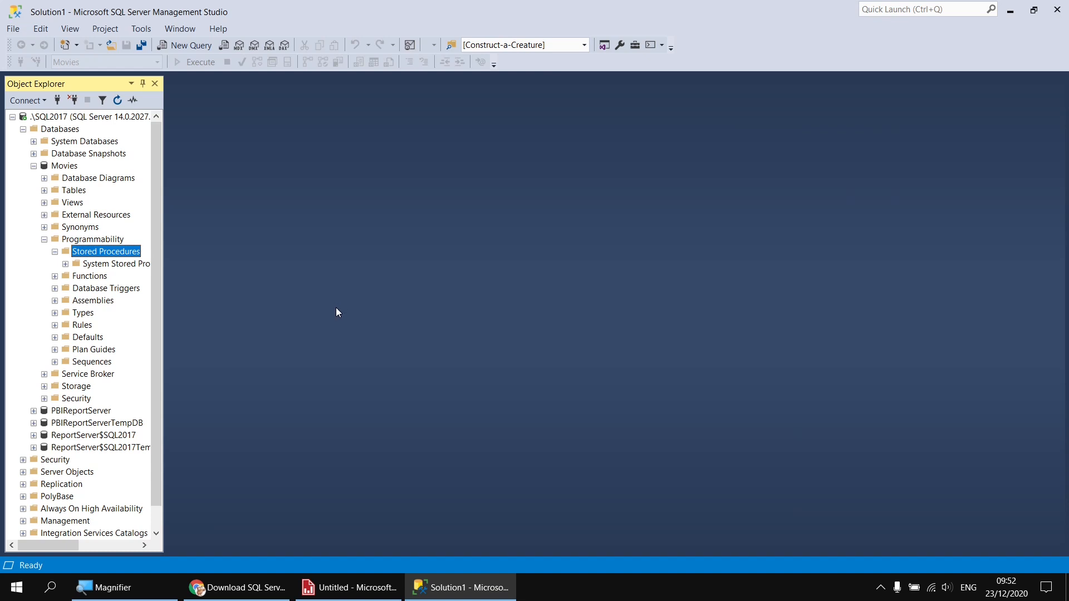
{"action": "mouse_move", "coordinate": [184, 45]}
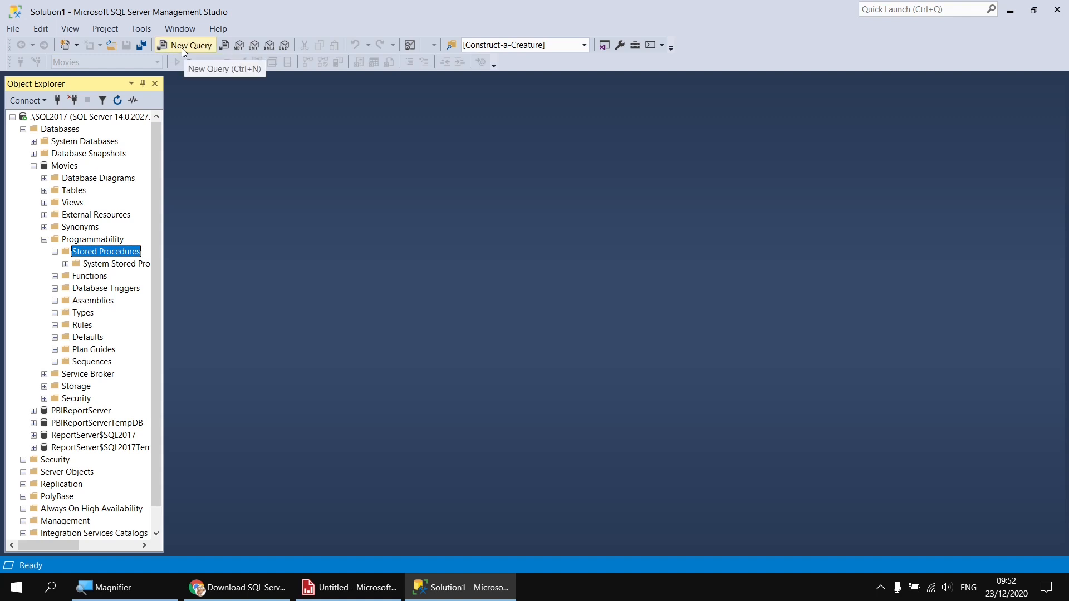
{"action": "mouse_move", "coordinate": [186, 52]}
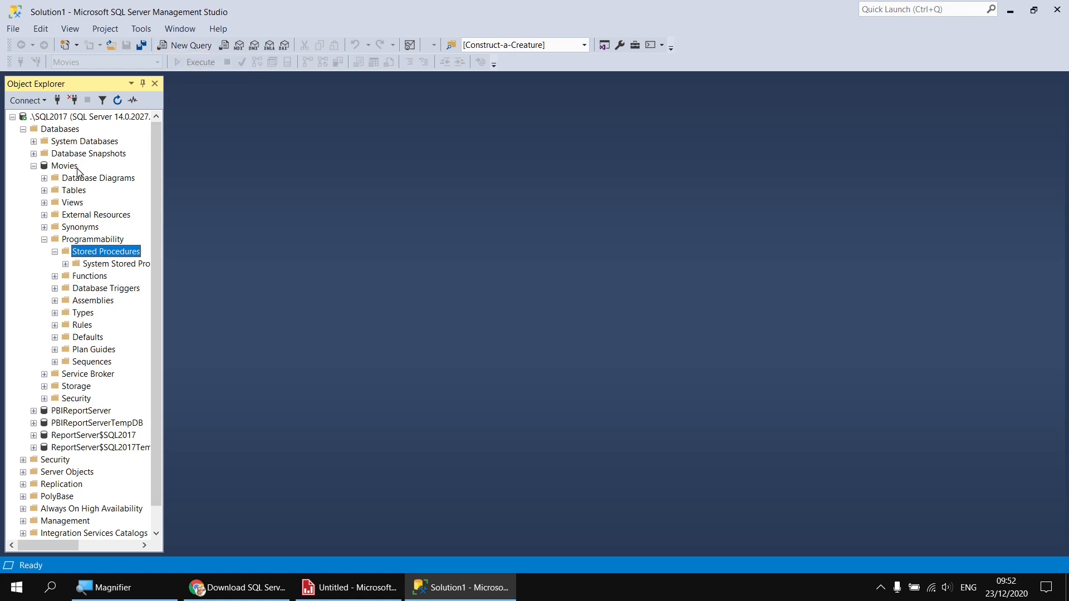
- Open a New Query window on the Movies database from its context menu
{"action": "right_click", "coordinate": [64, 166]}
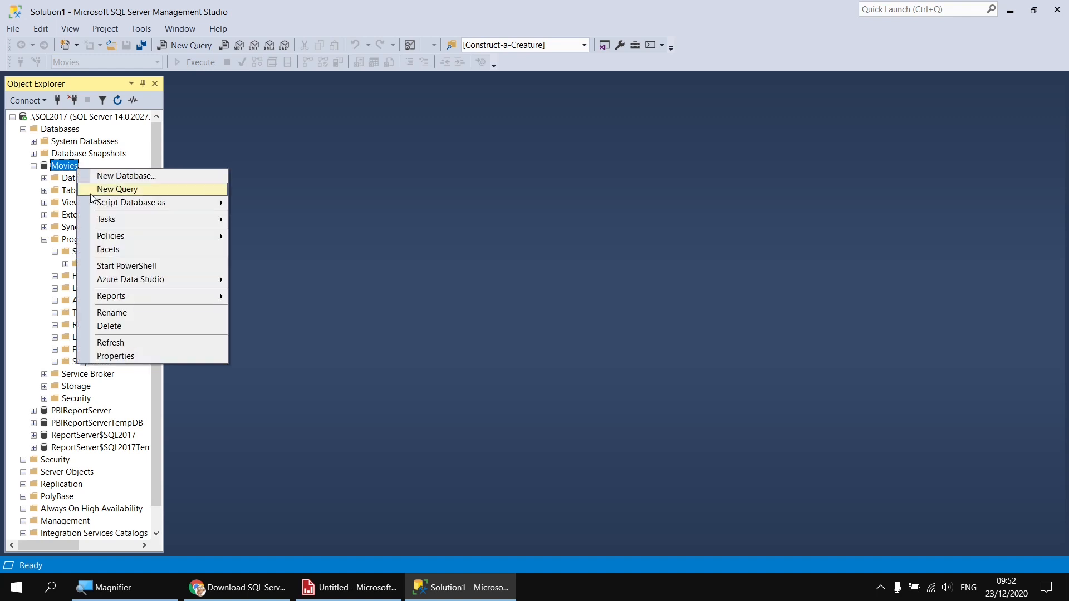
{"action": "mouse_move", "coordinate": [92, 197]}
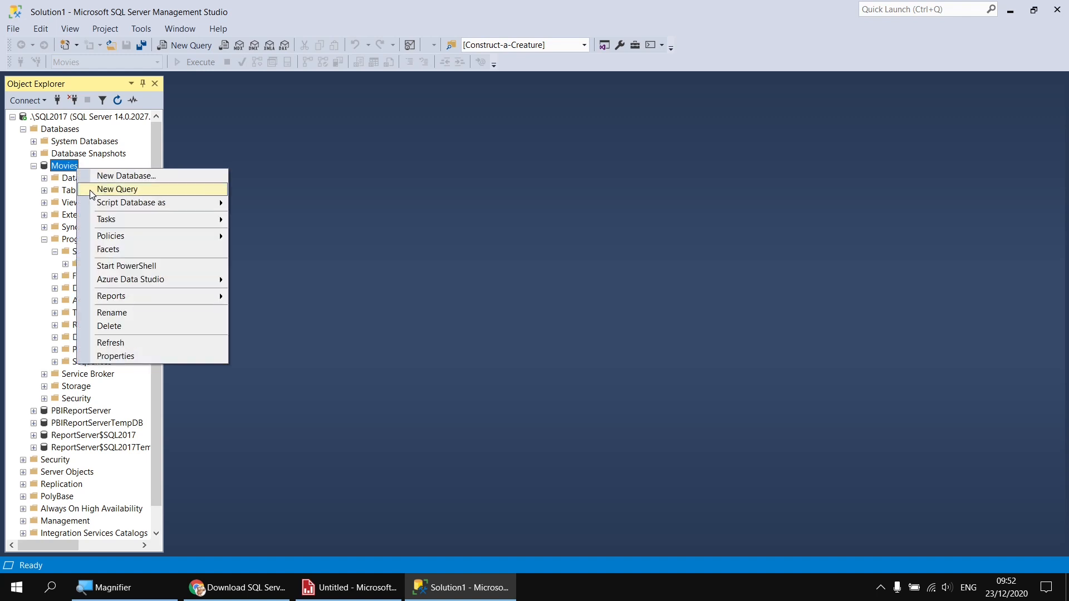
{"action": "left_click", "coordinate": [118, 189]}
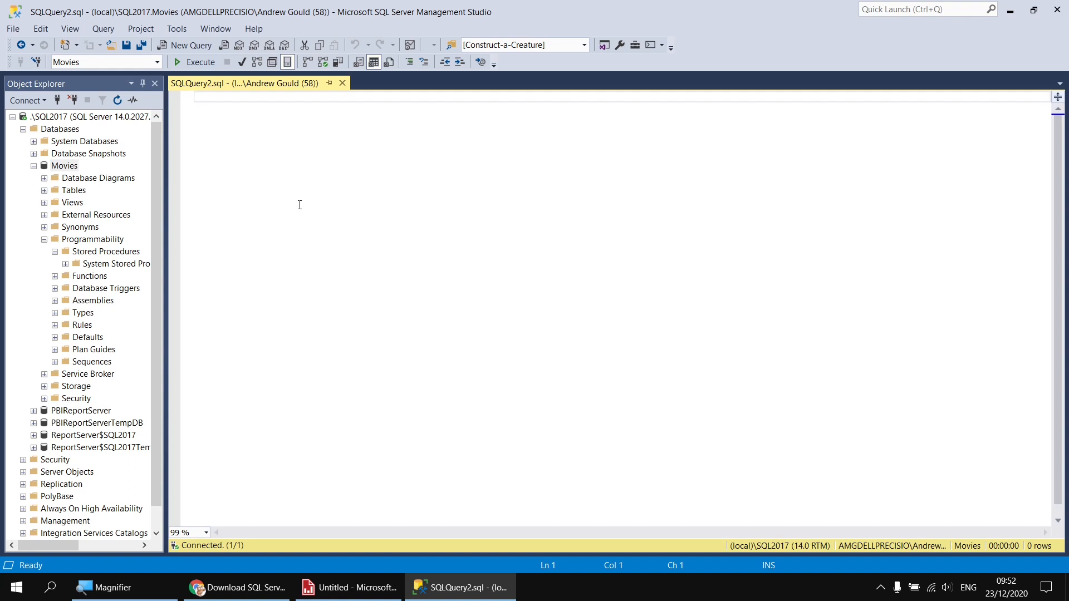
{"action": "left_click", "coordinate": [237, 587]}
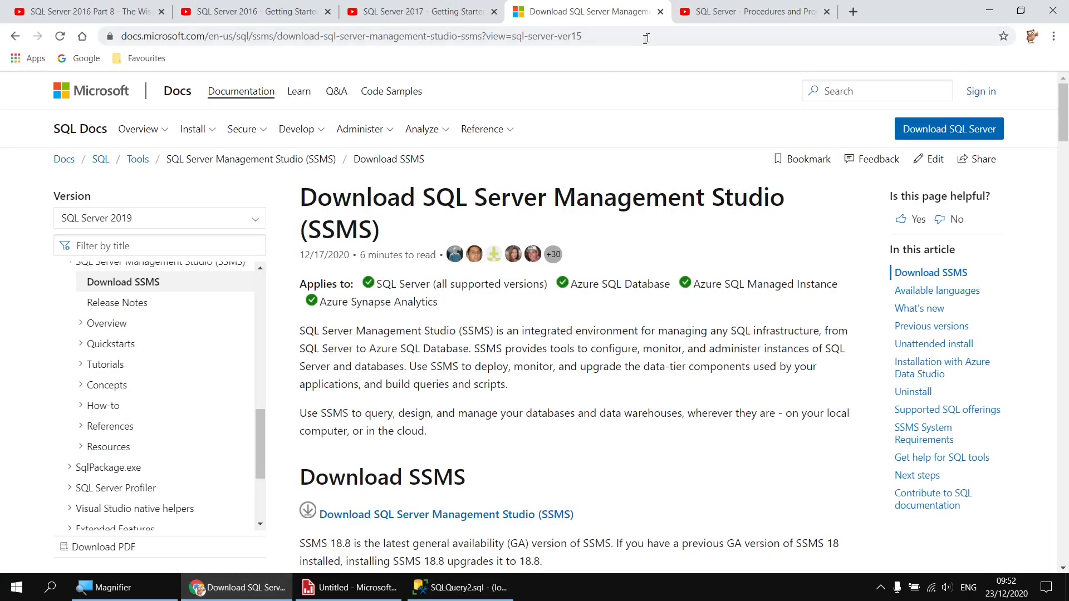
{"action": "left_click", "coordinate": [750, 11]}
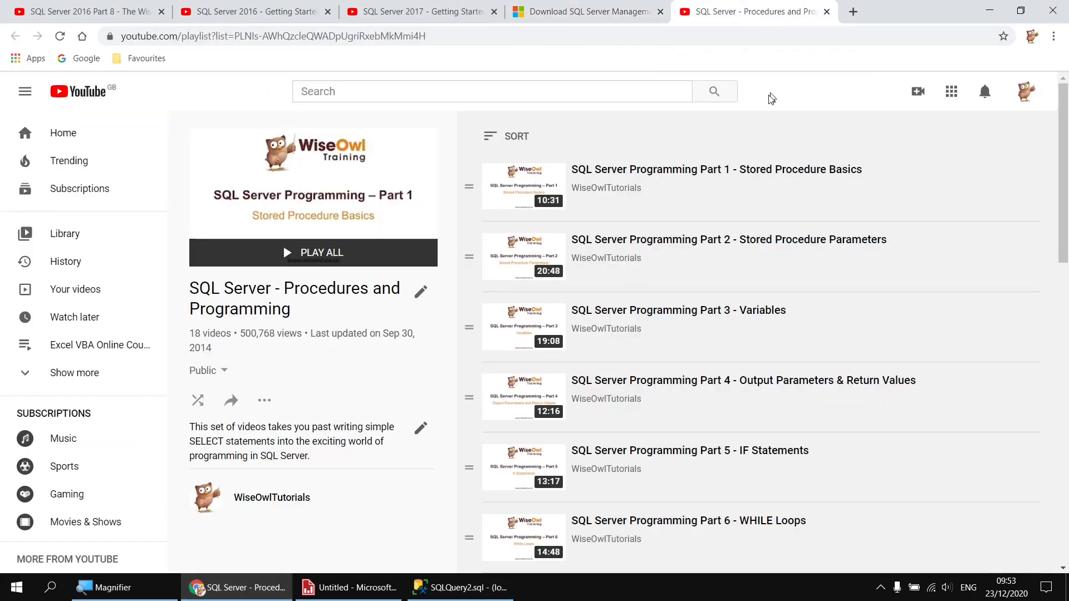
{"action": "mouse_move", "coordinate": [798, 127]}
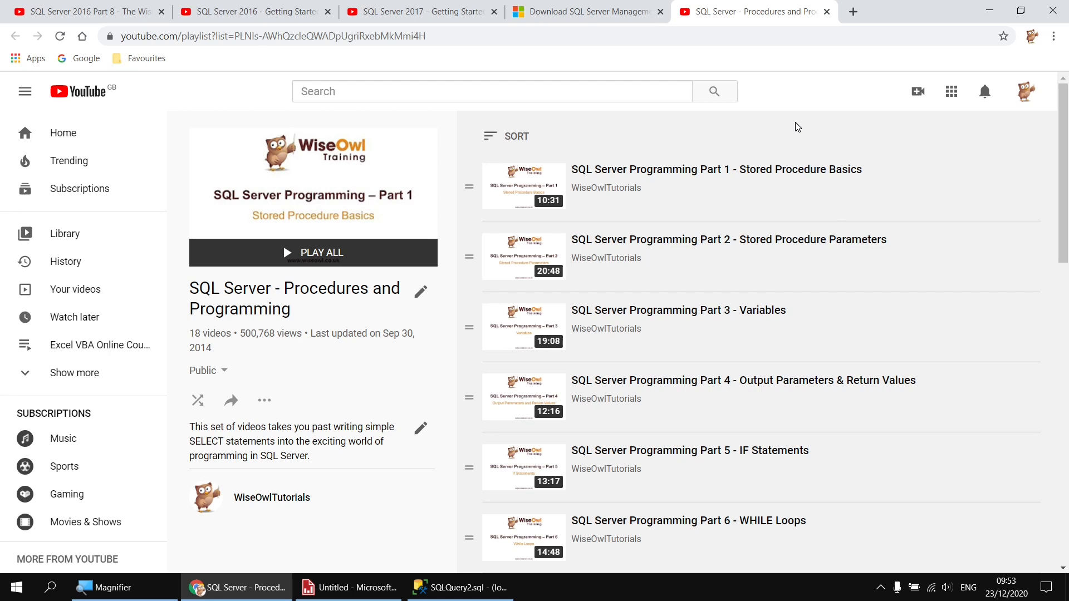
{"action": "mouse_move", "coordinate": [844, 253]}
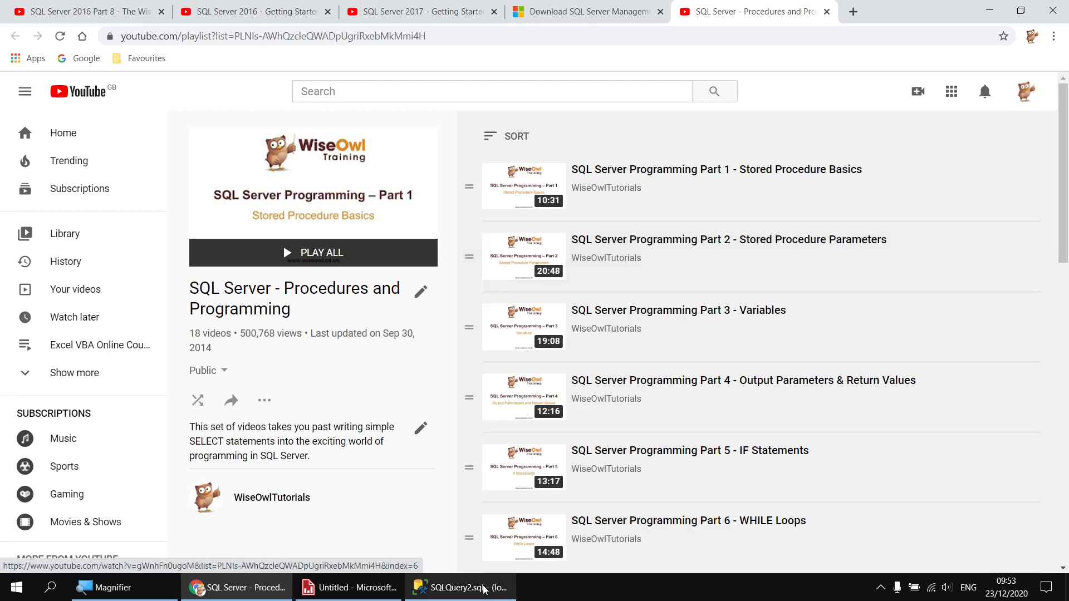
{"action": "left_click", "coordinate": [460, 588]}
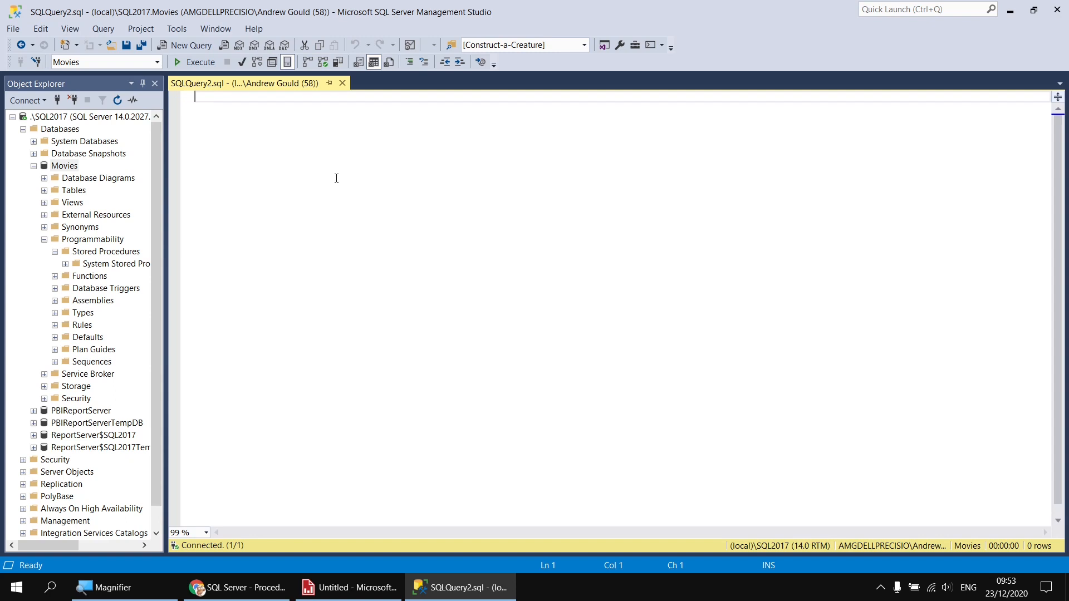
{"action": "mouse_move", "coordinate": [102, 62]}
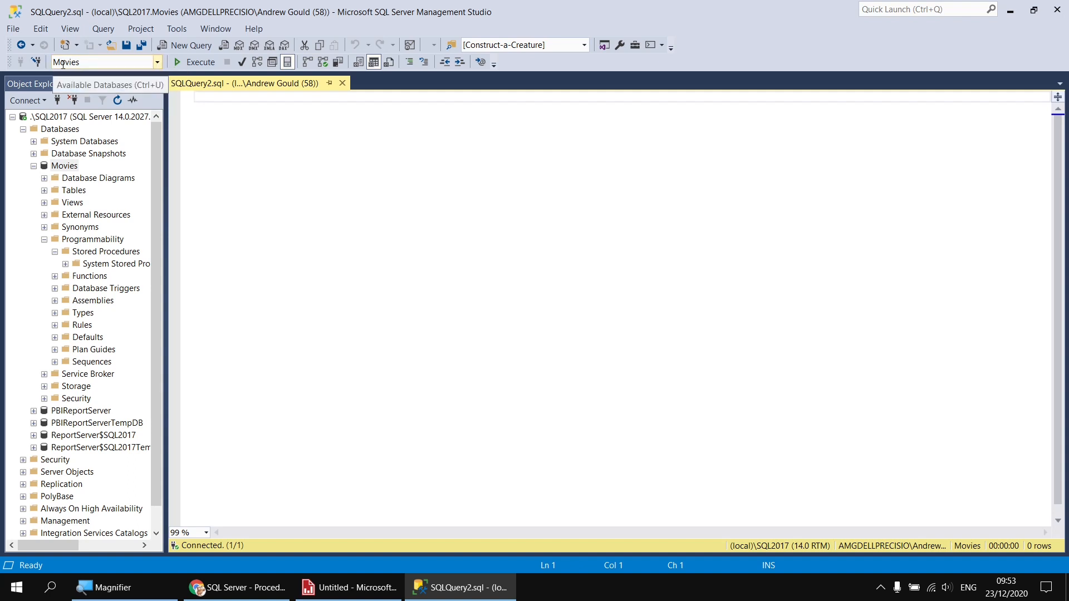
{"action": "mouse_move", "coordinate": [151, 62]}
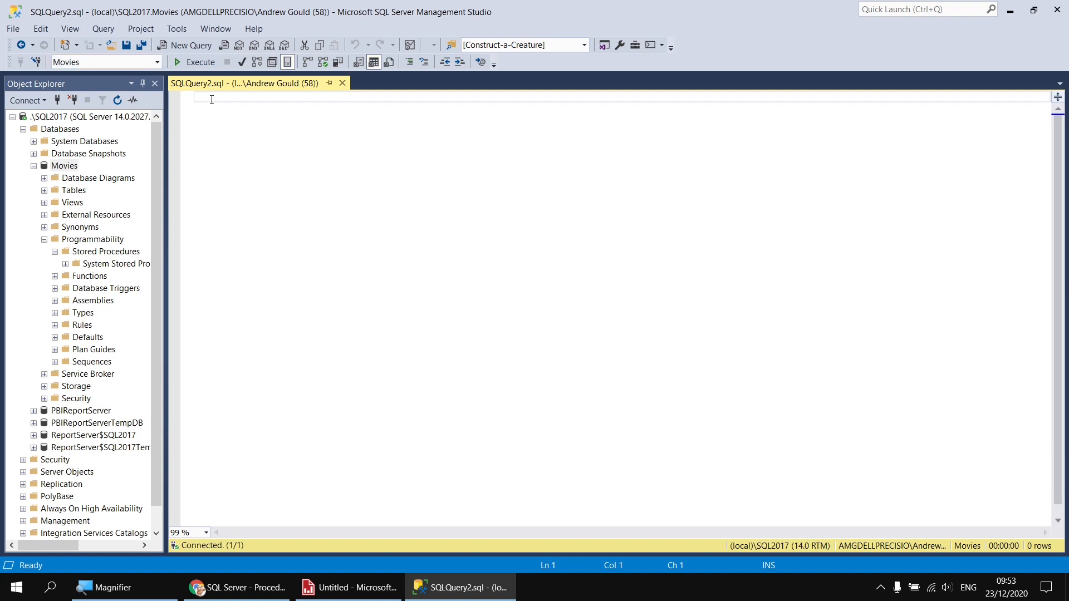
- Launch Design Query in Editor from the blank query's context menu
{"action": "right_click", "coordinate": [215, 100]}
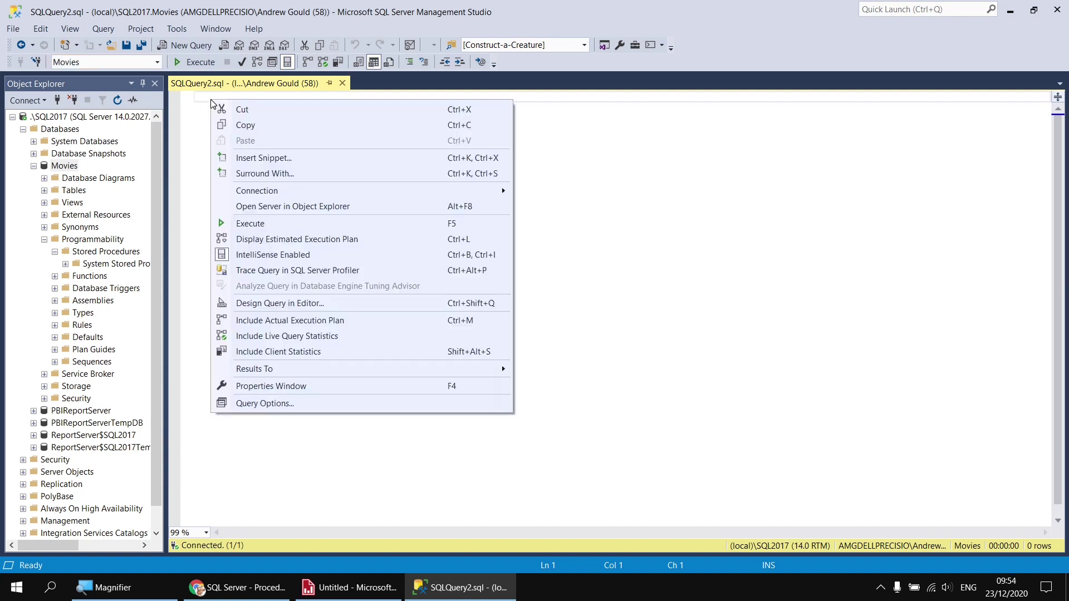
{"action": "mouse_move", "coordinate": [292, 303]}
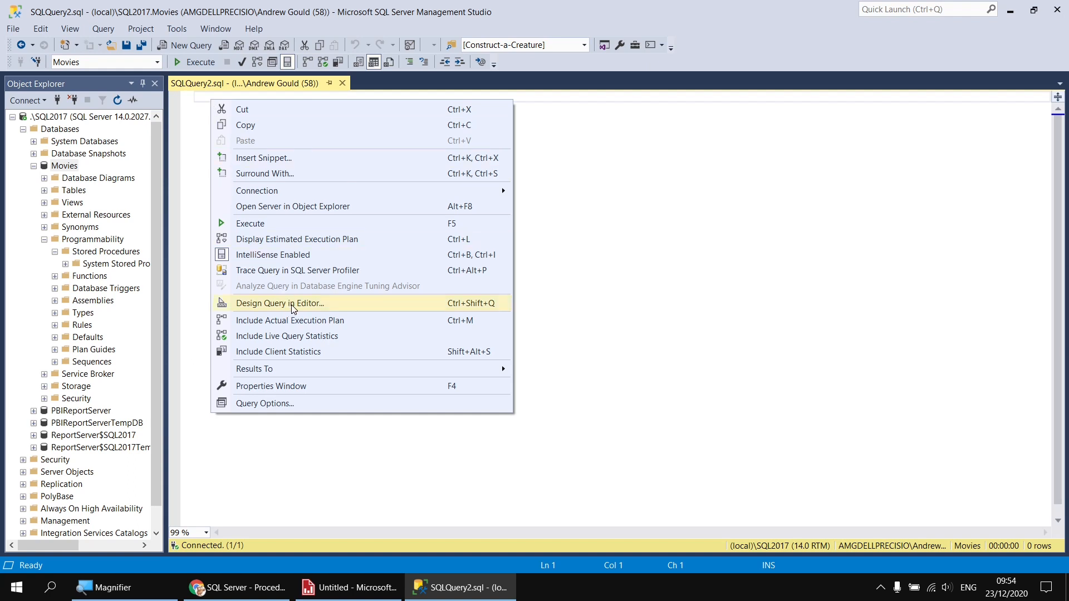
{"action": "mouse_move", "coordinate": [454, 309]}
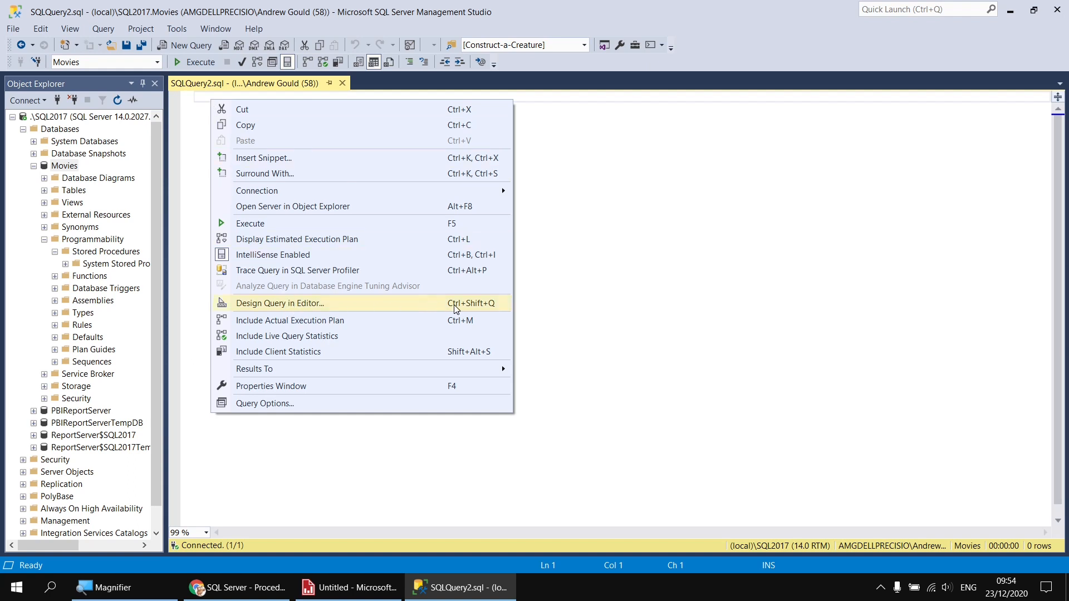
{"action": "mouse_move", "coordinate": [373, 308]}
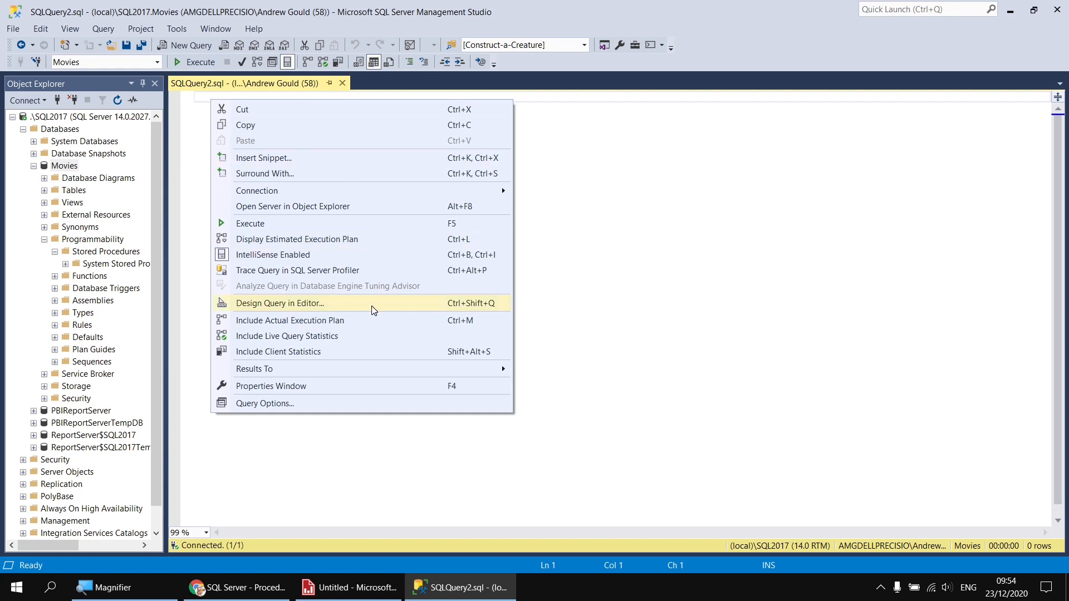
{"action": "left_click", "coordinate": [280, 303]}
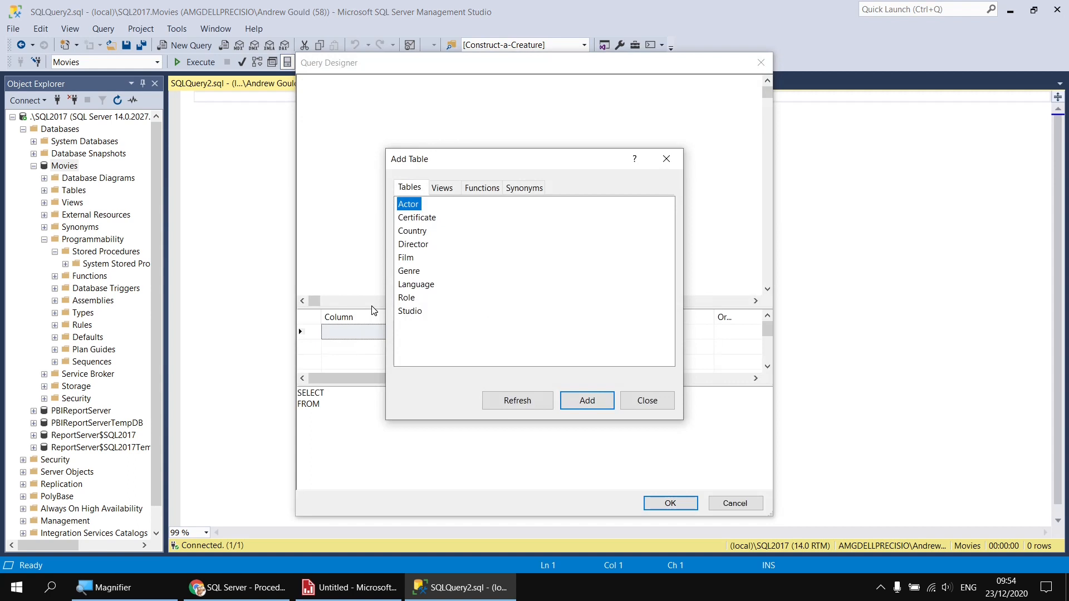
{"action": "mouse_move", "coordinate": [410, 260]}
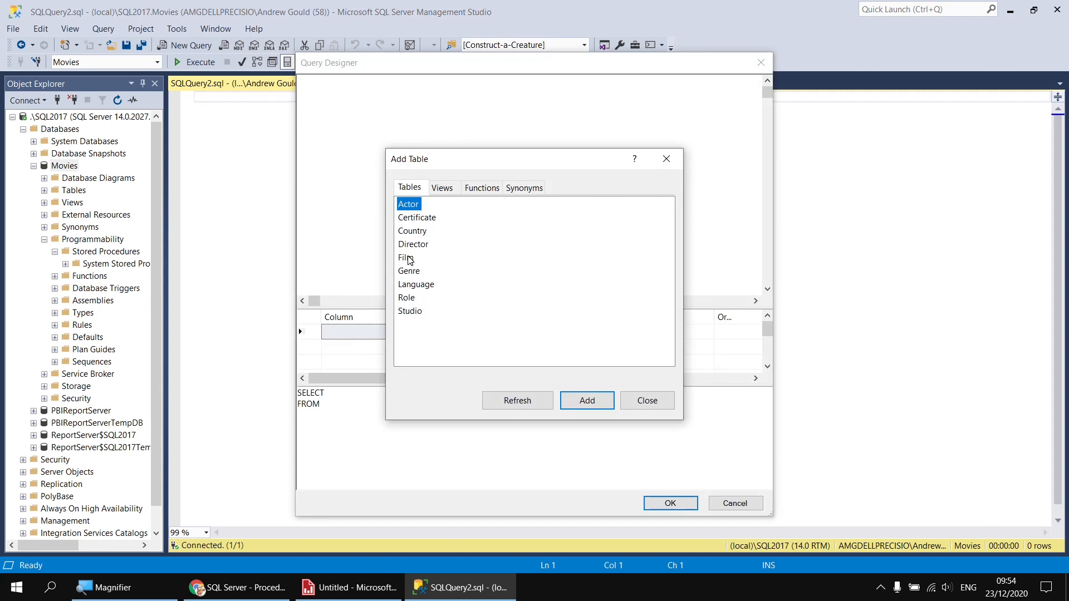
- Add the Film, Director and Genre tables to the design, then close Add Table
{"action": "left_click", "coordinate": [406, 257]}
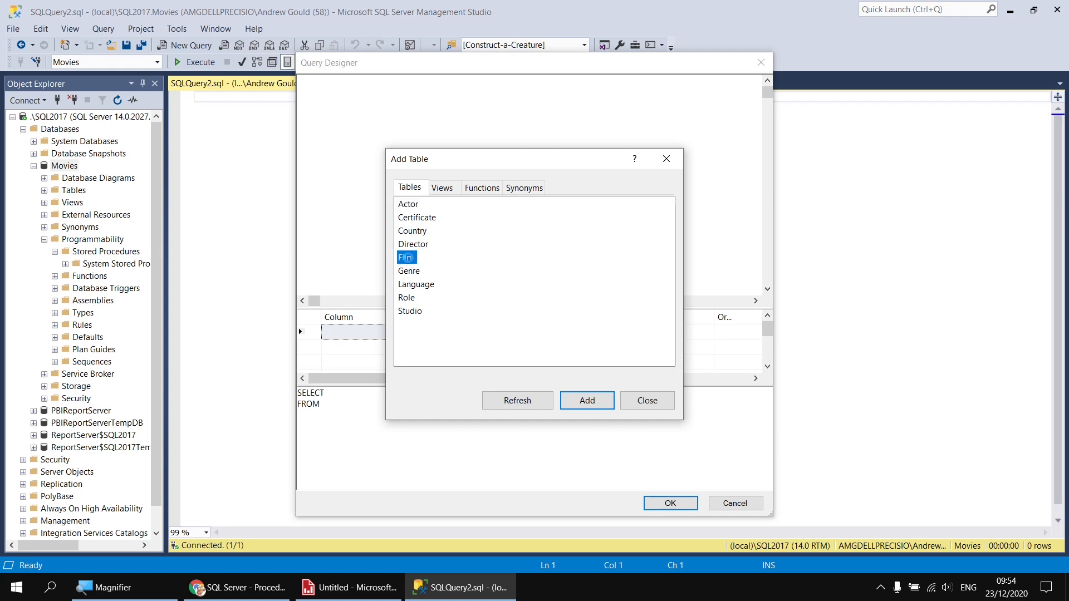
{"action": "left_click", "coordinate": [586, 400]}
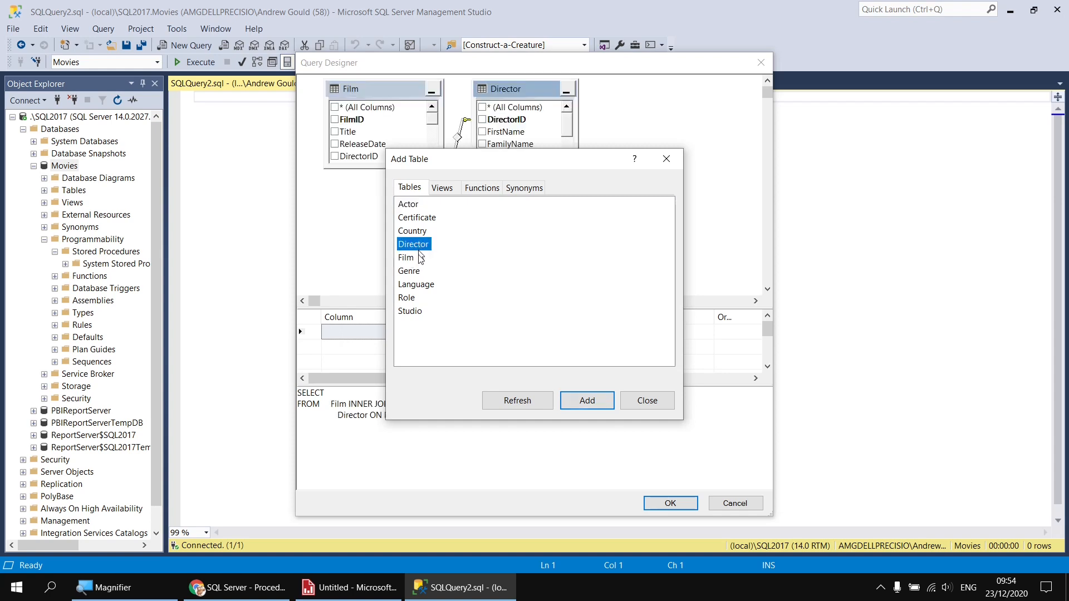
{"action": "left_click", "coordinate": [586, 400]}
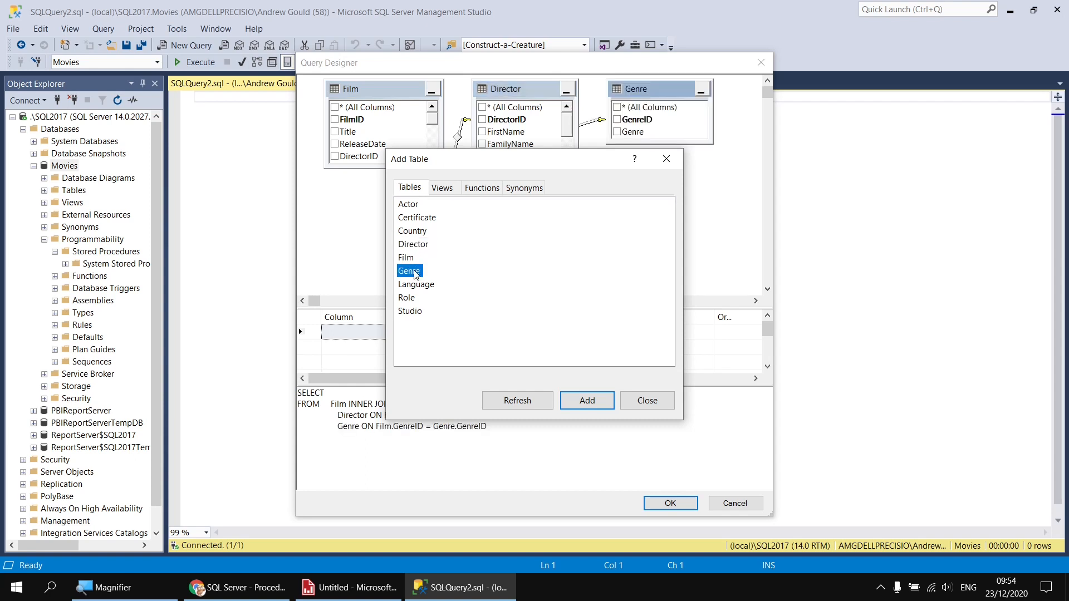
{"action": "mouse_move", "coordinate": [665, 125]}
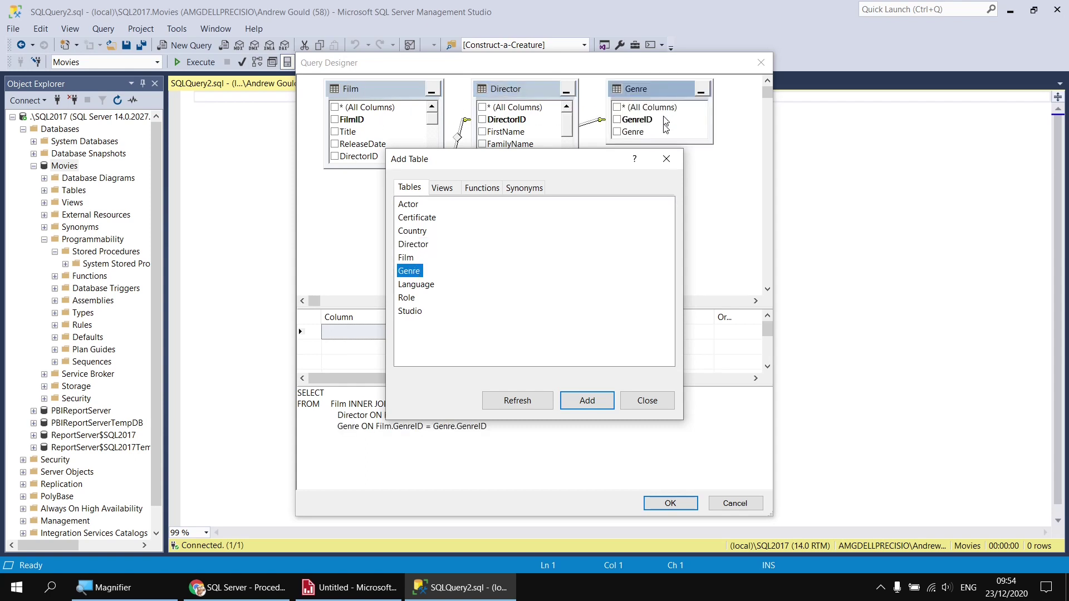
{"action": "mouse_move", "coordinate": [602, 350]}
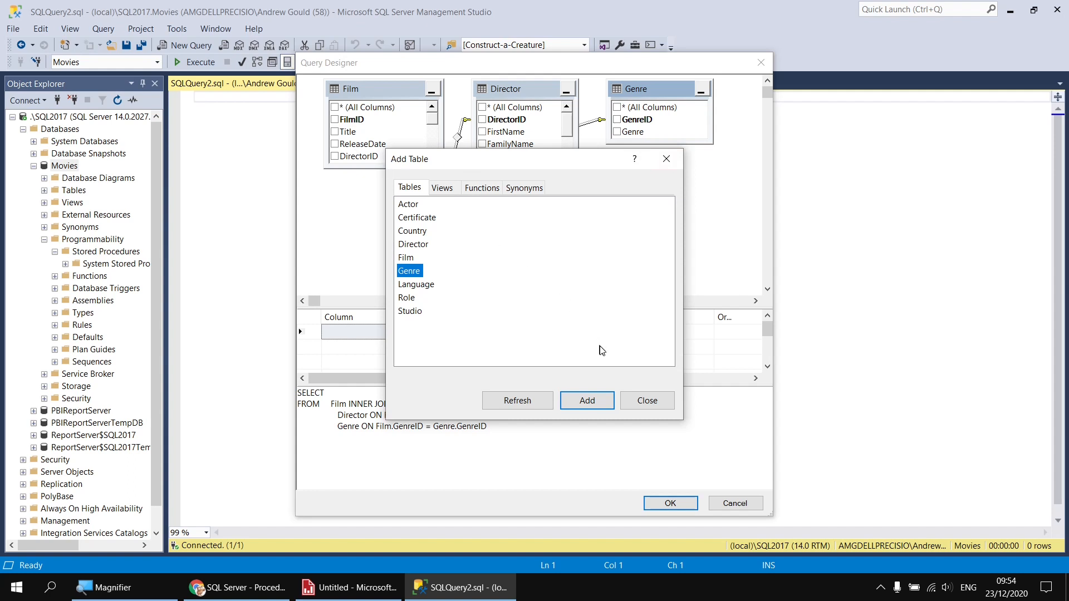
{"action": "left_click", "coordinate": [646, 400]}
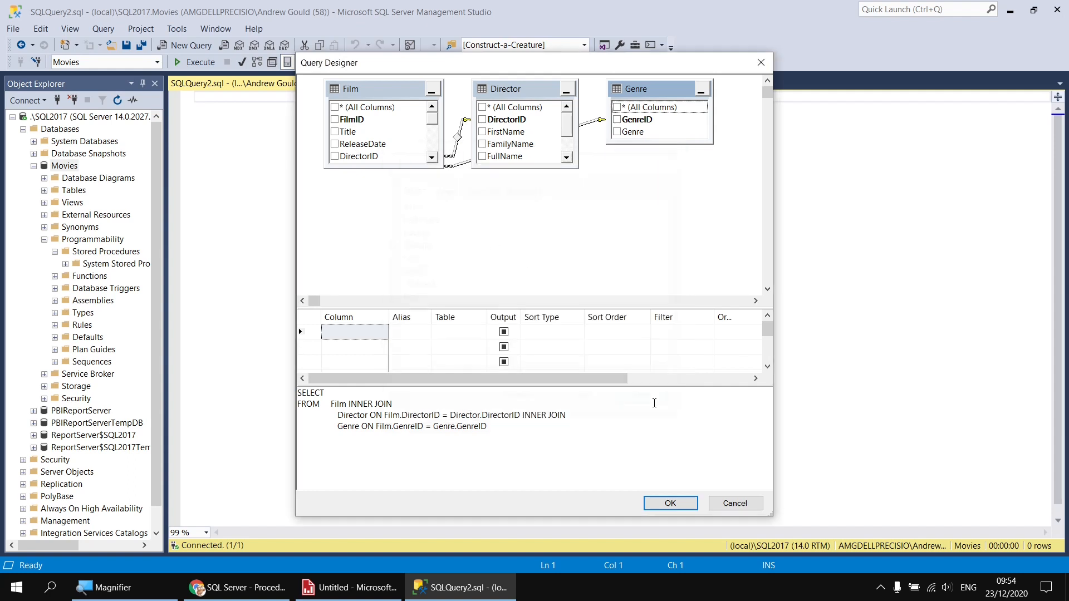
{"action": "mouse_move", "coordinate": [365, 177]}
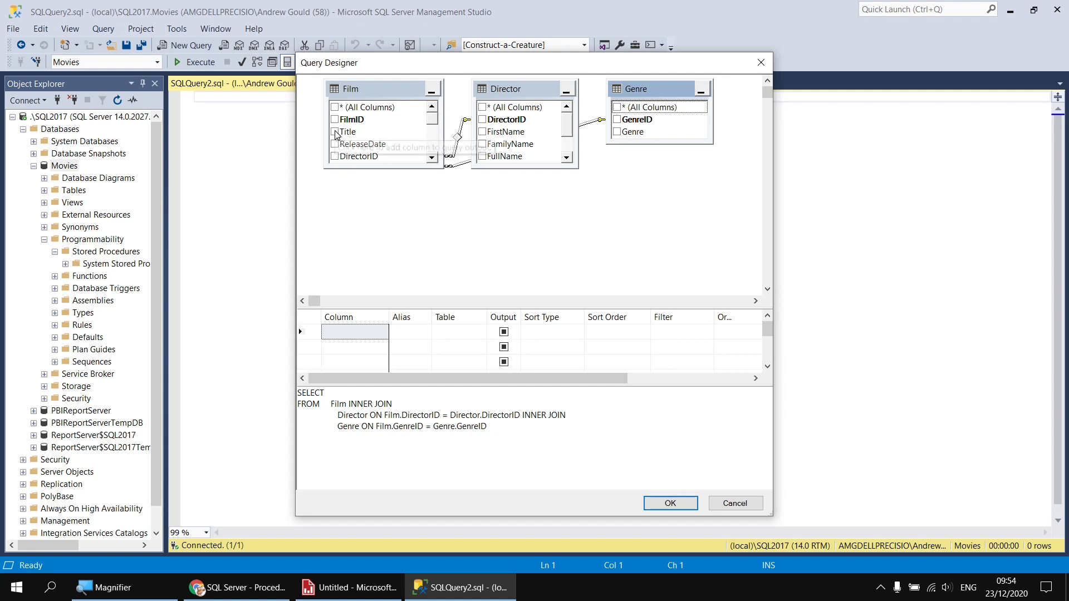
- Tick Title, ReleaseDate, OscarNominations, OscarWins, Director FullName and Genre as output columns
{"action": "left_click", "coordinate": [335, 131]}
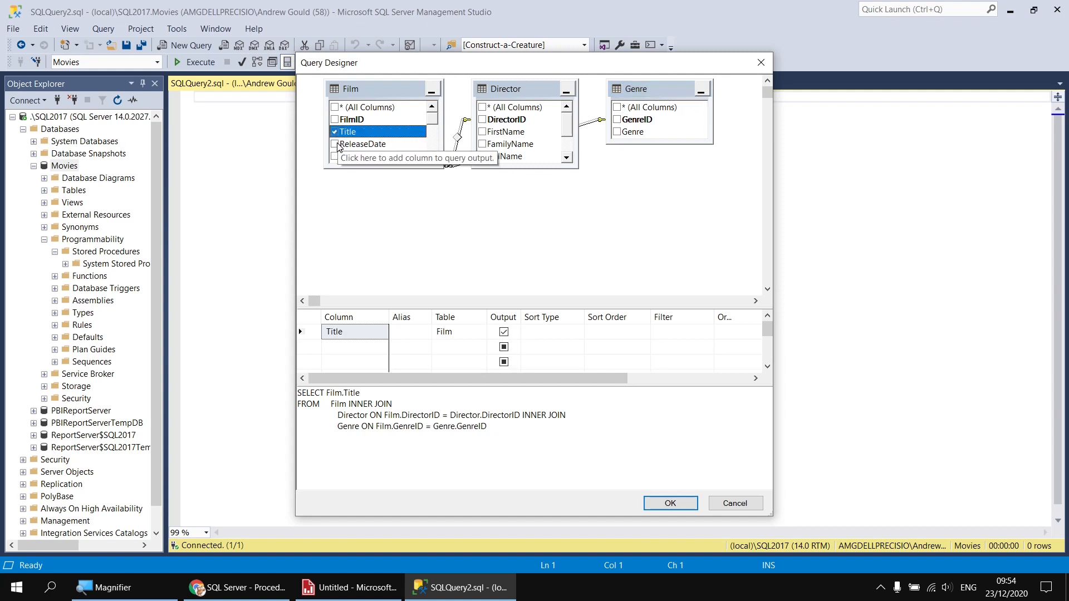
{"action": "left_click", "coordinate": [334, 144]}
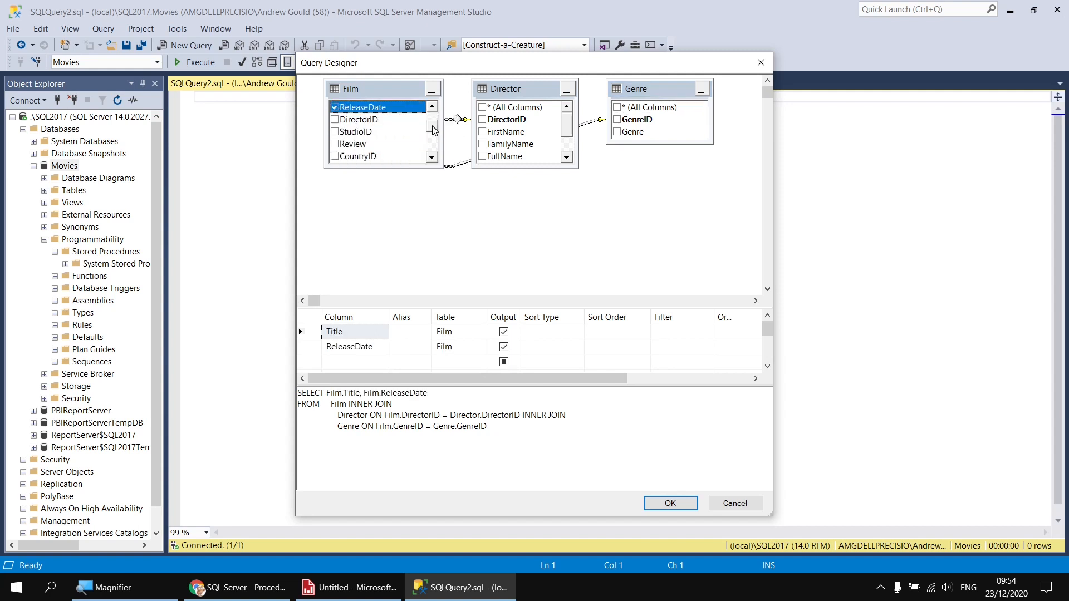
{"action": "scroll", "scroll_direction": "down", "scroll_amount": 3}
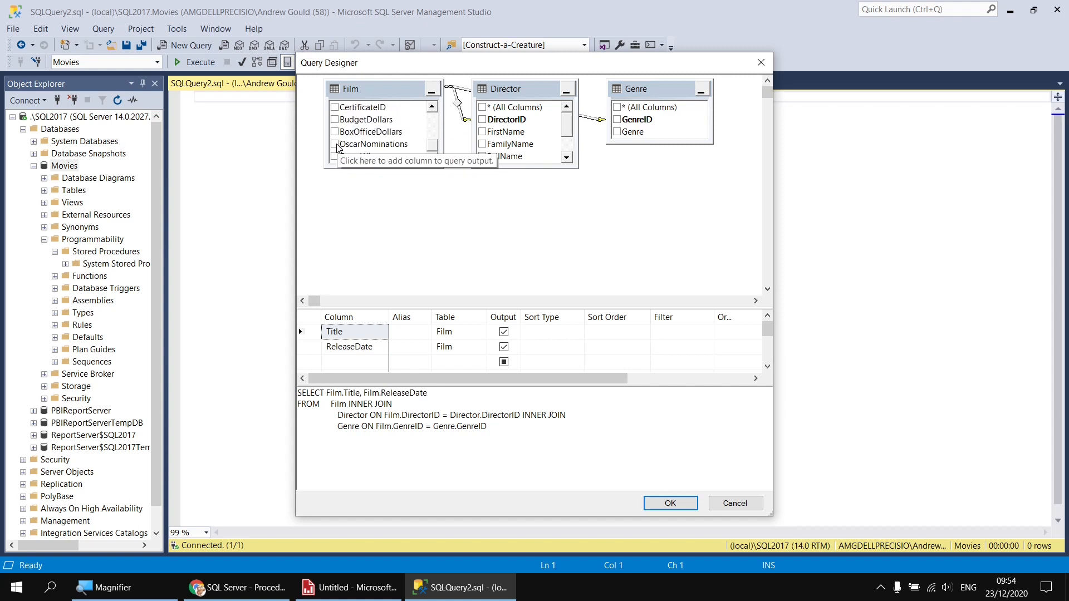
{"action": "left_click", "coordinate": [334, 144]}
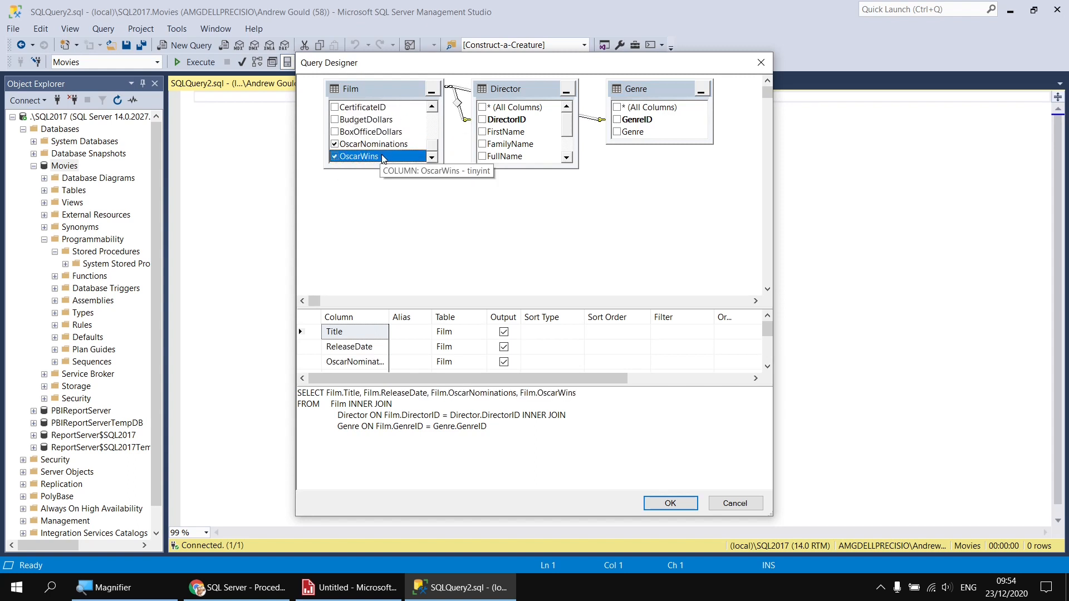
{"action": "mouse_move", "coordinate": [483, 160]}
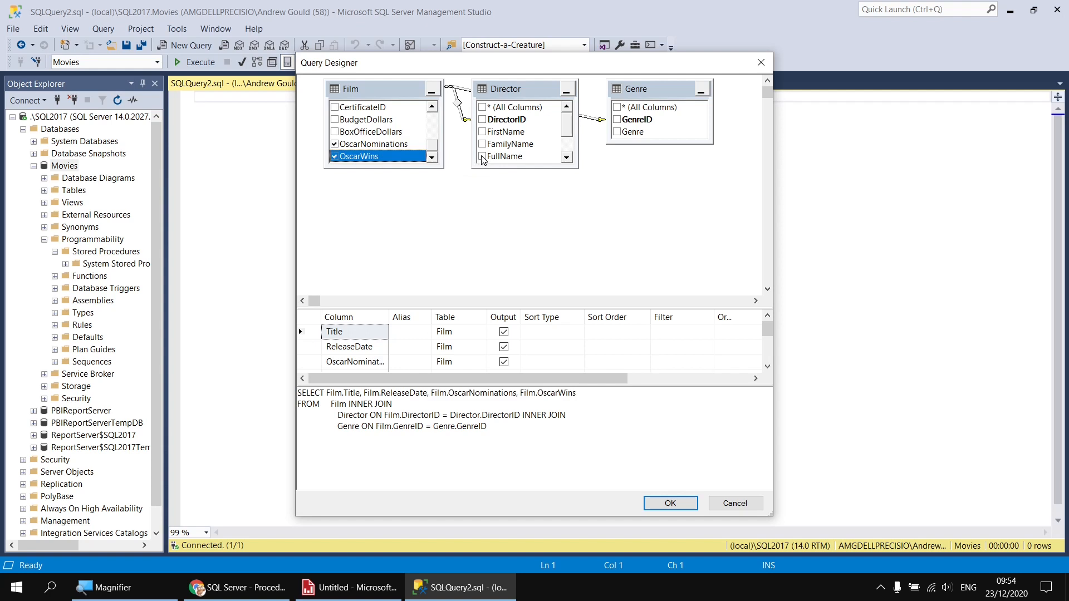
{"action": "left_click", "coordinate": [483, 156]}
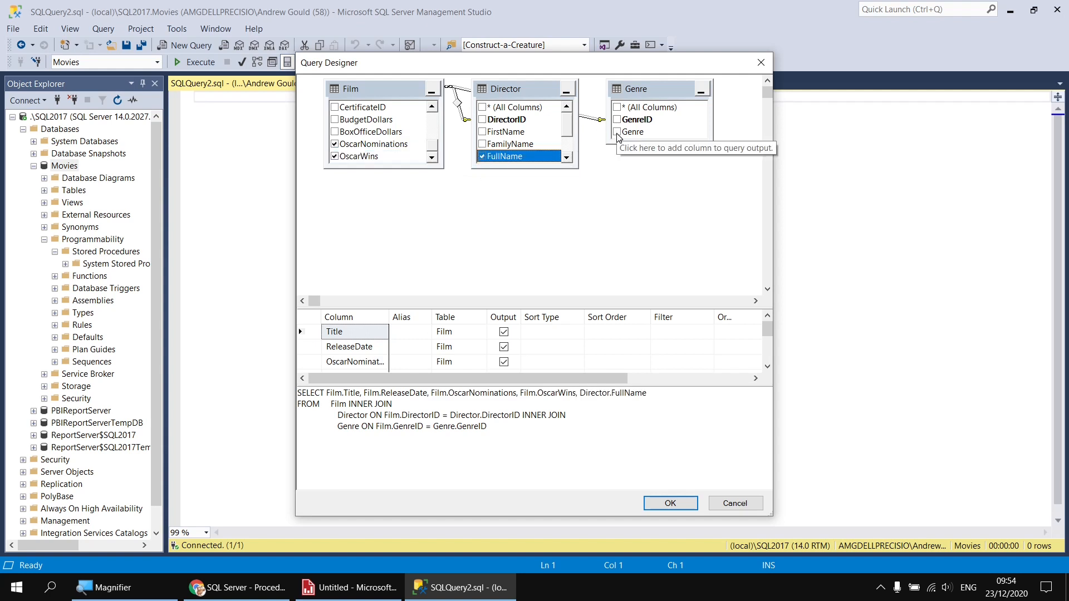
{"action": "left_click", "coordinate": [618, 133]}
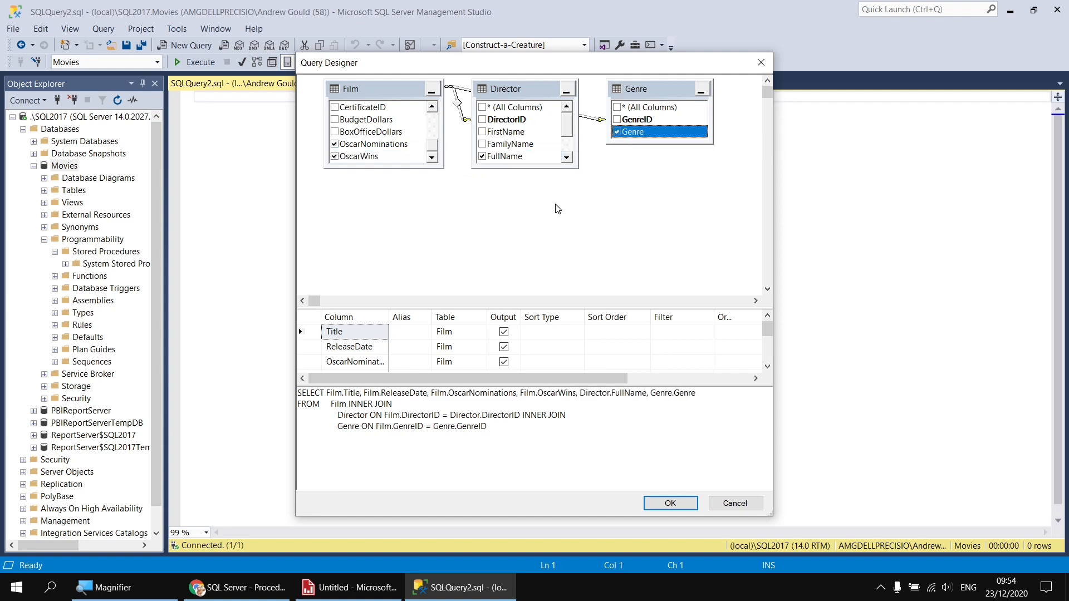
{"action": "mouse_move", "coordinate": [458, 311]}
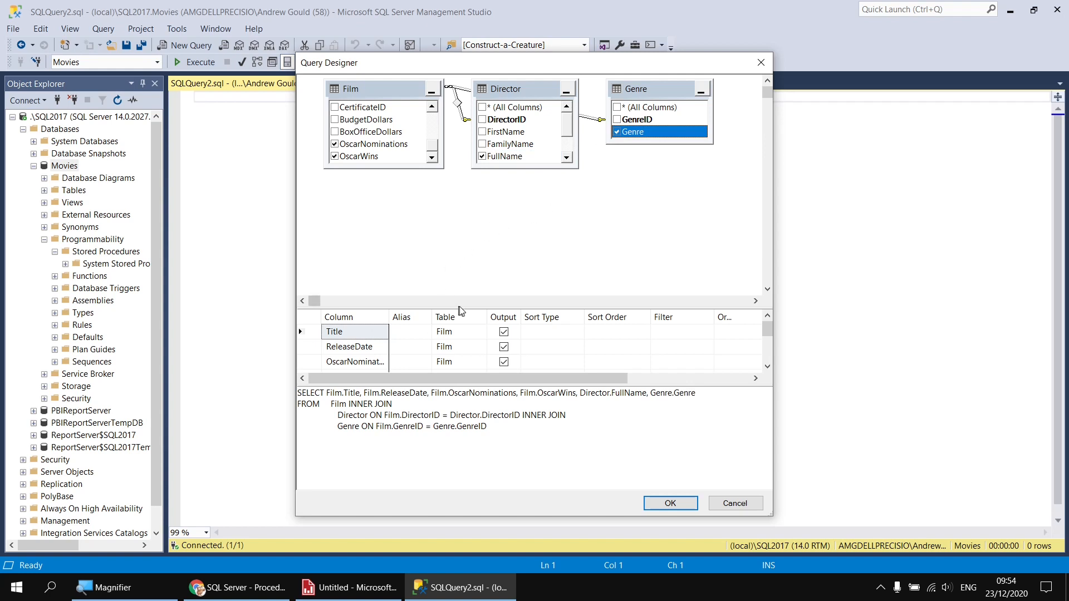
{"action": "mouse_move", "coordinate": [465, 307]}
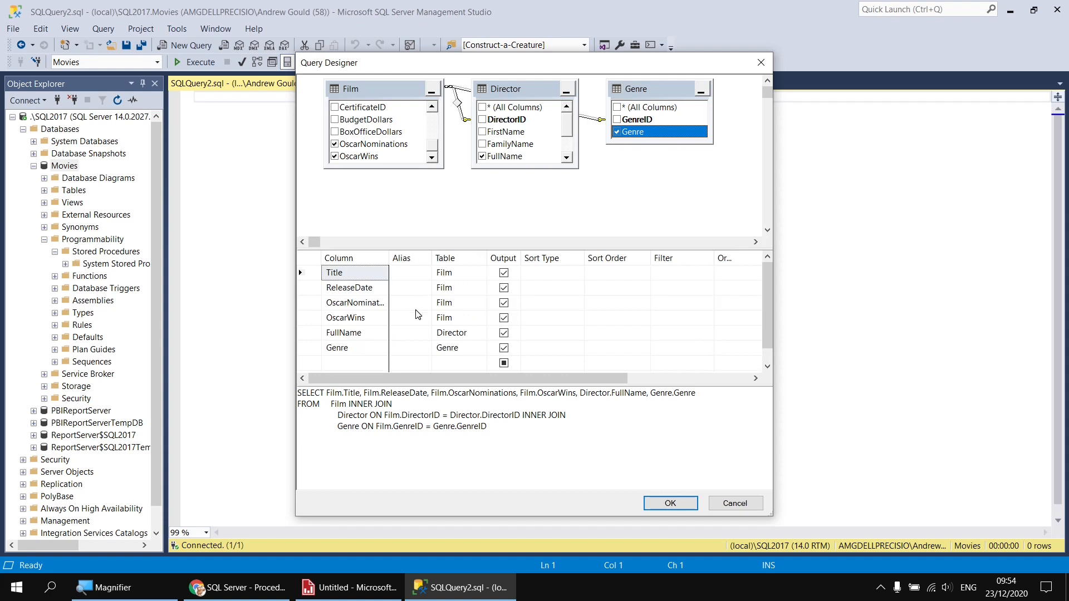
{"action": "mouse_move", "coordinate": [373, 339]}
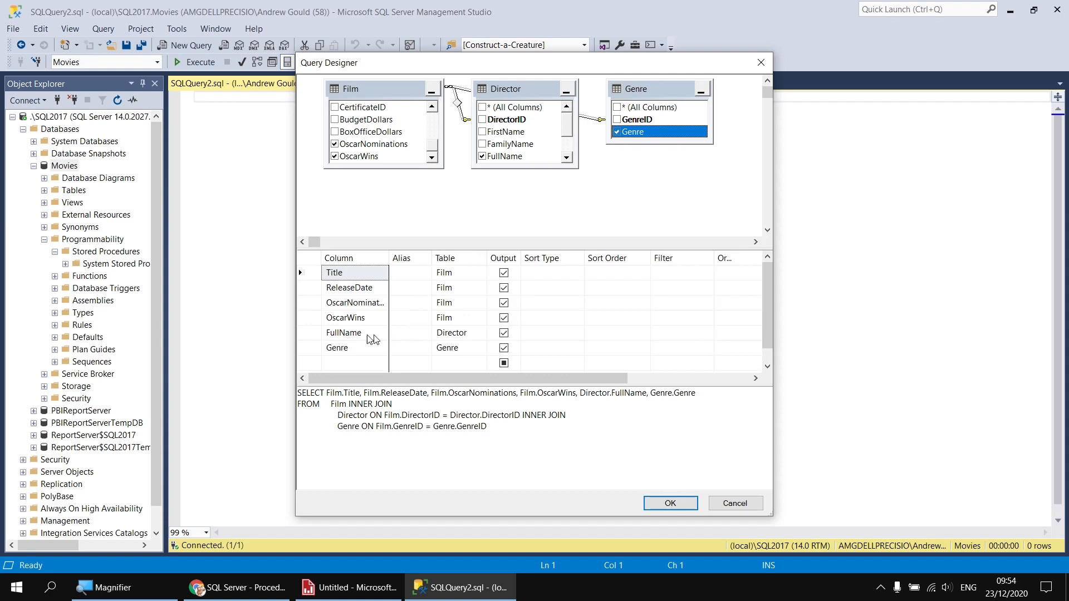
- Enter DirectorName as the alias for the FullName row in the designer grid
{"action": "left_click", "coordinate": [409, 333]}
{"action": "type", "text": "DirectorName"}
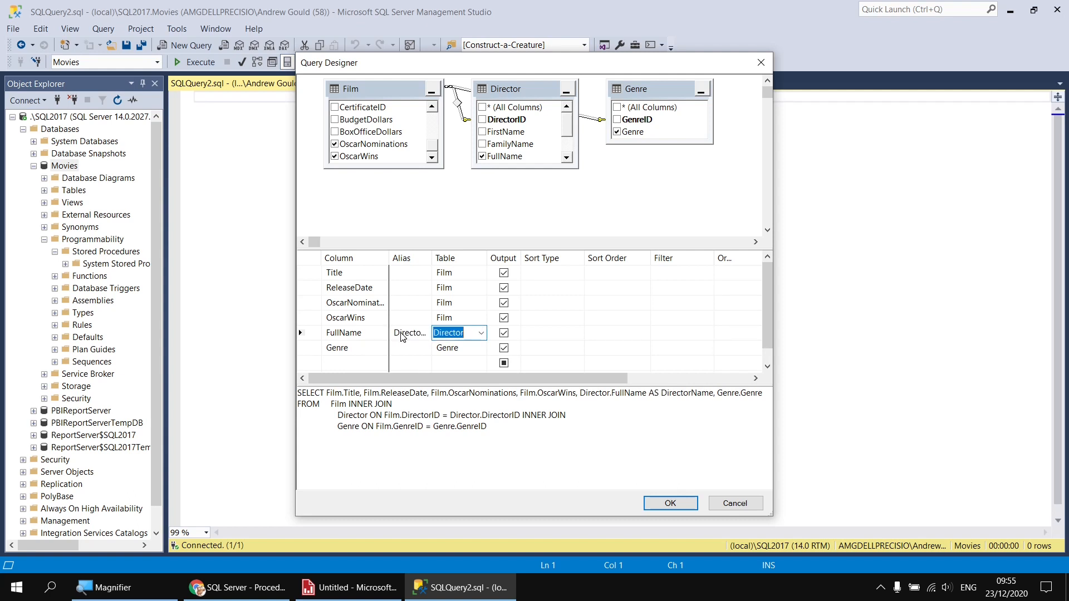
{"action": "left_click", "coordinate": [409, 317]}
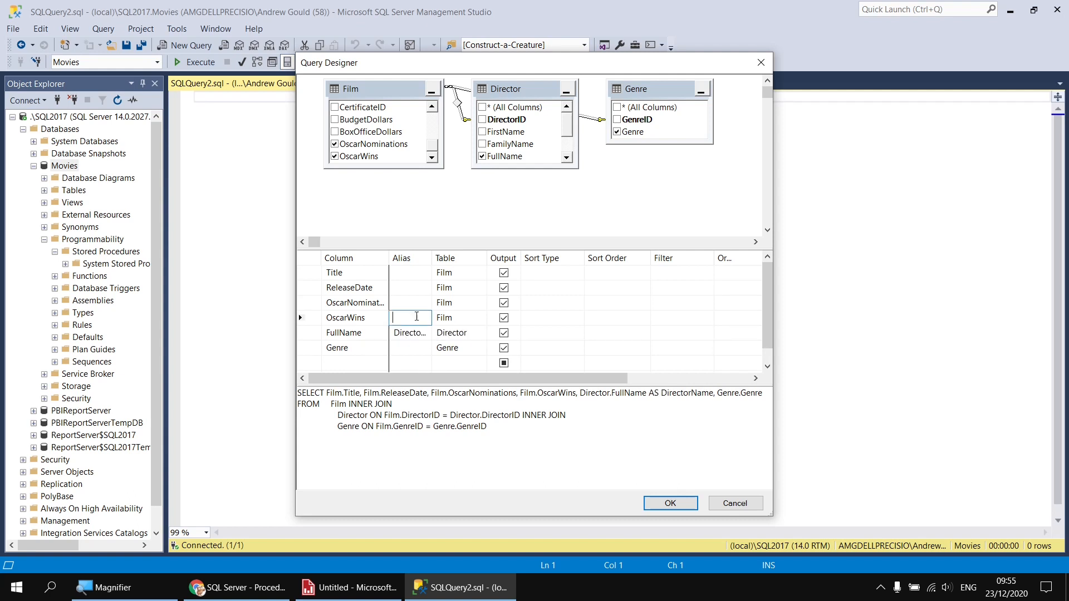
{"action": "left_click", "coordinate": [409, 333]}
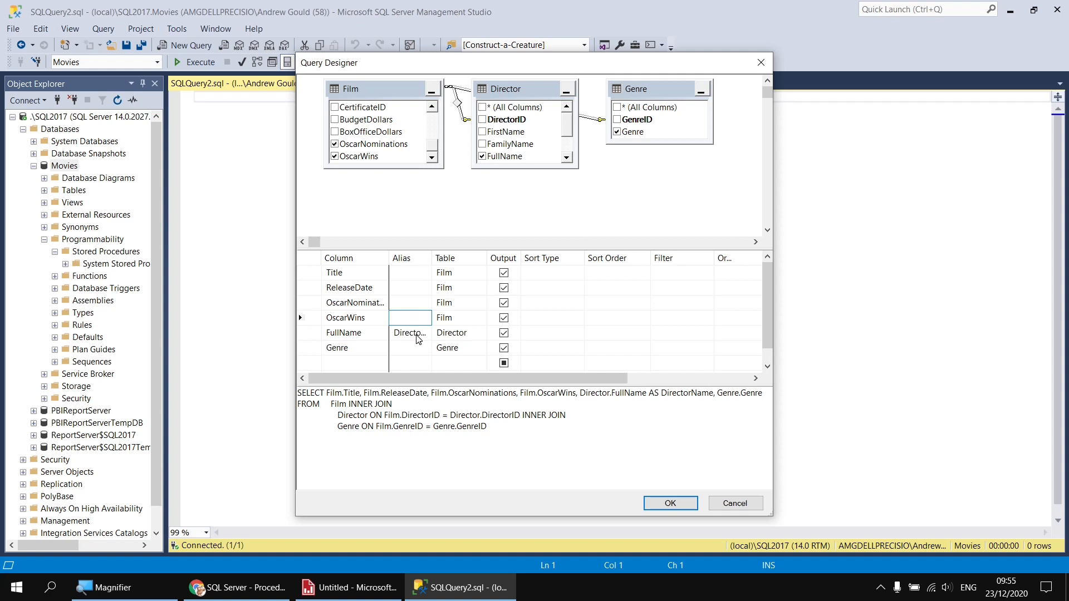
{"action": "mouse_move", "coordinate": [405, 339]}
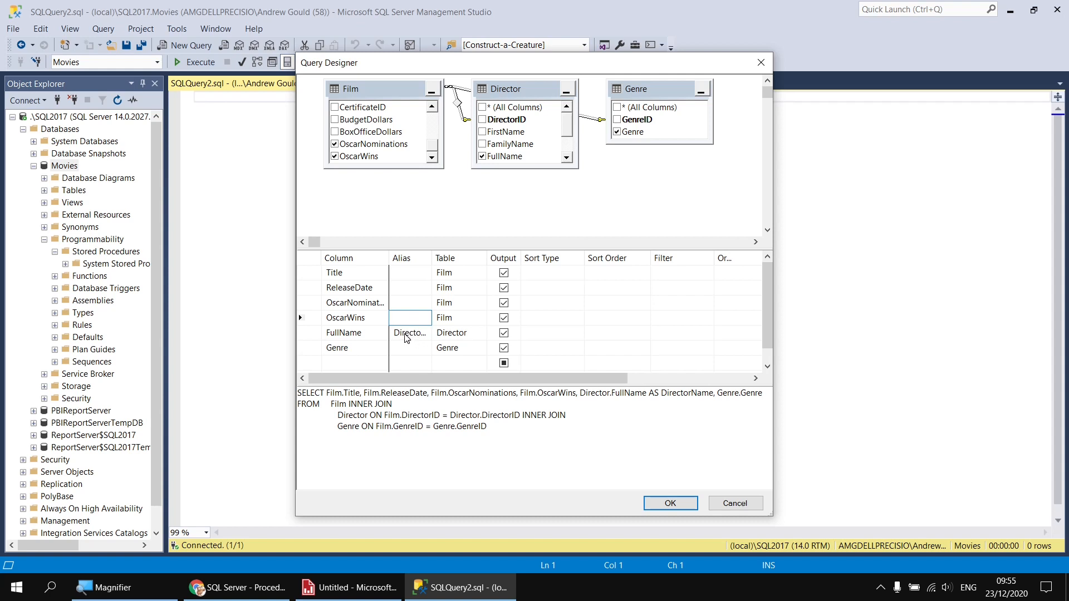
{"action": "left_click", "coordinate": [409, 318]}
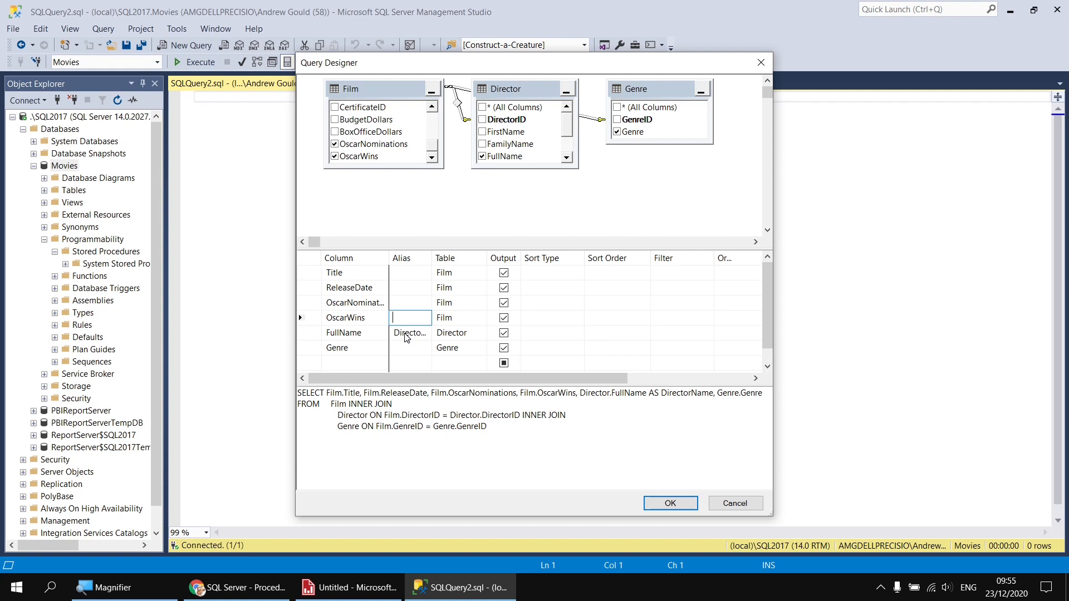
{"action": "mouse_move", "coordinate": [555, 328]}
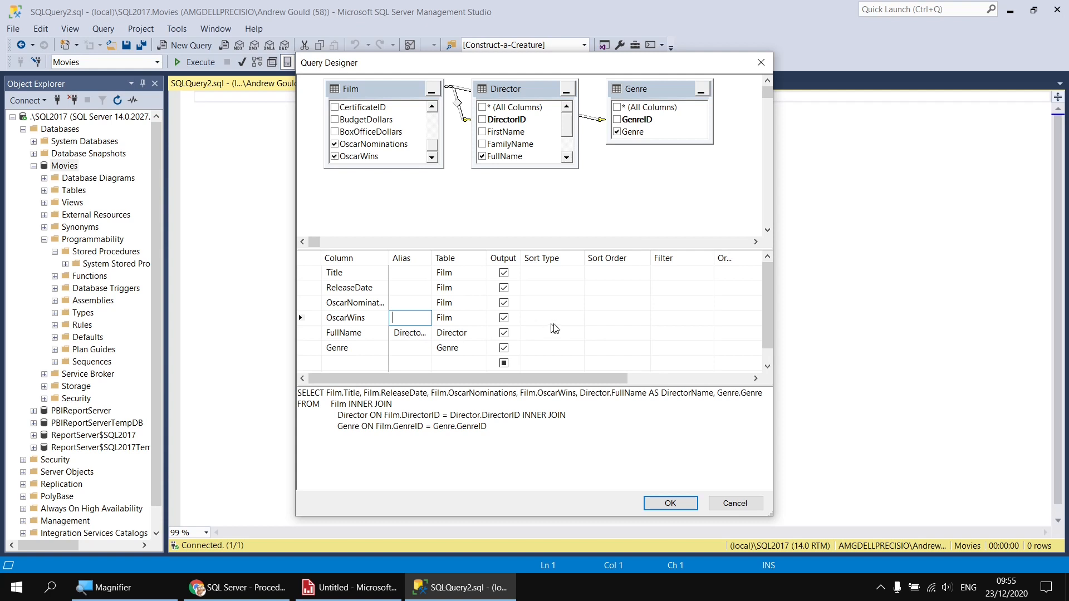
{"action": "mouse_move", "coordinate": [563, 307]}
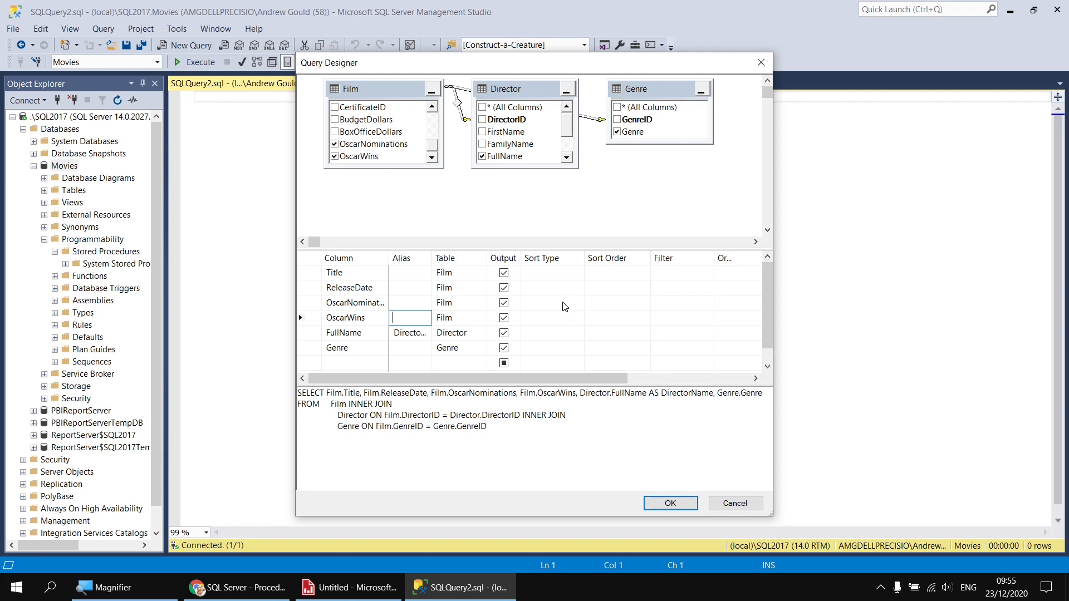
{"action": "mouse_move", "coordinate": [579, 307]}
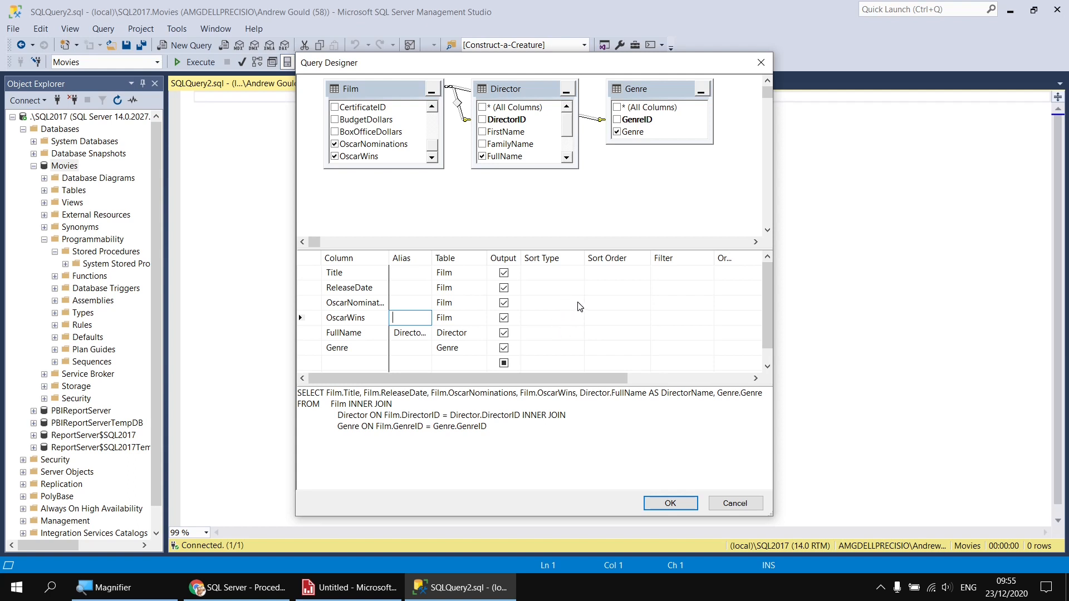
- Sort descending by OscarNominations and OscarWins, then ascending by Title
{"action": "left_click", "coordinate": [578, 303]}
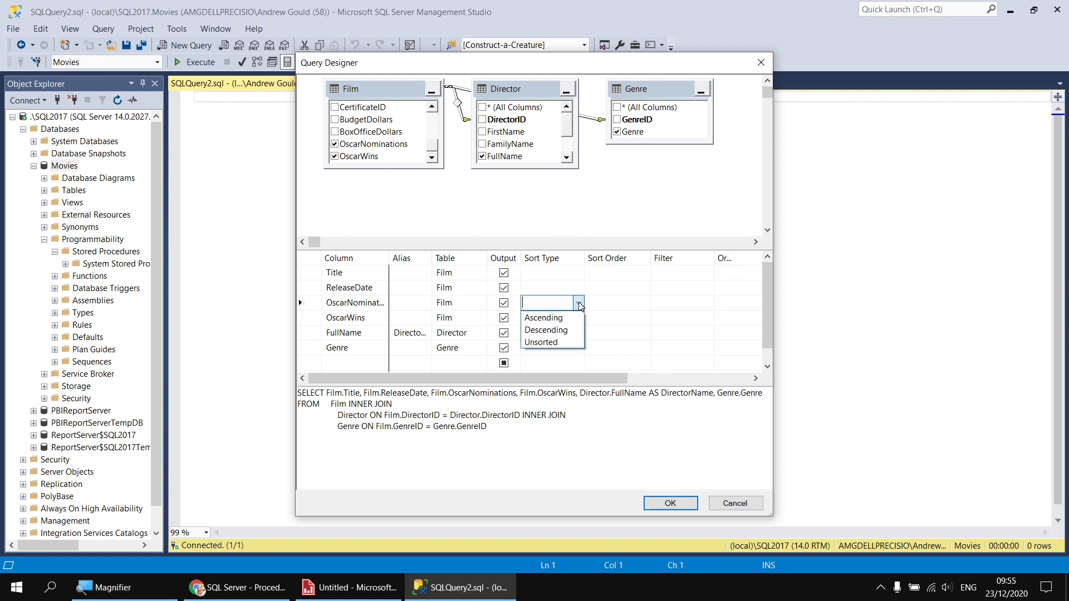
{"action": "mouse_move", "coordinate": [549, 330]}
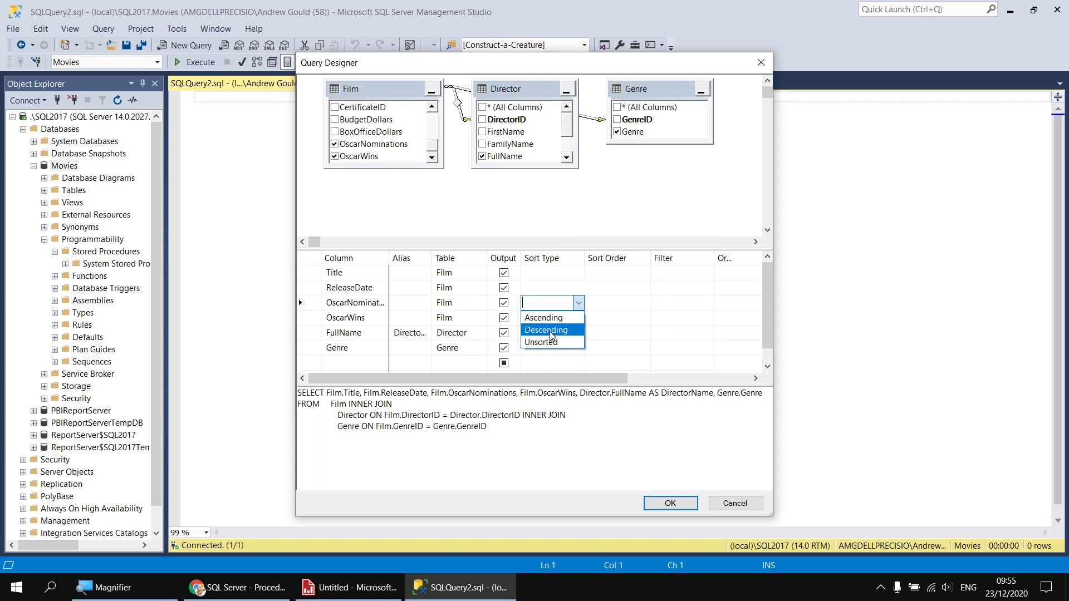
{"action": "left_click", "coordinate": [546, 329]}
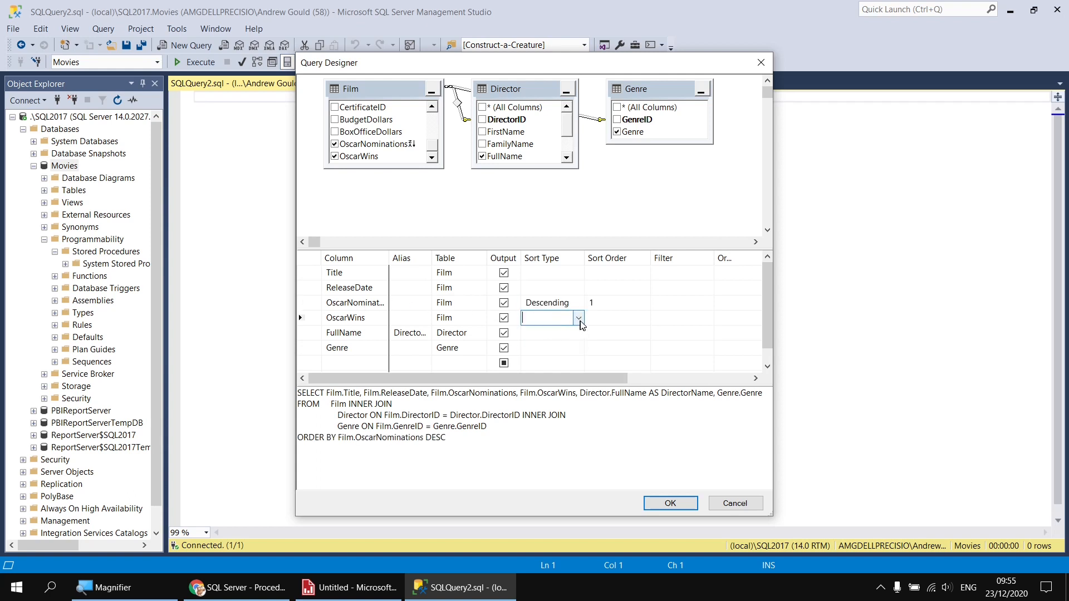
{"action": "left_click", "coordinate": [549, 317]}
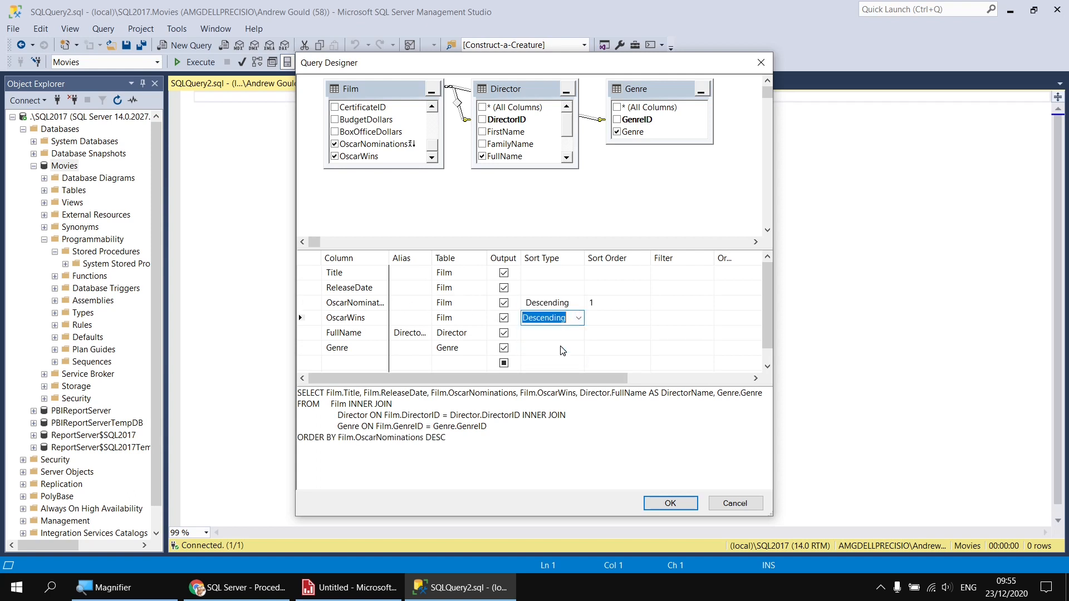
{"action": "left_click", "coordinate": [578, 273]}
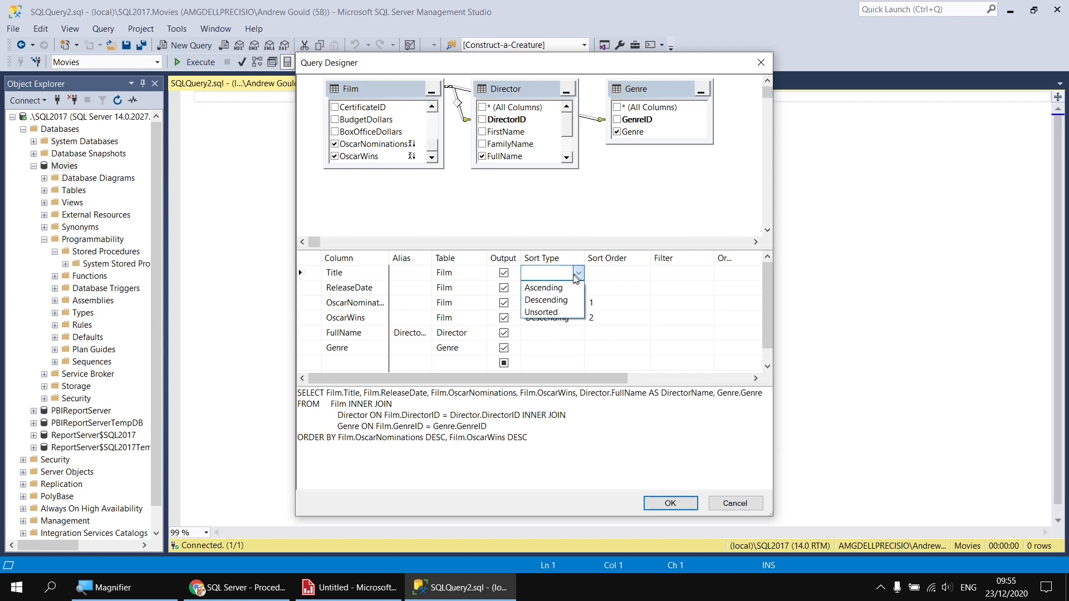
{"action": "left_click", "coordinate": [543, 288]}
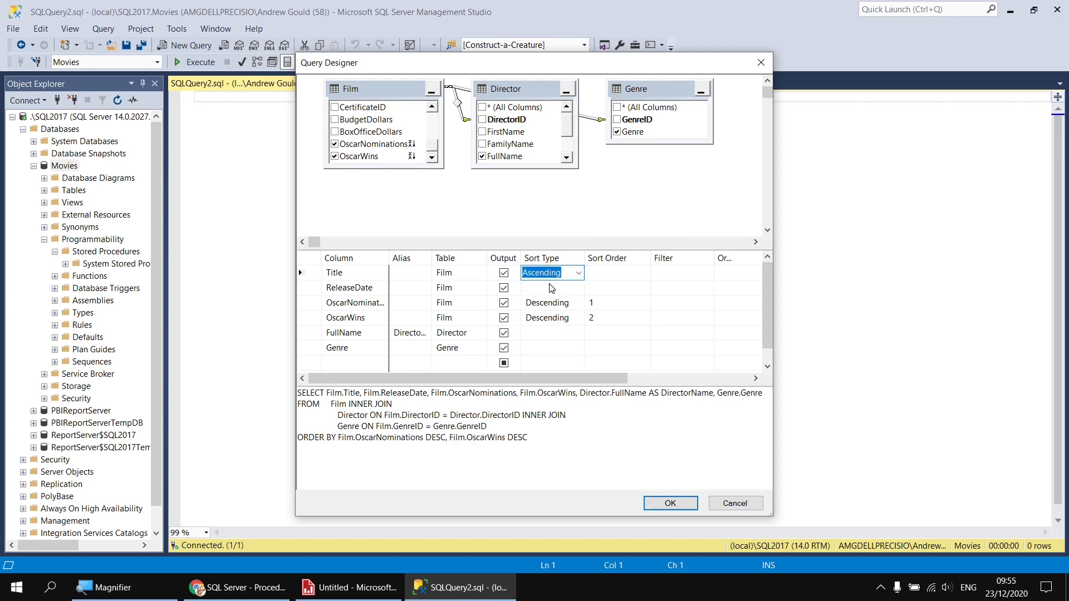
{"action": "left_click", "coordinate": [551, 287]}
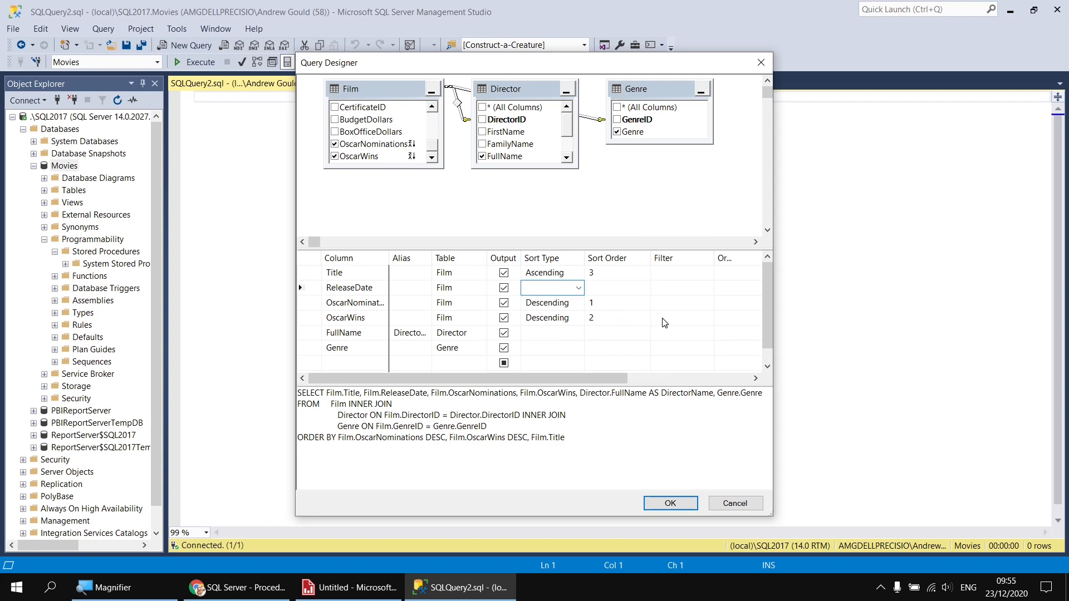
- Filter OscarWins to >=1 and accept the designed query into the editor
{"action": "left_click", "coordinate": [681, 317]}
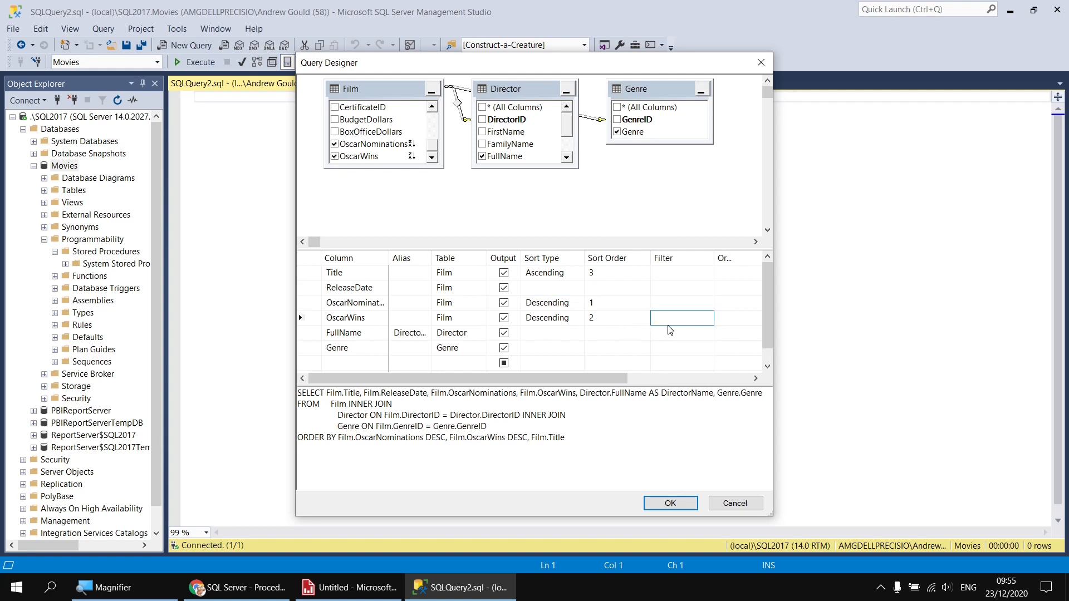
{"action": "type", "text": ">"}
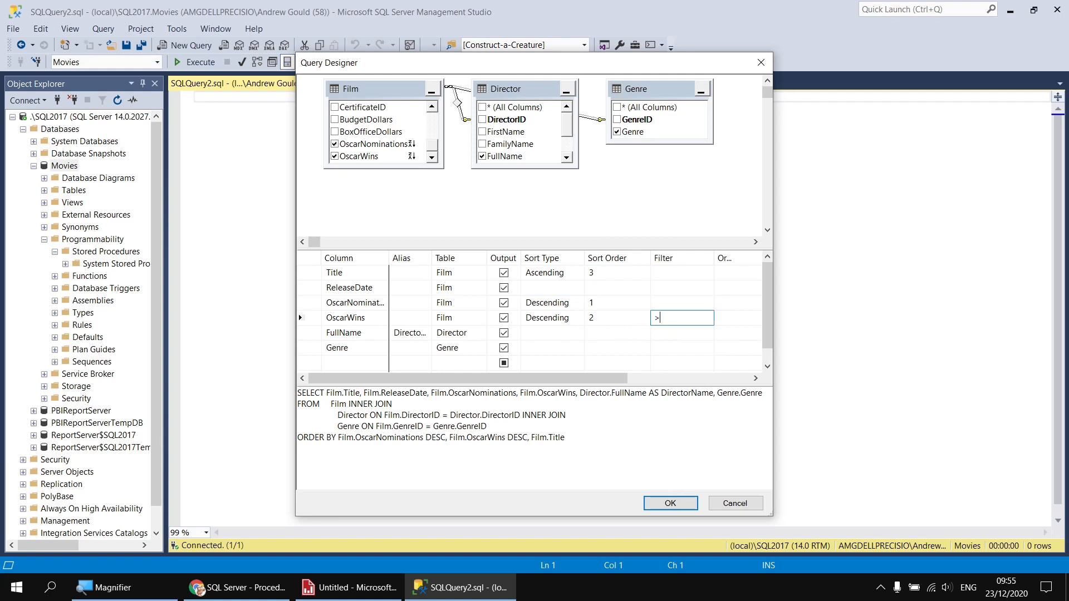
{"action": "type", "text": "=1"}
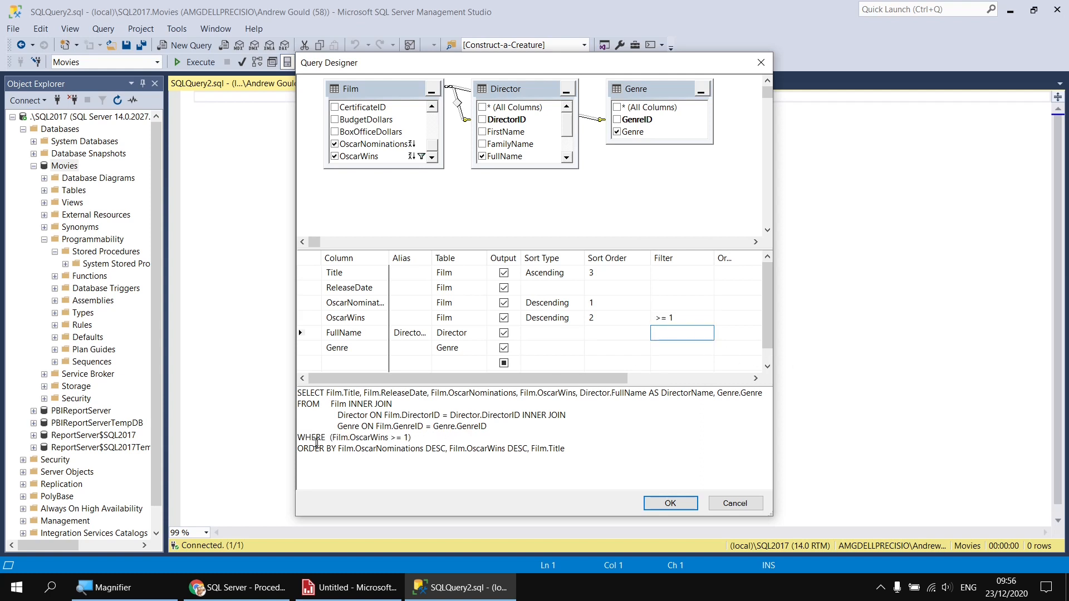
{"action": "left_click", "coordinate": [682, 303]}
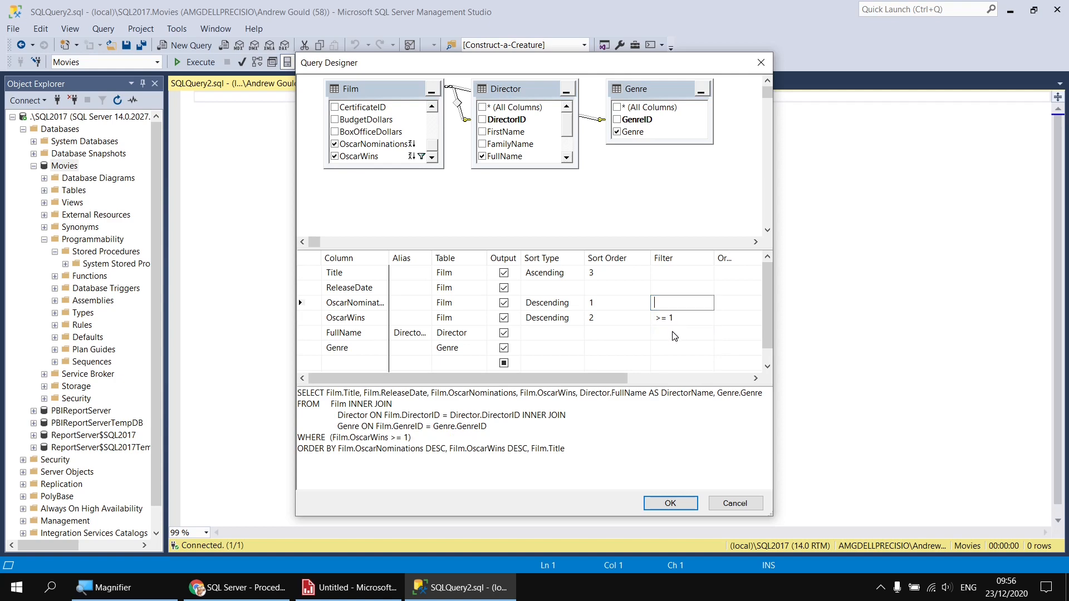
{"action": "left_click", "coordinate": [682, 333]}
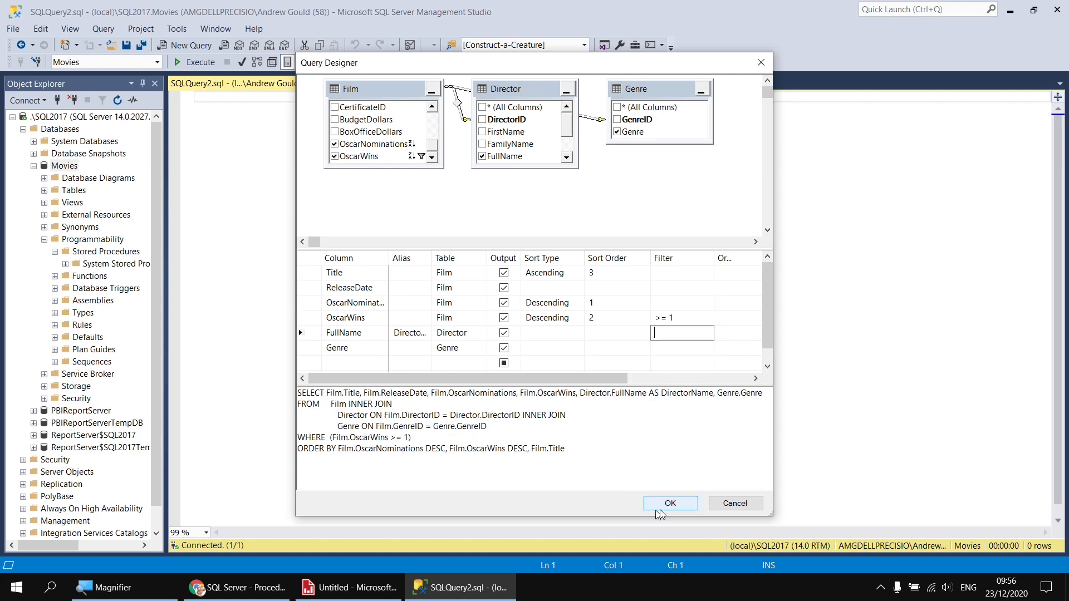
{"action": "left_click", "coordinate": [669, 504]}
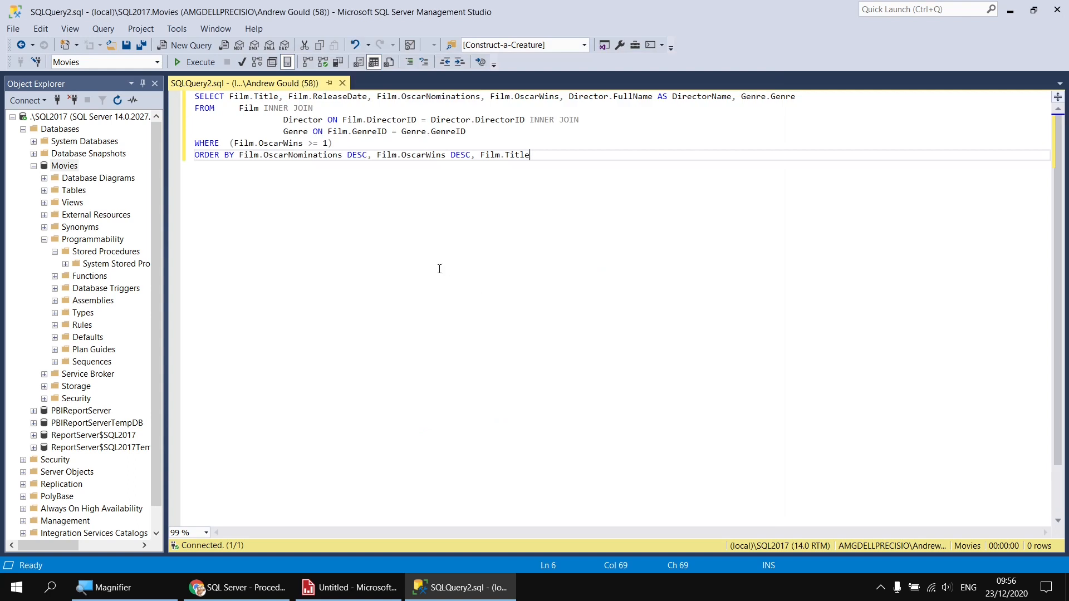
{"action": "mouse_move", "coordinate": [379, 198]}
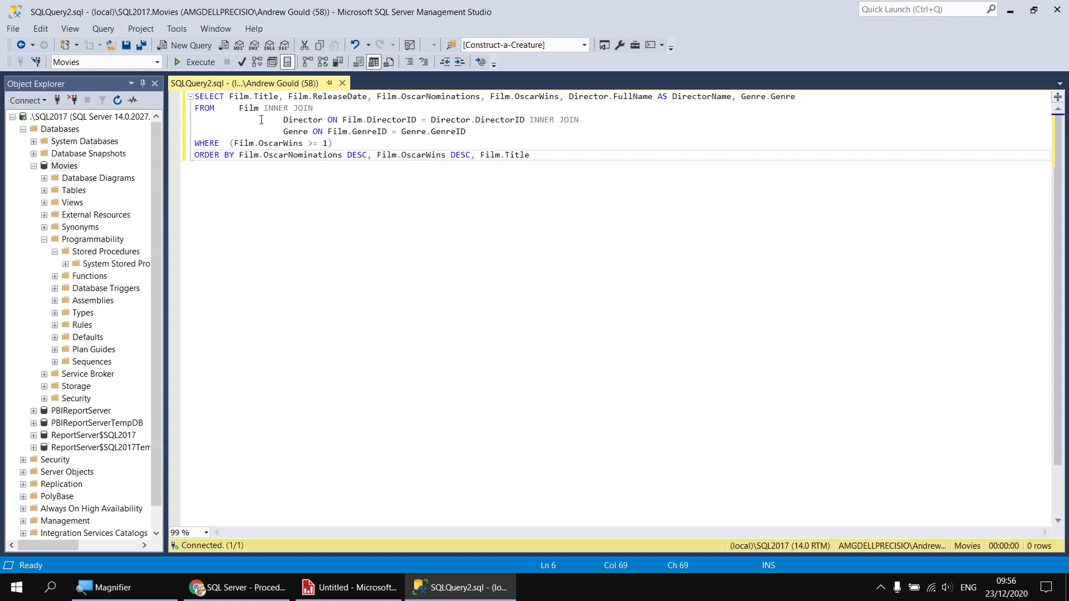
{"action": "mouse_move", "coordinate": [249, 109]}
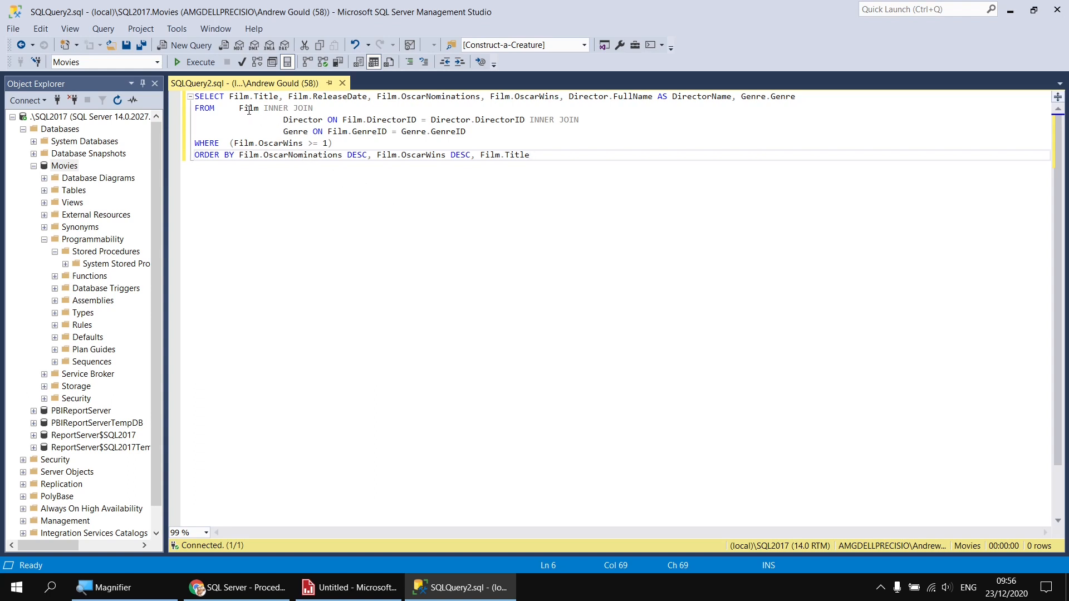
{"action": "mouse_move", "coordinate": [198, 61]}
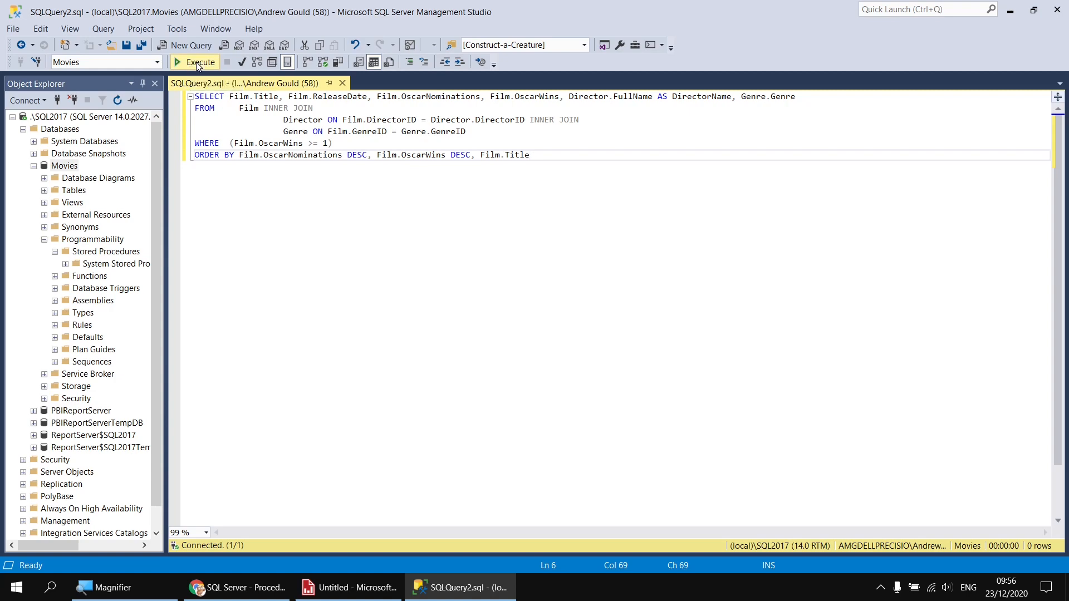
- Execute the query, returning 254 Oscar-winning films led by Titanic
{"action": "left_click", "coordinate": [199, 62]}
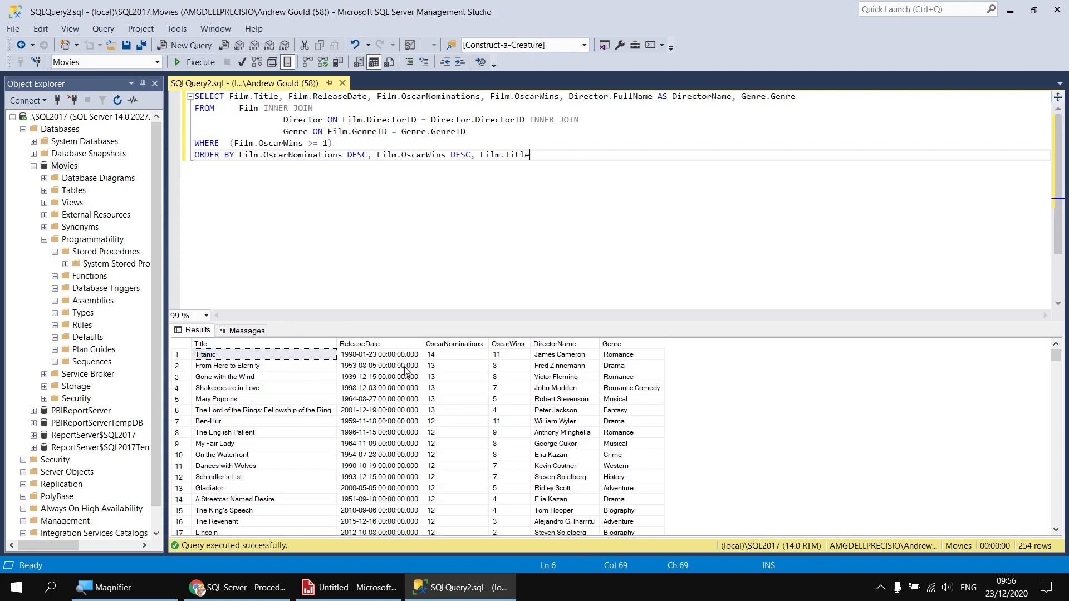
{"action": "mouse_move", "coordinate": [387, 510]}
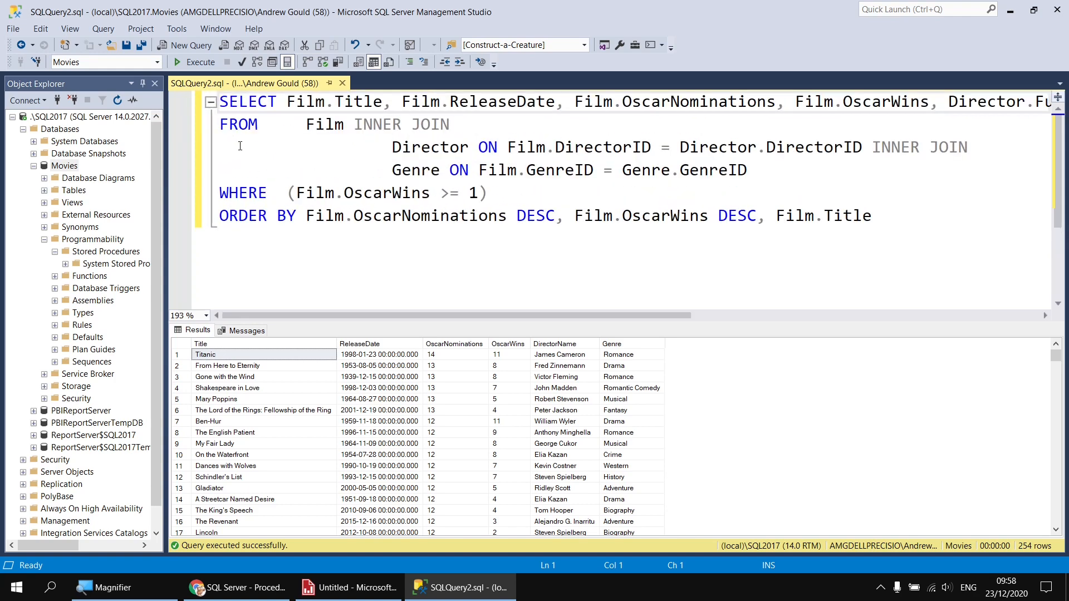
- Add 'CREATE PROC OscarWinners AS' on a new line above the SELECT statement
{"action": "key", "text": "Delete"}
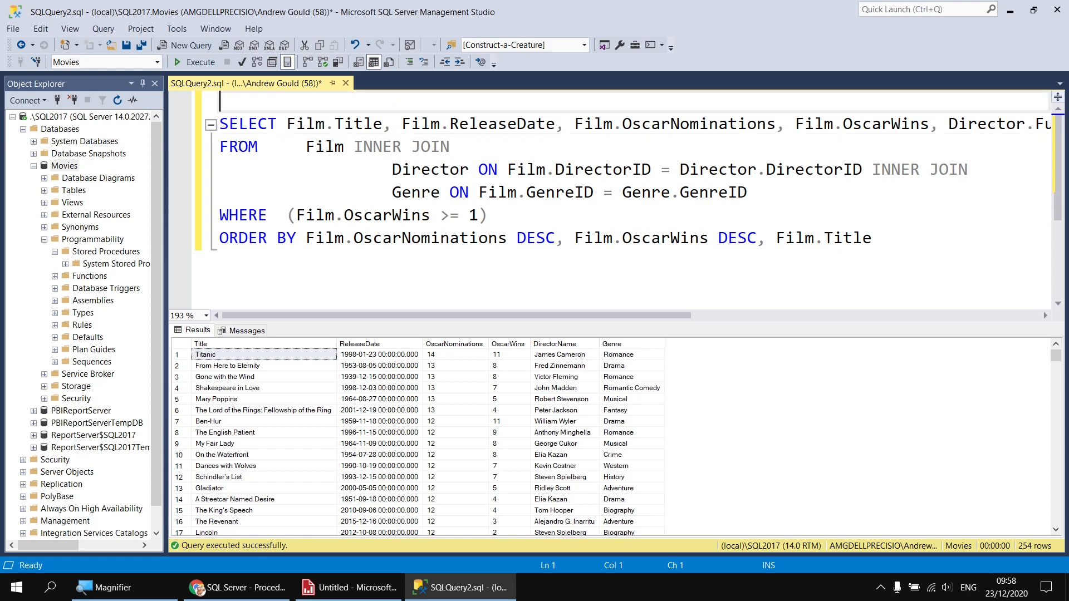
{"action": "type", "text": "CREATE"}
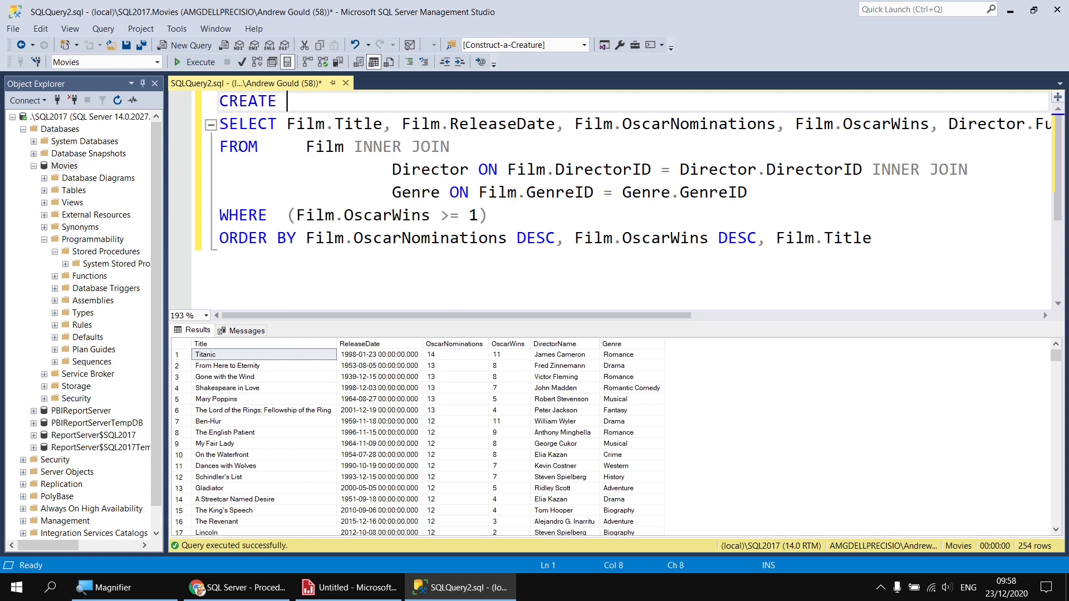
{"action": "type", "text": "PROCE"}
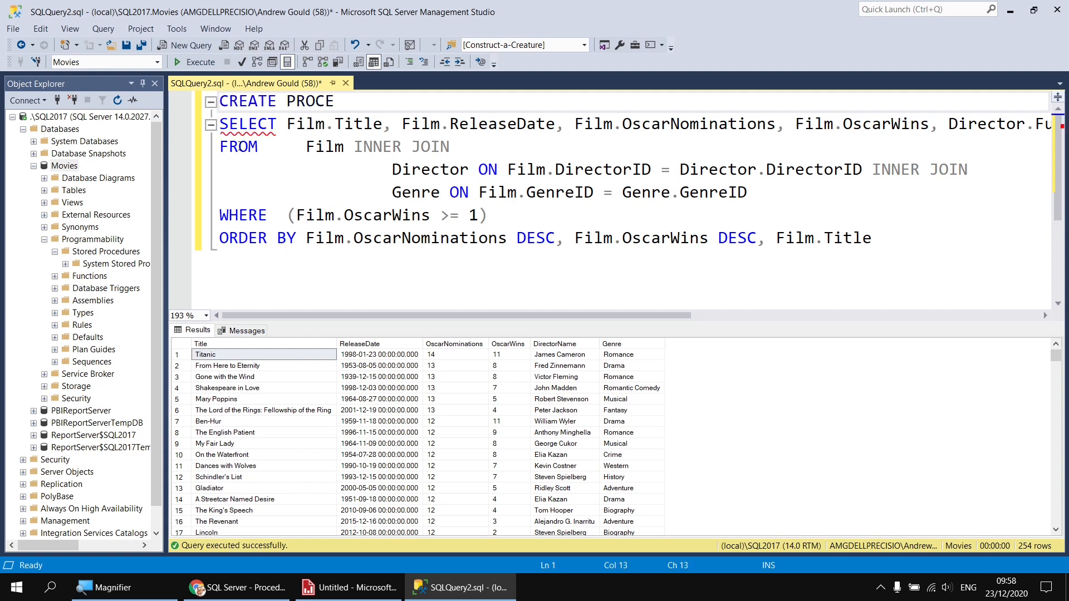
{"action": "type", "text": "DURE"}
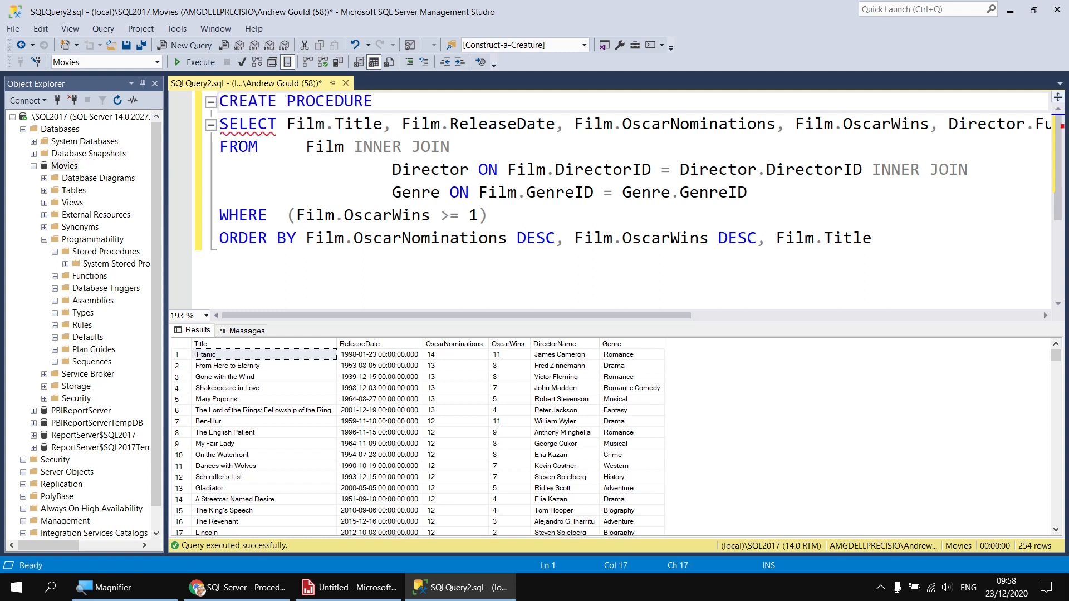
{"action": "key", "text": "Backspace"}
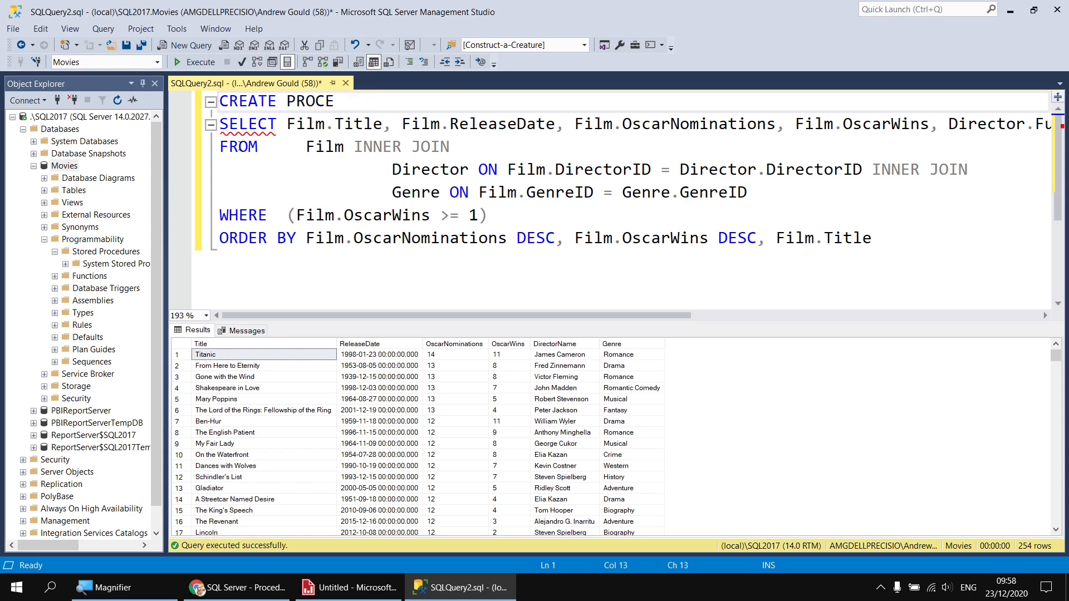
{"action": "key", "text": "Backspace"}
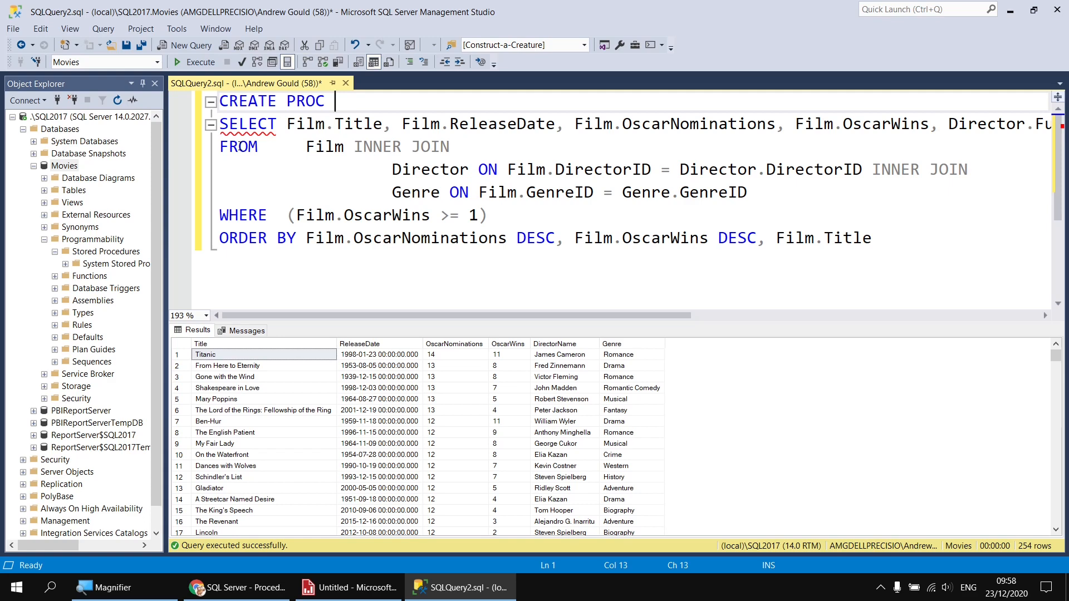
{"action": "type", "text": "Osca"}
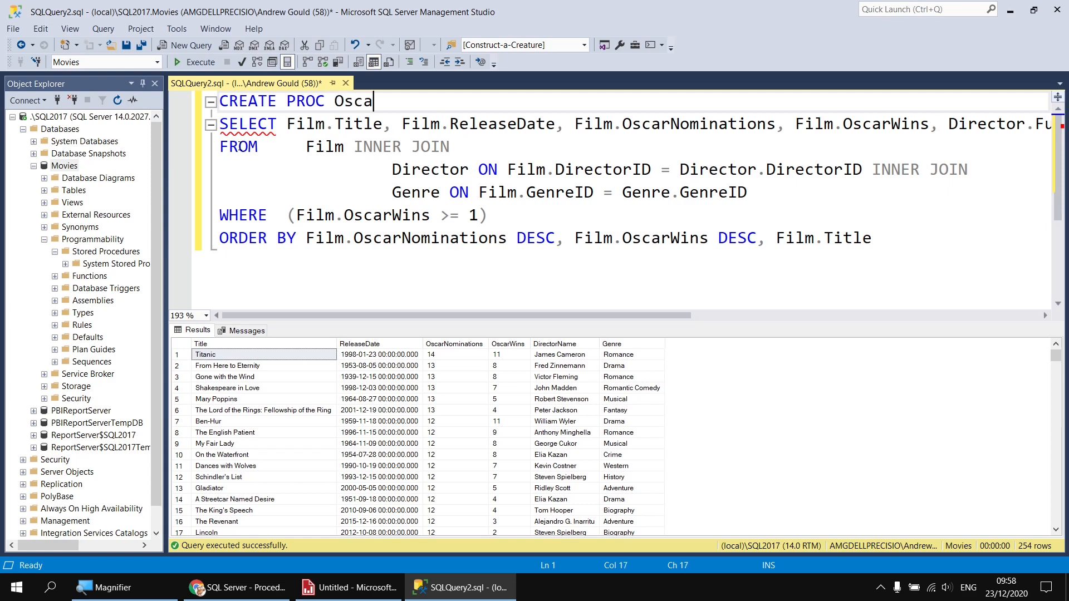
{"action": "type", "text": "rWinners"}
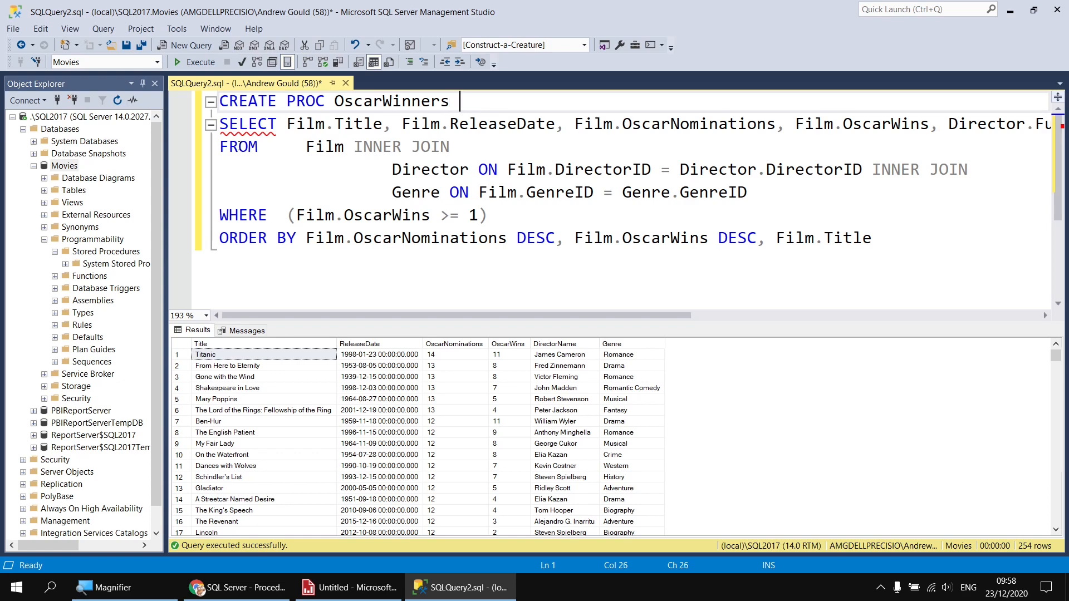
{"action": "type", "text": "AS"}
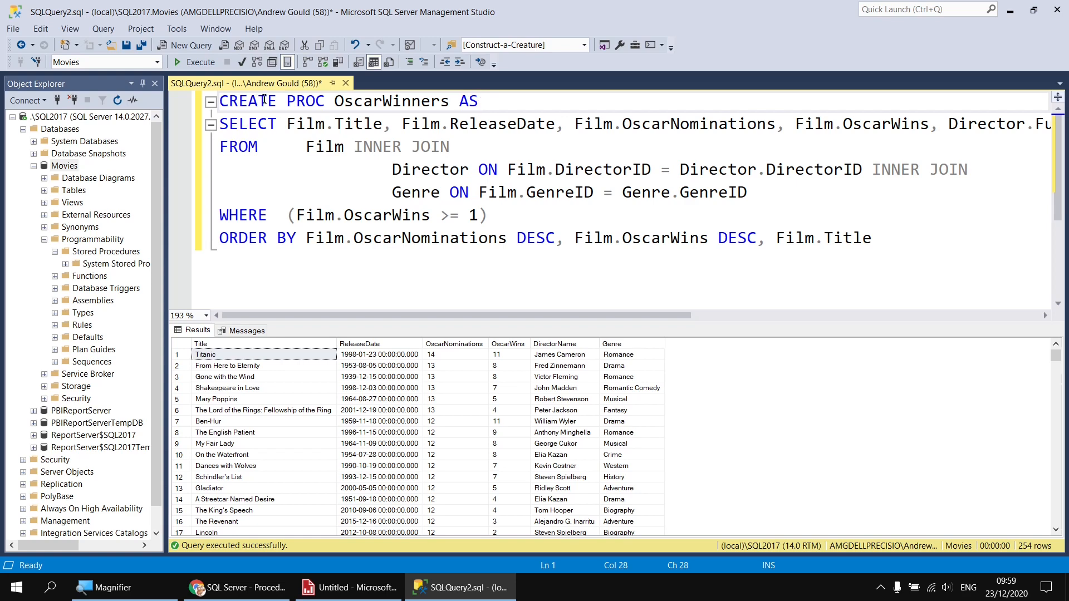
{"action": "mouse_move", "coordinate": [157, 62]}
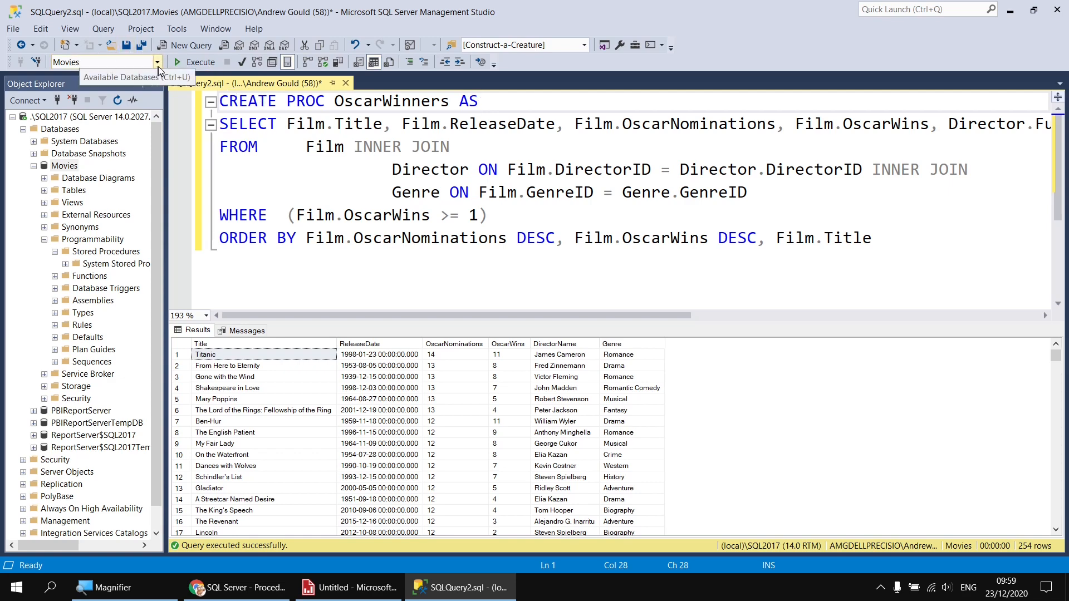
{"action": "mouse_move", "coordinate": [200, 61]}
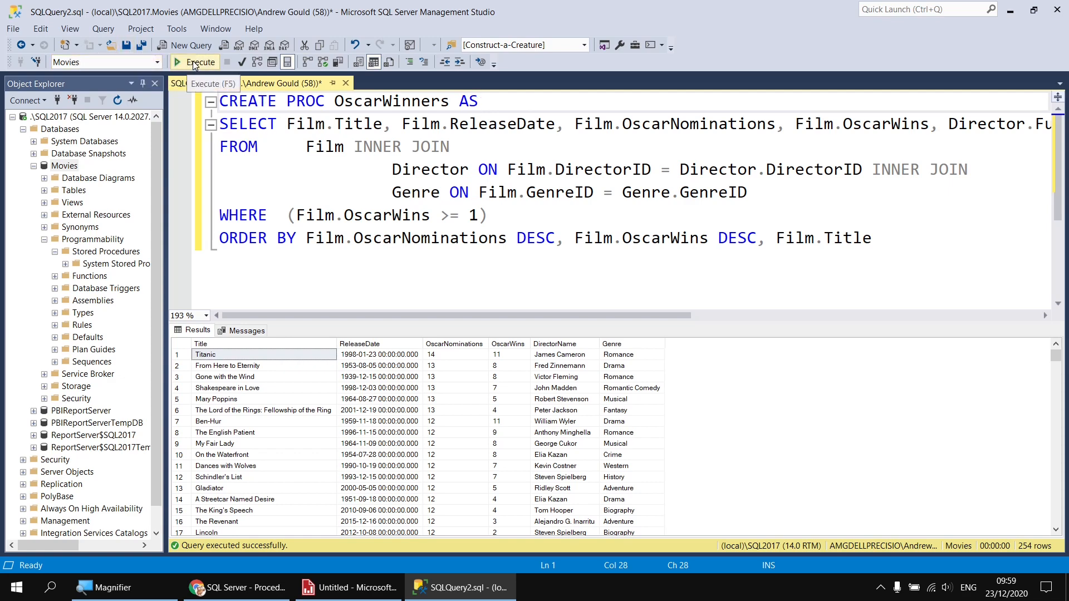
- Execute the CREATE PROC script, then refresh Stored Procedures and select dbo.OscarWinners
{"action": "left_click", "coordinate": [199, 62]}
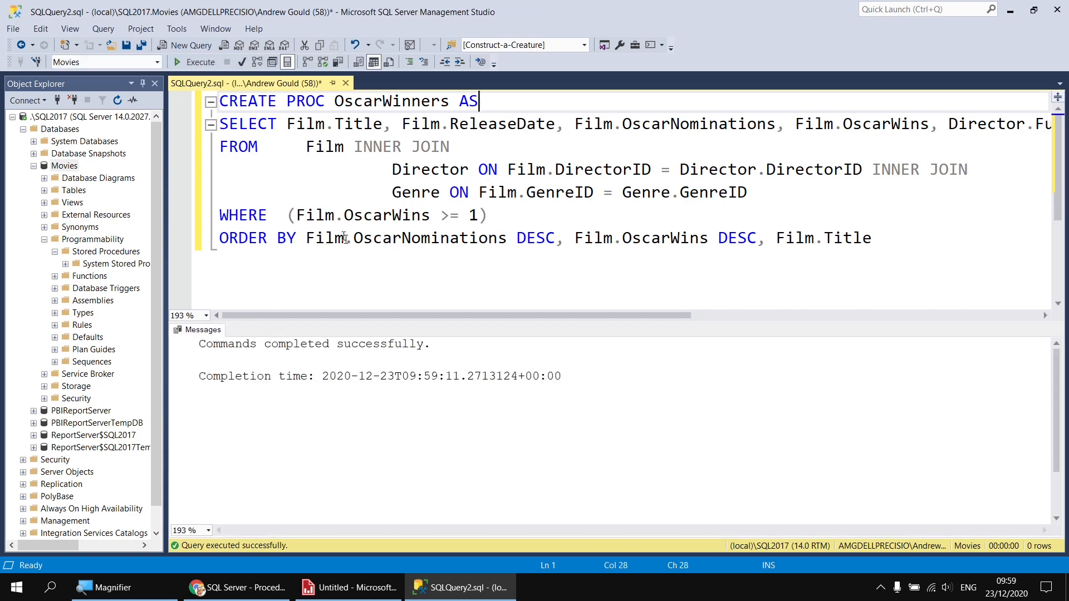
{"action": "mouse_move", "coordinate": [384, 448]}
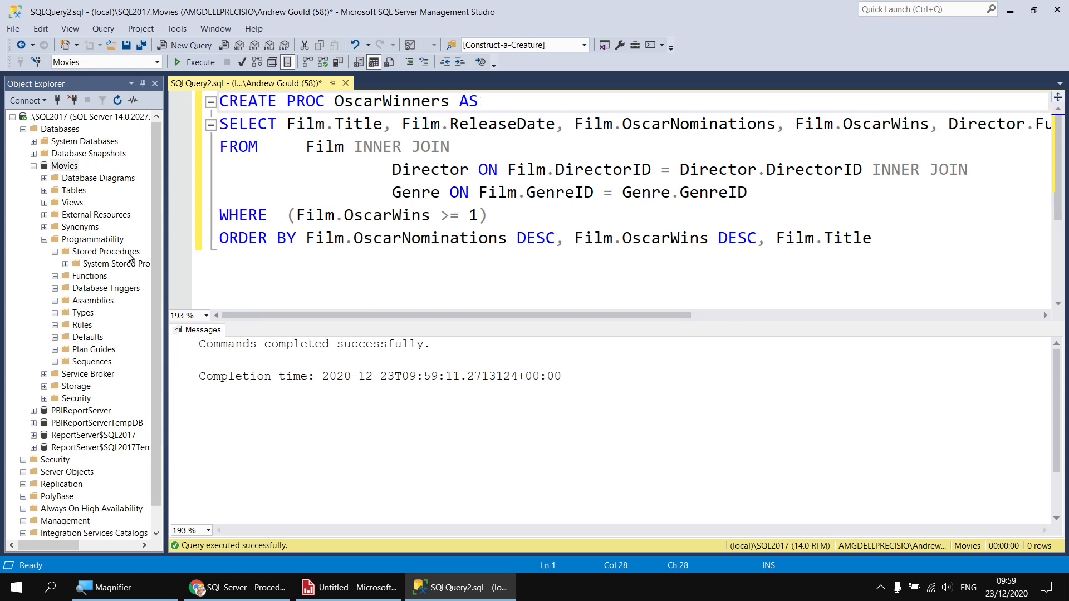
{"action": "left_click", "coordinate": [105, 252]}
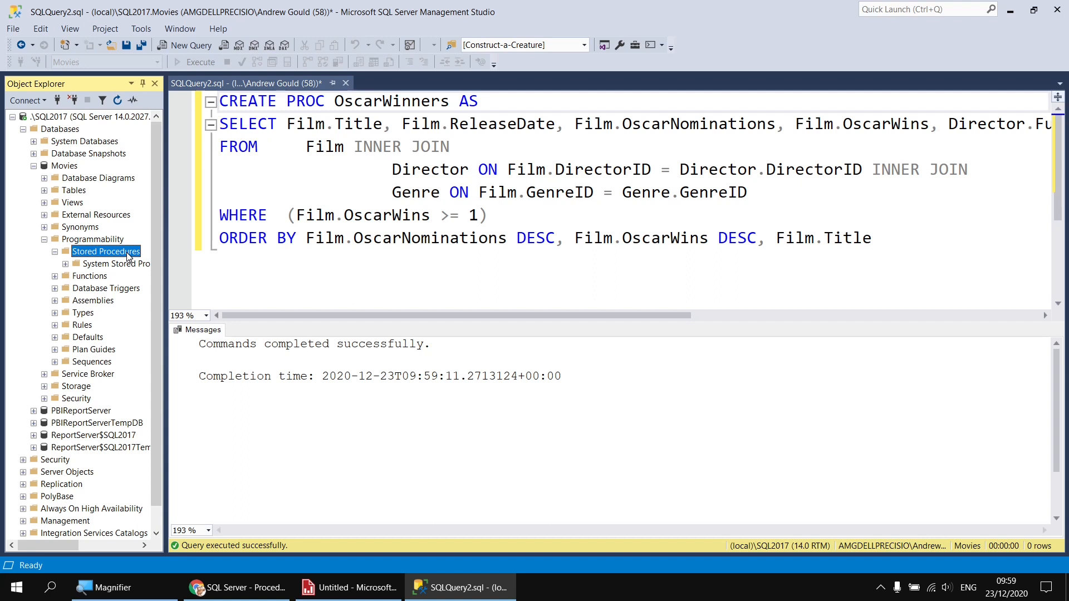
{"action": "mouse_move", "coordinate": [117, 100]}
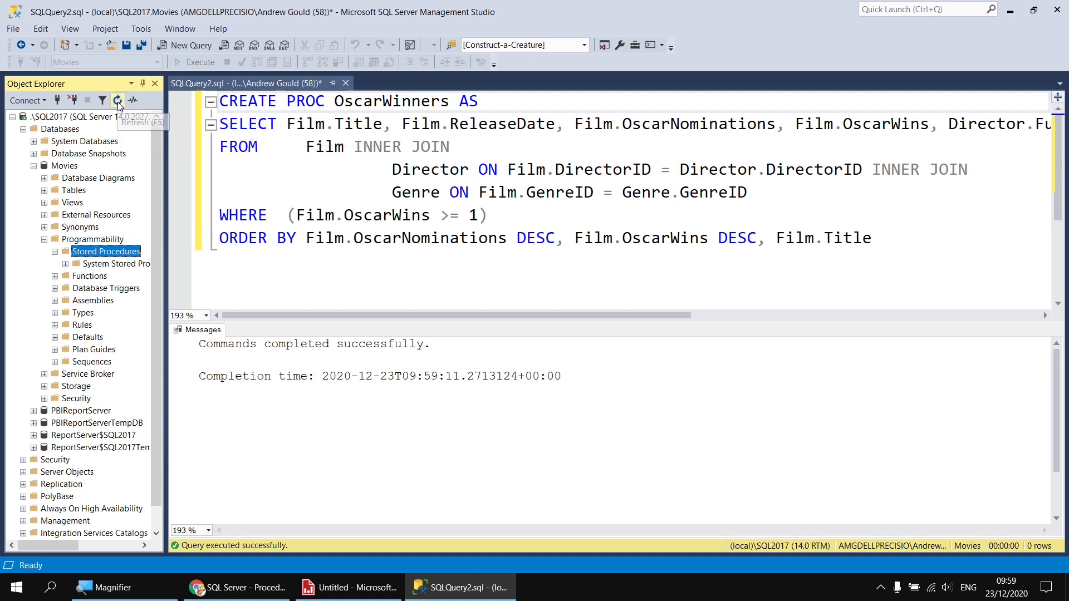
{"action": "left_click", "coordinate": [117, 101]}
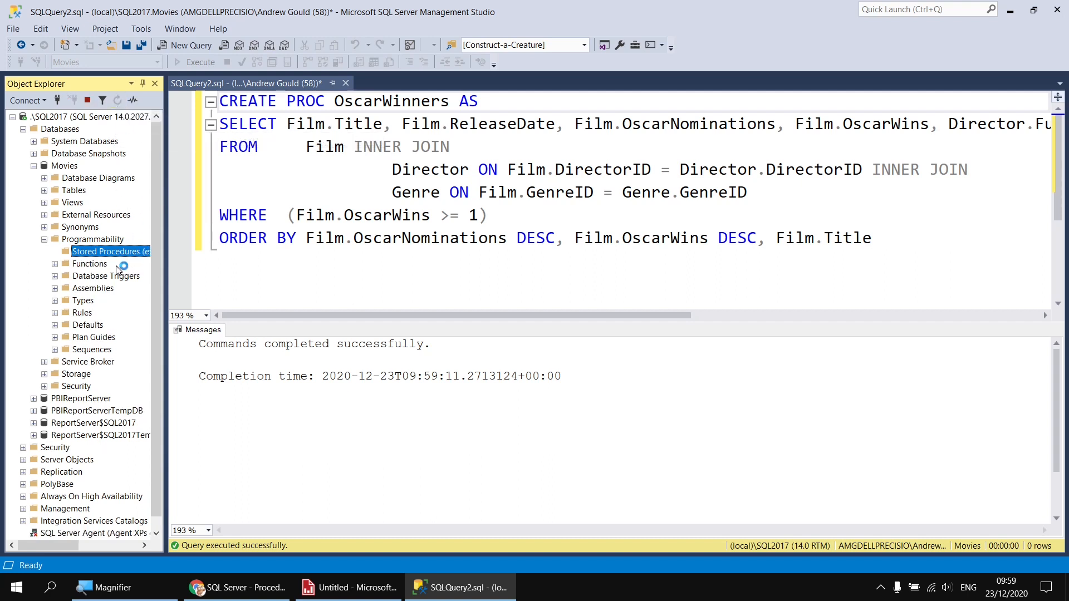
{"action": "left_click", "coordinate": [55, 252]}
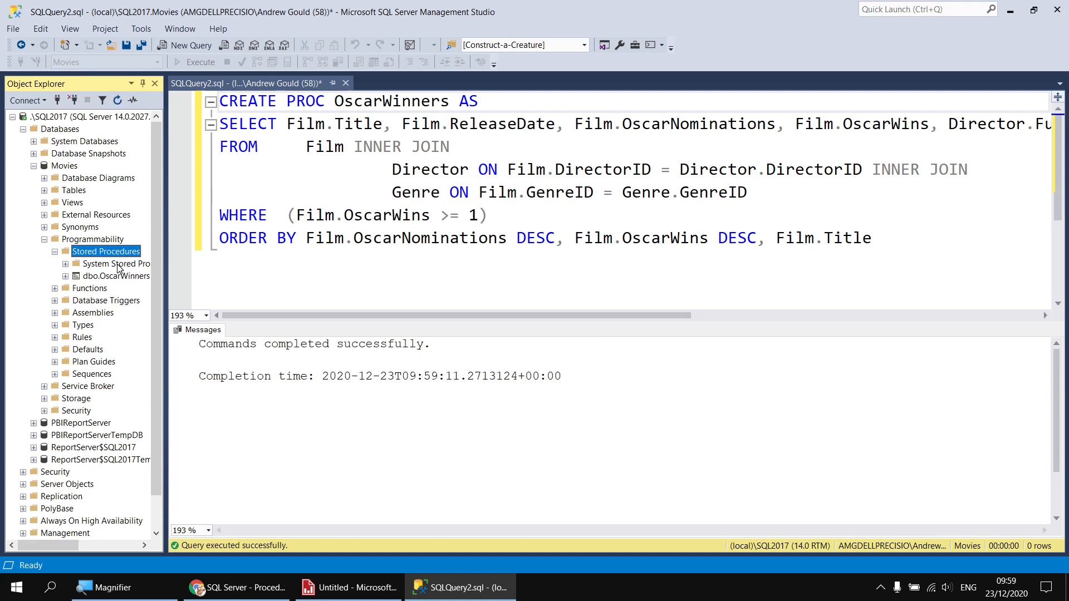
{"action": "left_click", "coordinate": [115, 276]}
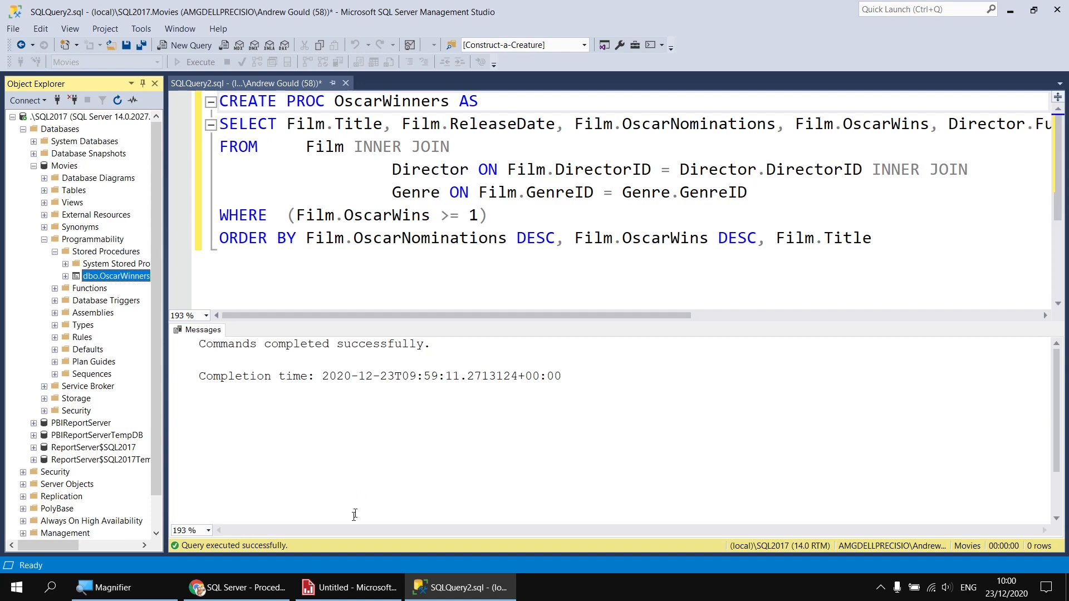
- Add a FilmsFromProc dataset to the Movies source, using the OscarWinners stored procedure
{"action": "left_click", "coordinate": [347, 587]}
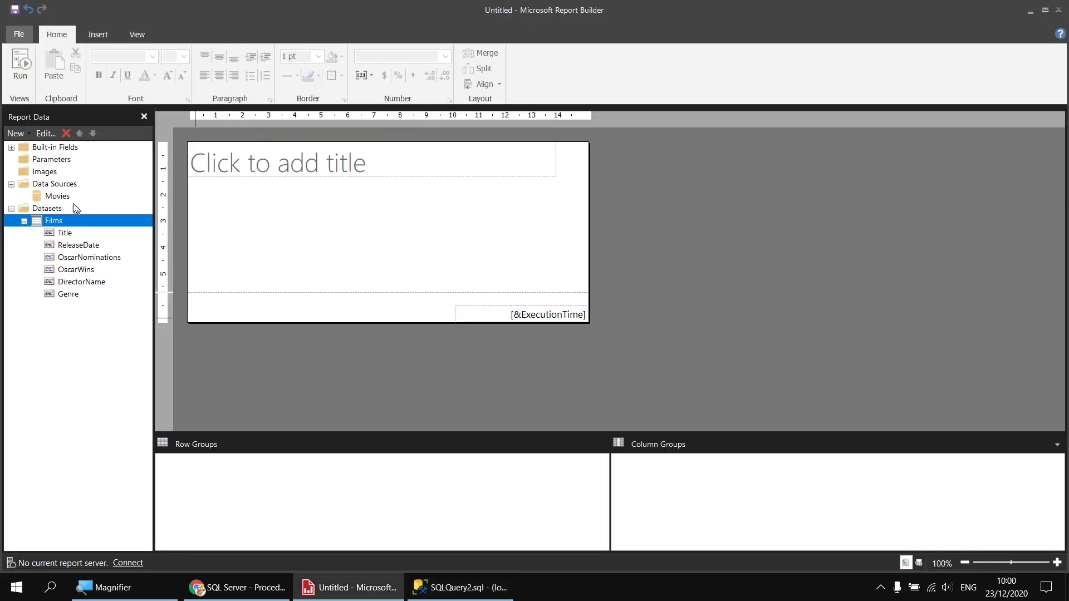
{"action": "right_click", "coordinate": [57, 196]}
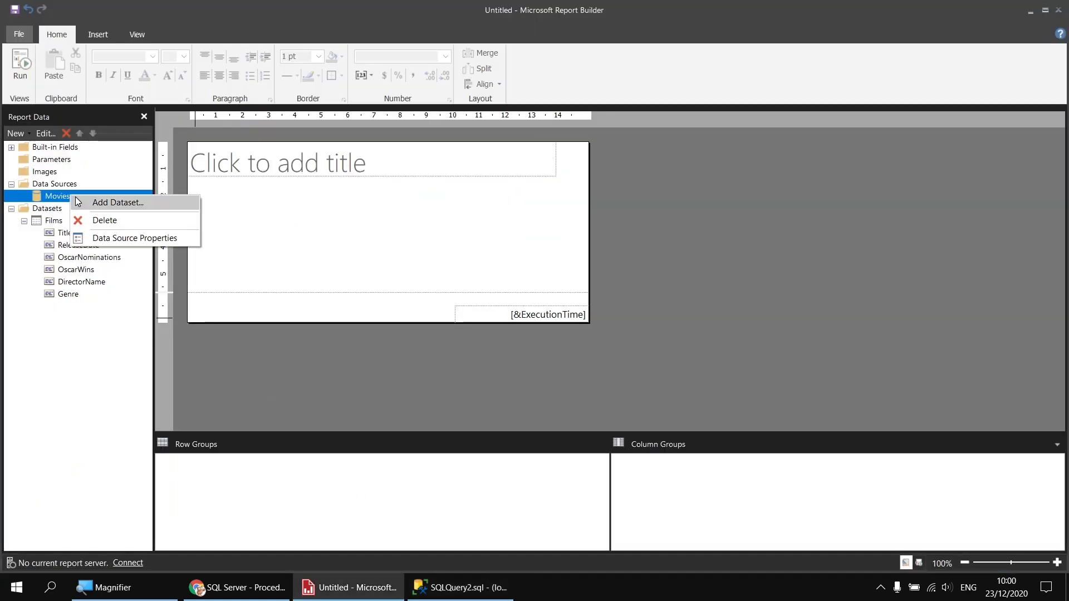
{"action": "left_click", "coordinate": [116, 203]}
{"action": "type", "text": "FilmsFr"}
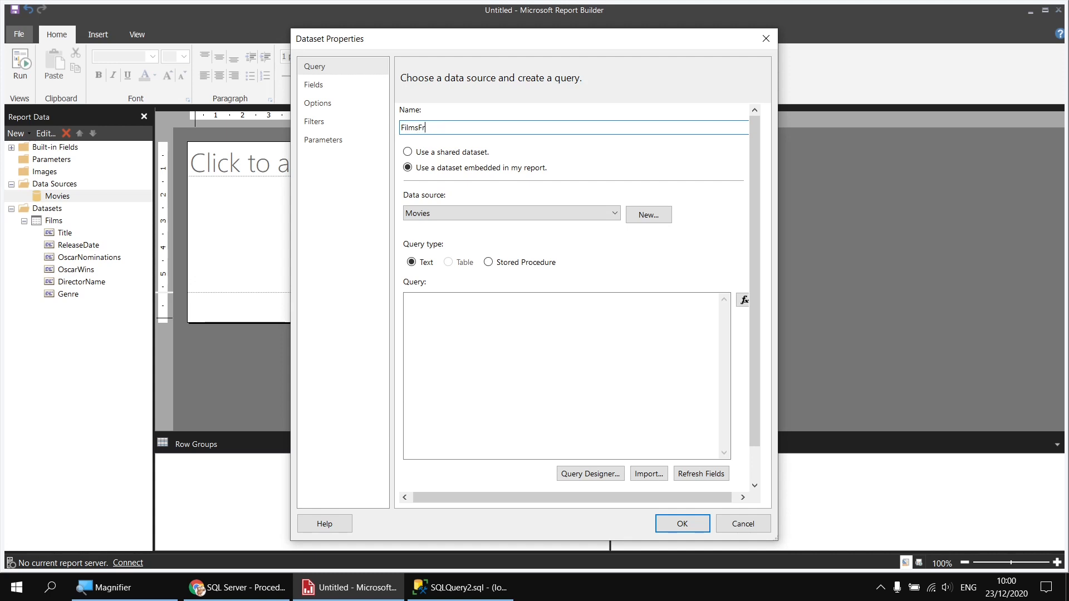
{"action": "type", "text": "omProc"}
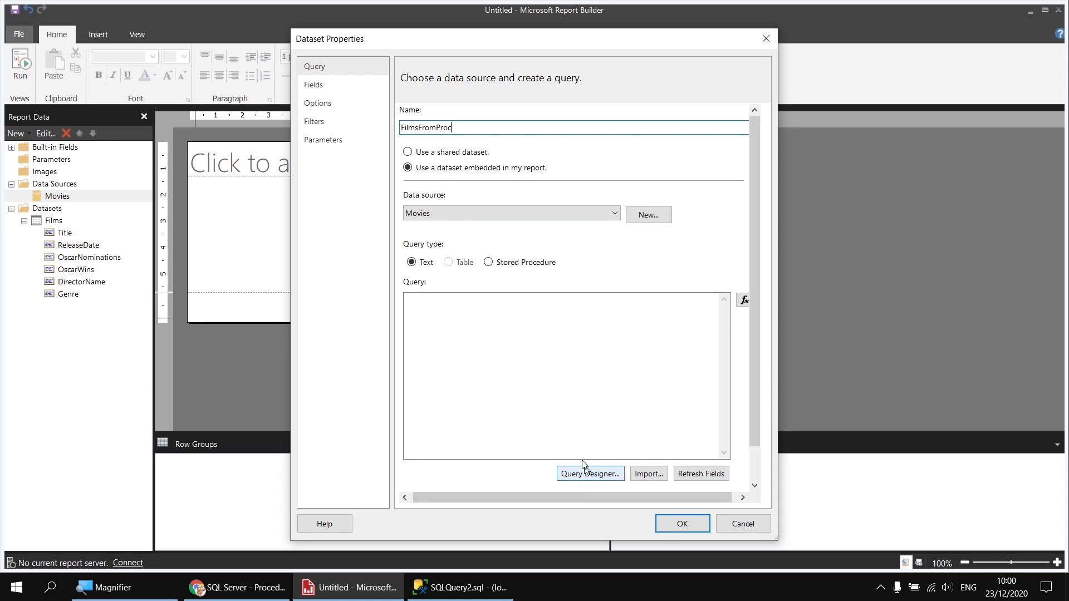
{"action": "mouse_move", "coordinate": [489, 265]}
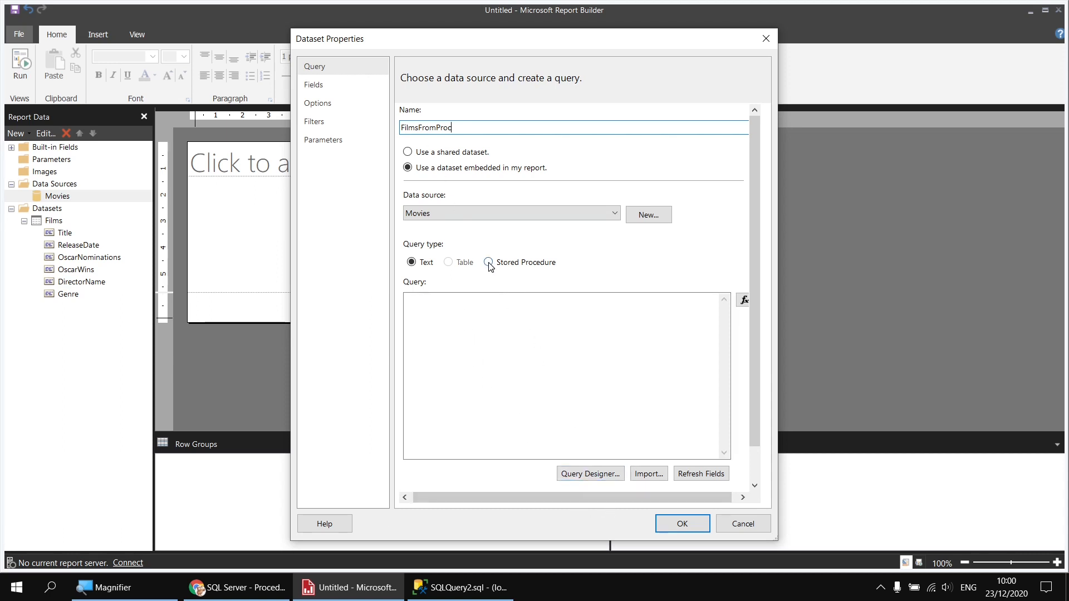
{"action": "left_click", "coordinate": [490, 261]}
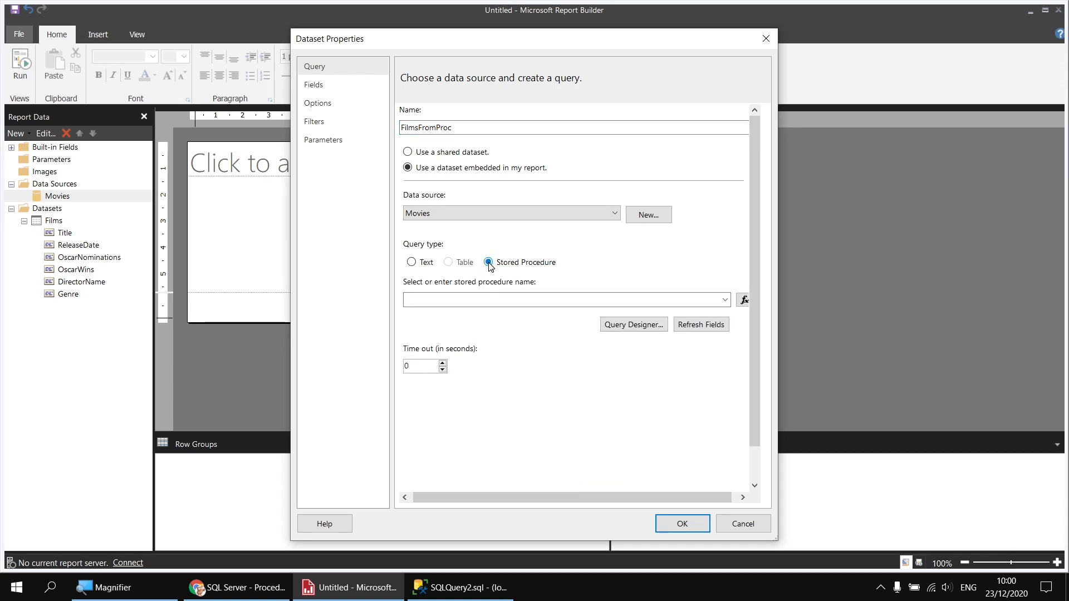
{"action": "left_click", "coordinate": [724, 300]}
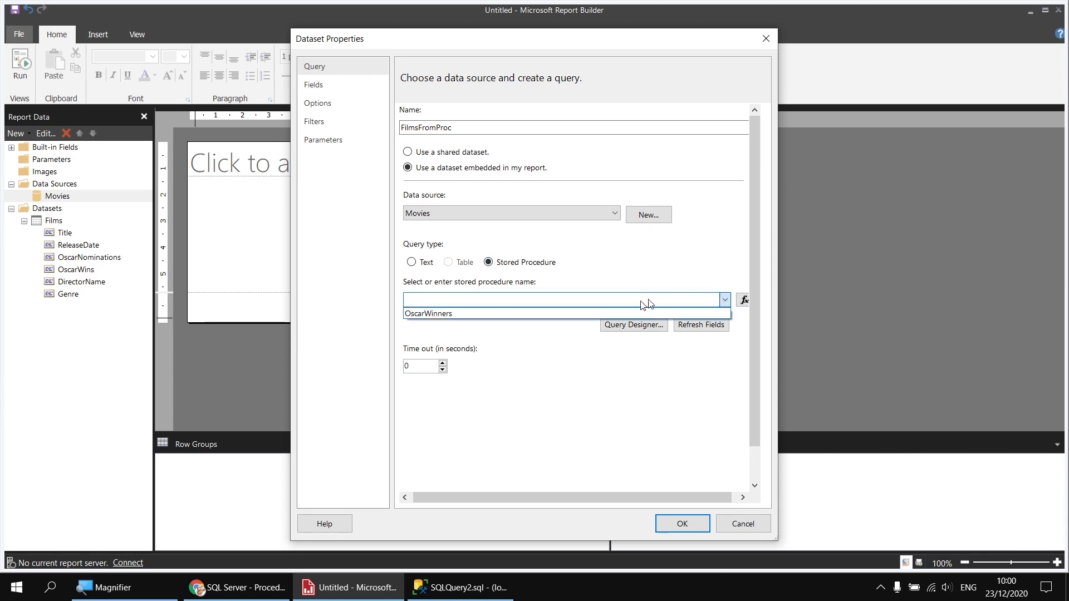
{"action": "left_click", "coordinate": [428, 314]}
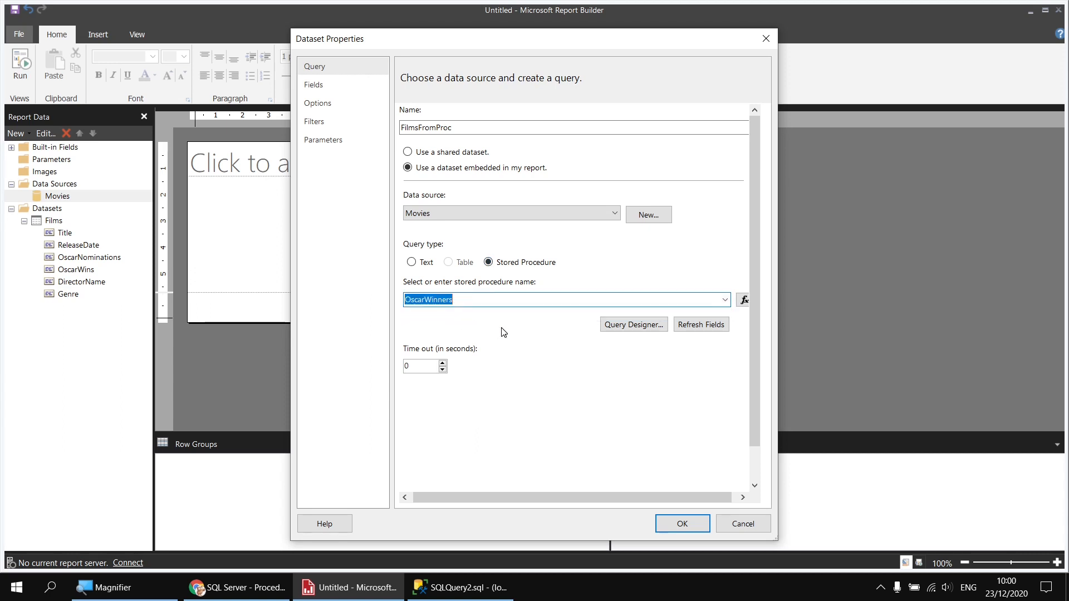
{"action": "mouse_move", "coordinate": [563, 394]}
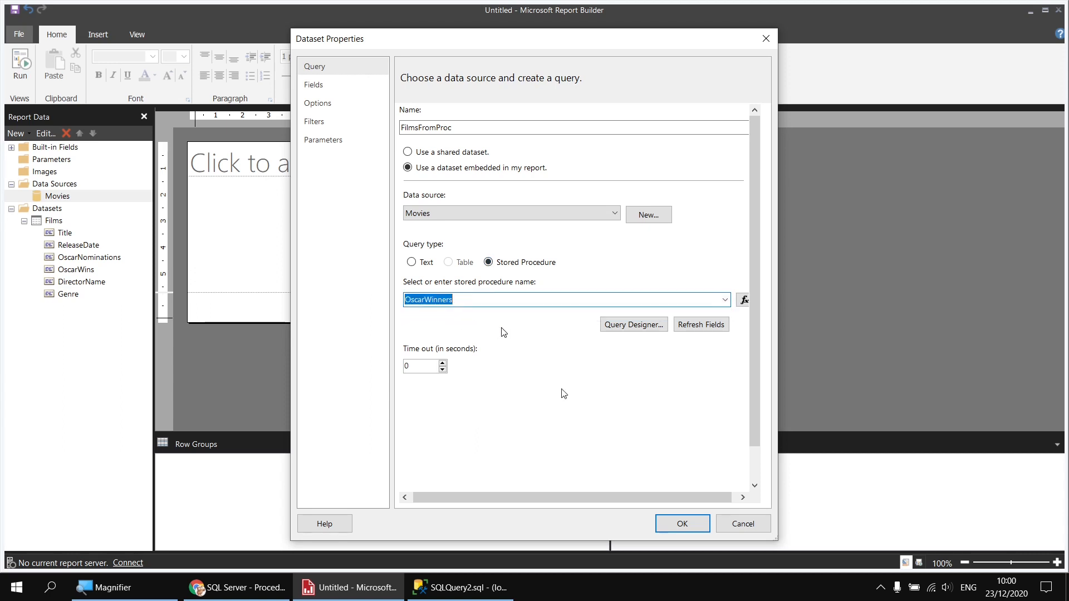
{"action": "left_click", "coordinate": [681, 524]}
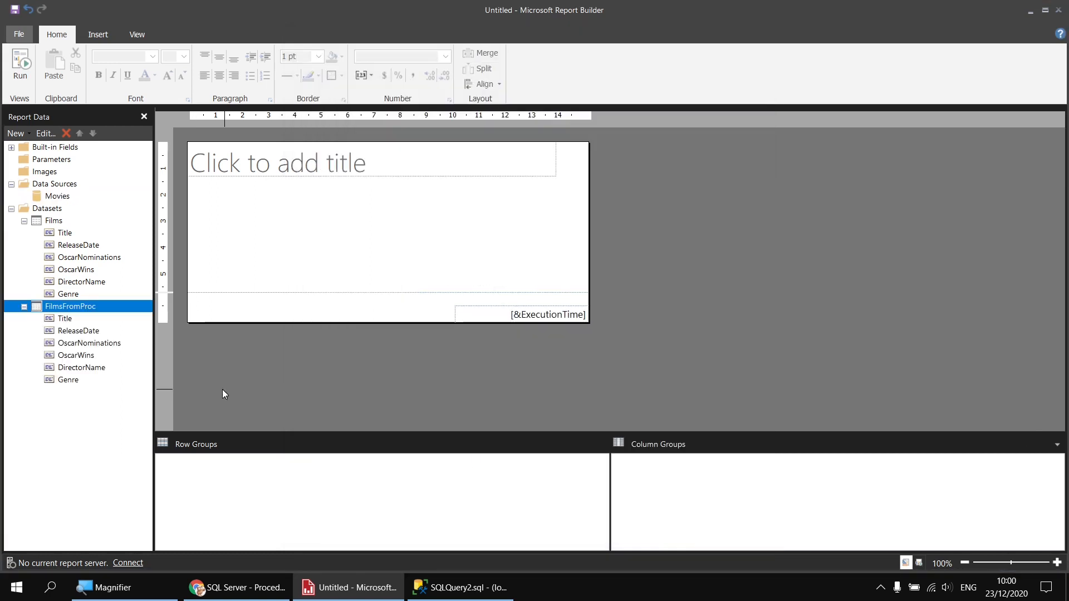
{"action": "mouse_move", "coordinate": [74, 405]}
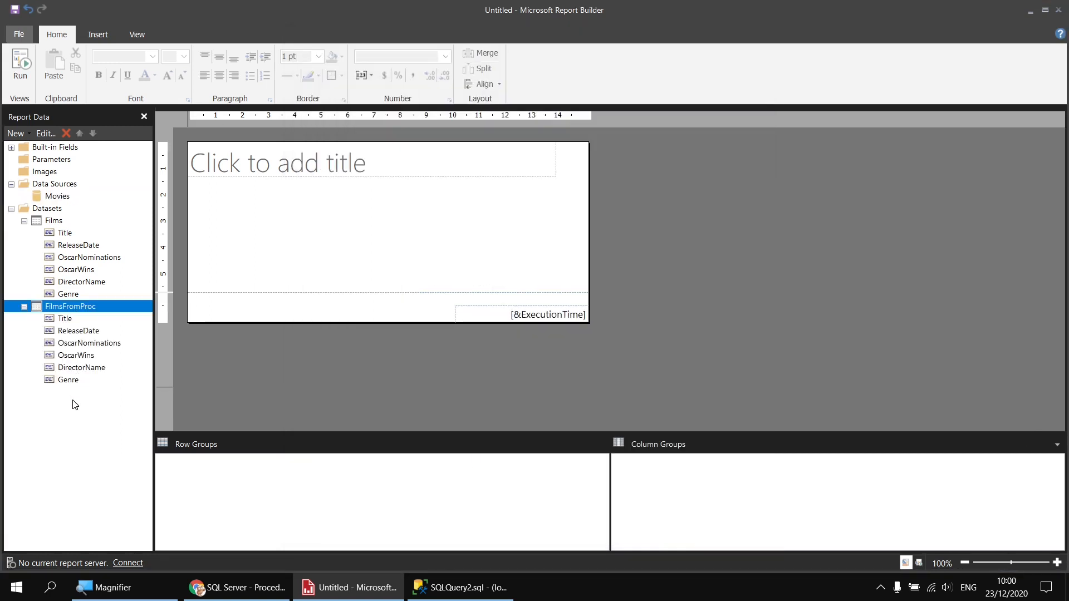
{"action": "mouse_move", "coordinate": [260, 235]}
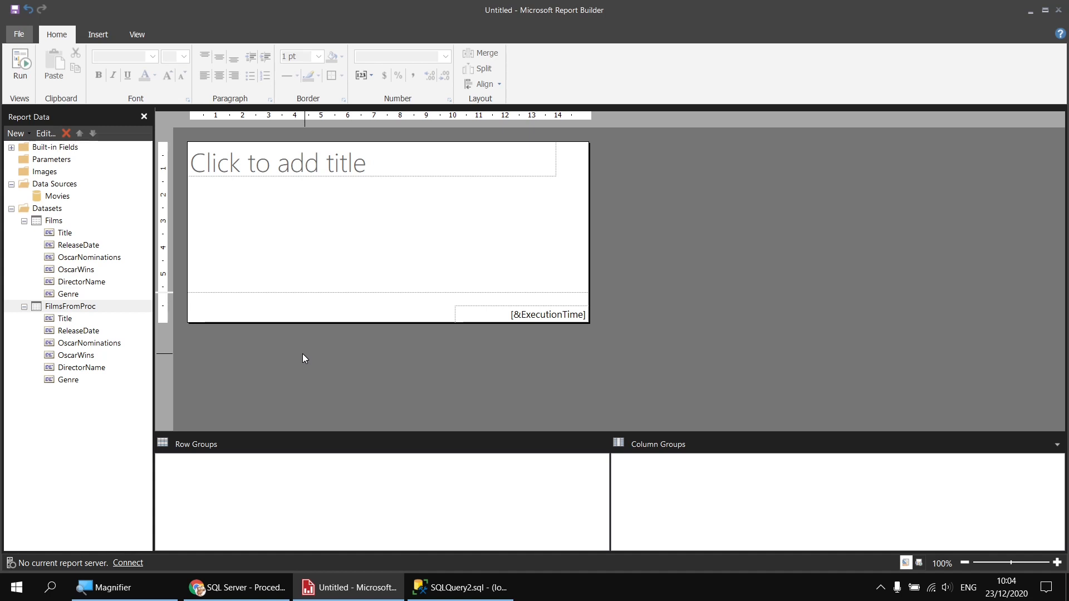
- Open the Films dataset's Query Designer from its right-click menu
{"action": "right_click", "coordinate": [53, 220]}
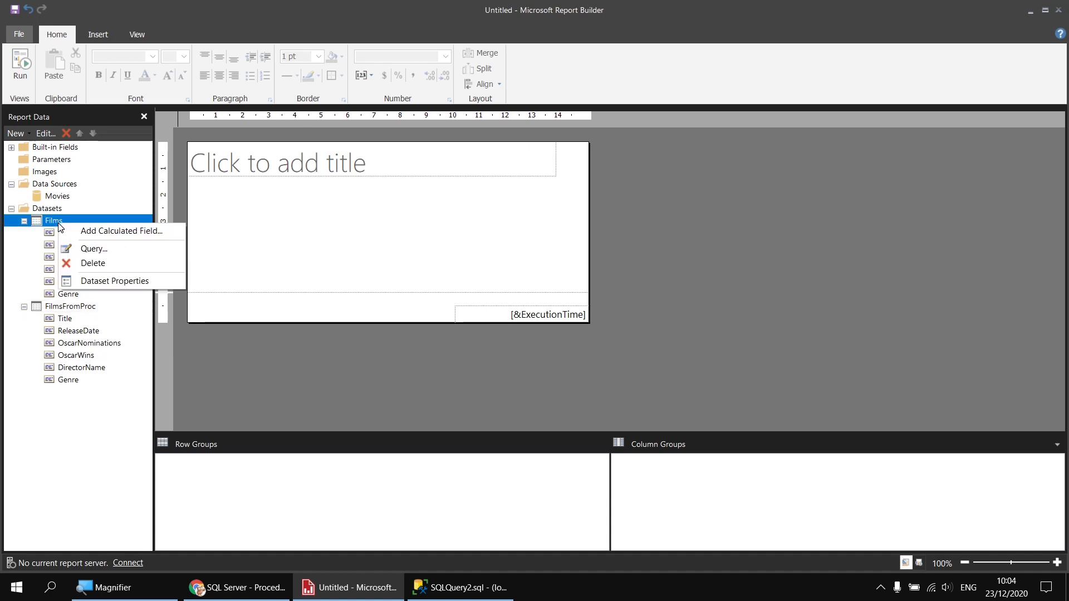
{"action": "mouse_move", "coordinate": [80, 253]}
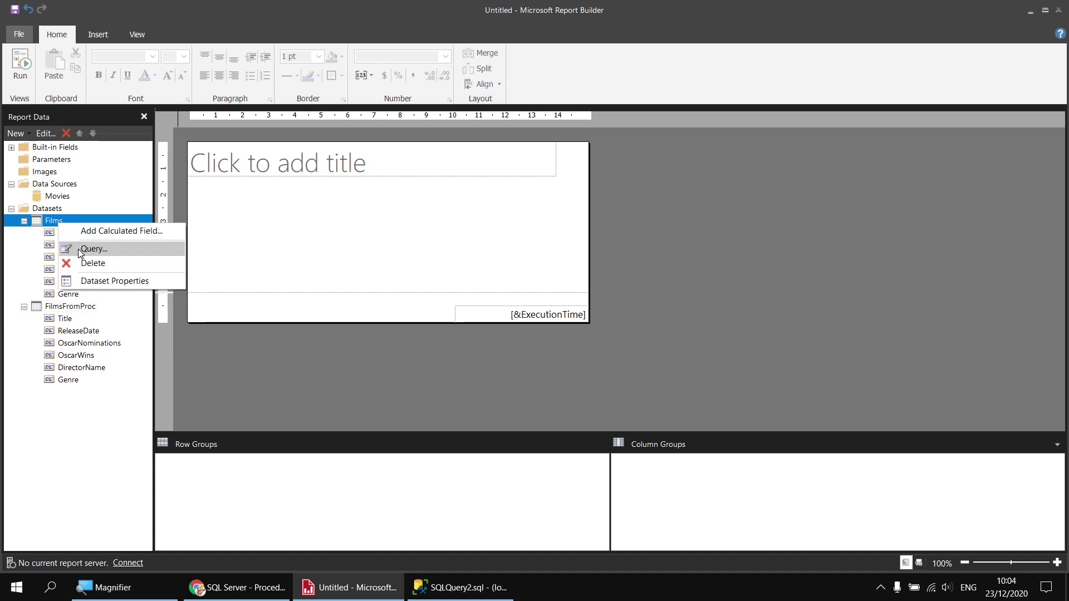
{"action": "left_click", "coordinate": [94, 249]}
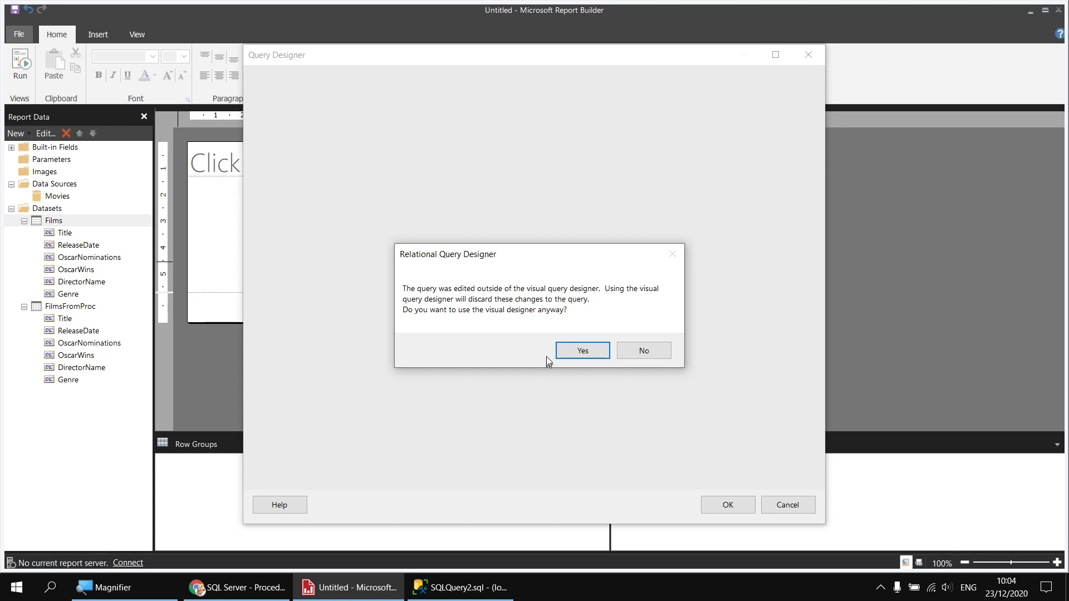
{"action": "mouse_move", "coordinate": [582, 350]}
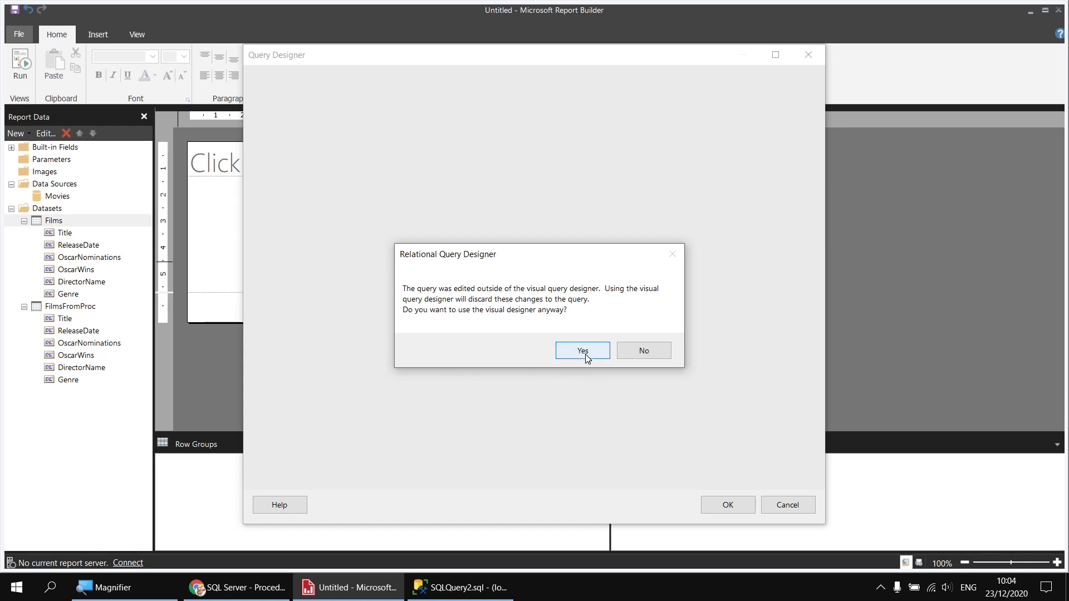
{"action": "mouse_move", "coordinate": [85, 294]}
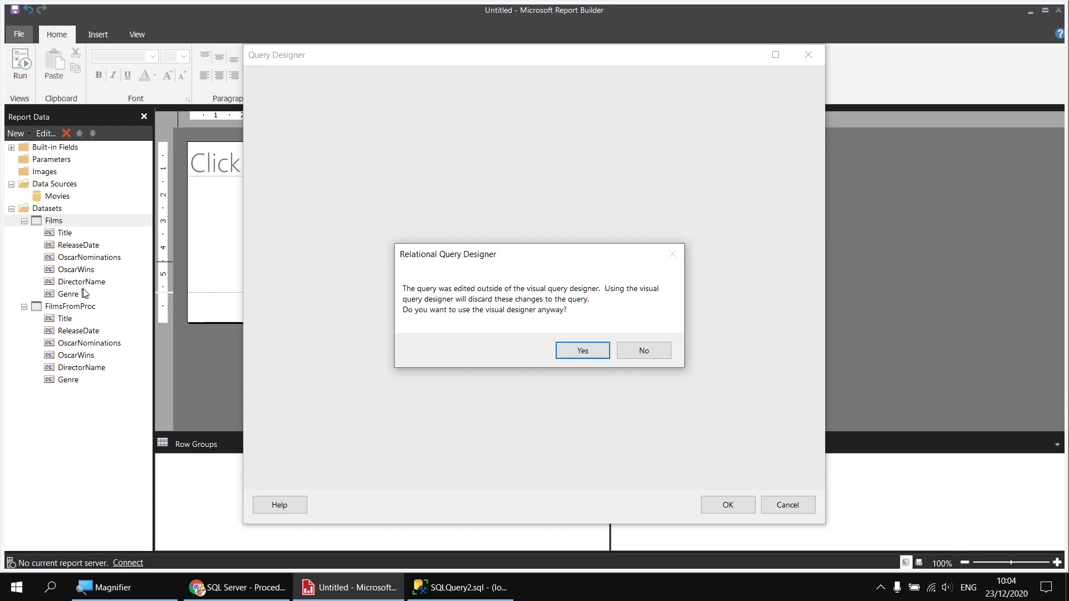
{"action": "mouse_move", "coordinate": [95, 288]}
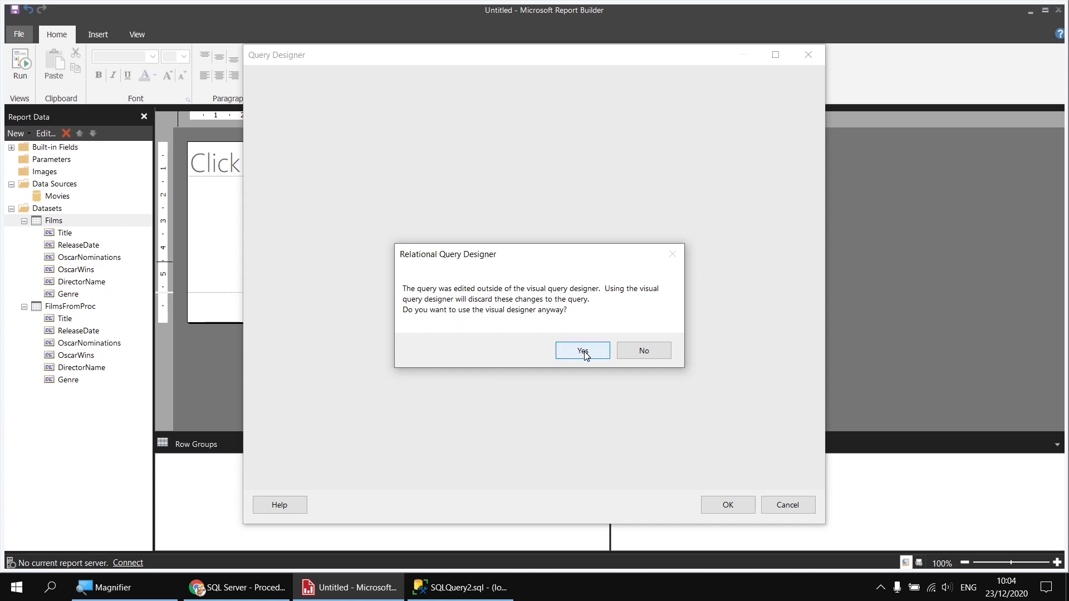
- Accept the visual designer warning, tick the Studio table's Studio column, and confirm
{"action": "left_click", "coordinate": [581, 351]}
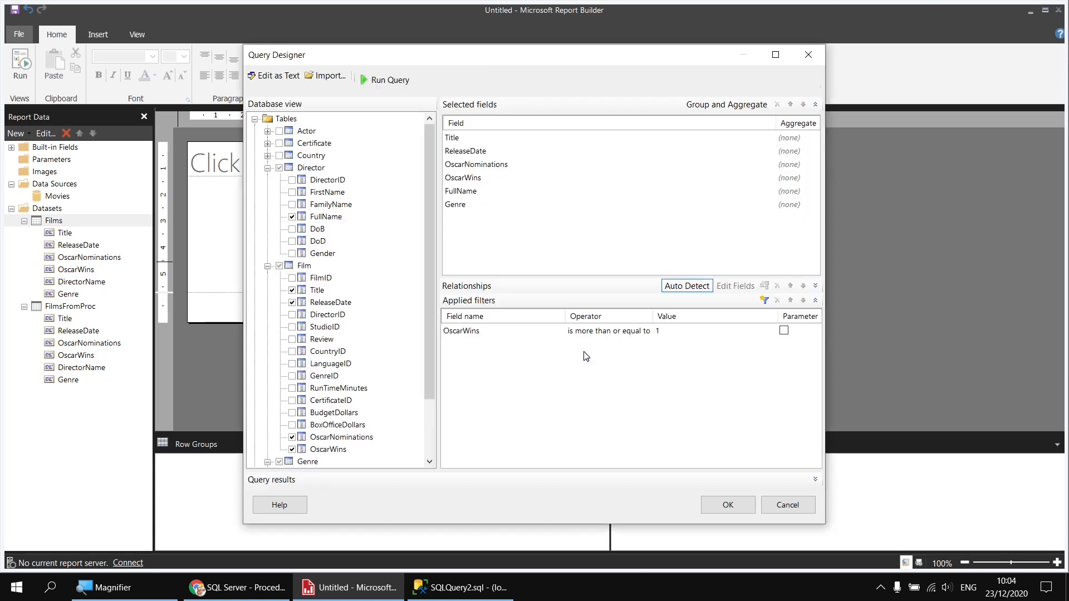
{"action": "mouse_move", "coordinate": [568, 369]}
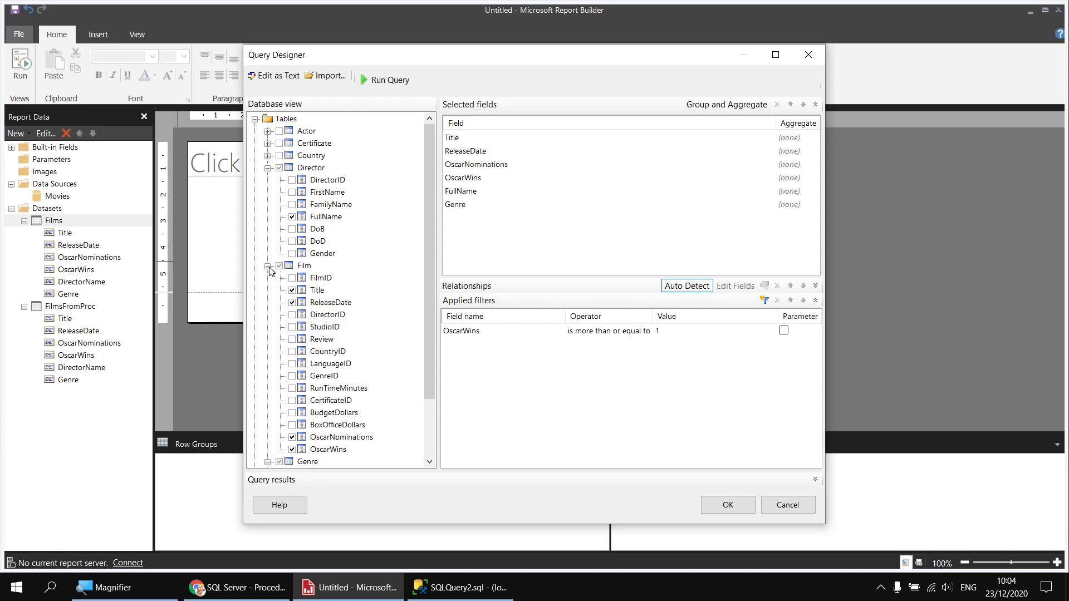
{"action": "left_click", "coordinate": [268, 265]}
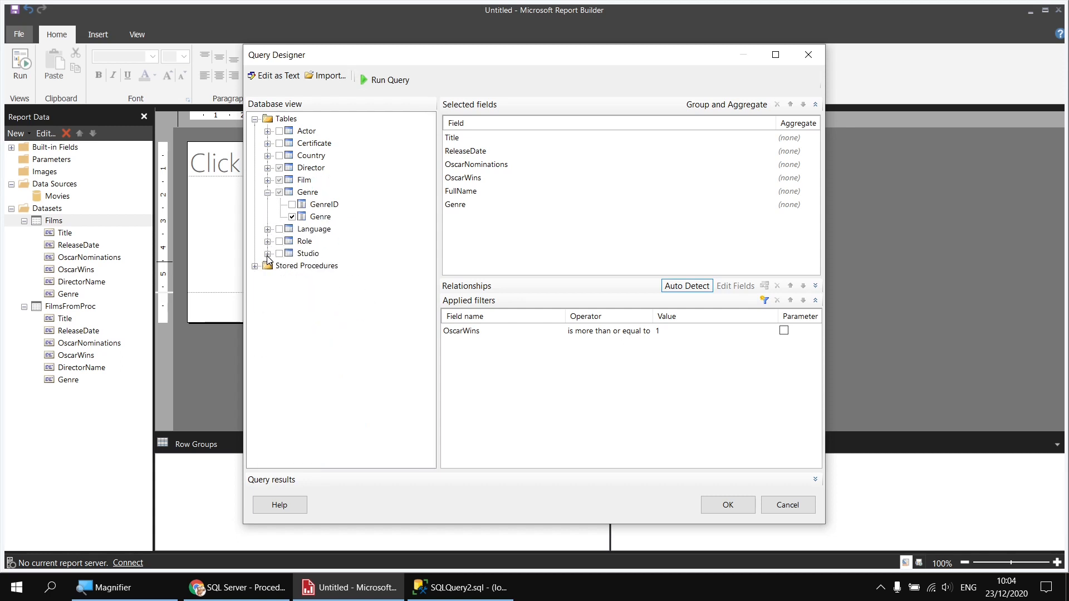
{"action": "left_click", "coordinate": [268, 253]}
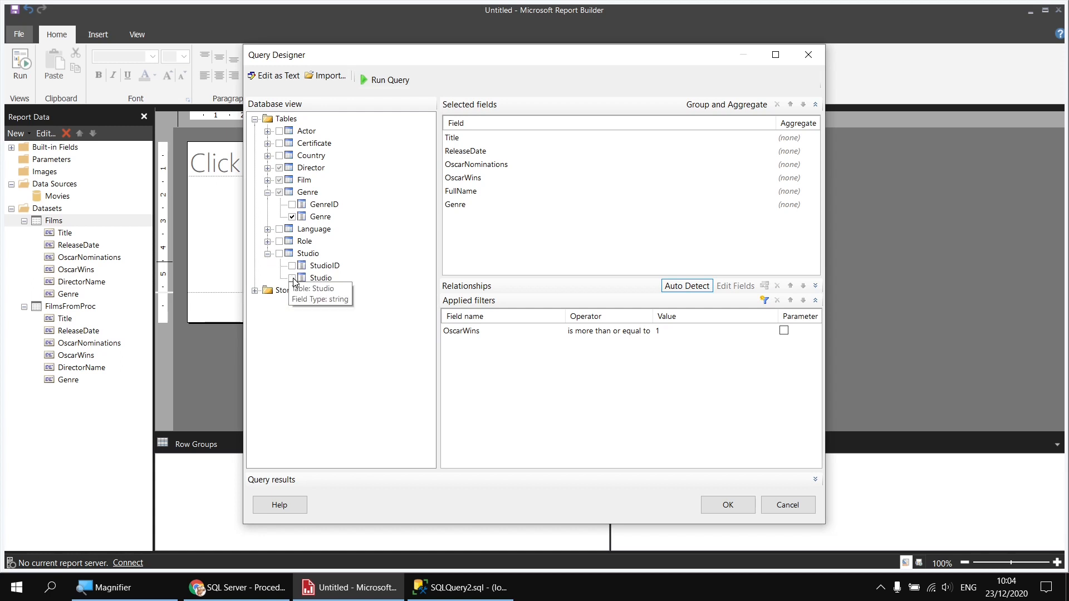
{"action": "left_click", "coordinate": [292, 277]}
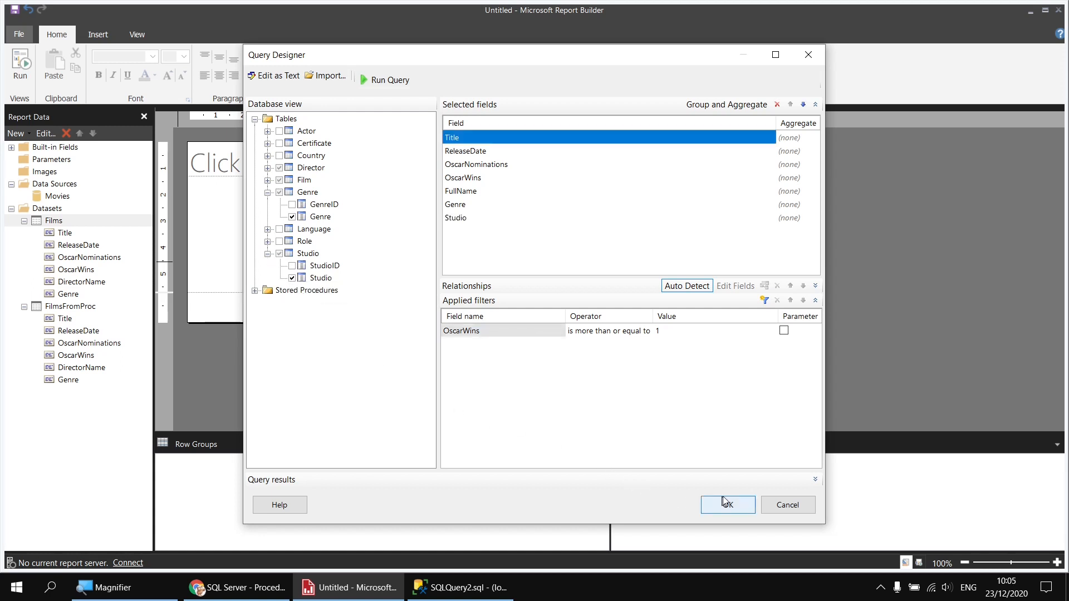
{"action": "left_click", "coordinate": [726, 505]}
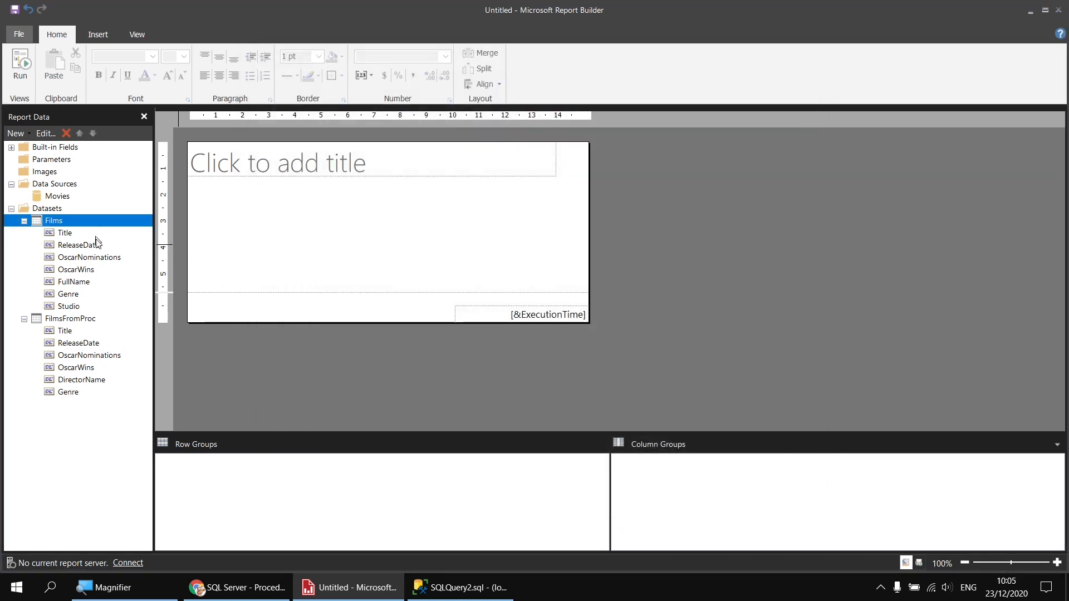
{"action": "mouse_move", "coordinate": [92, 288]}
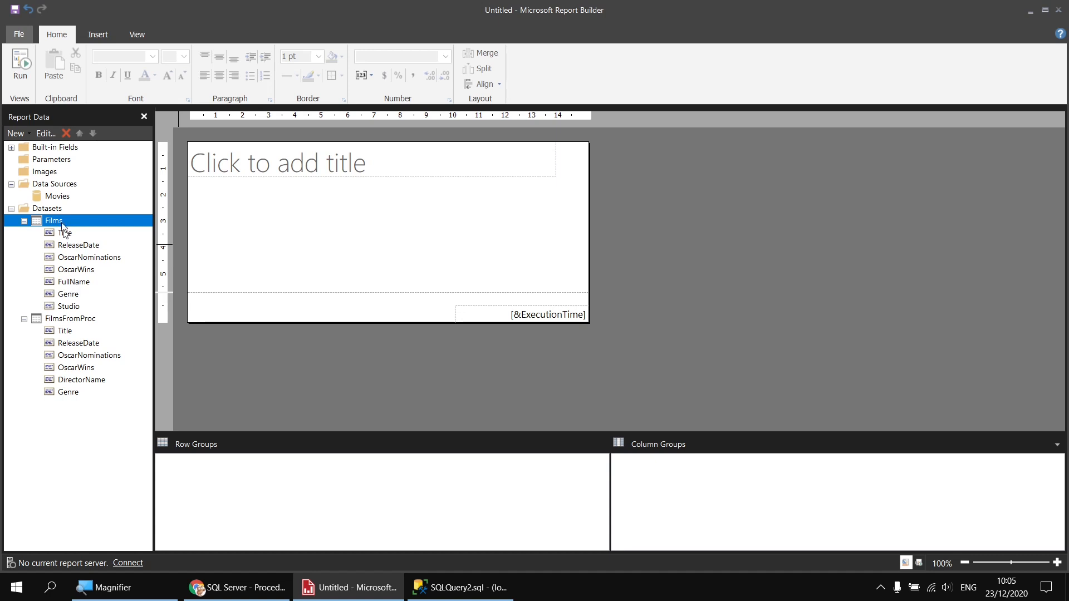
{"action": "right_click", "coordinate": [54, 220]}
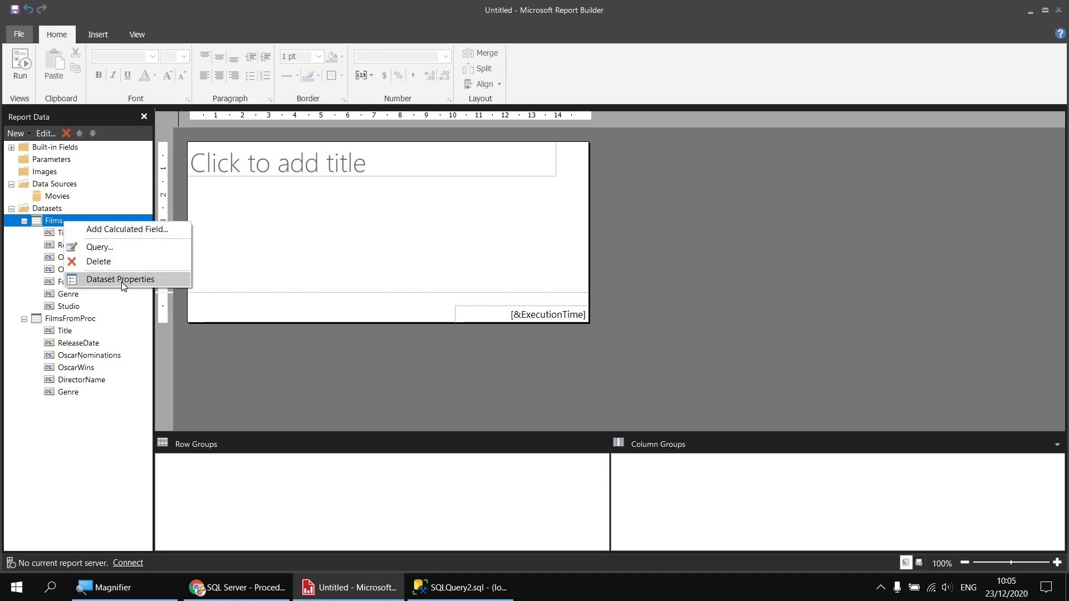
{"action": "left_click", "coordinate": [121, 279]}
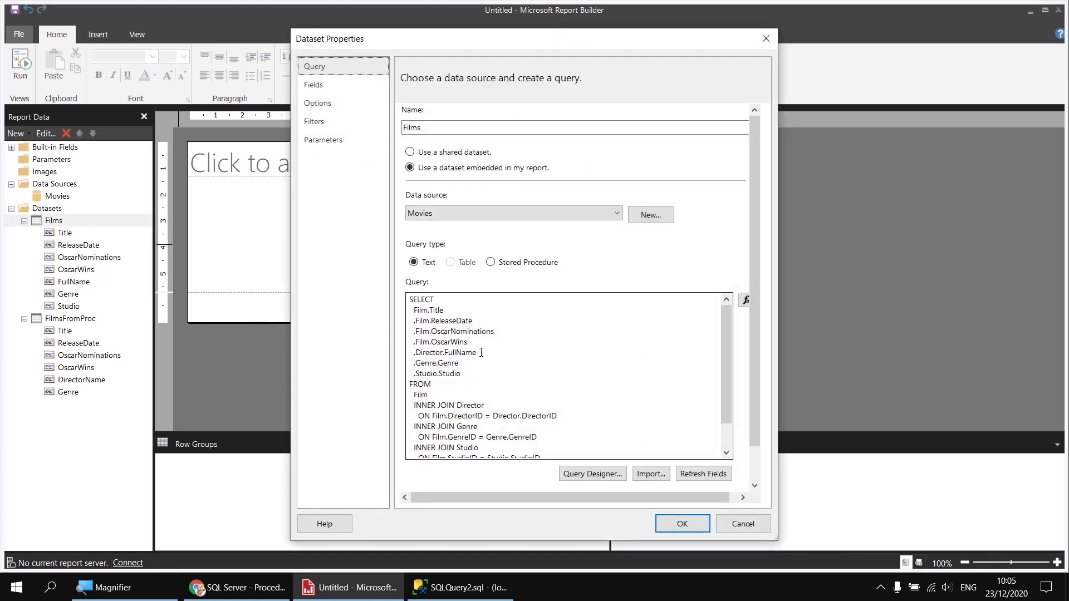
{"action": "mouse_move", "coordinate": [491, 353]}
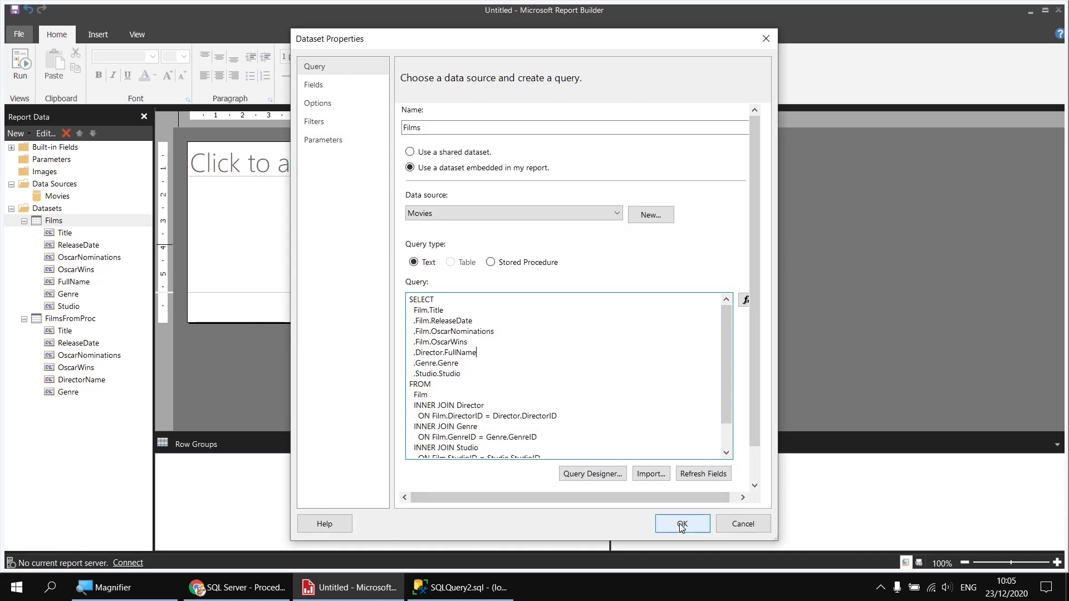
{"action": "left_click", "coordinate": [682, 523]}
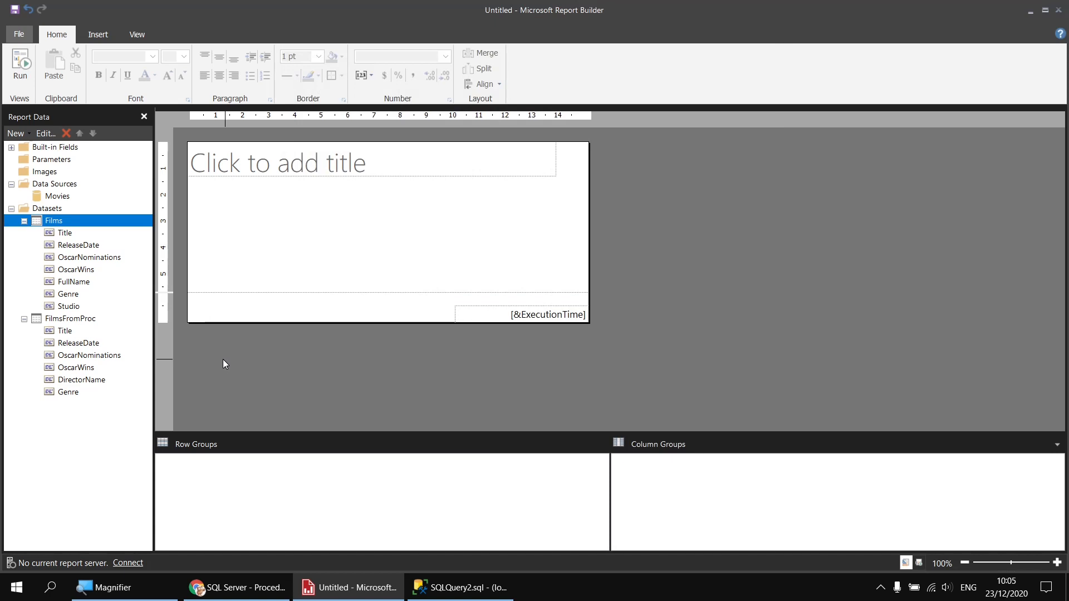
{"action": "mouse_move", "coordinate": [234, 363]}
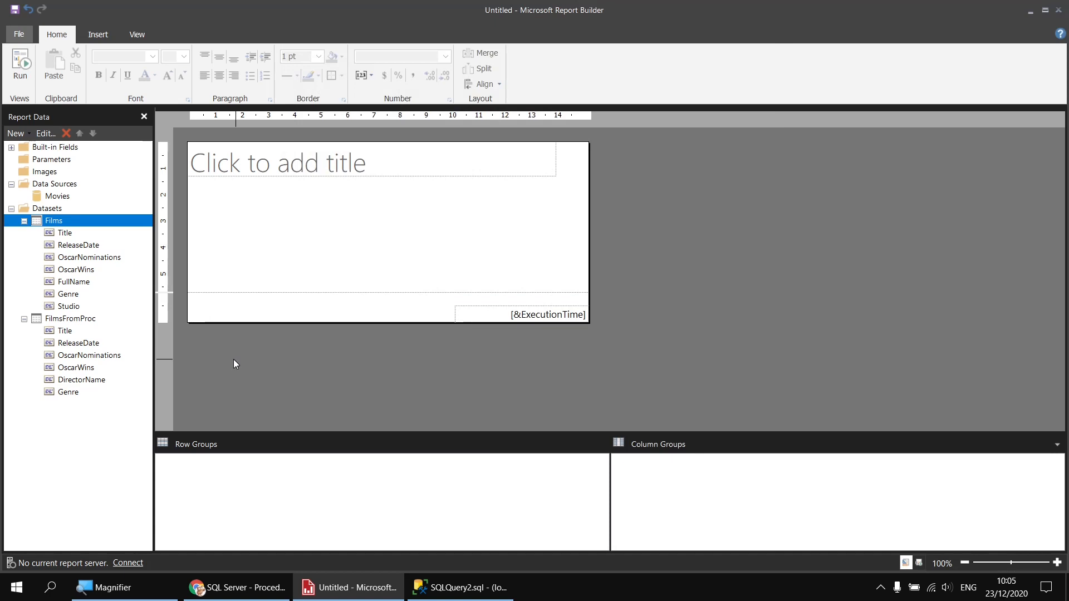
{"action": "mouse_move", "coordinate": [286, 393]}
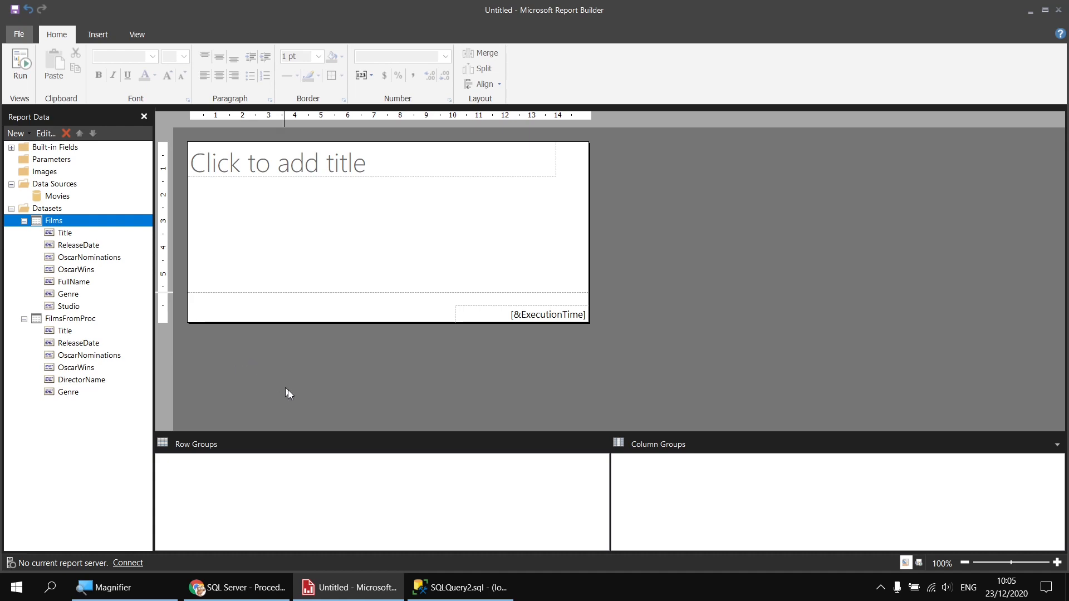
{"action": "left_click", "coordinate": [459, 587]}
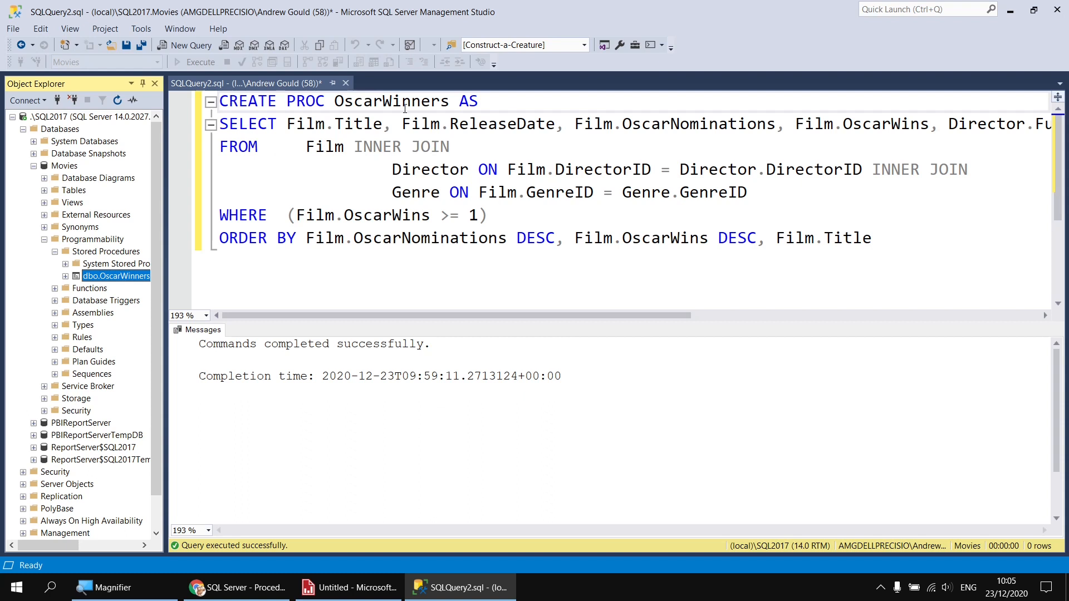
{"action": "mouse_move", "coordinate": [291, 152]}
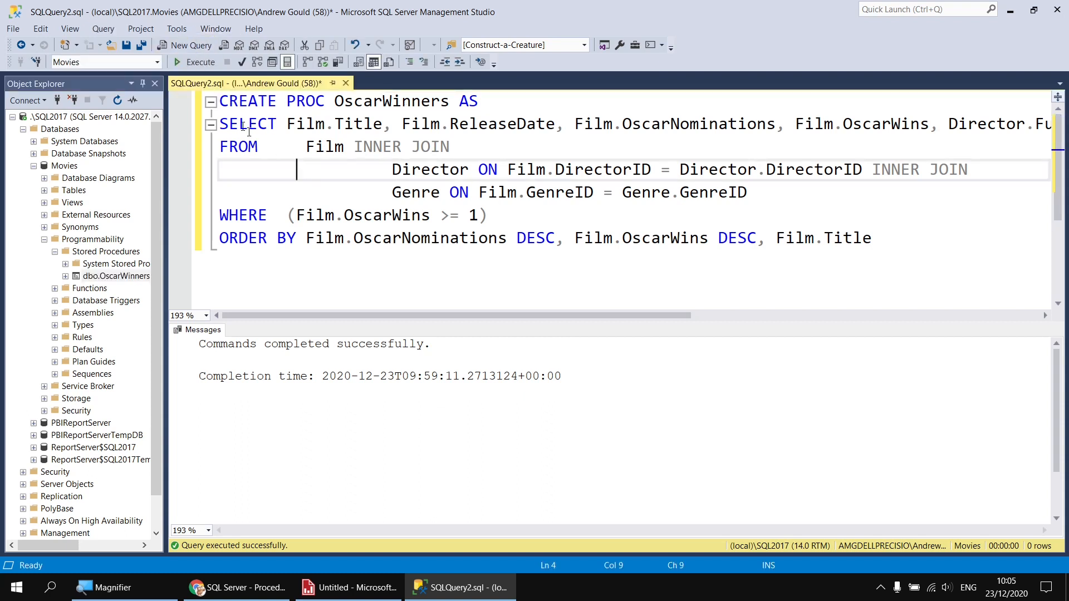
- Run the CREATE PROC script, then change CREATE to ALTER after the 'already exists' error
{"action": "left_click", "coordinate": [198, 61]}
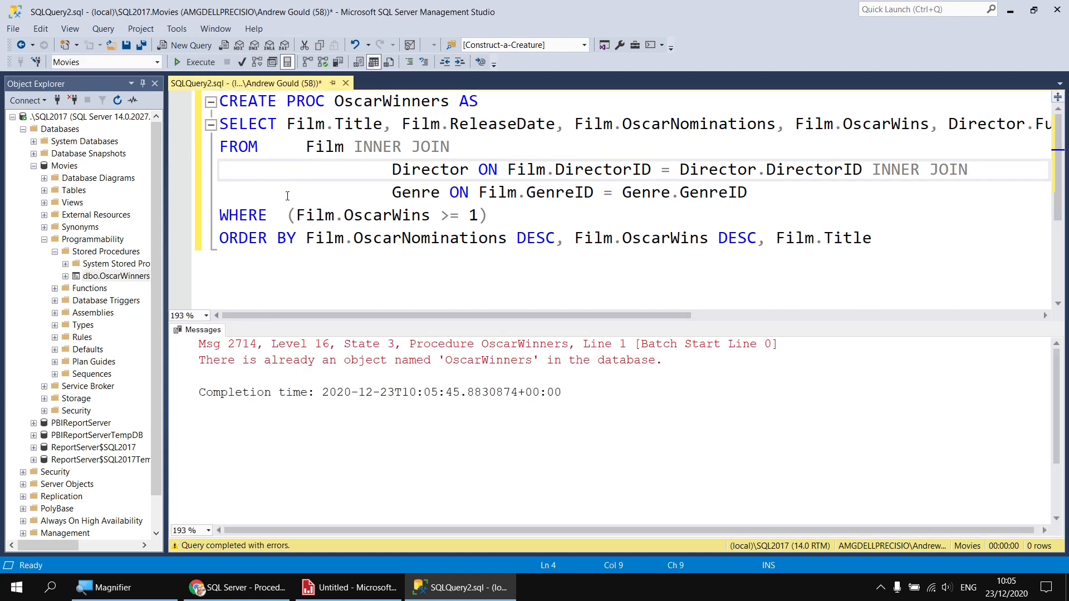
{"action": "mouse_move", "coordinate": [279, 181]}
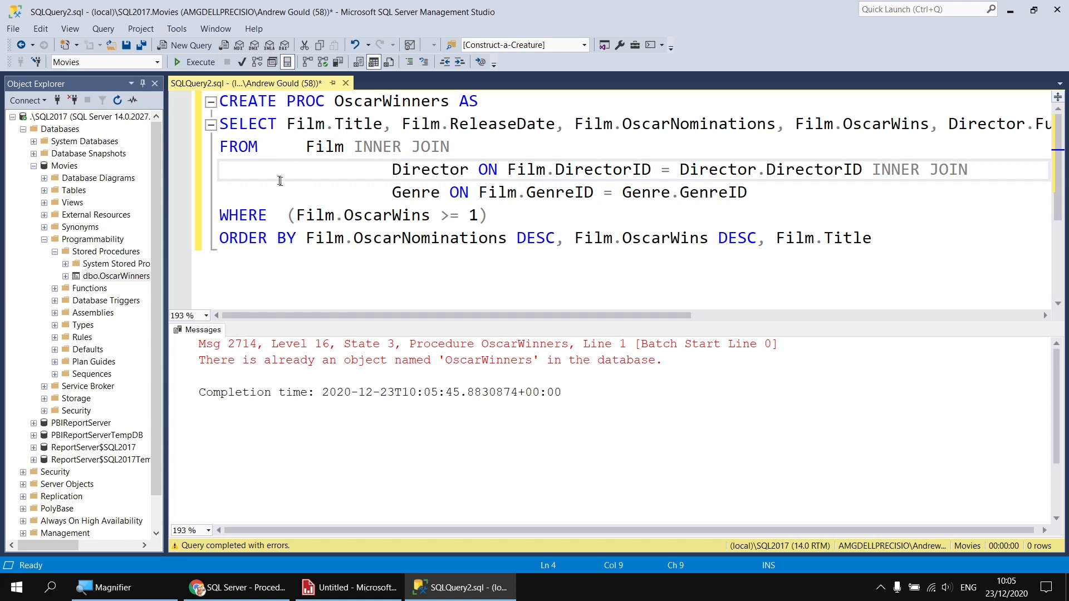
{"action": "left_click", "coordinate": [258, 101]}
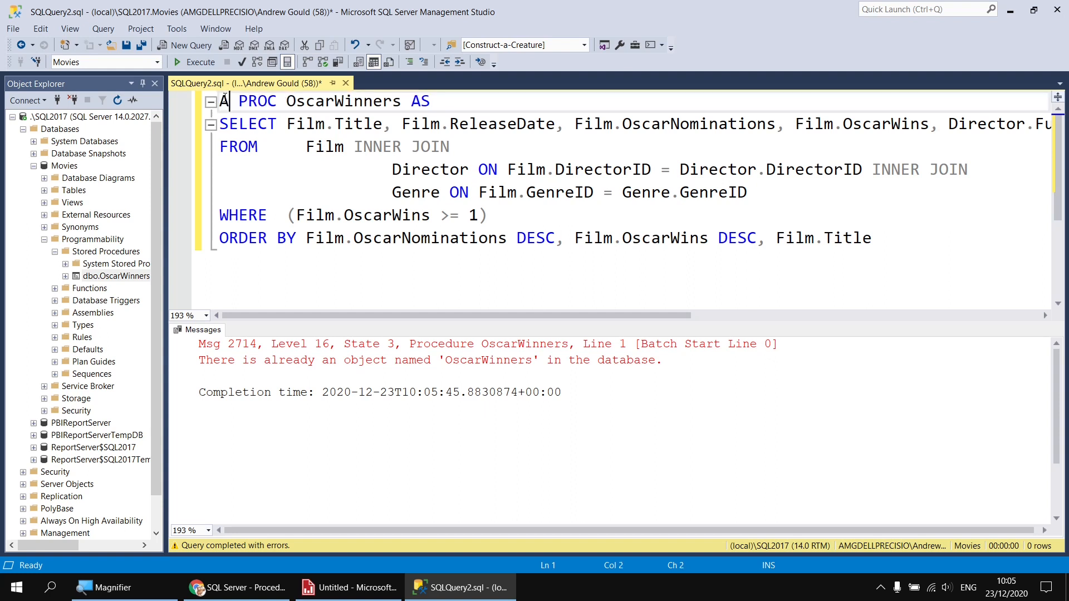
{"action": "type", "text": "LTER"}
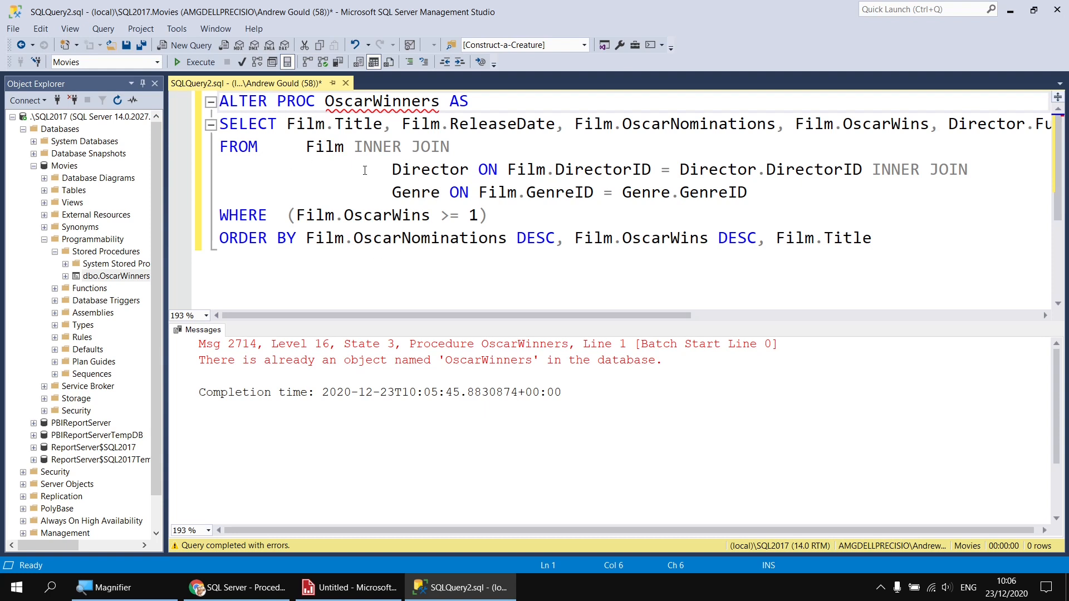
- Run the ALTER PROC OscarWinners script and refresh the IntelliSense local cache from Edit
{"action": "left_click", "coordinate": [200, 62]}
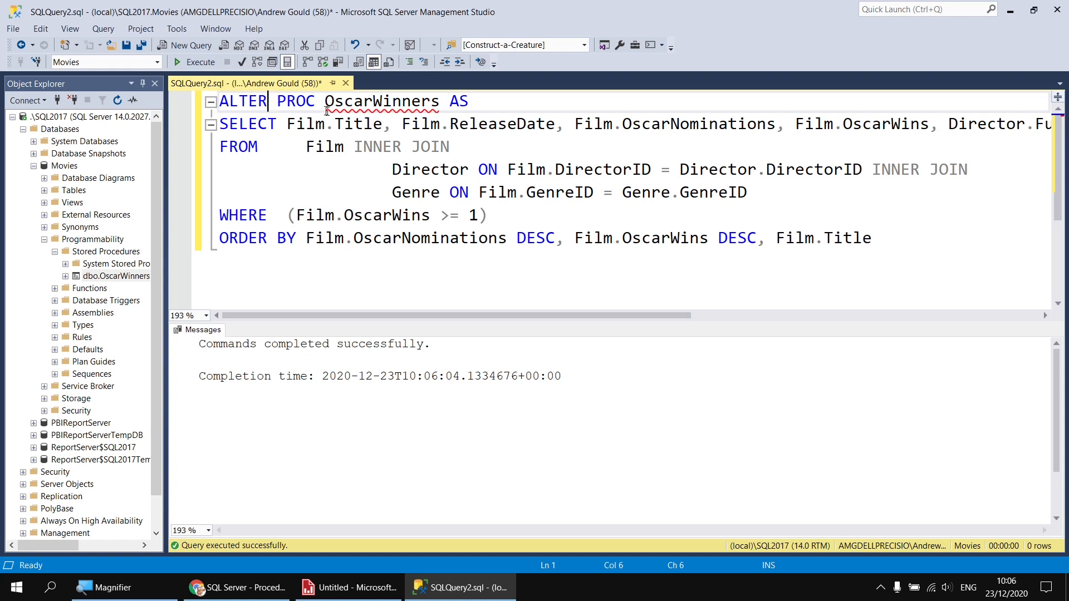
{"action": "mouse_move", "coordinate": [380, 101]}
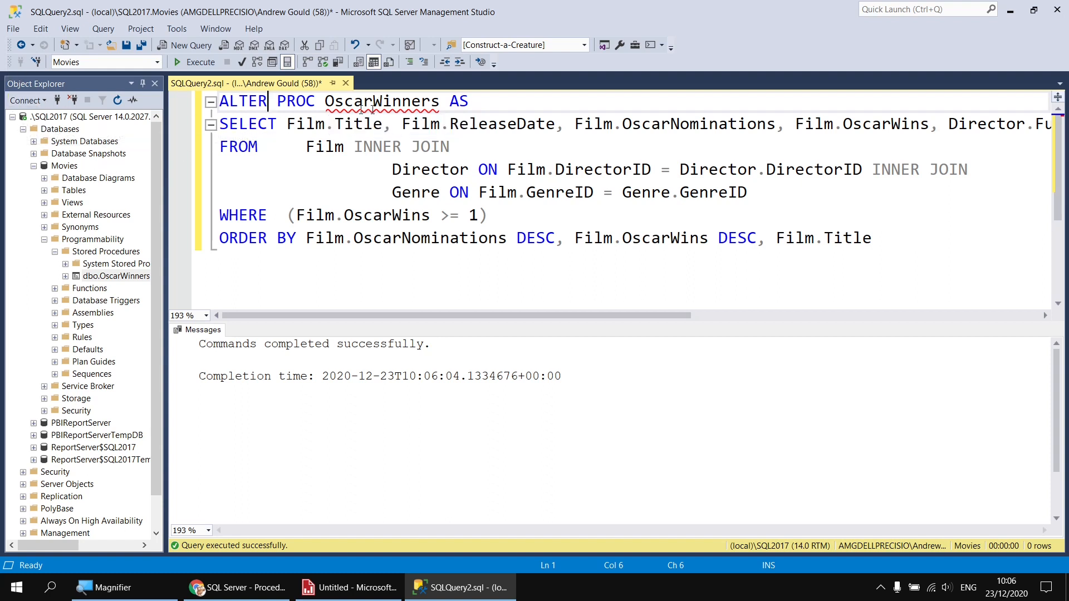
{"action": "mouse_move", "coordinate": [381, 100]}
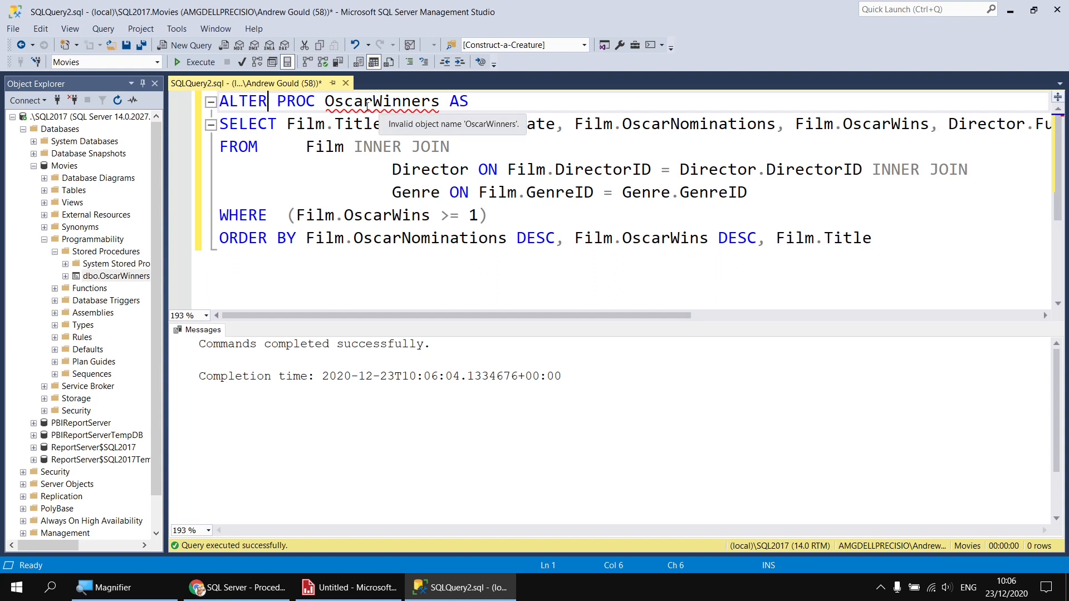
{"action": "mouse_move", "coordinate": [40, 29]}
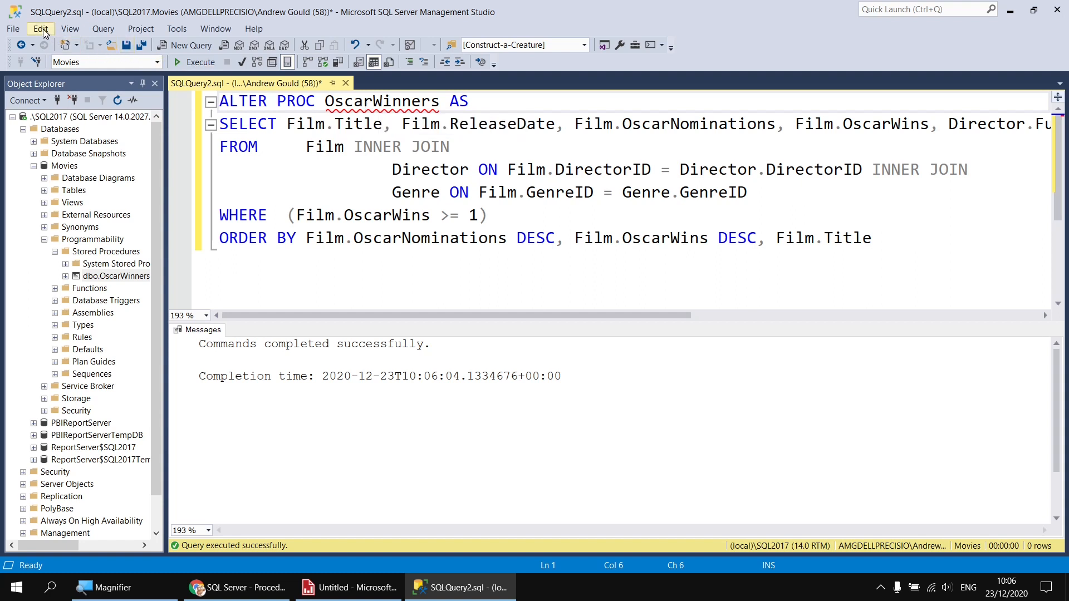
{"action": "left_click", "coordinate": [39, 28]}
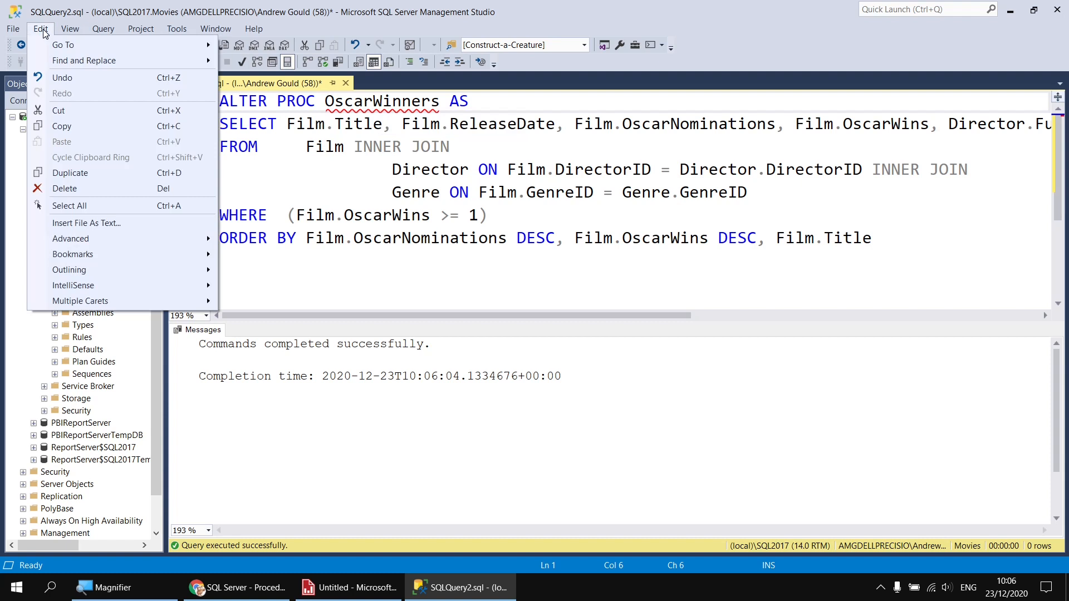
{"action": "mouse_move", "coordinate": [104, 285]}
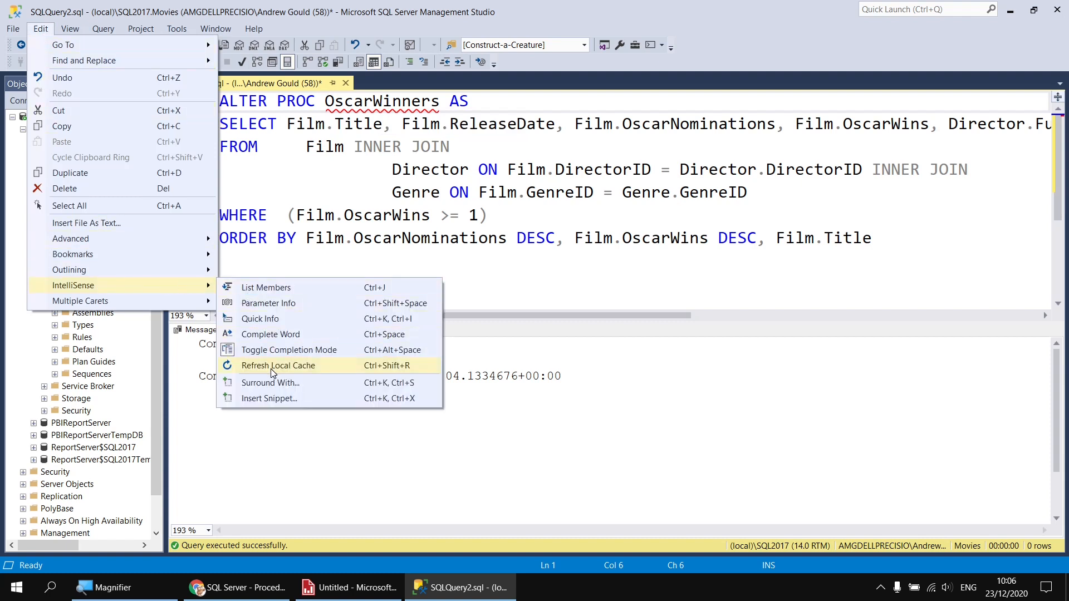
{"action": "mouse_move", "coordinate": [315, 376]}
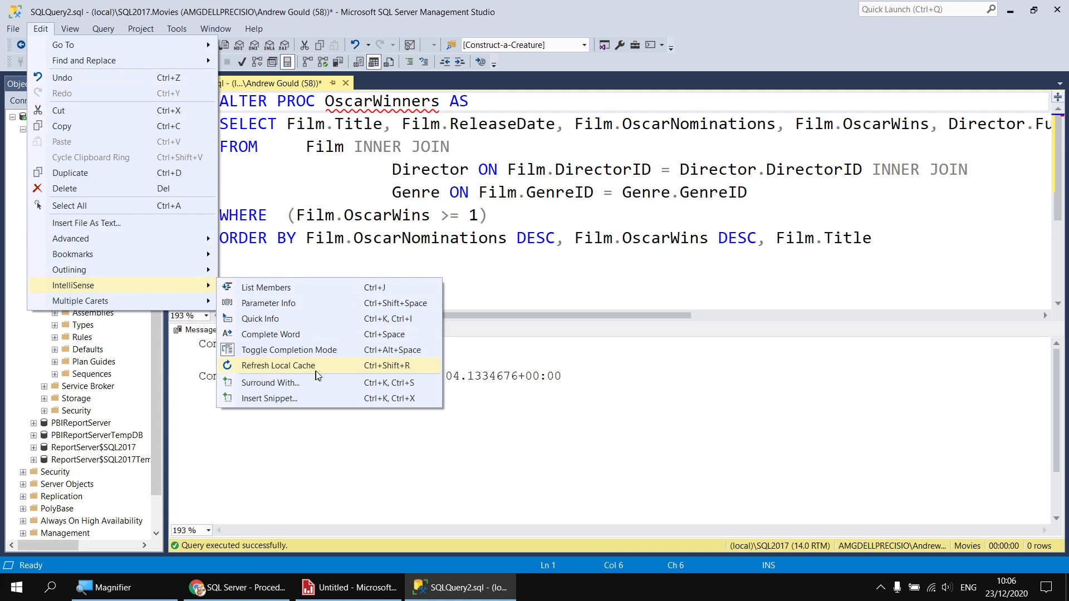
{"action": "mouse_move", "coordinate": [379, 373]}
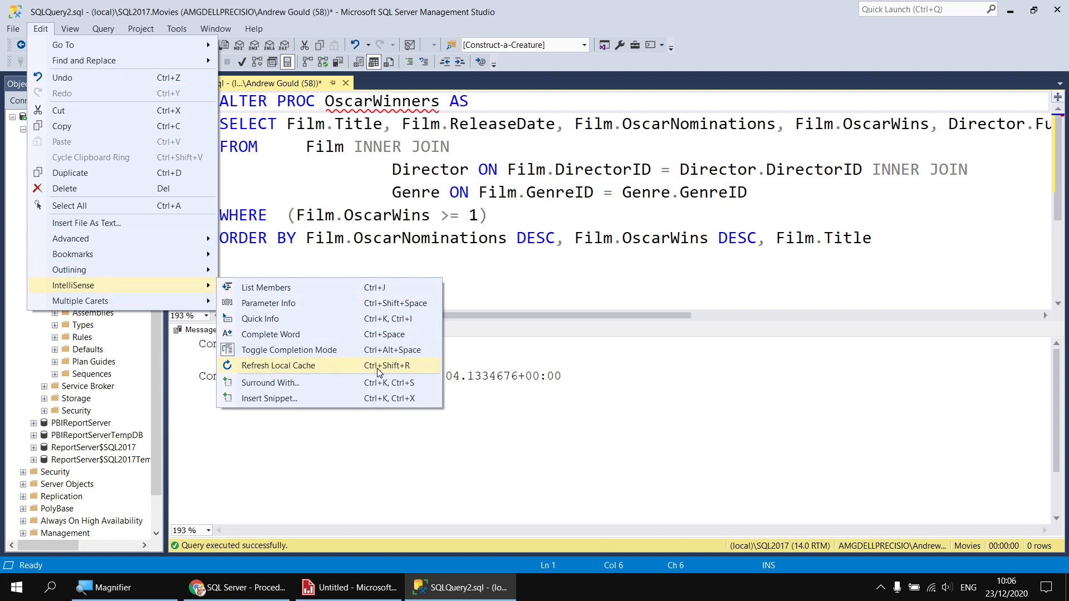
{"action": "mouse_move", "coordinate": [388, 373]}
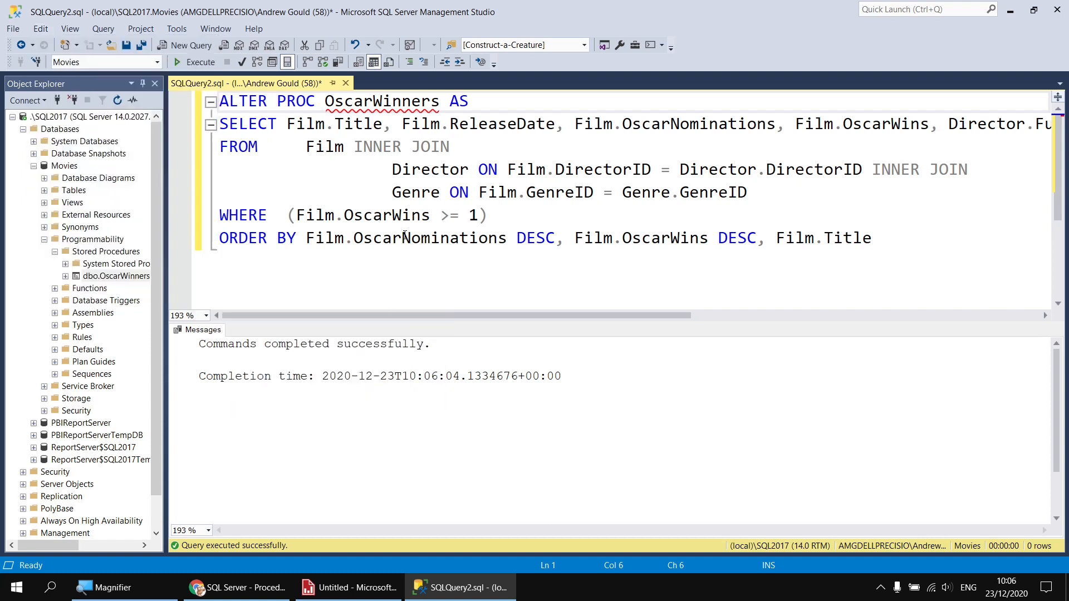
{"action": "mouse_move", "coordinate": [429, 238]}
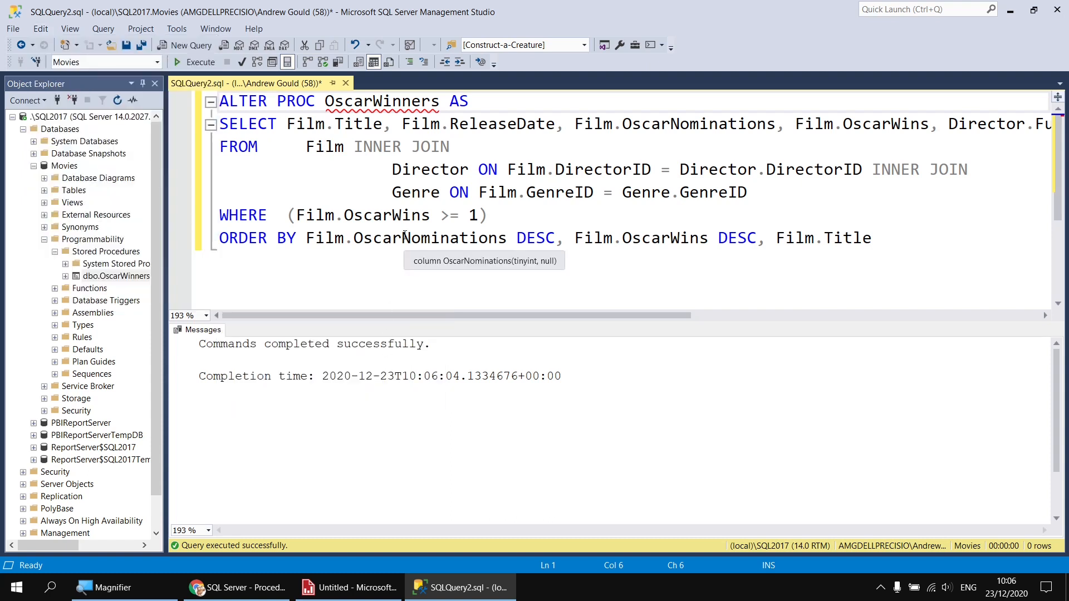
{"action": "mouse_move", "coordinate": [313, 195]}
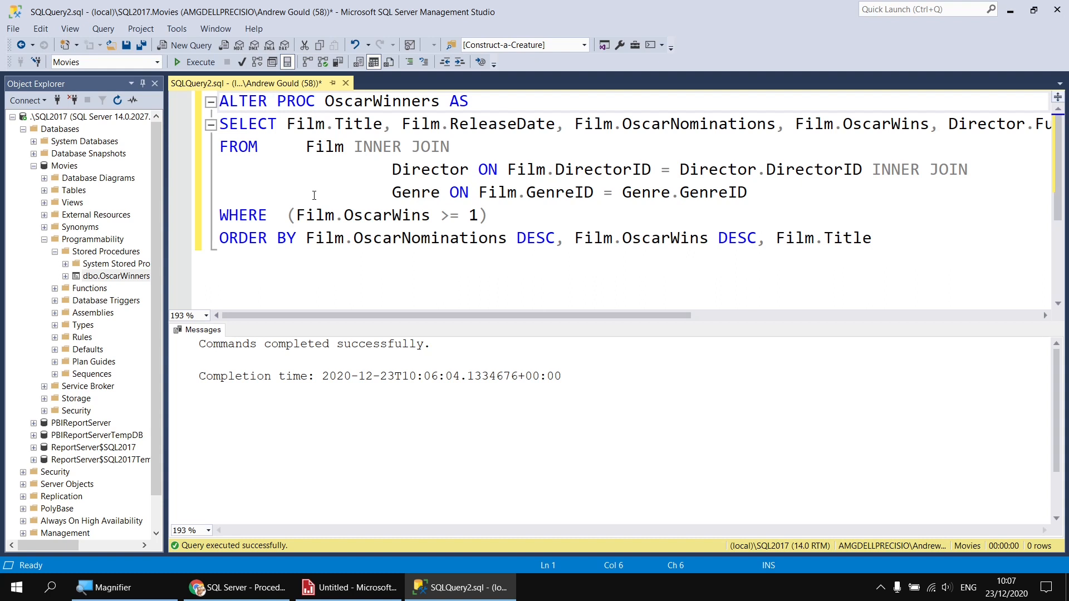
- Script dbo.OscarWinners as an editable ALTER PROC via Modify
{"action": "left_click", "coordinate": [115, 275]}
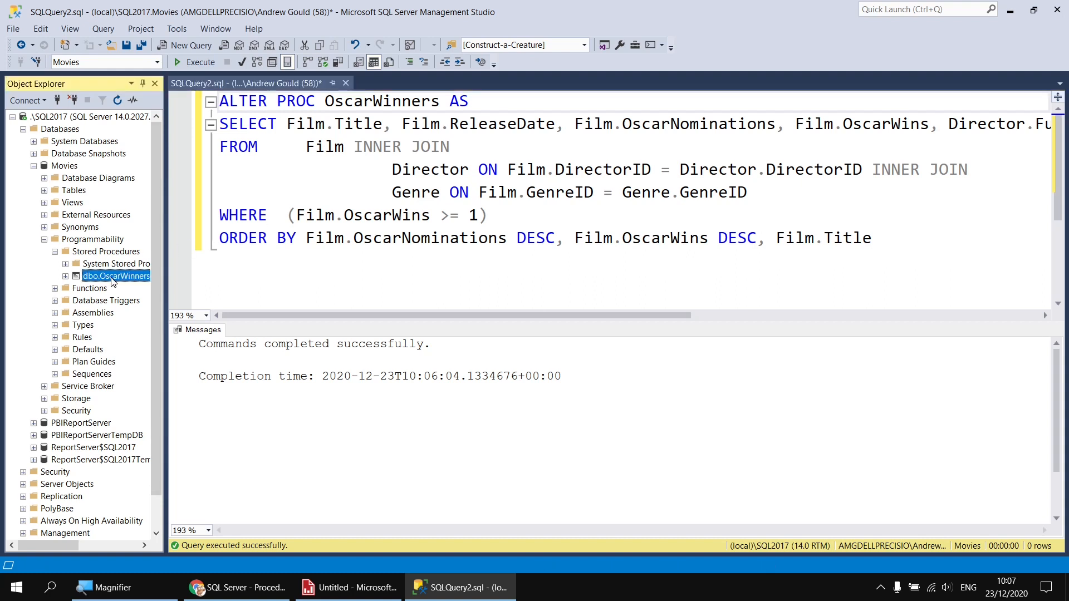
{"action": "right_click", "coordinate": [115, 275]}
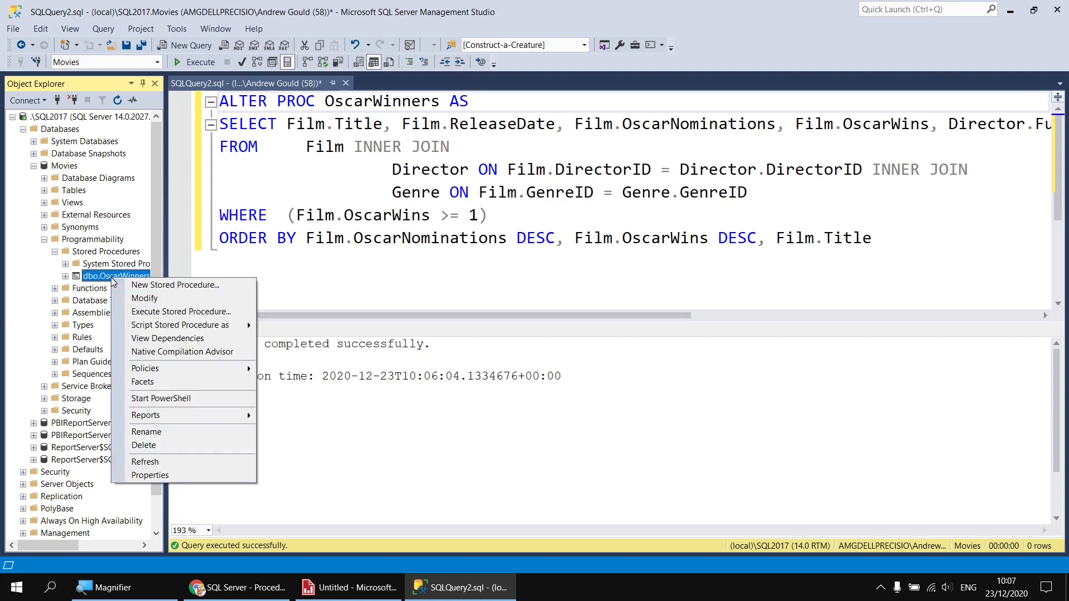
{"action": "mouse_move", "coordinate": [162, 303]}
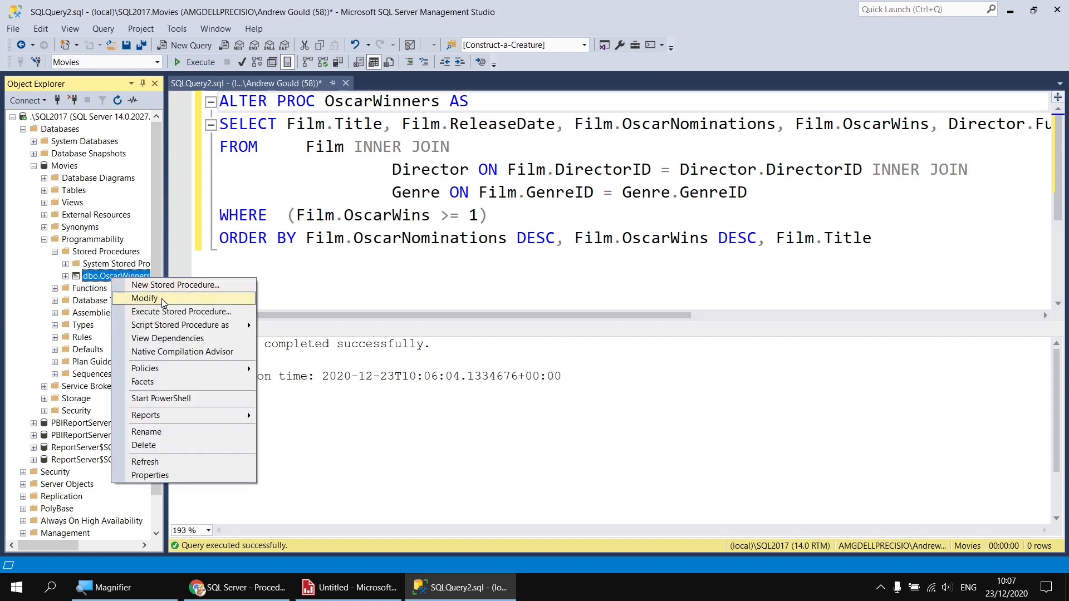
{"action": "left_click", "coordinate": [145, 298]}
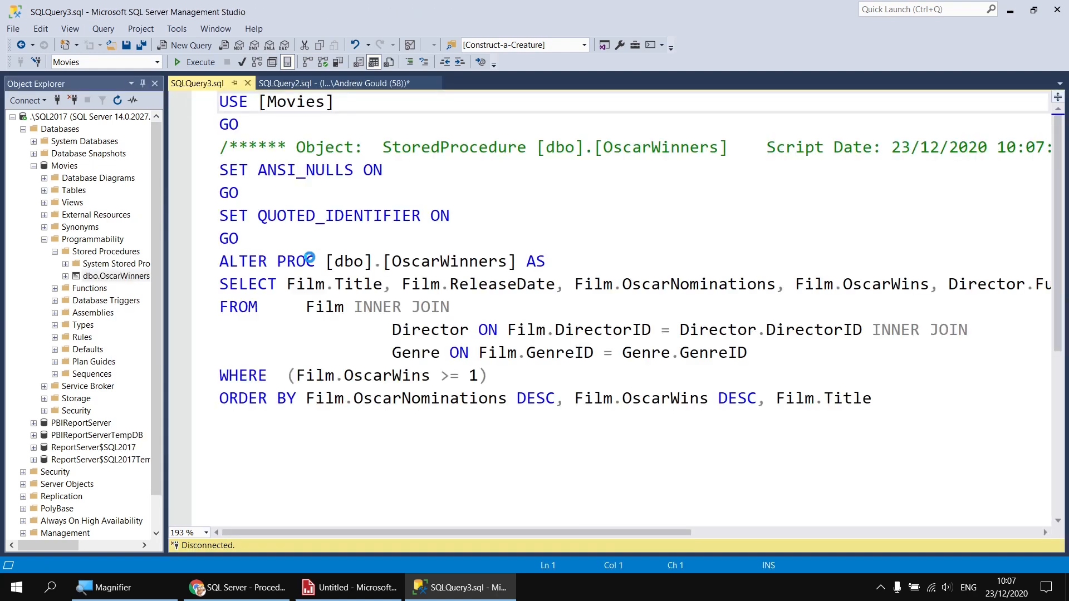
{"action": "left_click", "coordinate": [199, 62]}
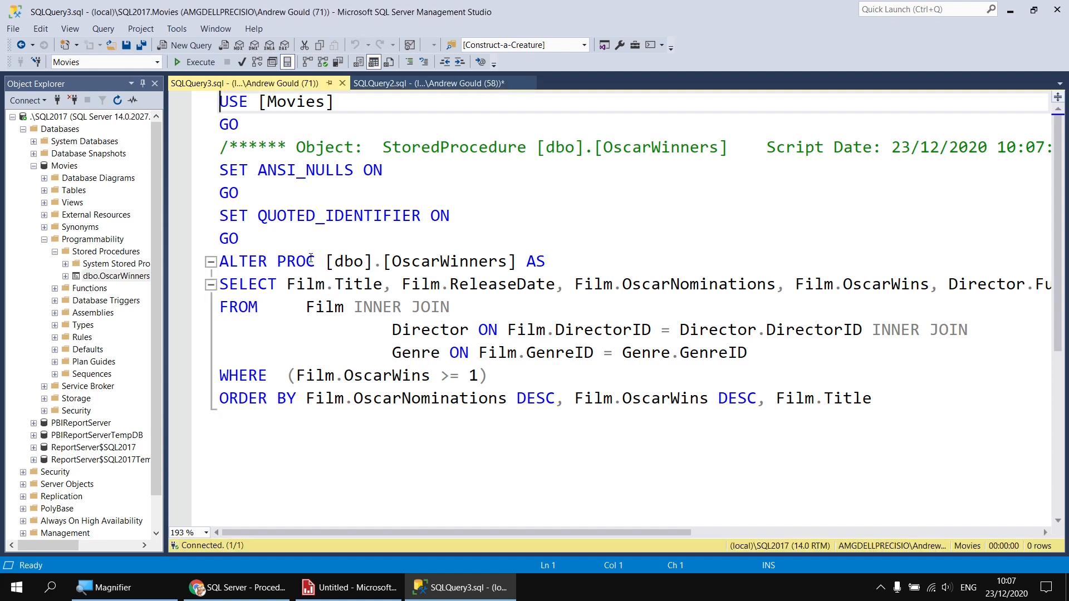
- Select the procedure's SELECT query and open it in the Query Designer
{"action": "left_click", "coordinate": [225, 285]}
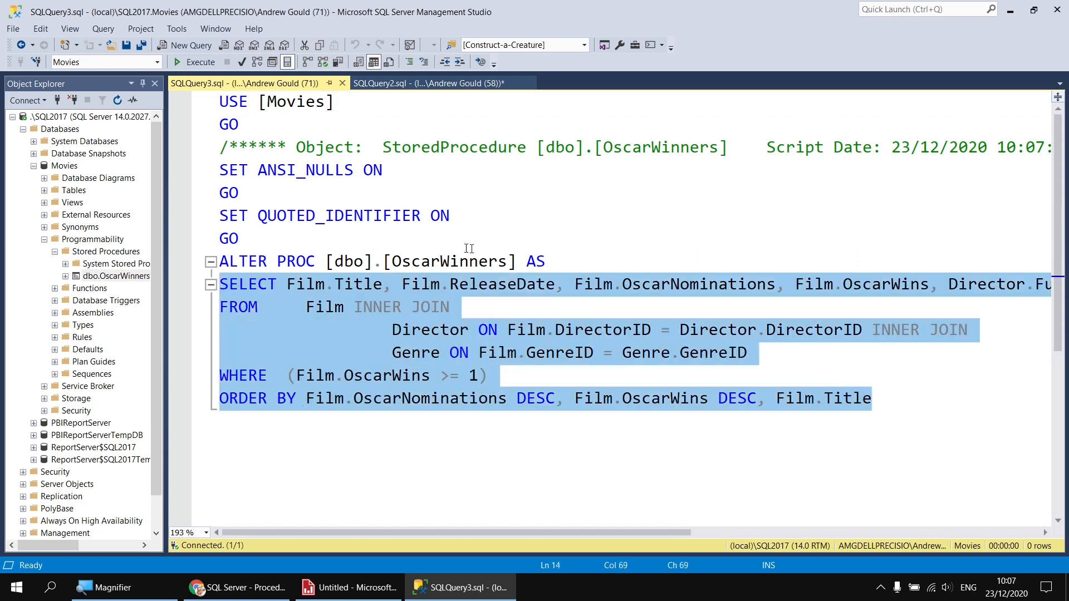
{"action": "left_click", "coordinate": [530, 261]}
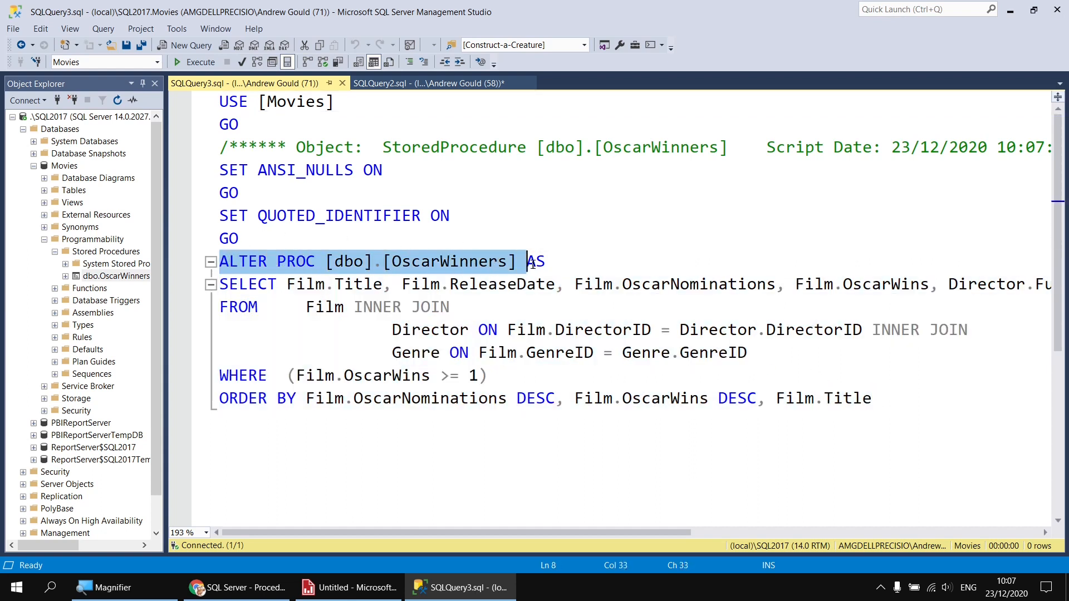
{"action": "left_click", "coordinate": [239, 238]}
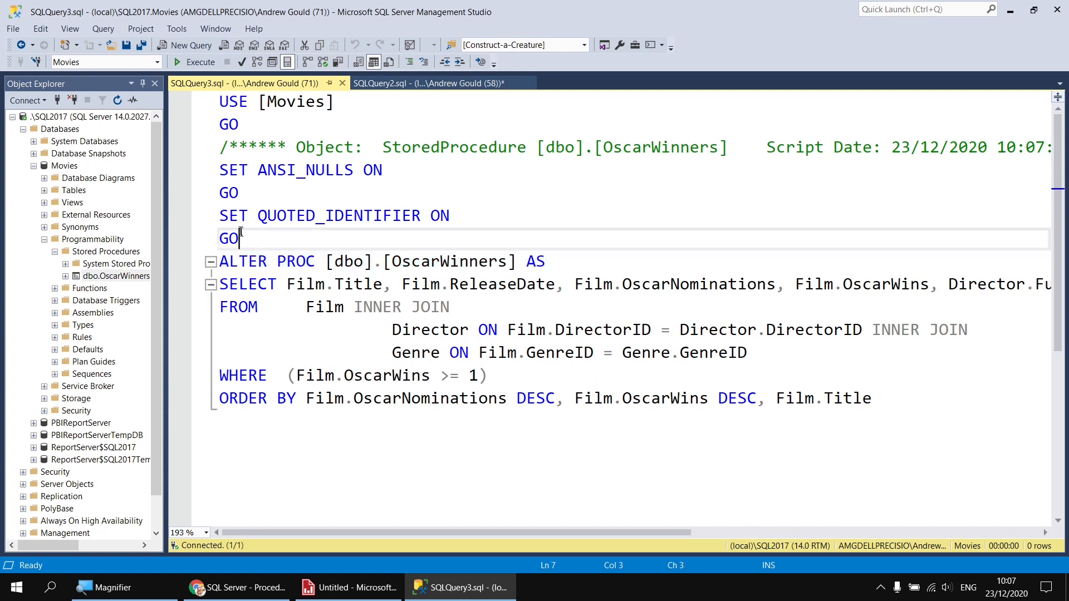
{"action": "left_click_drag", "start_coordinate": [241, 238], "coordinate": [220, 101]}
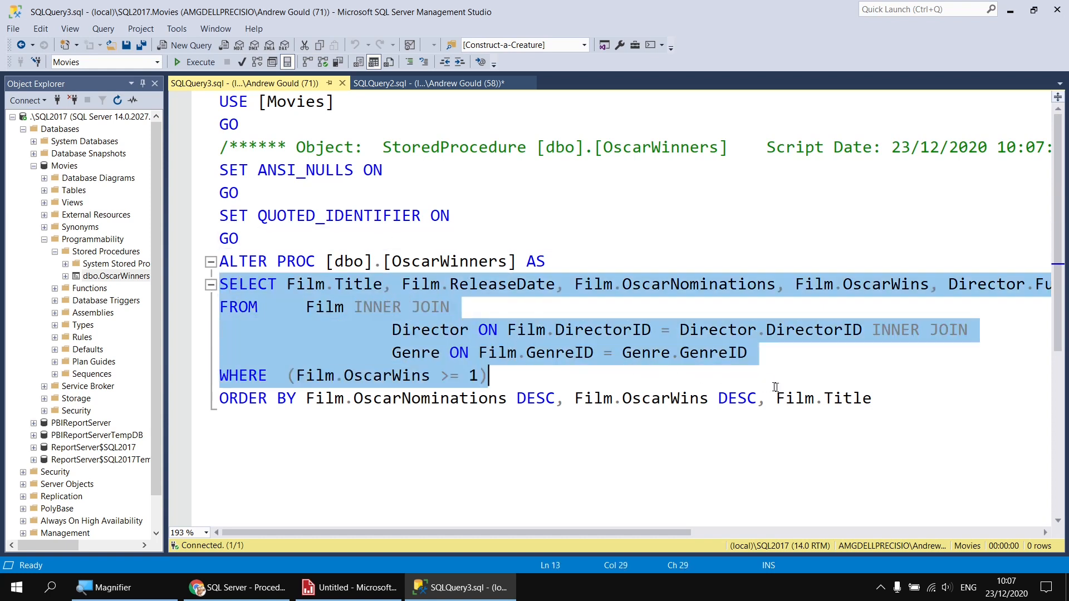
{"action": "left_click", "coordinate": [873, 398]}
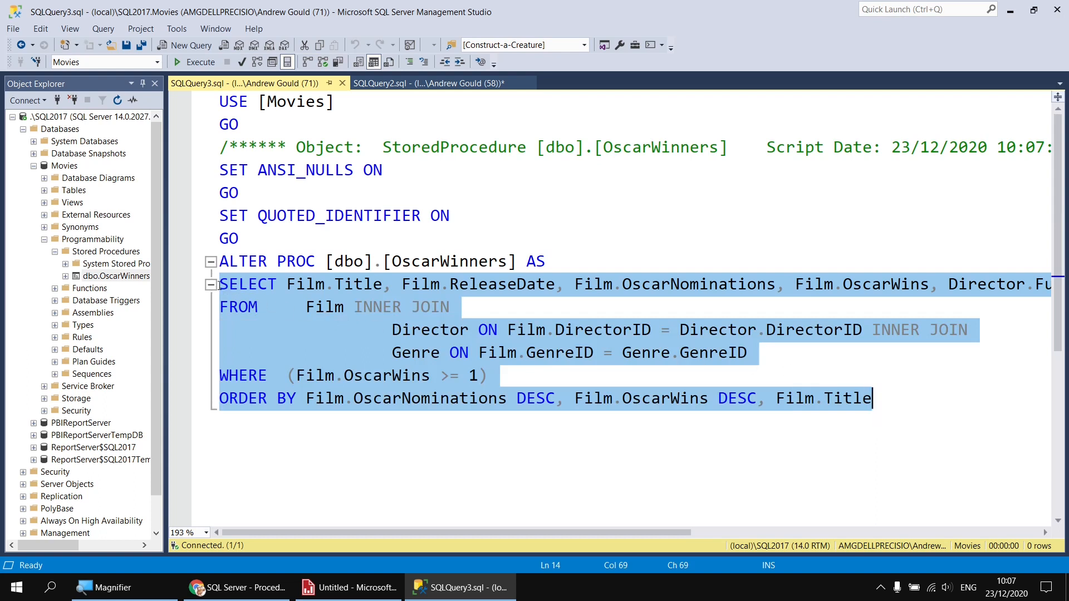
{"action": "mouse_move", "coordinate": [880, 399]}
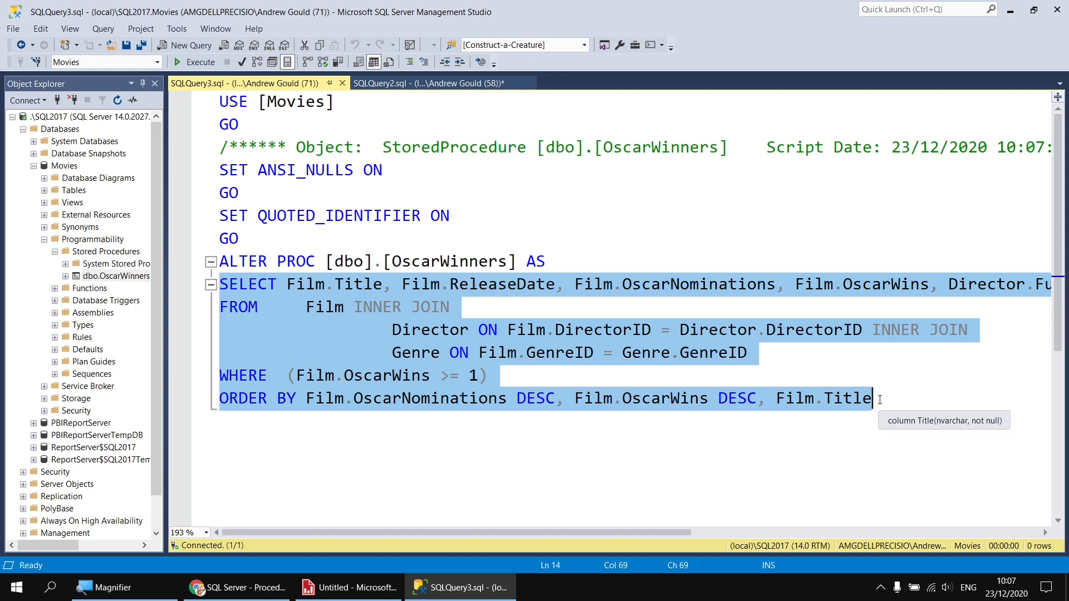
{"action": "mouse_move", "coordinate": [382, 312]}
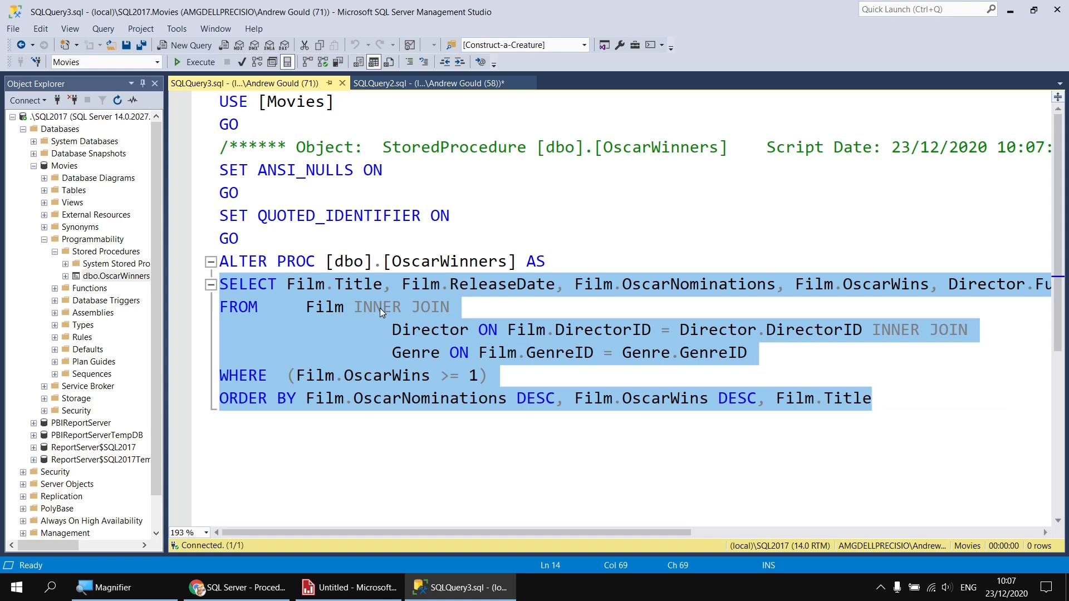
{"action": "right_click", "coordinate": [380, 313]}
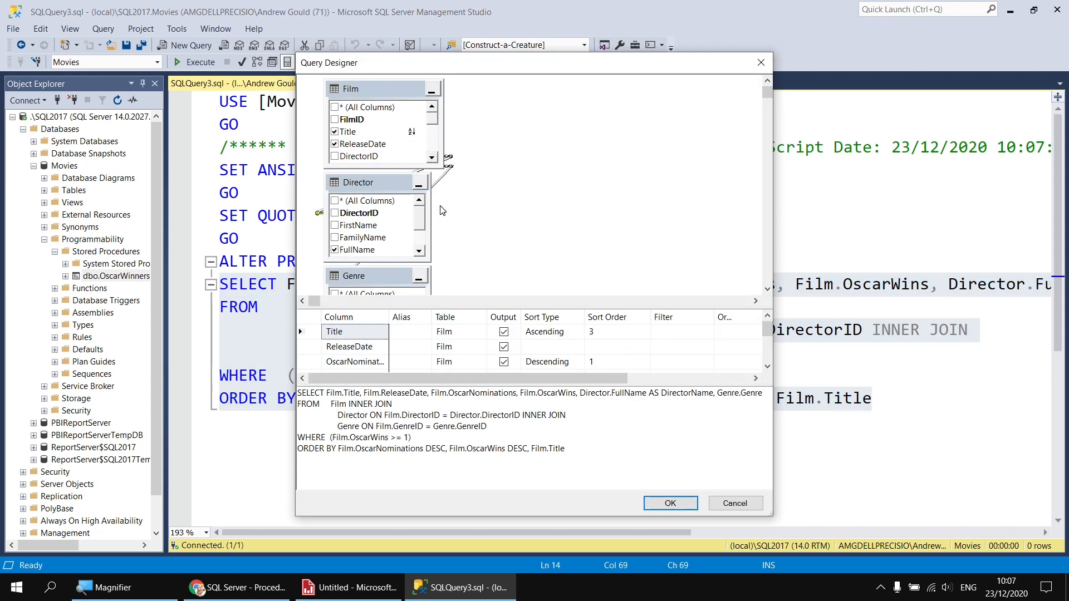
{"action": "mouse_move", "coordinate": [583, 182]}
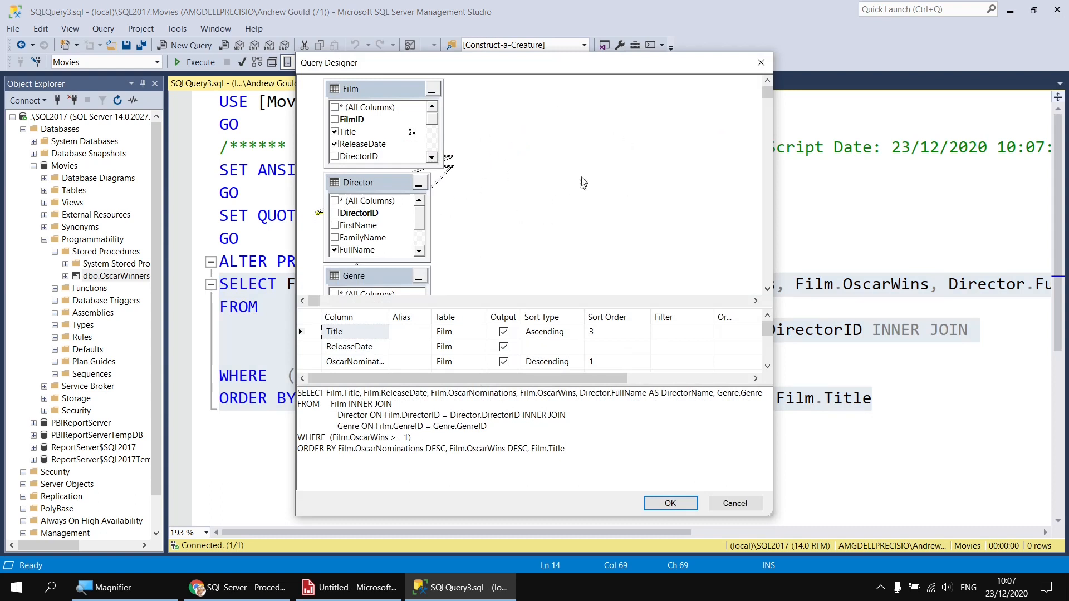
- Add the Studio table, include the Studio column, and apply the query to the script
{"action": "right_click", "coordinate": [583, 183]}
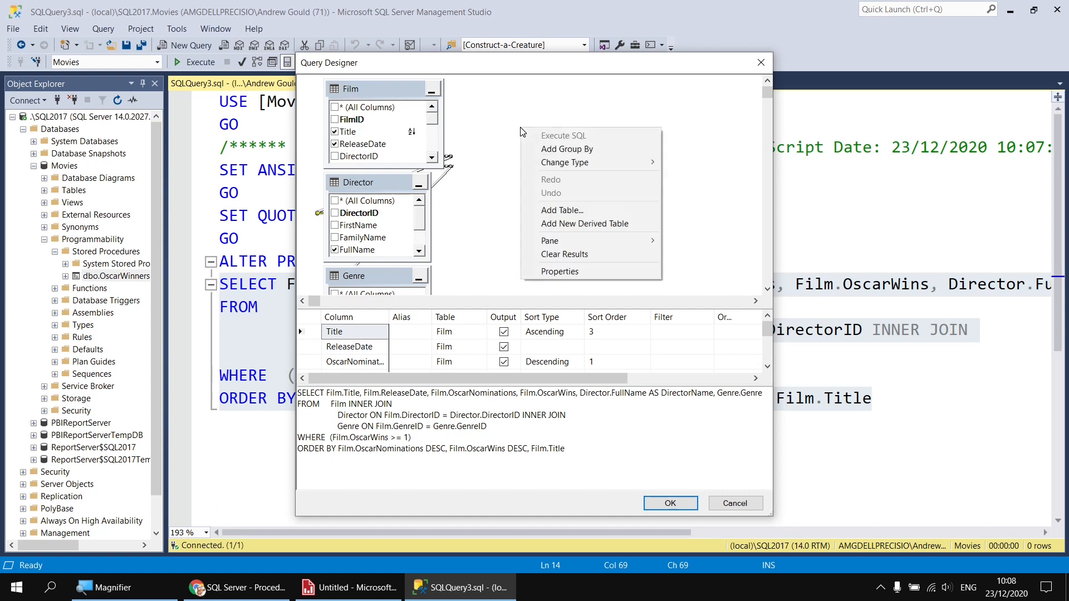
{"action": "mouse_move", "coordinate": [562, 210]}
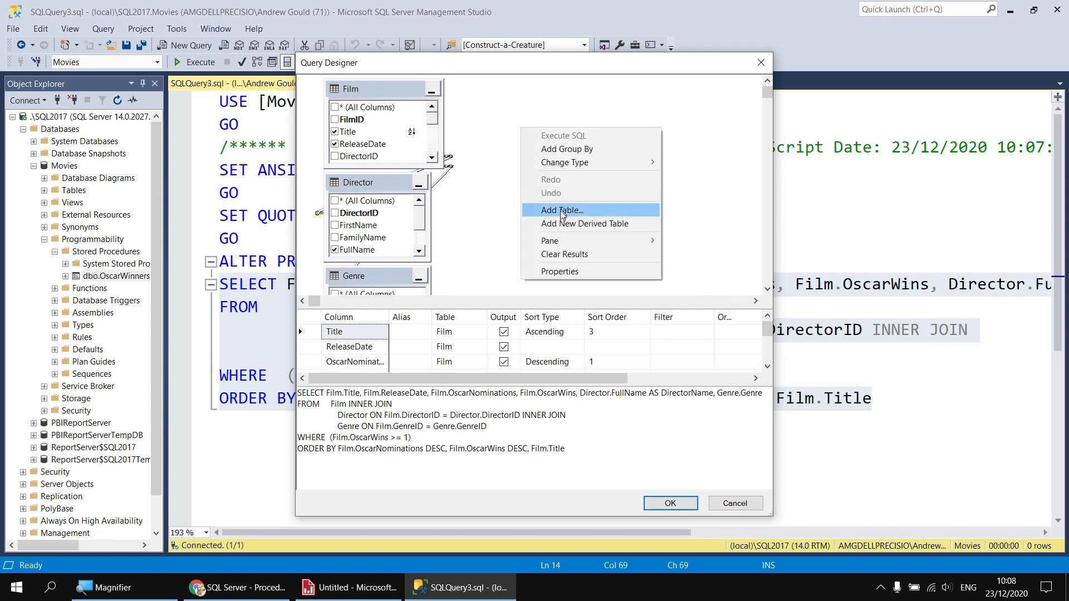
{"action": "left_click", "coordinate": [561, 210]}
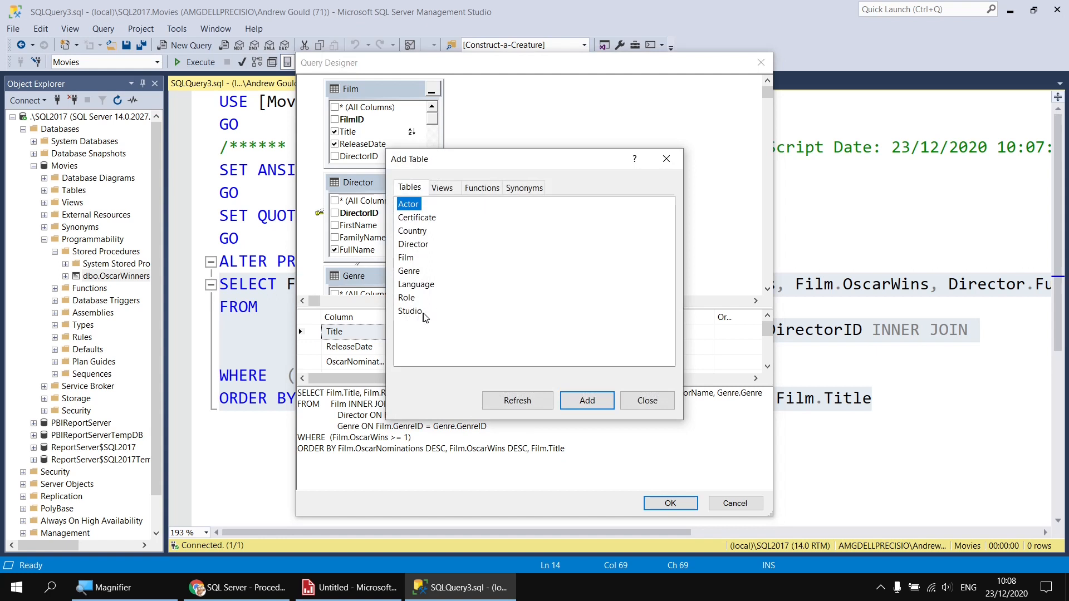
{"action": "mouse_move", "coordinate": [416, 314]}
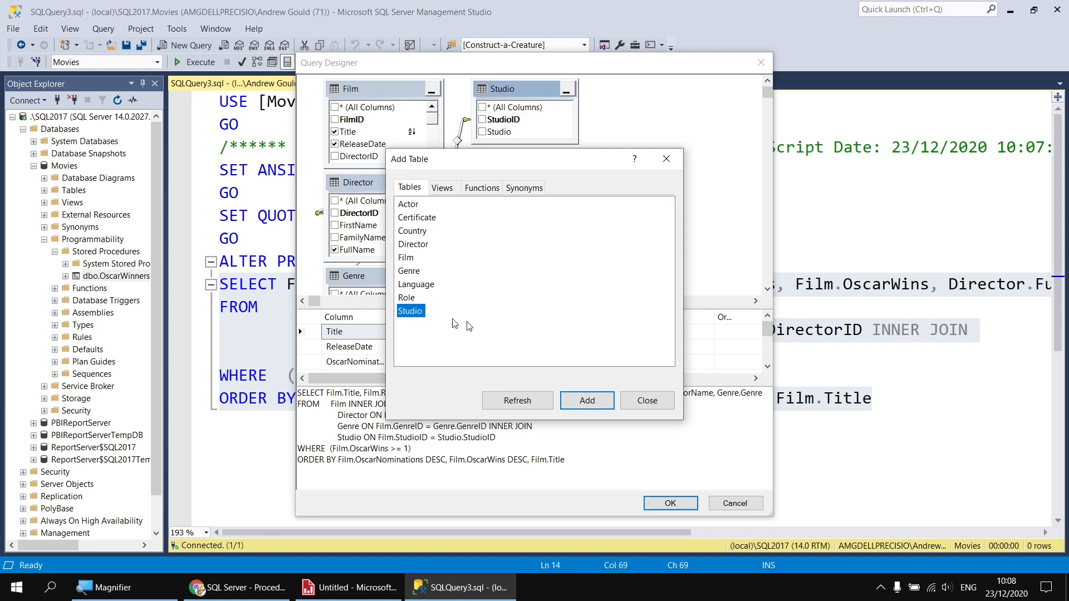
{"action": "left_click", "coordinate": [646, 401]}
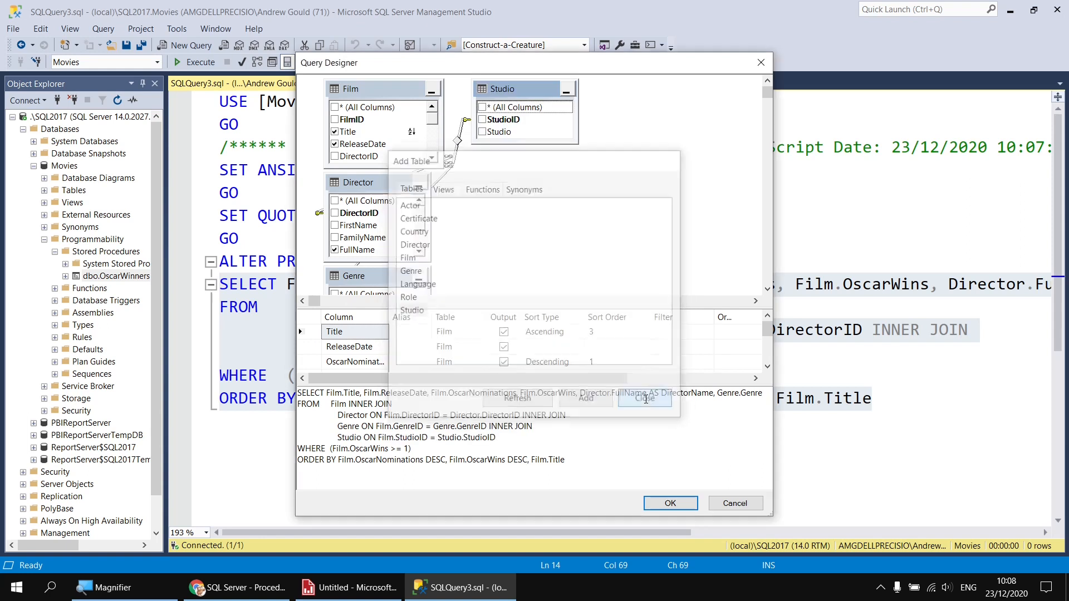
{"action": "left_click", "coordinate": [644, 399]}
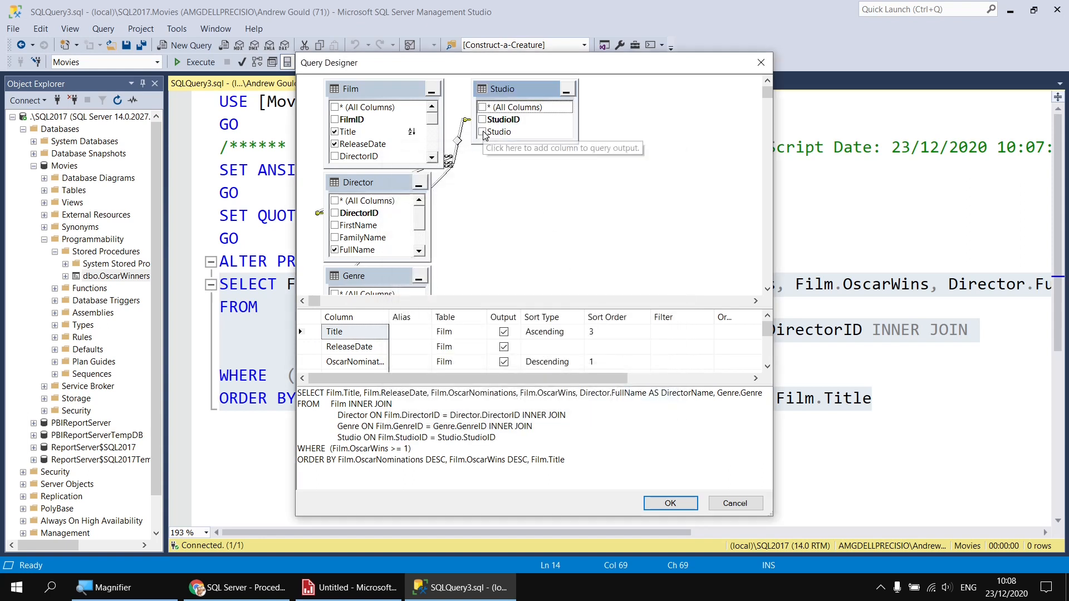
{"action": "left_click", "coordinate": [484, 132]}
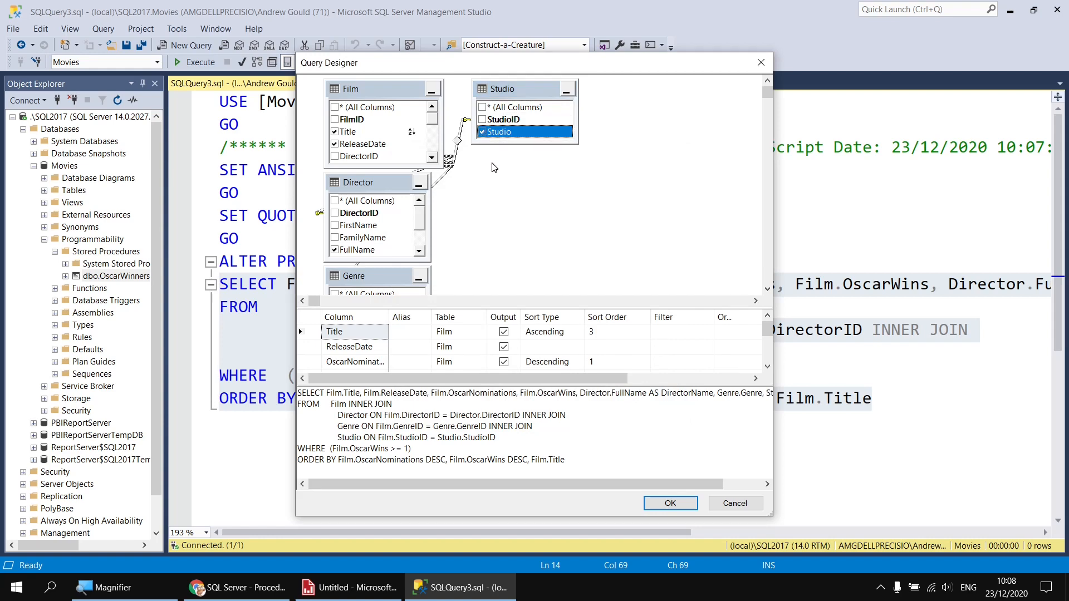
{"action": "left_click", "coordinate": [669, 503]}
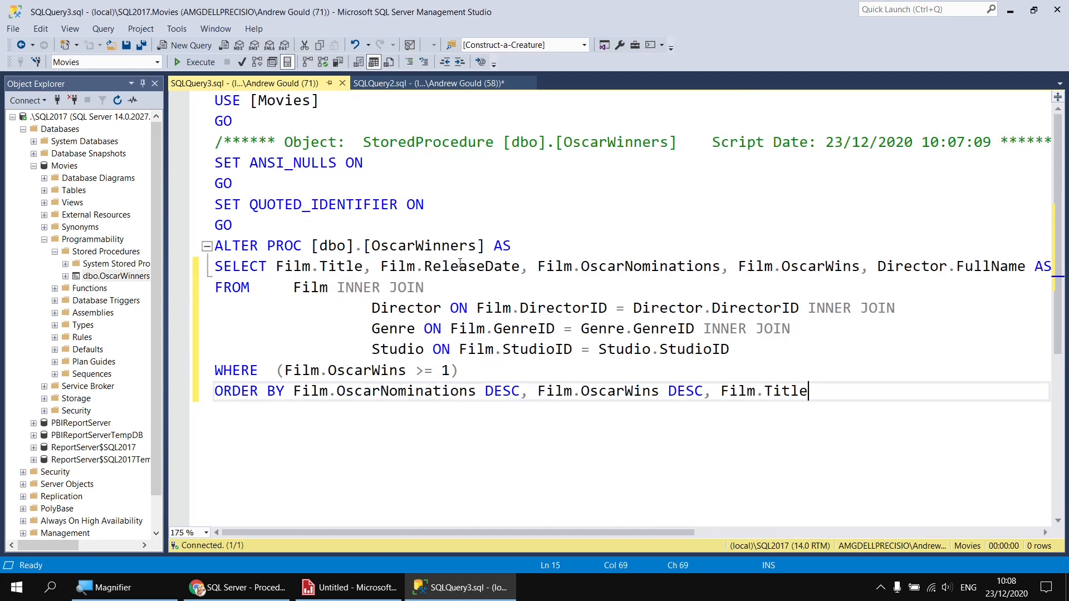
- Execute the revised ALTER PROC OscarWinners script, getting 'Commands completed successfully'
{"action": "scroll", "scroll_direction": "down", "scroll_amount": 3}
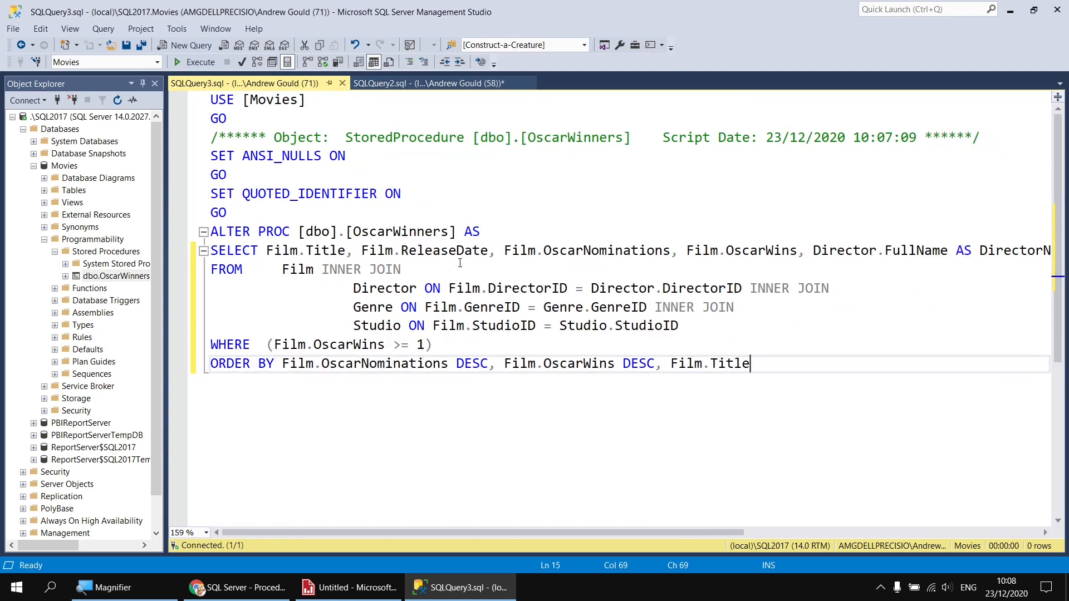
{"action": "mouse_move", "coordinate": [444, 250]}
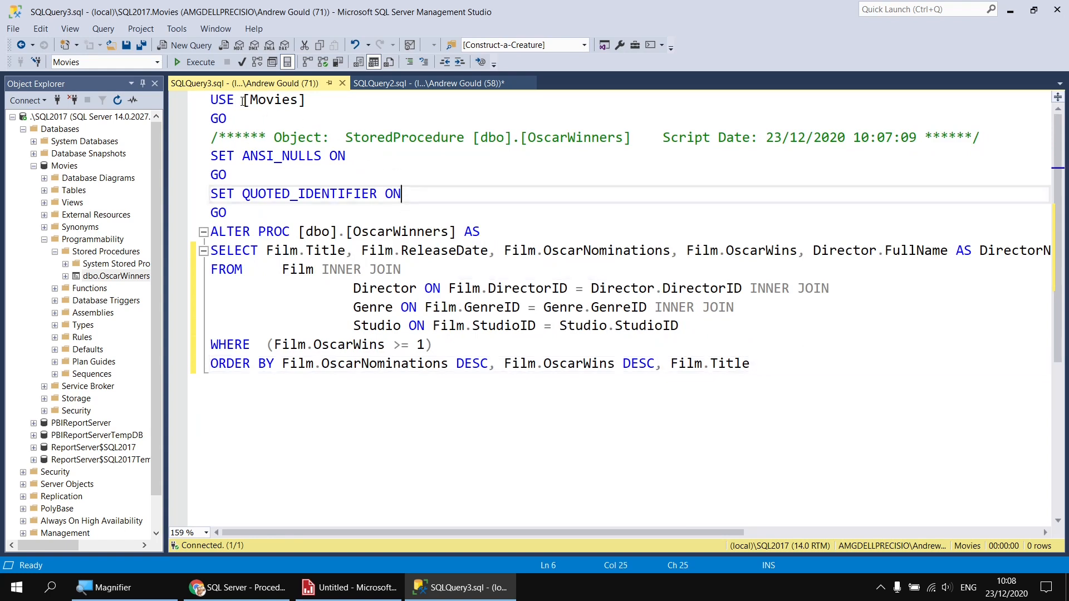
{"action": "mouse_move", "coordinate": [198, 62]}
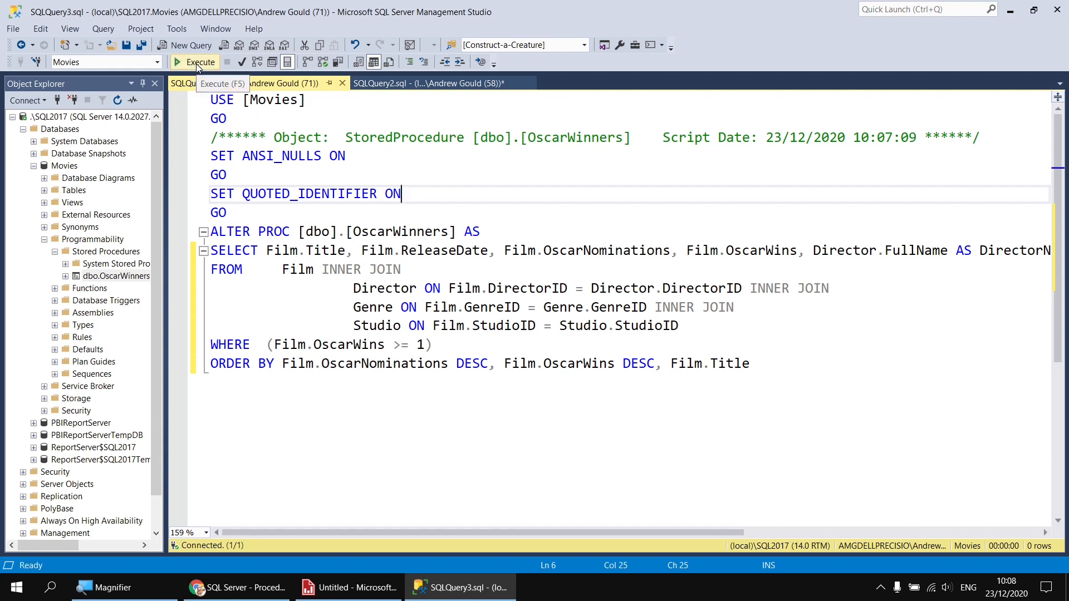
{"action": "left_click", "coordinate": [194, 62]}
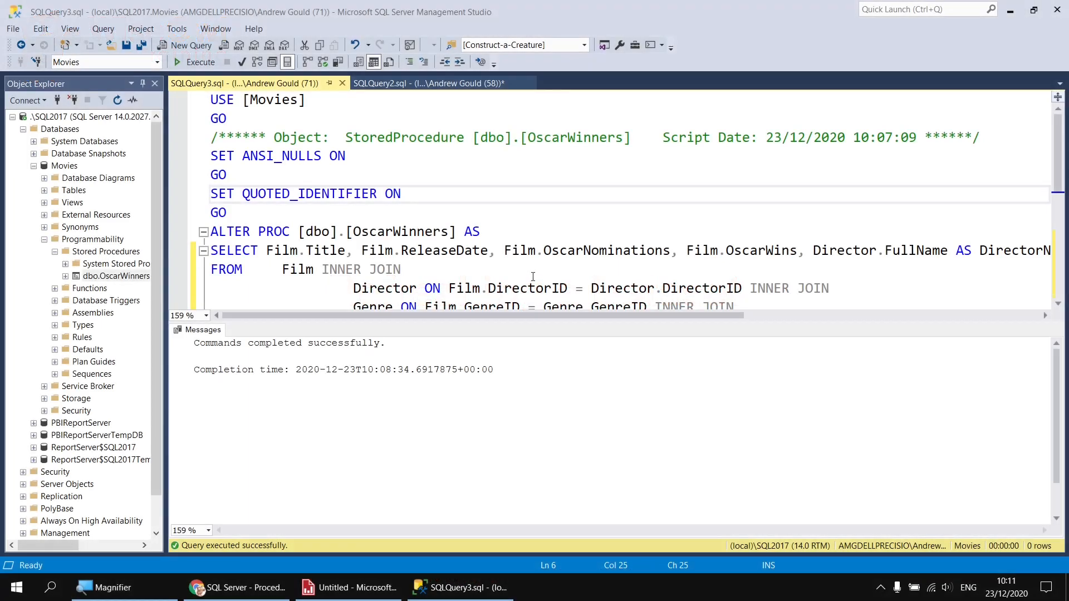
{"action": "mouse_move", "coordinate": [495, 294]}
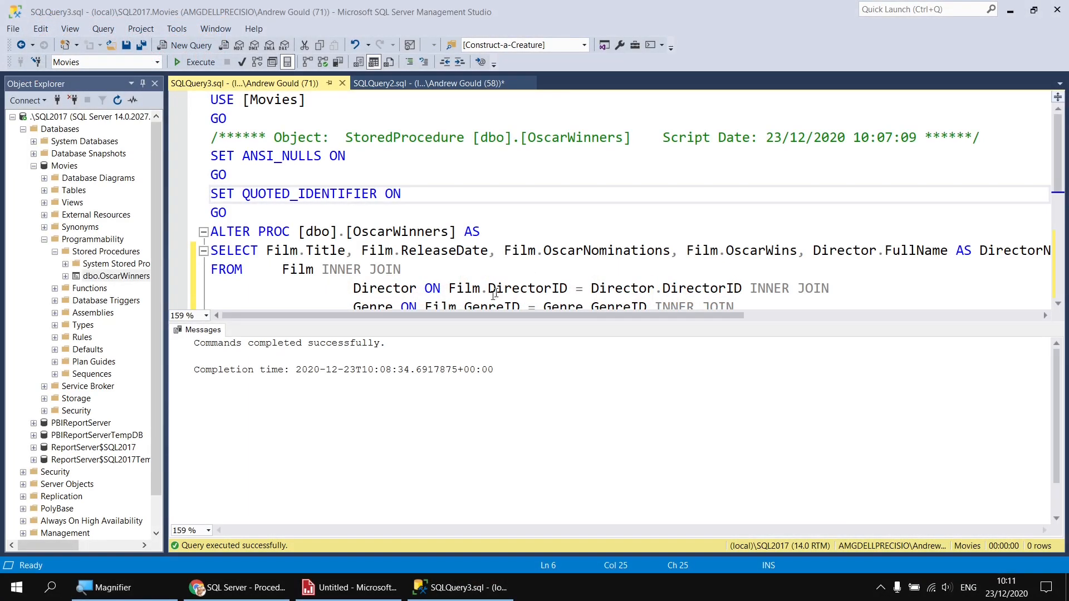
- Reopen FilmsFromProc's Dataset Properties and confirm so the Studio field appears
{"action": "left_click", "coordinate": [349, 587]}
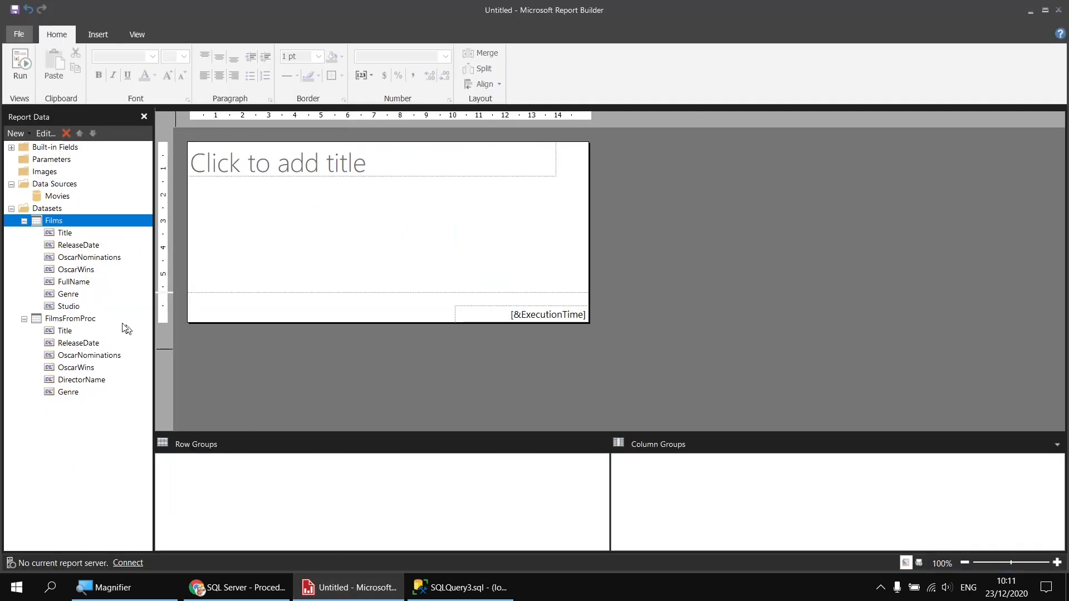
{"action": "right_click", "coordinate": [70, 318]}
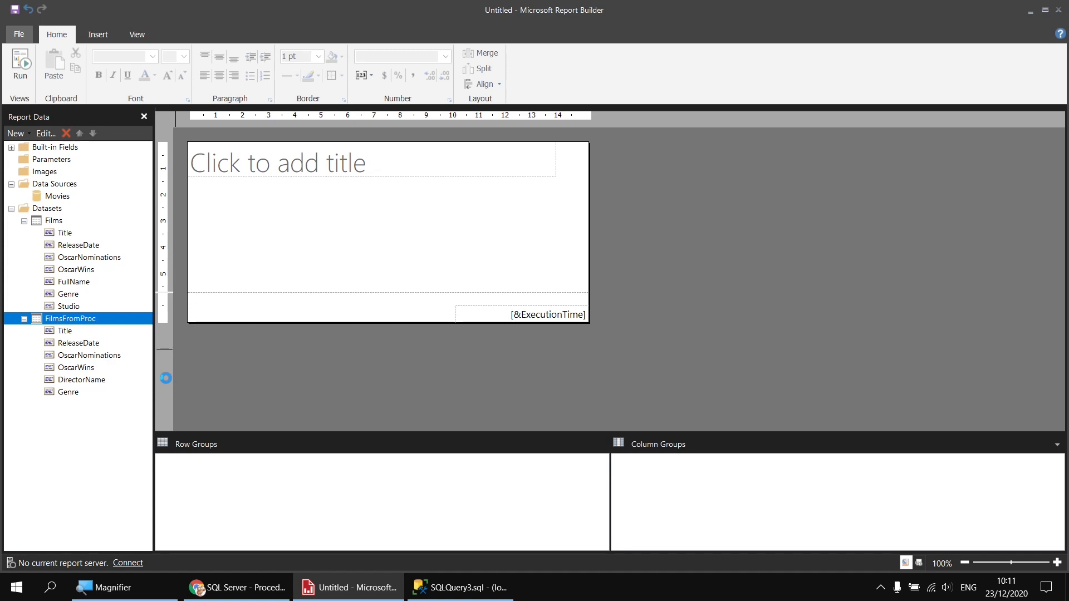
{"action": "double_click", "coordinate": [69, 318]}
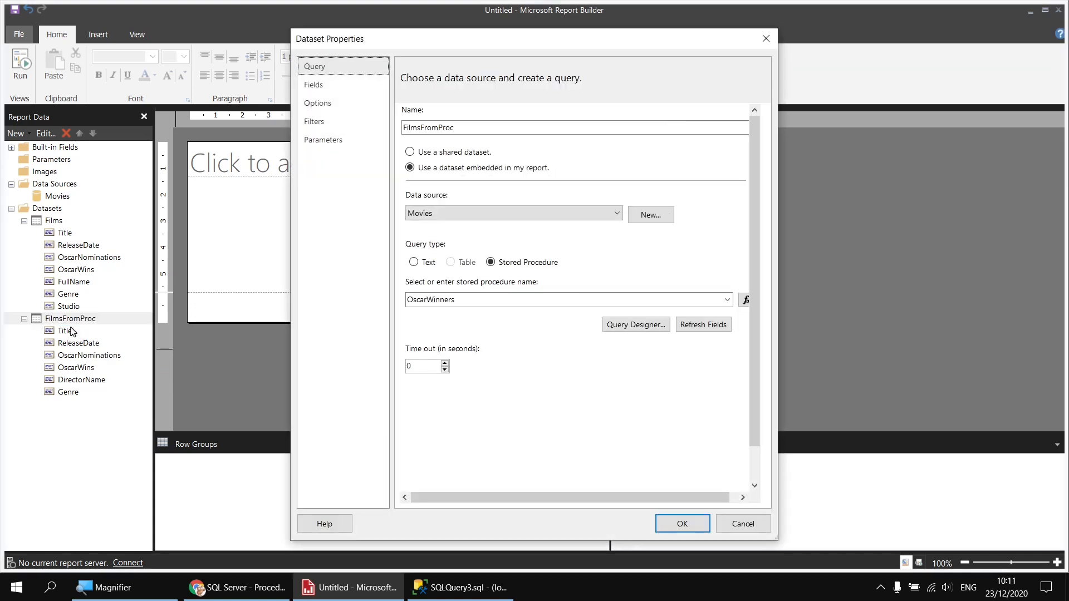
{"action": "mouse_move", "coordinate": [72, 404]}
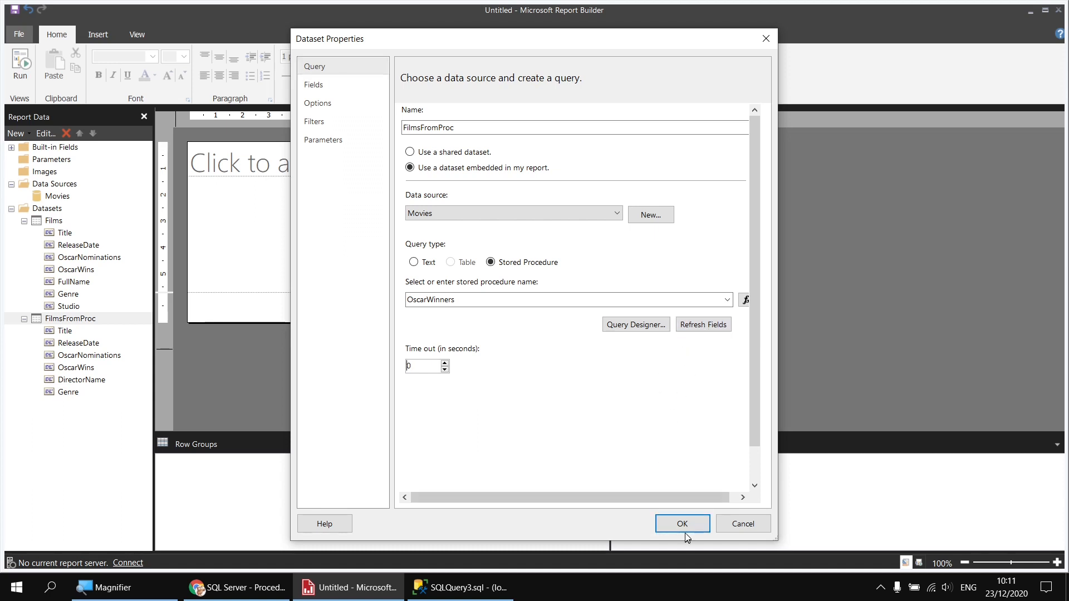
{"action": "left_click", "coordinate": [681, 523]}
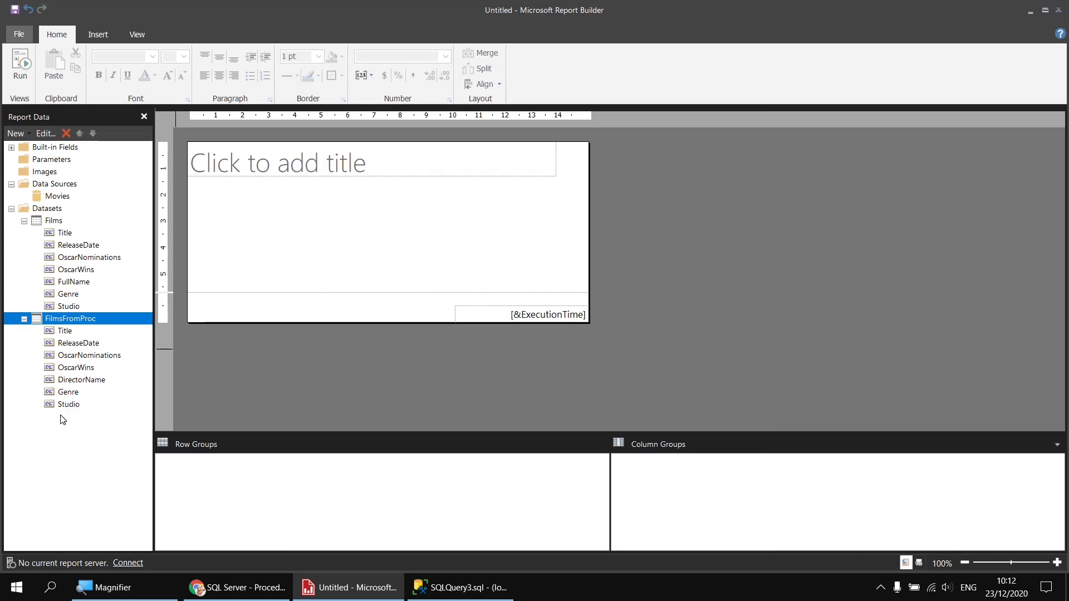
{"action": "left_click", "coordinate": [401, 392]}
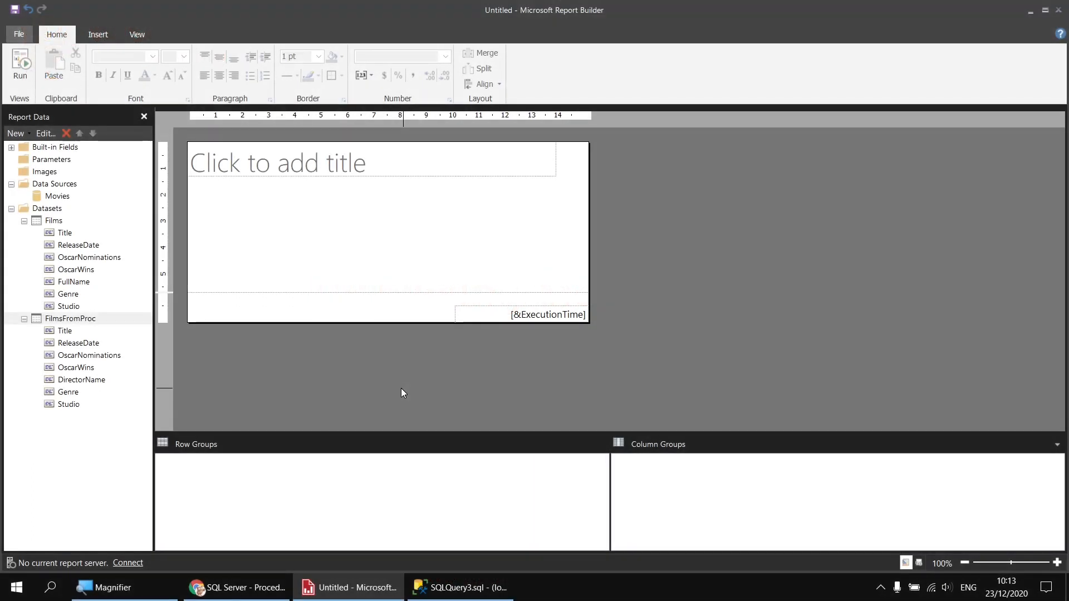
{"action": "mouse_move", "coordinate": [310, 193]}
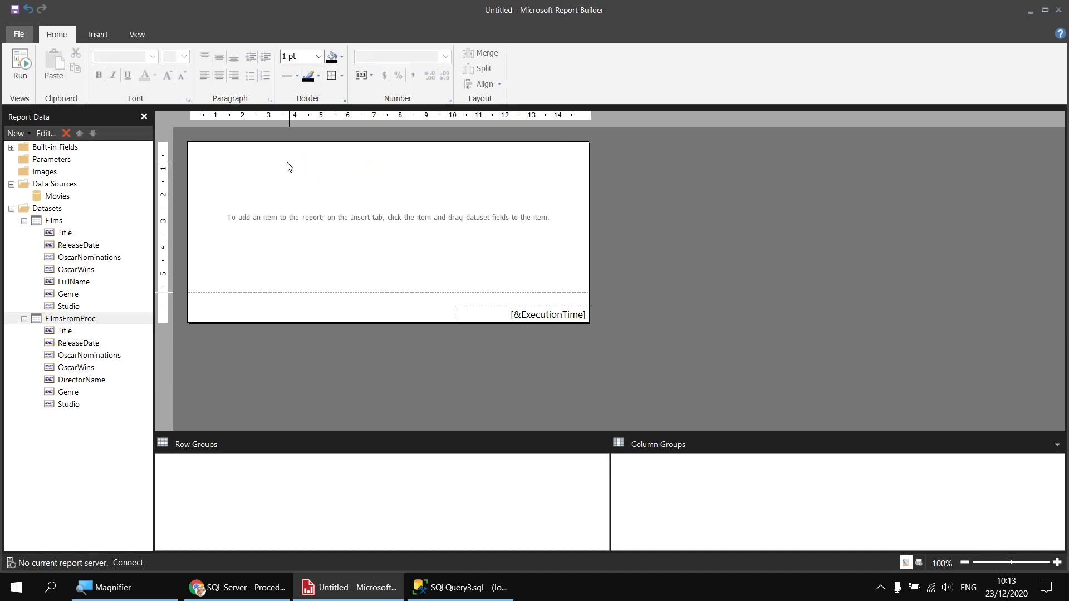
- Remove the page footer and insert a table at the top of the report body
{"action": "right_click", "coordinate": [307, 306]}
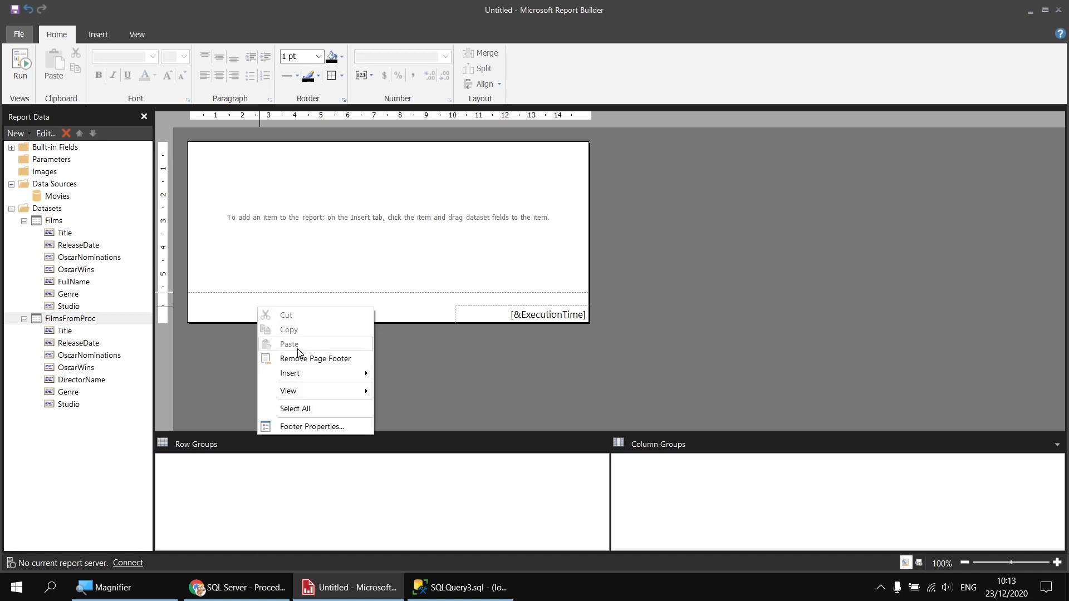
{"action": "left_click", "coordinate": [315, 358]}
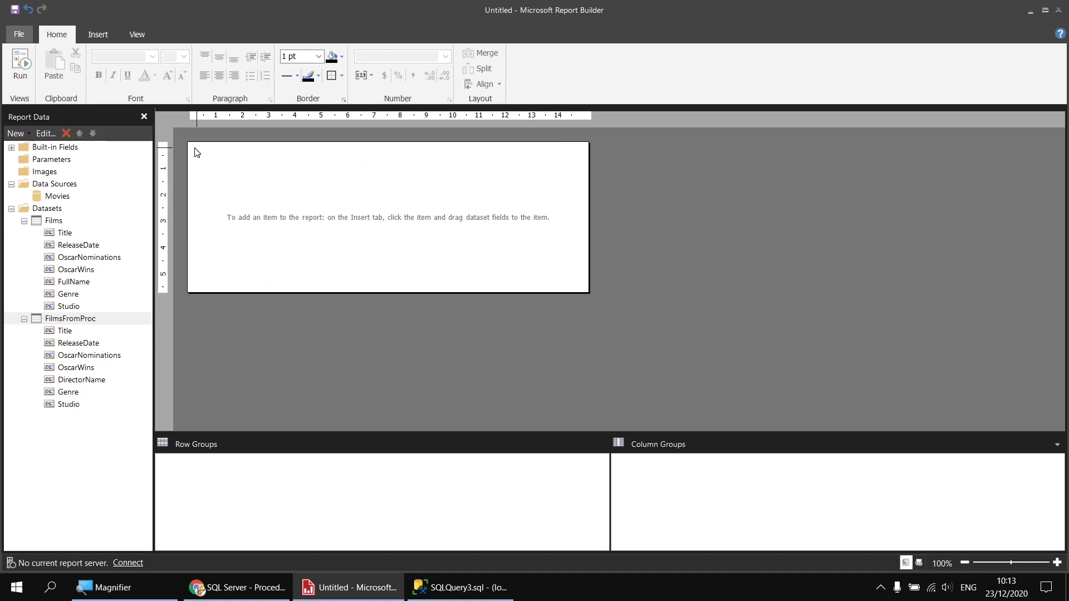
{"action": "right_click", "coordinate": [195, 152]}
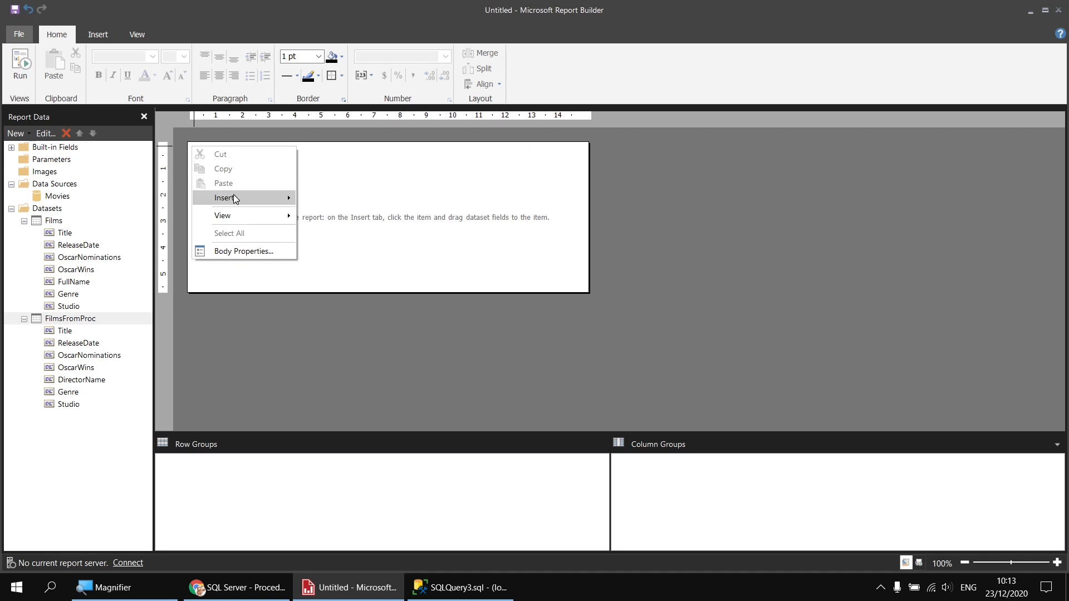
{"action": "left_click", "coordinate": [225, 198]}
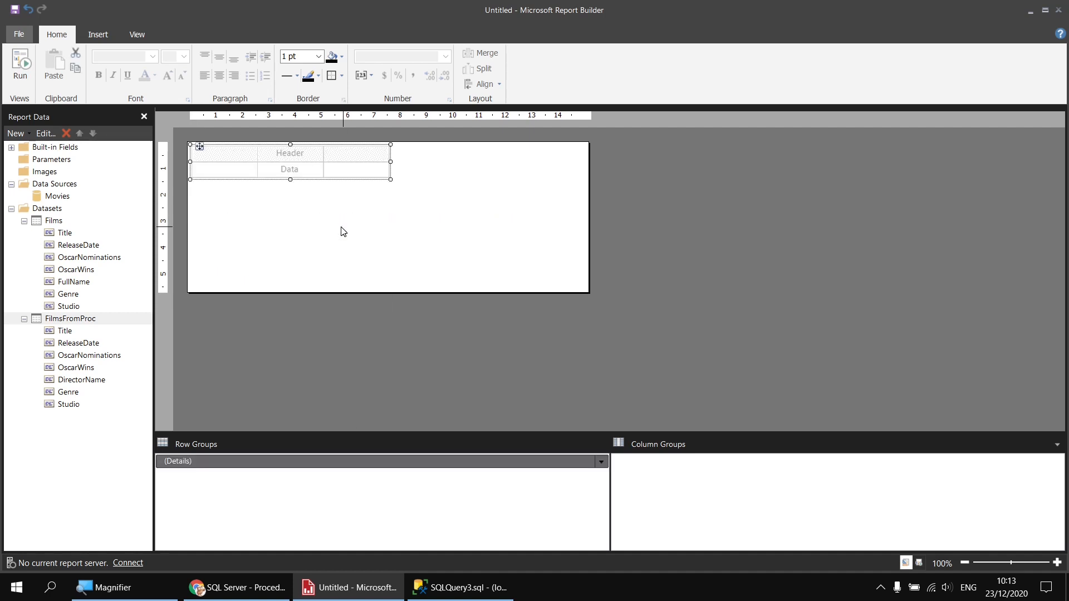
{"action": "left_click", "coordinate": [64, 330]}
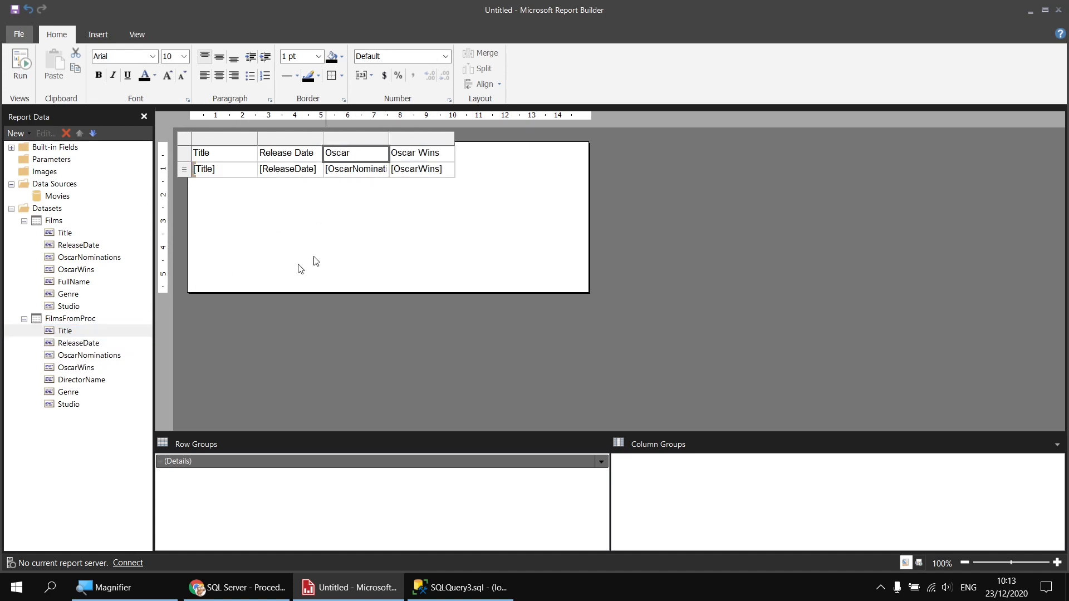
{"action": "mouse_move", "coordinate": [331, 239]}
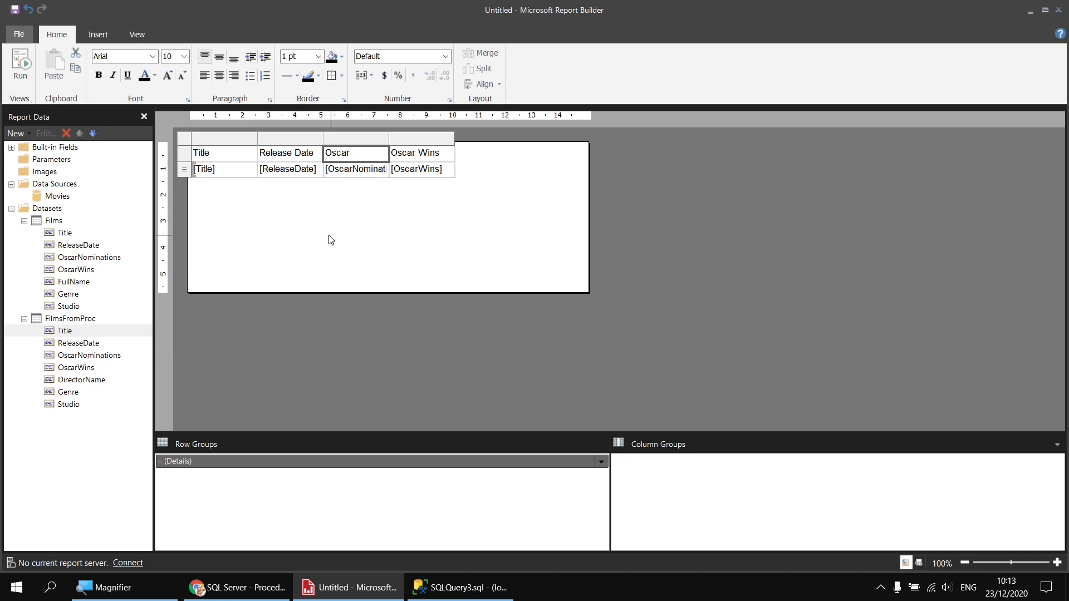
{"action": "mouse_move", "coordinate": [235, 159]}
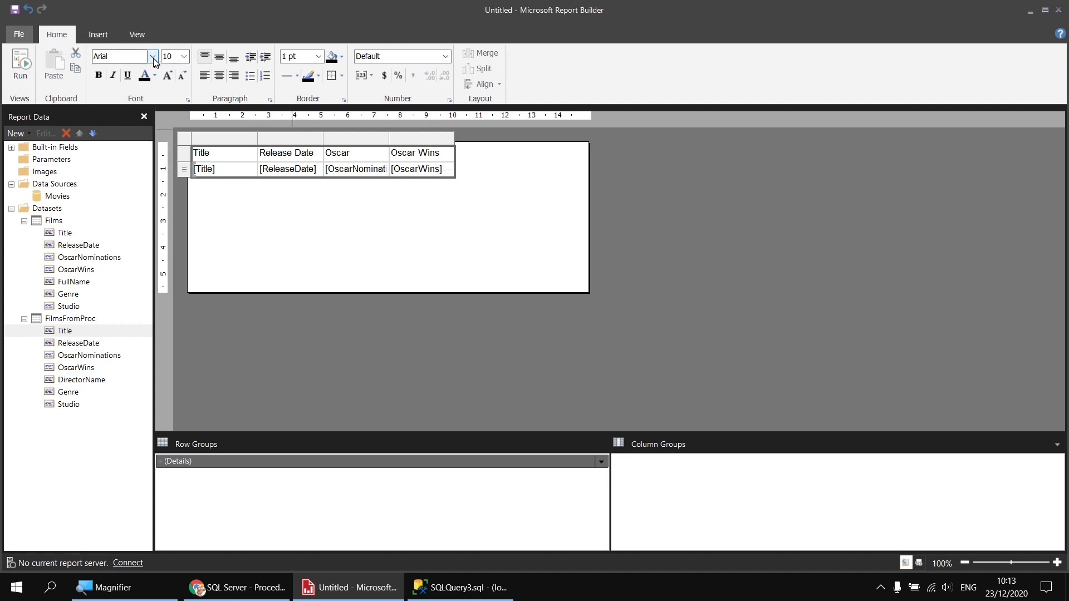
- Browse the font list, select the table's header row, and widen the Title column
{"action": "left_click", "coordinate": [153, 56]}
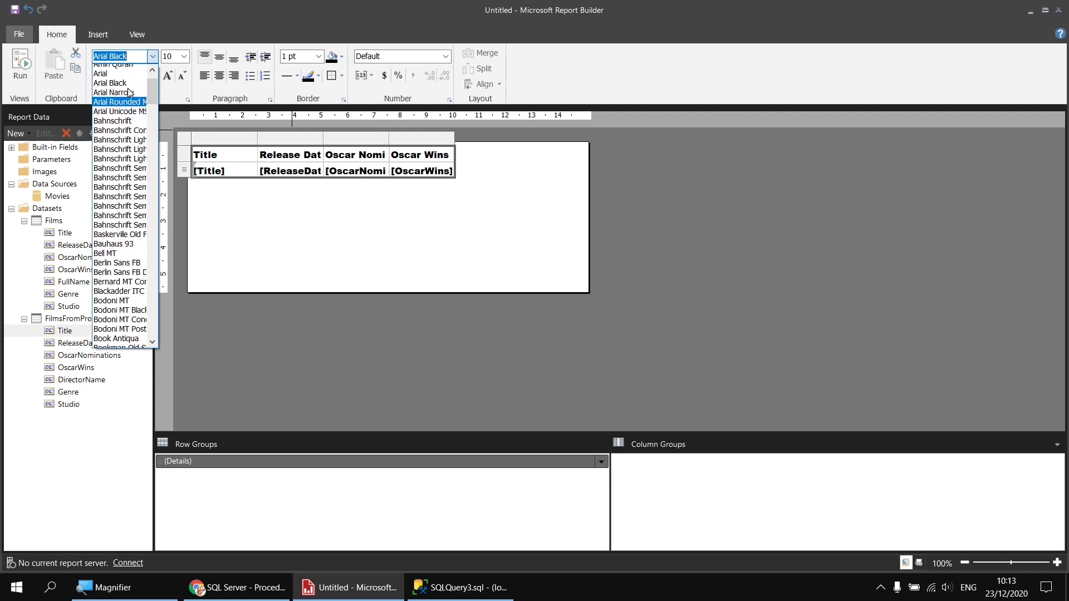
{"action": "left_click", "coordinate": [99, 73]}
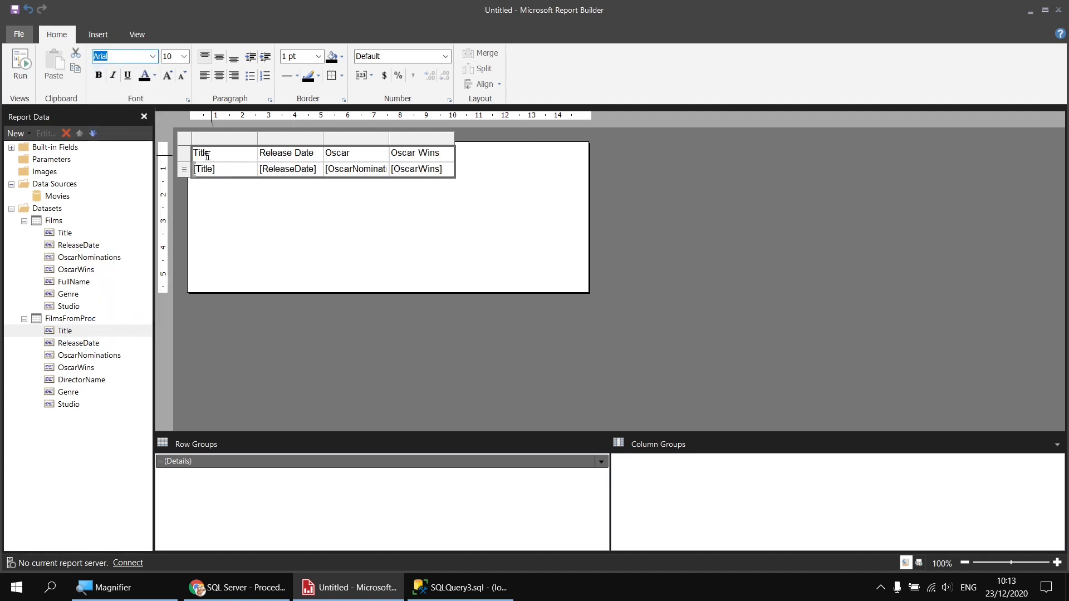
{"action": "left_click", "coordinate": [341, 57]}
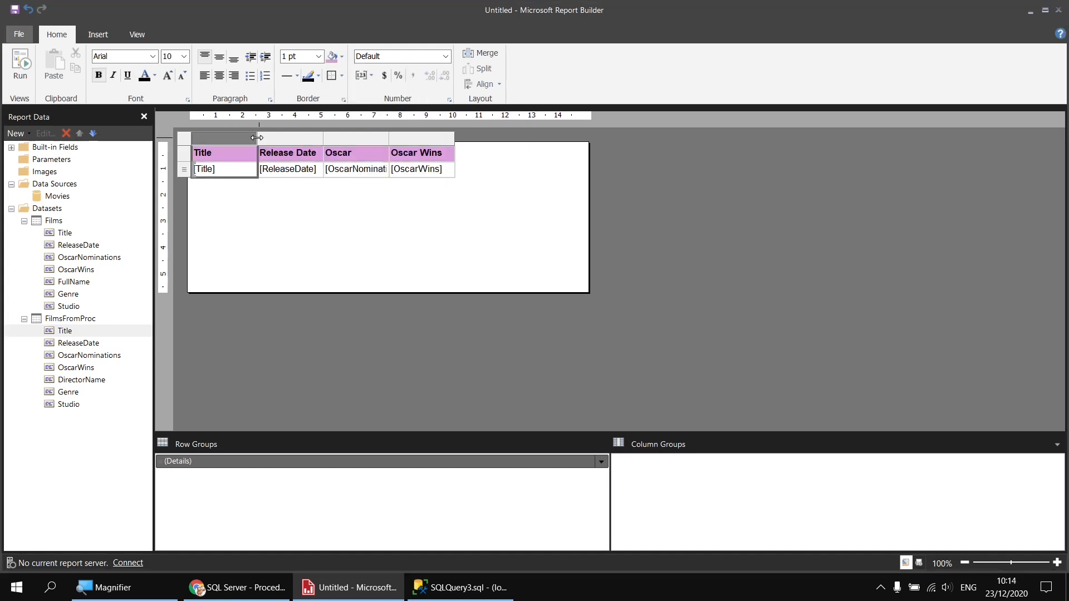
{"action": "left_click_drag", "start_coordinate": [258, 137], "coordinate": [392, 137]}
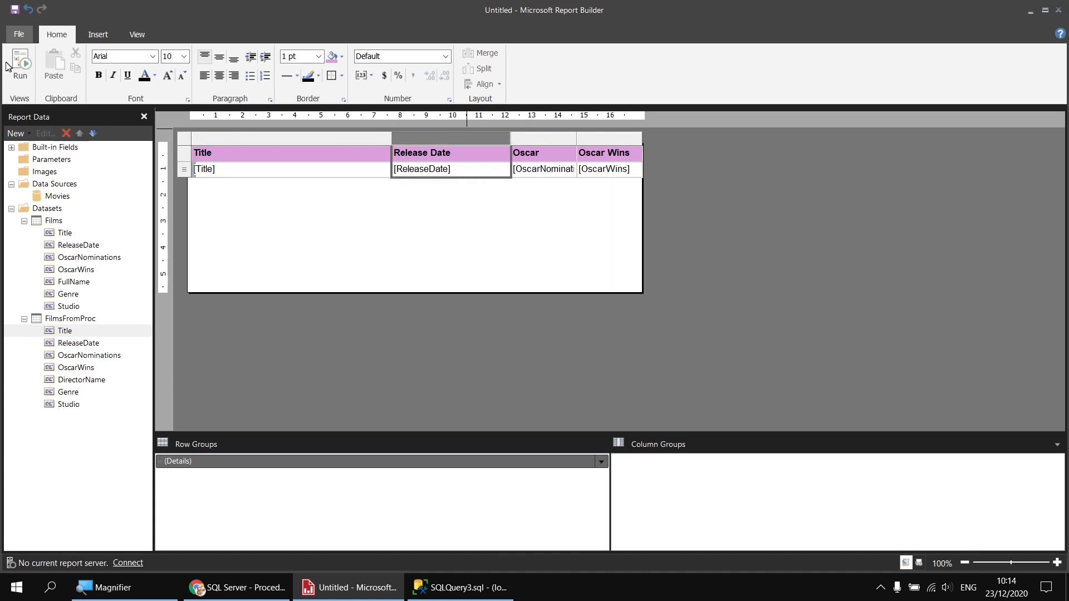
- Preview the report, showing Oscar-winning films led by Titanic across two pages
{"action": "left_click", "coordinate": [20, 65]}
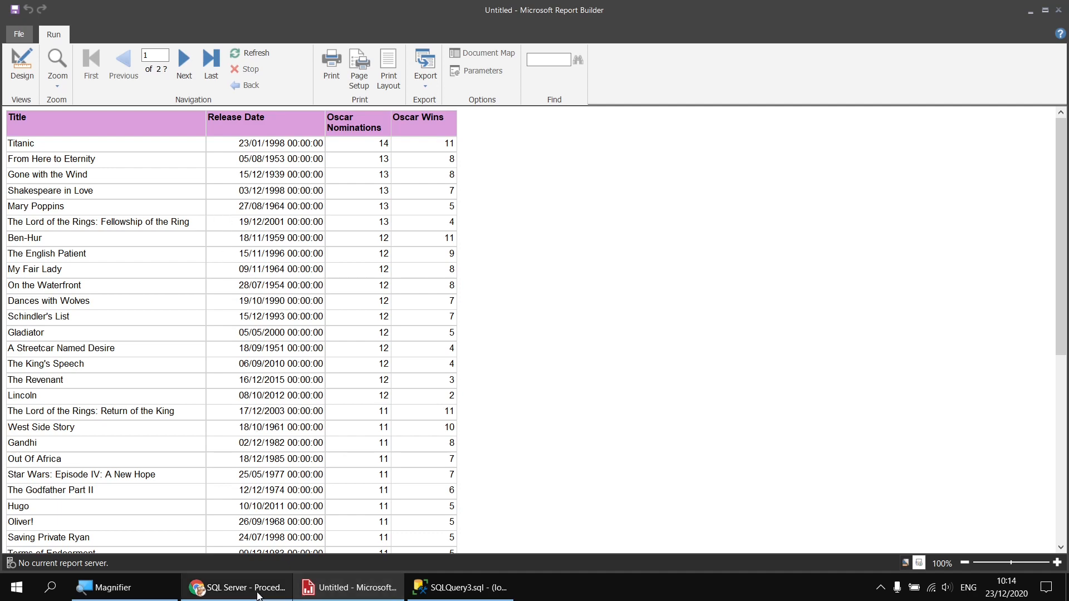
{"action": "left_click", "coordinate": [237, 588]}
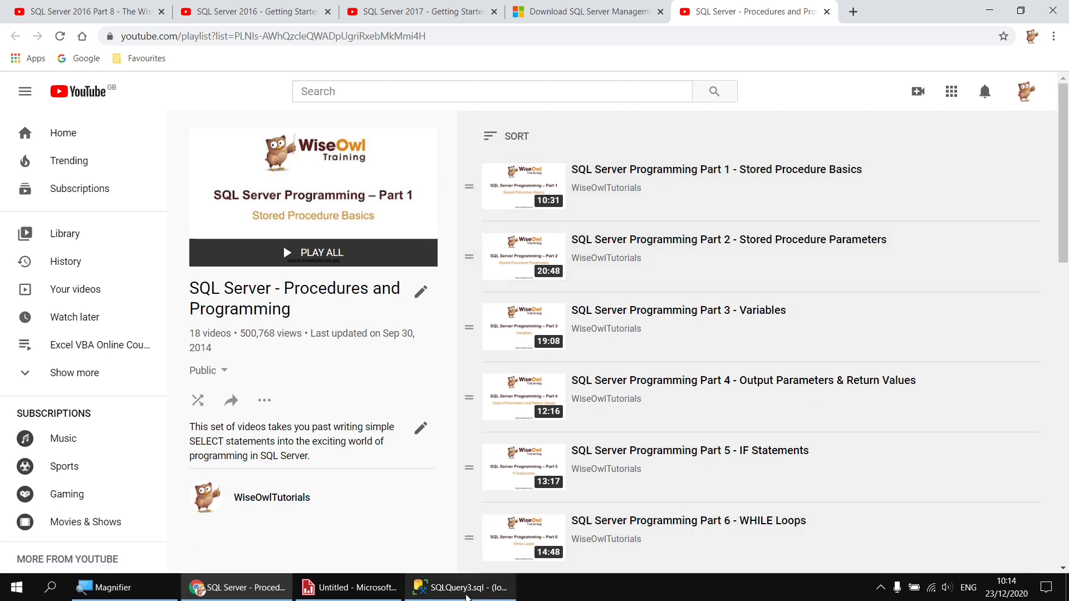
{"action": "left_click", "coordinate": [348, 587]}
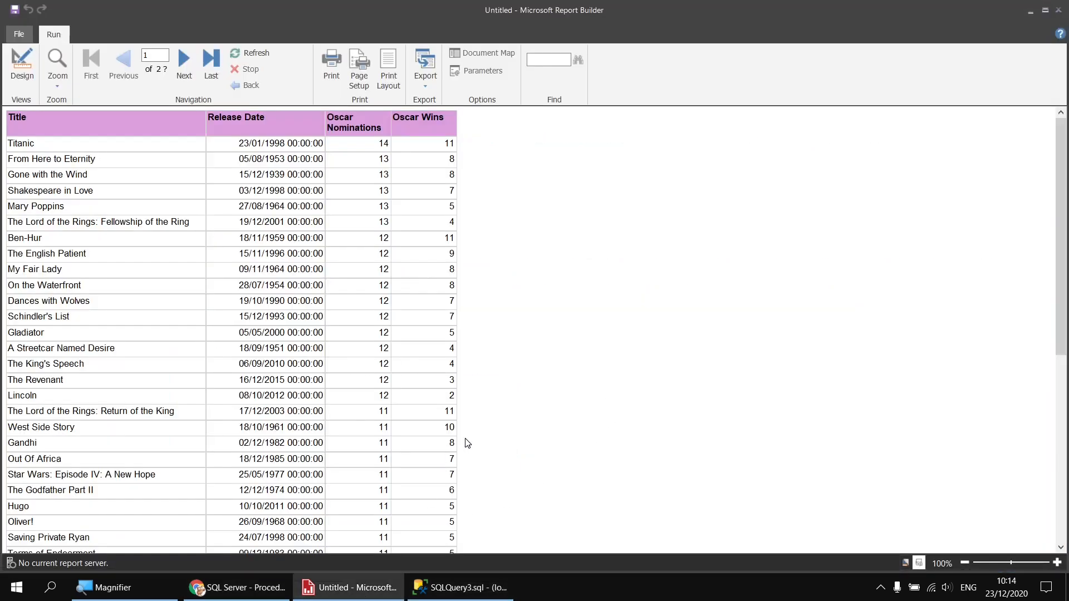